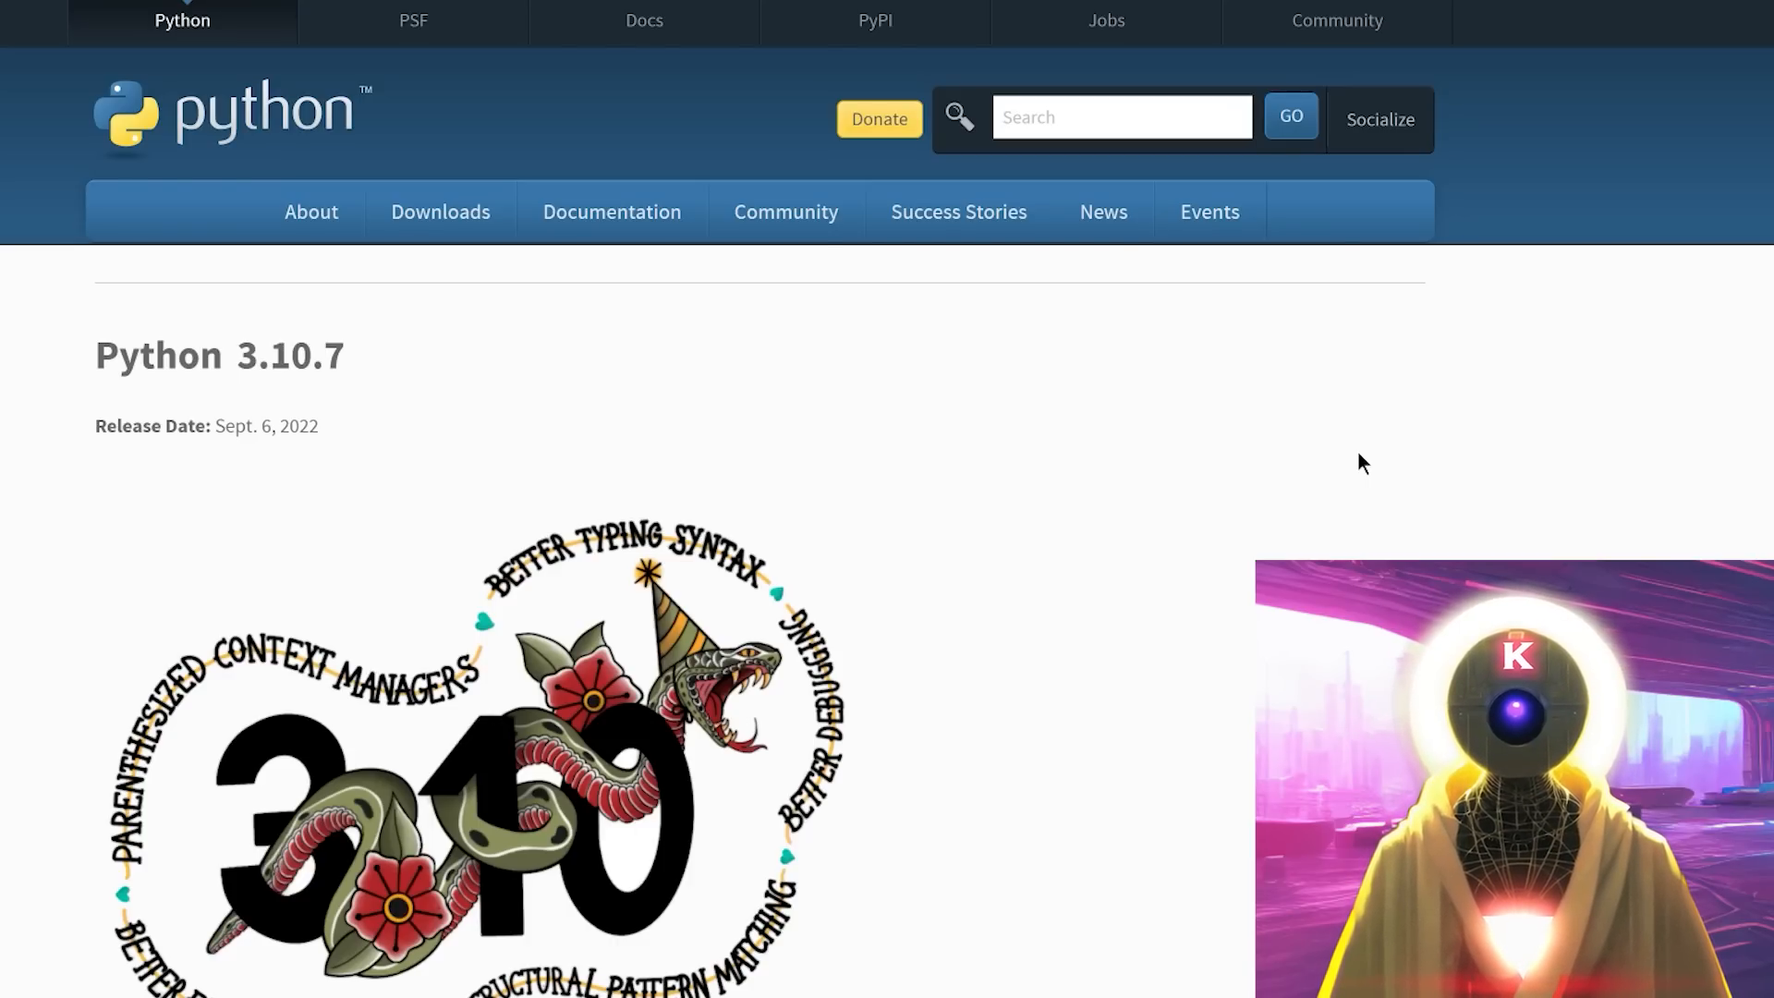
# - Scroll the Python 3.10.7 release page down to the Files table with the Windows 64-bit installer
pyautogui.scroll(-3)
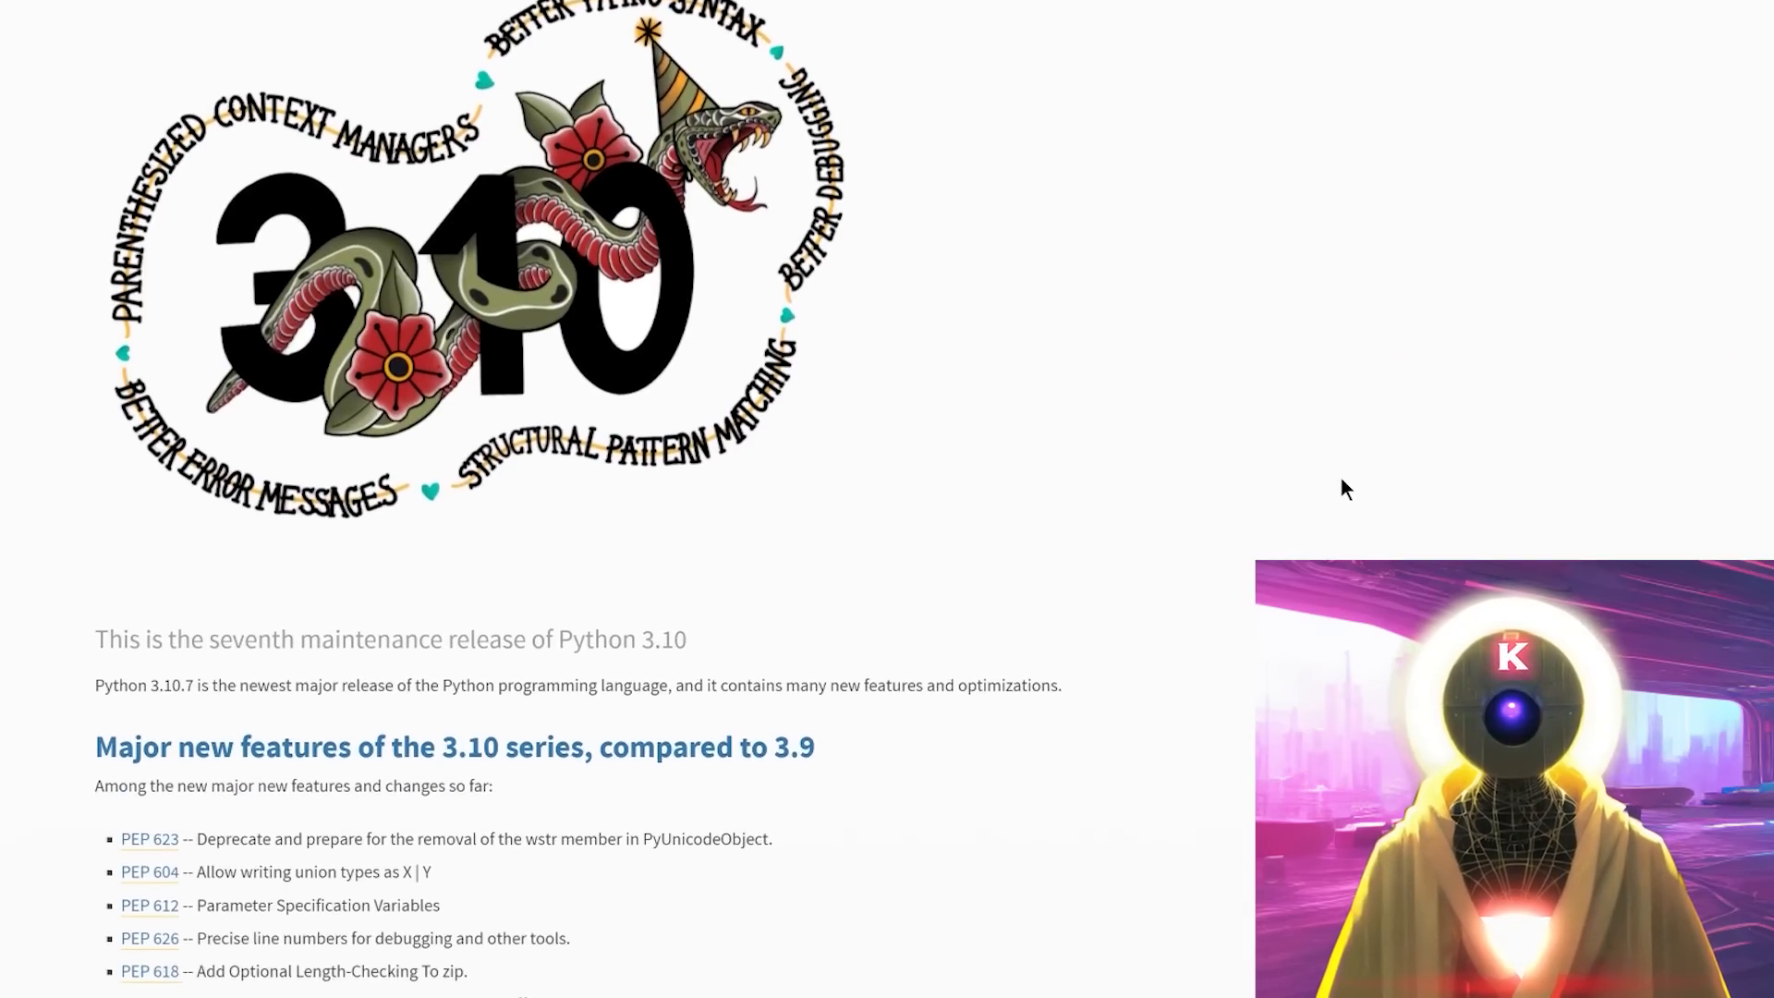
pyautogui.scroll(-3)
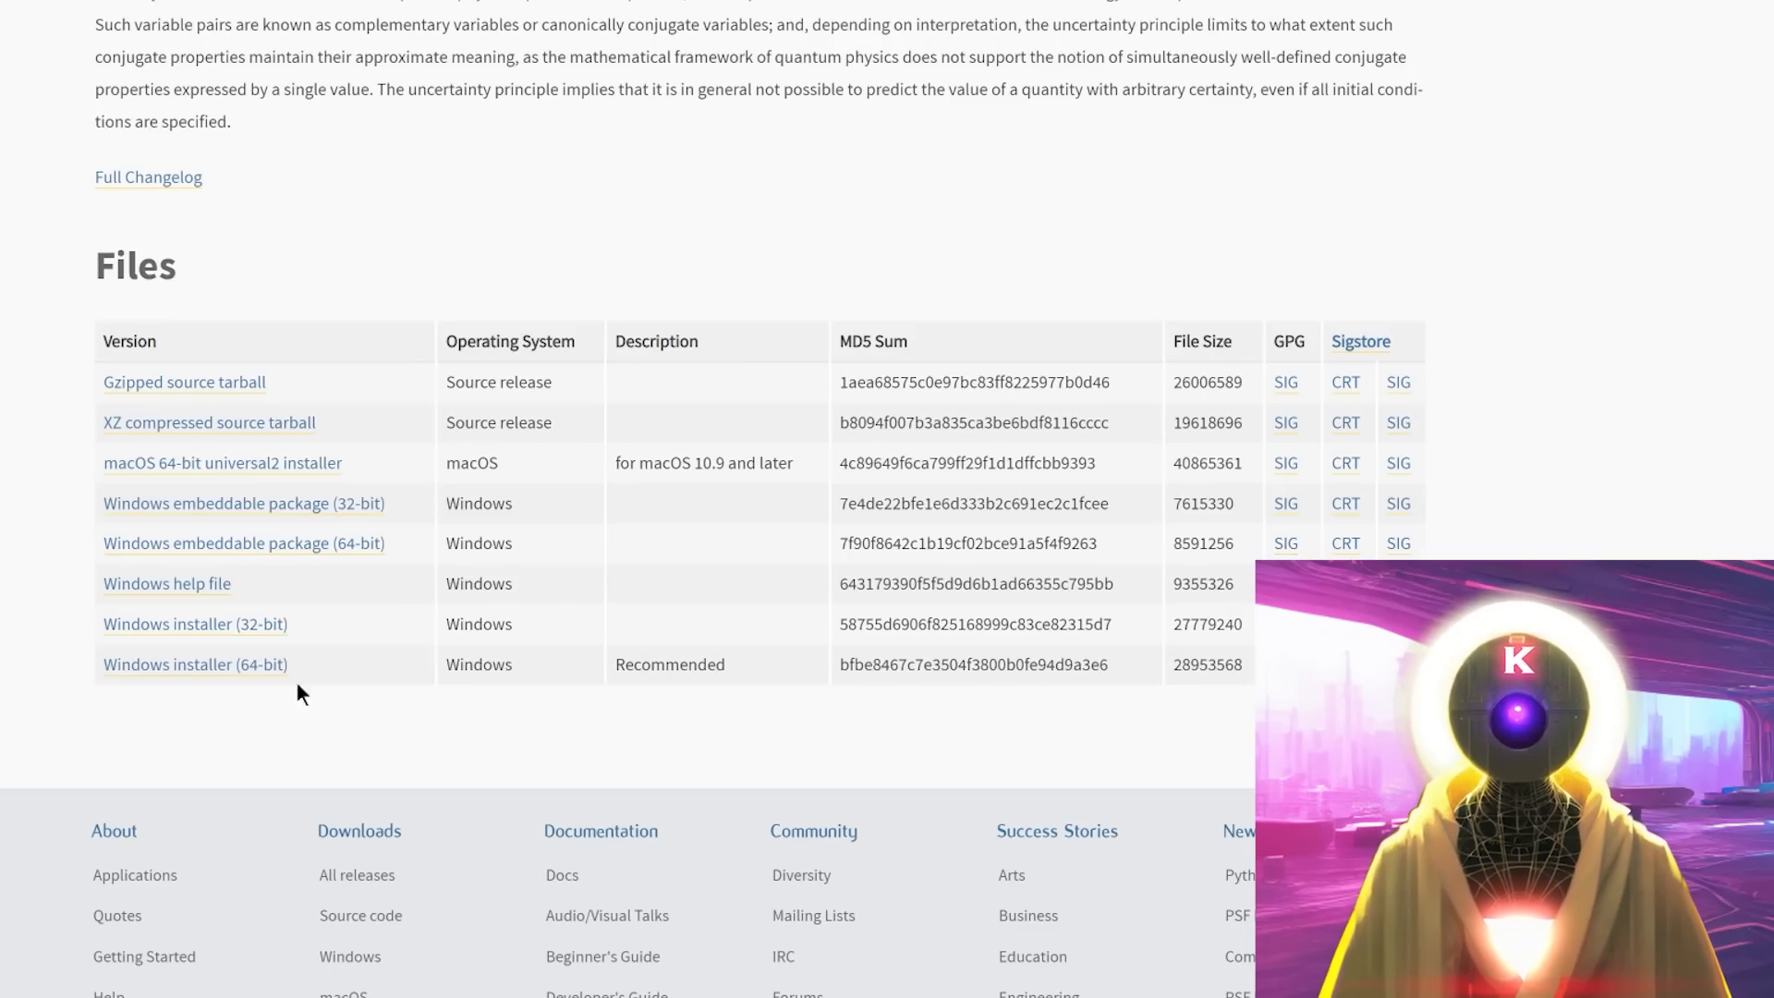
pyautogui.moveTo(181, 679)
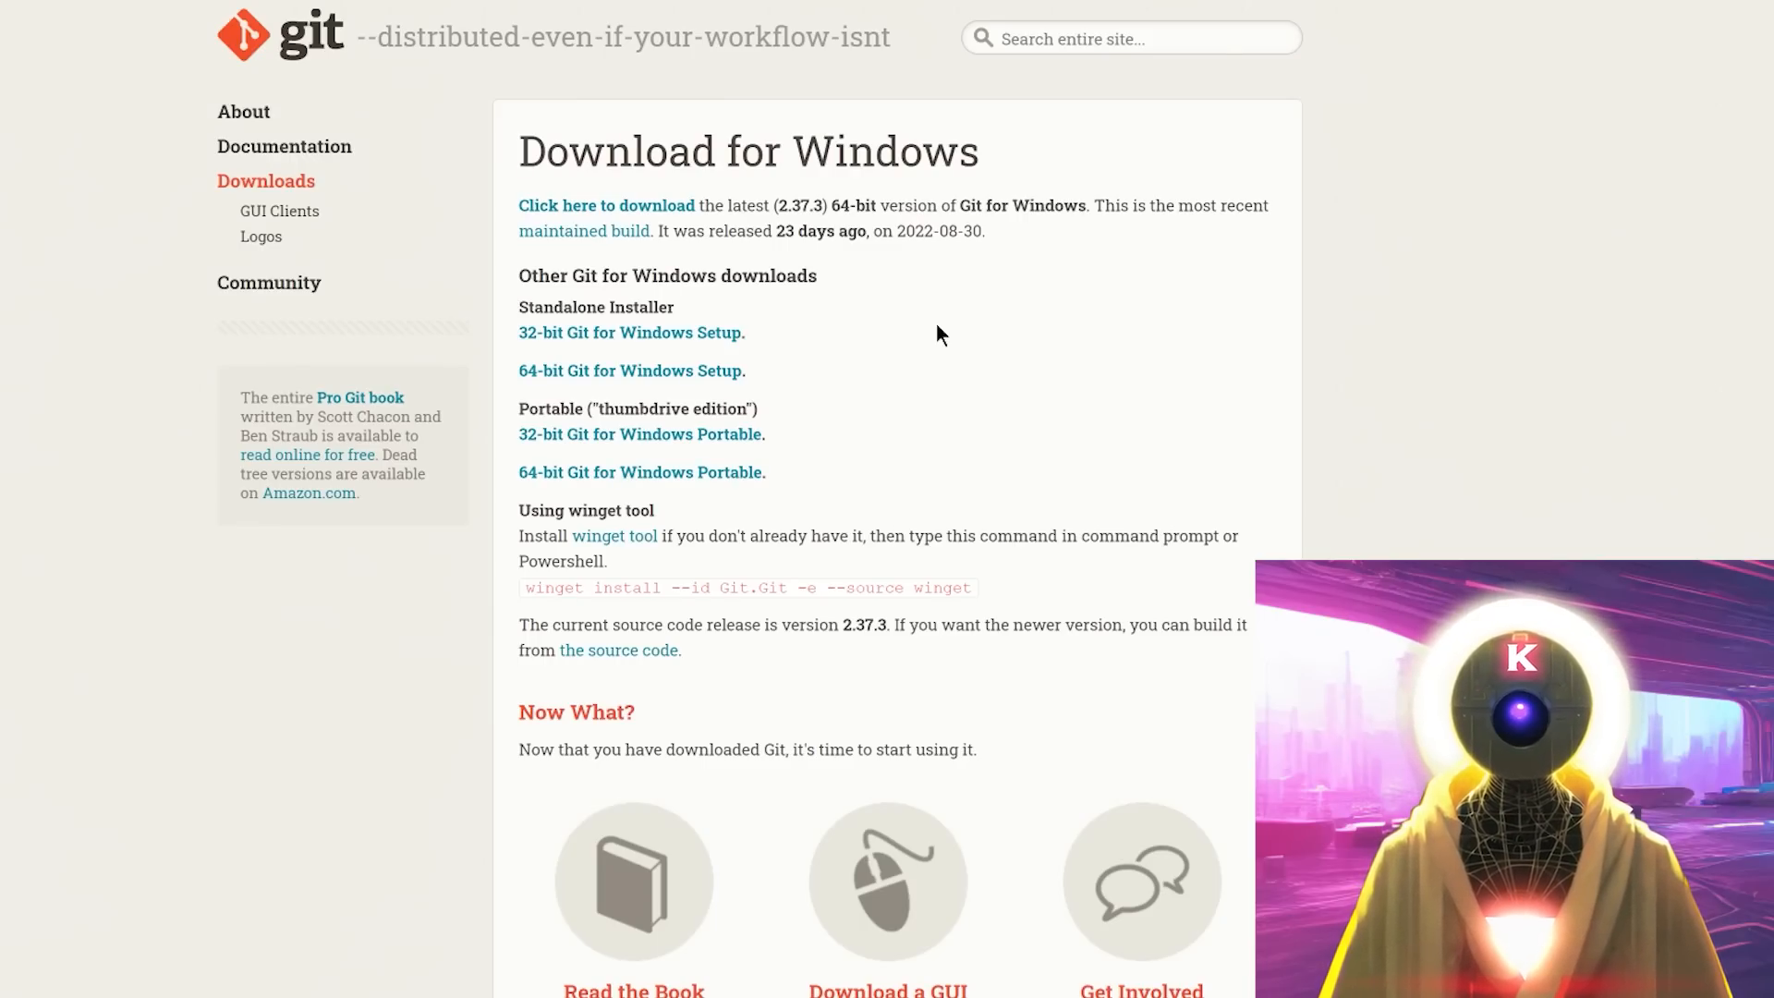
# - Download the latest 64-bit Git for Windows installer from git-scm.com
pyautogui.click(632, 369)
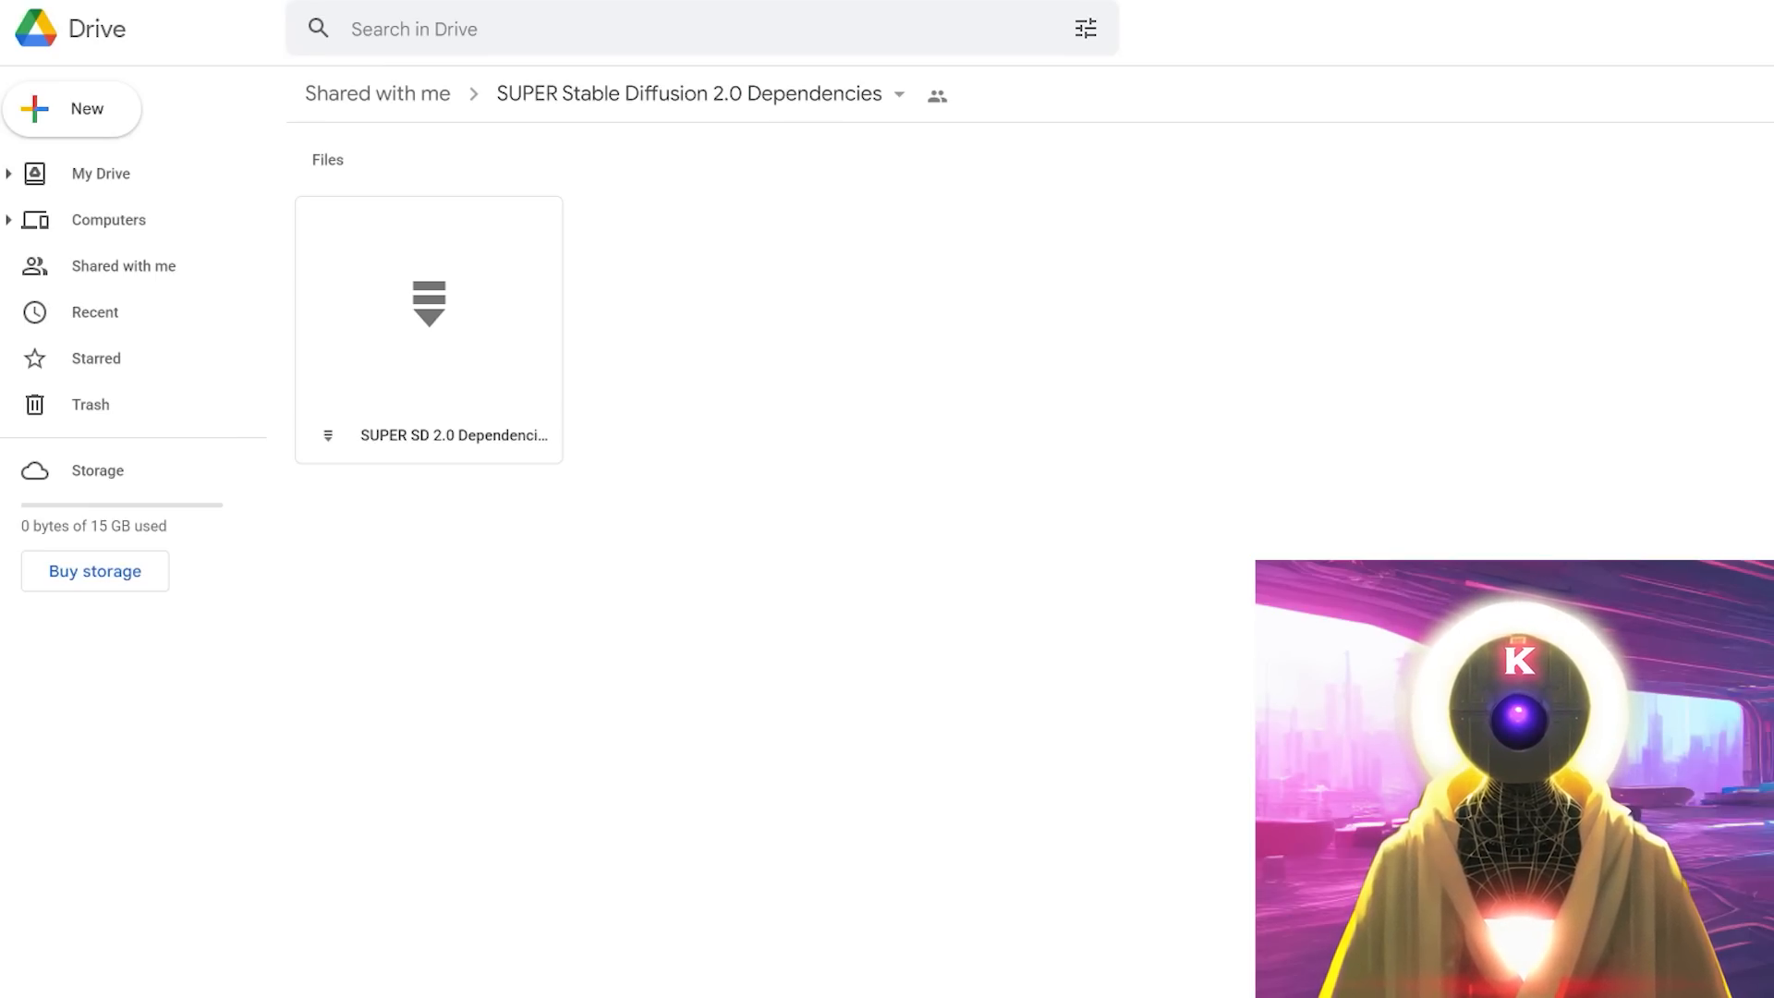
# - Copy the shared SD 2.0 Dependencies rar into My Drive and download that copy
pyautogui.rightClick(428, 329)
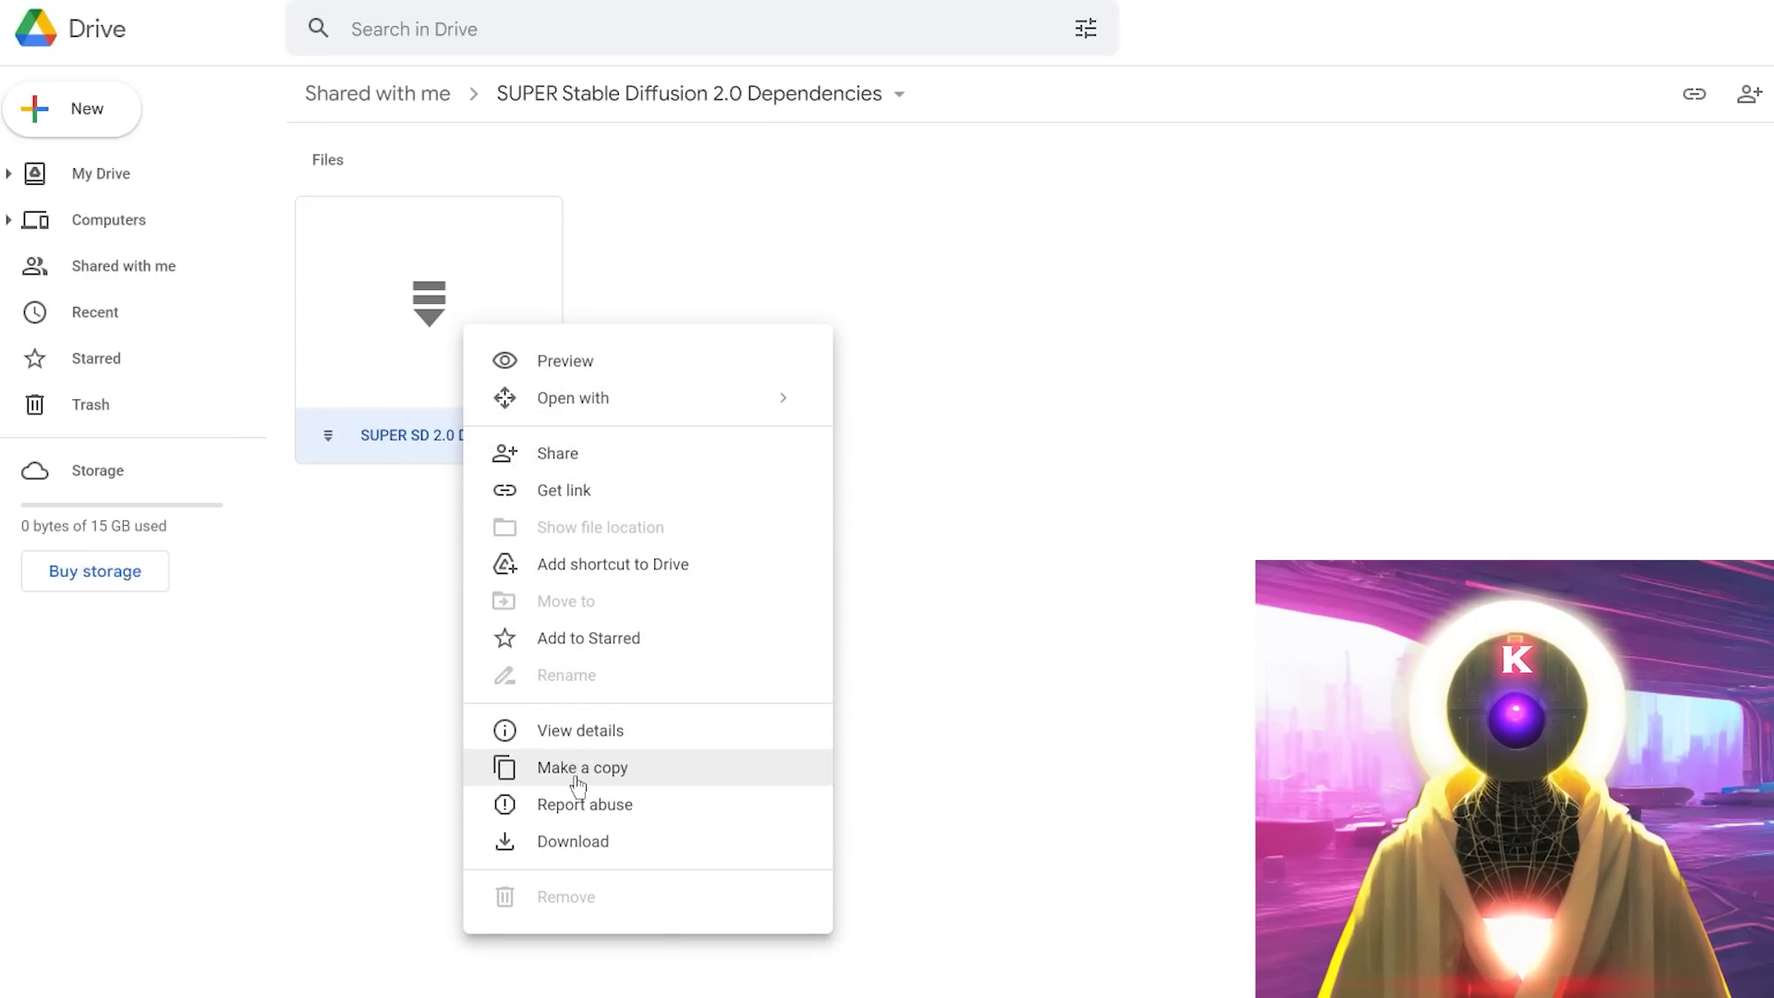
pyautogui.click(580, 767)
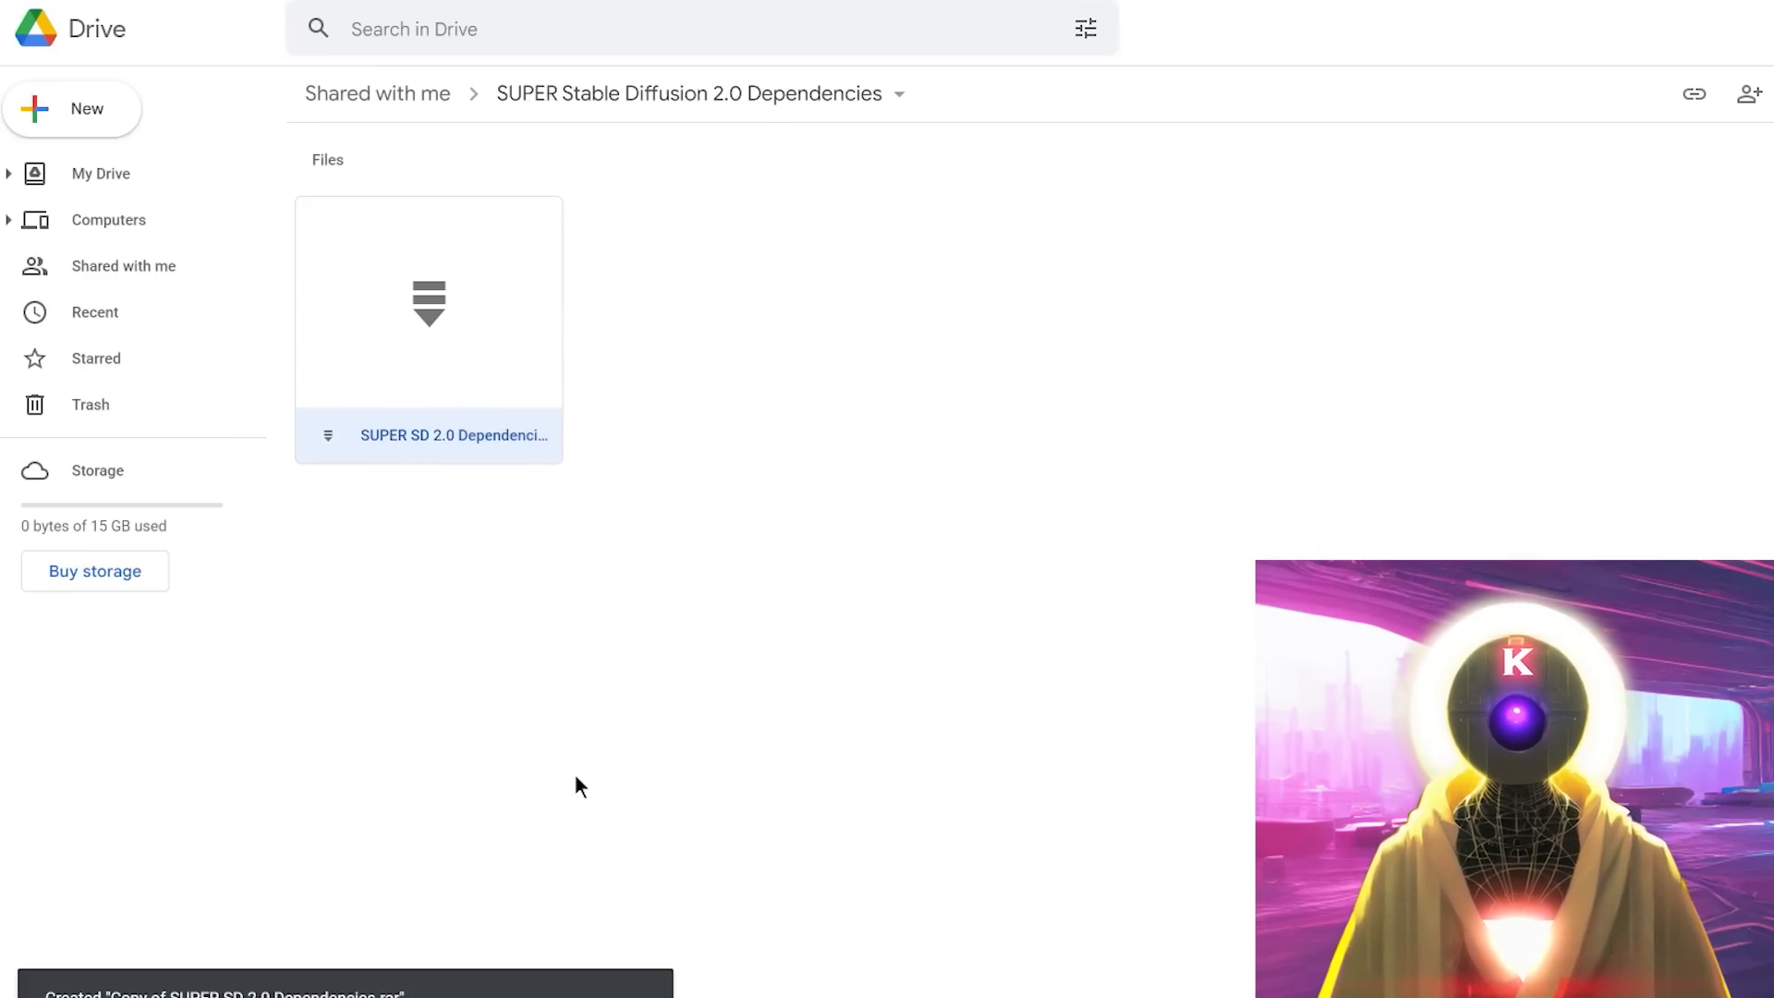
pyautogui.moveTo(388, 983)
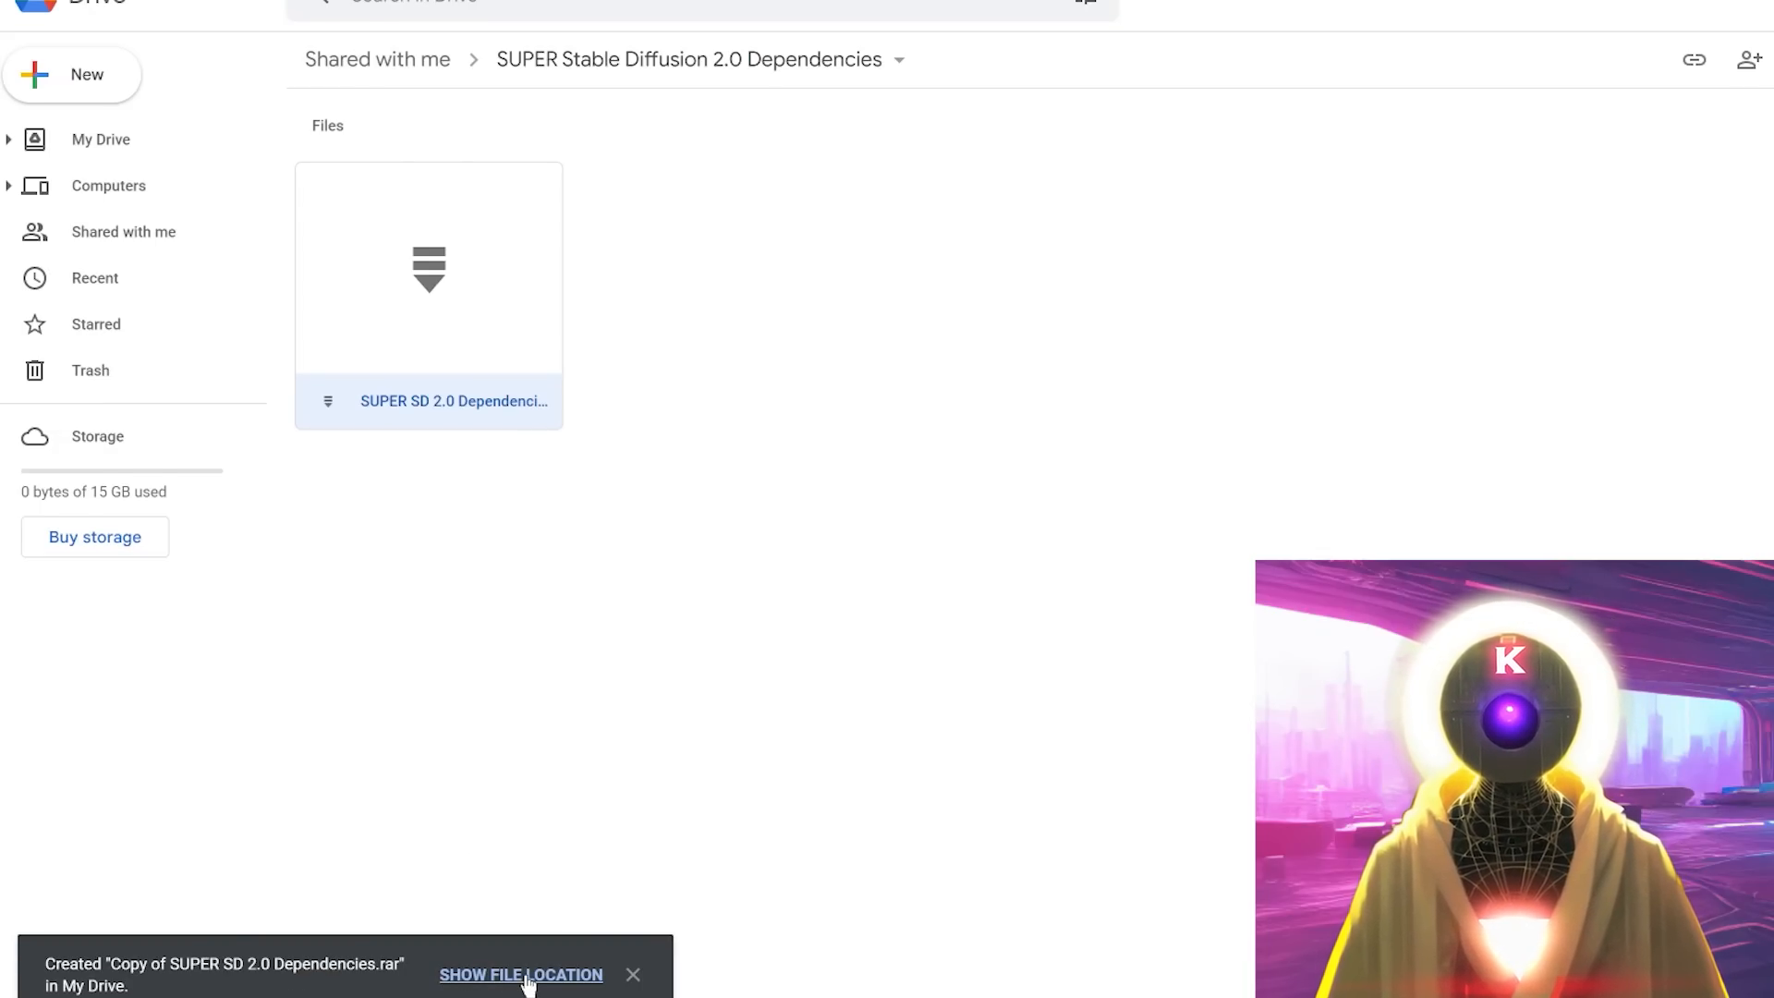
pyautogui.click(522, 976)
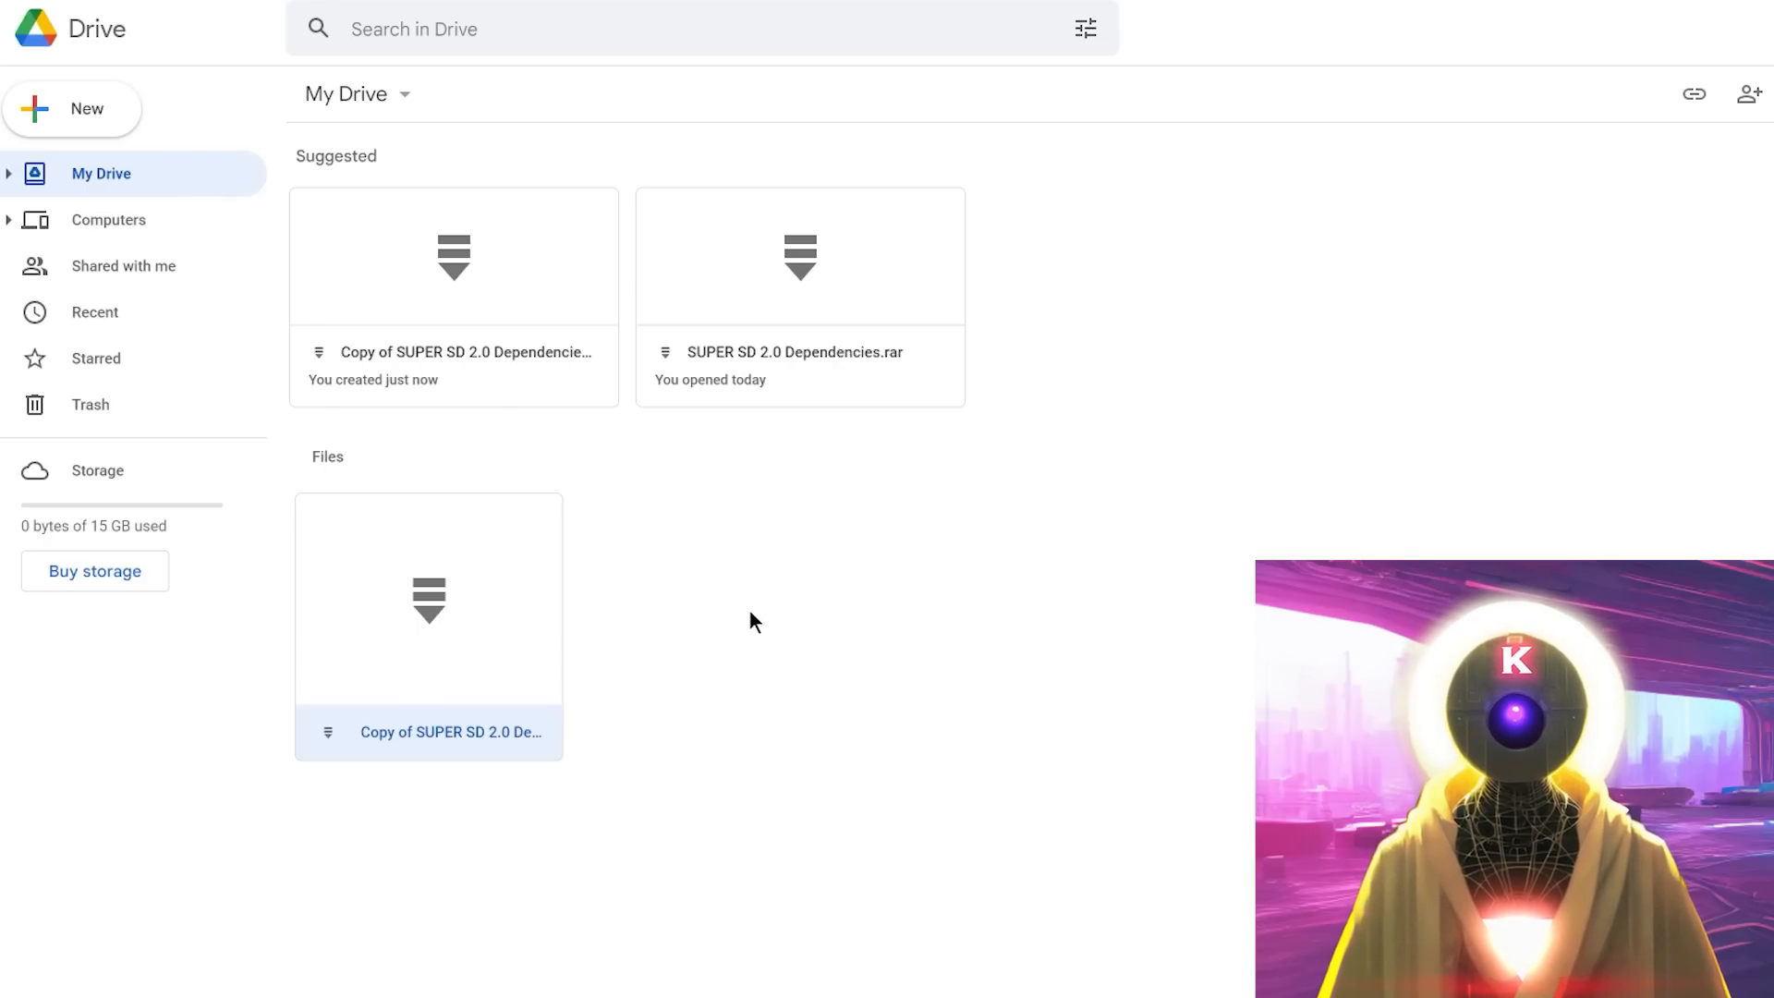
pyautogui.moveTo(690, 629)
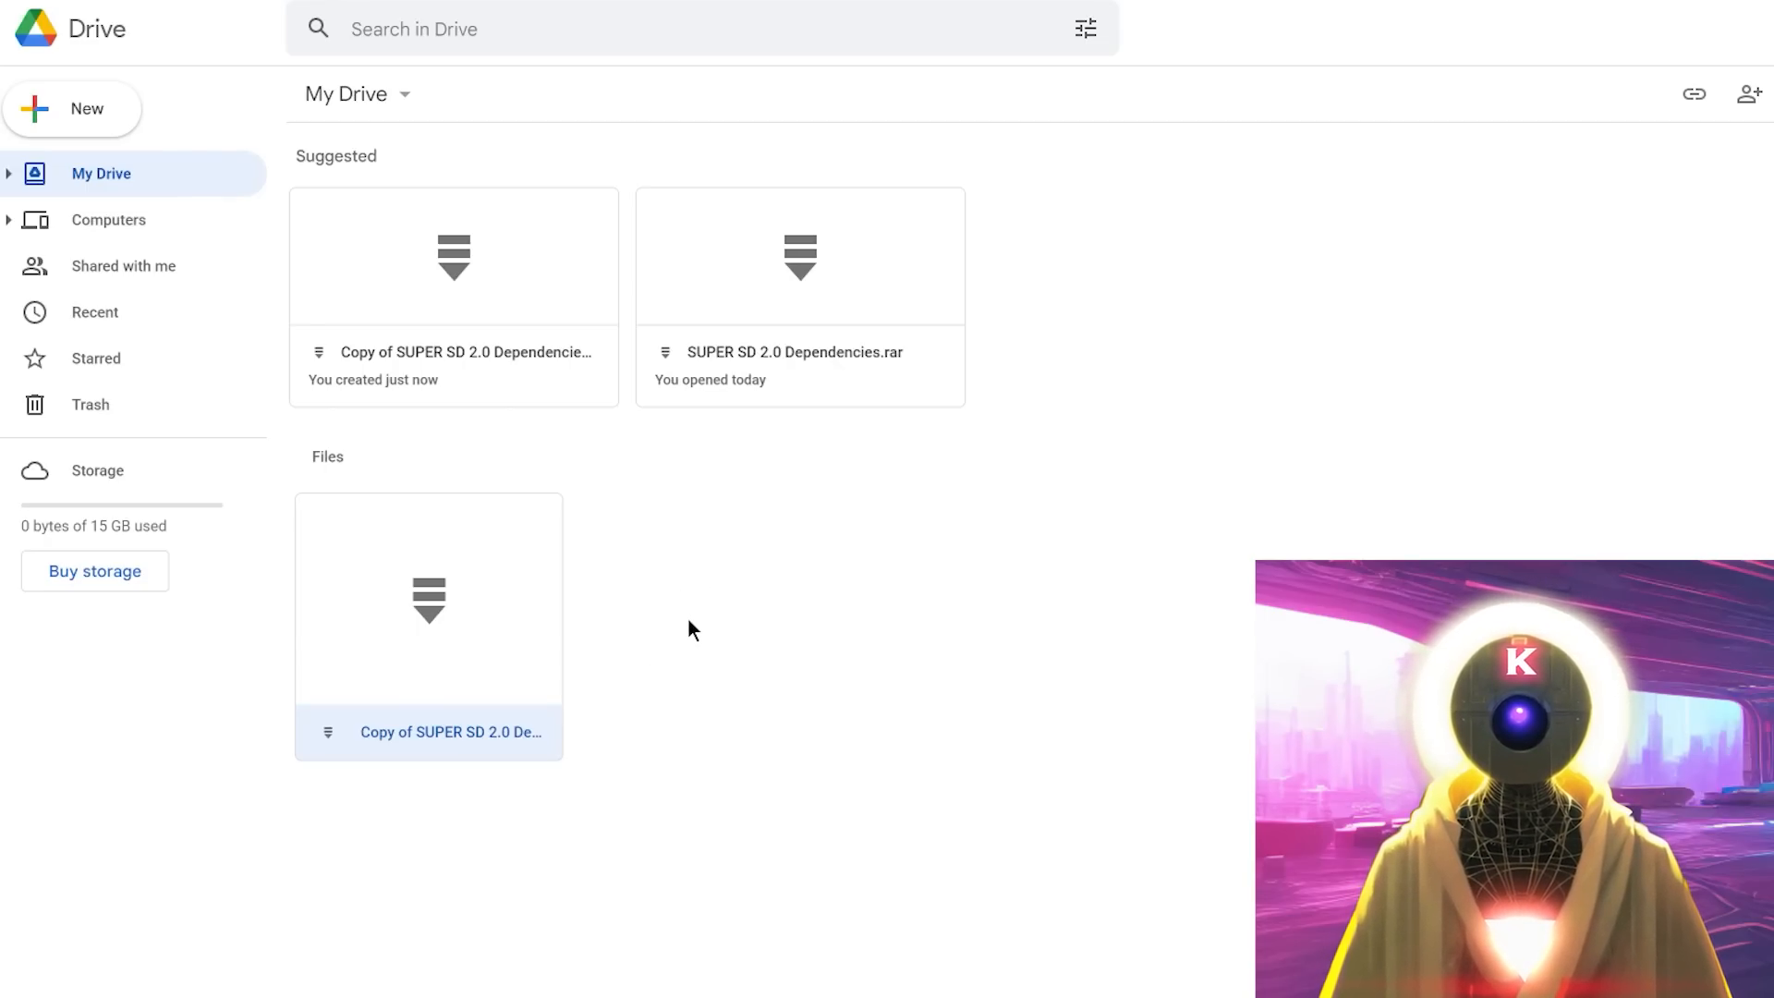
pyautogui.moveTo(660, 599)
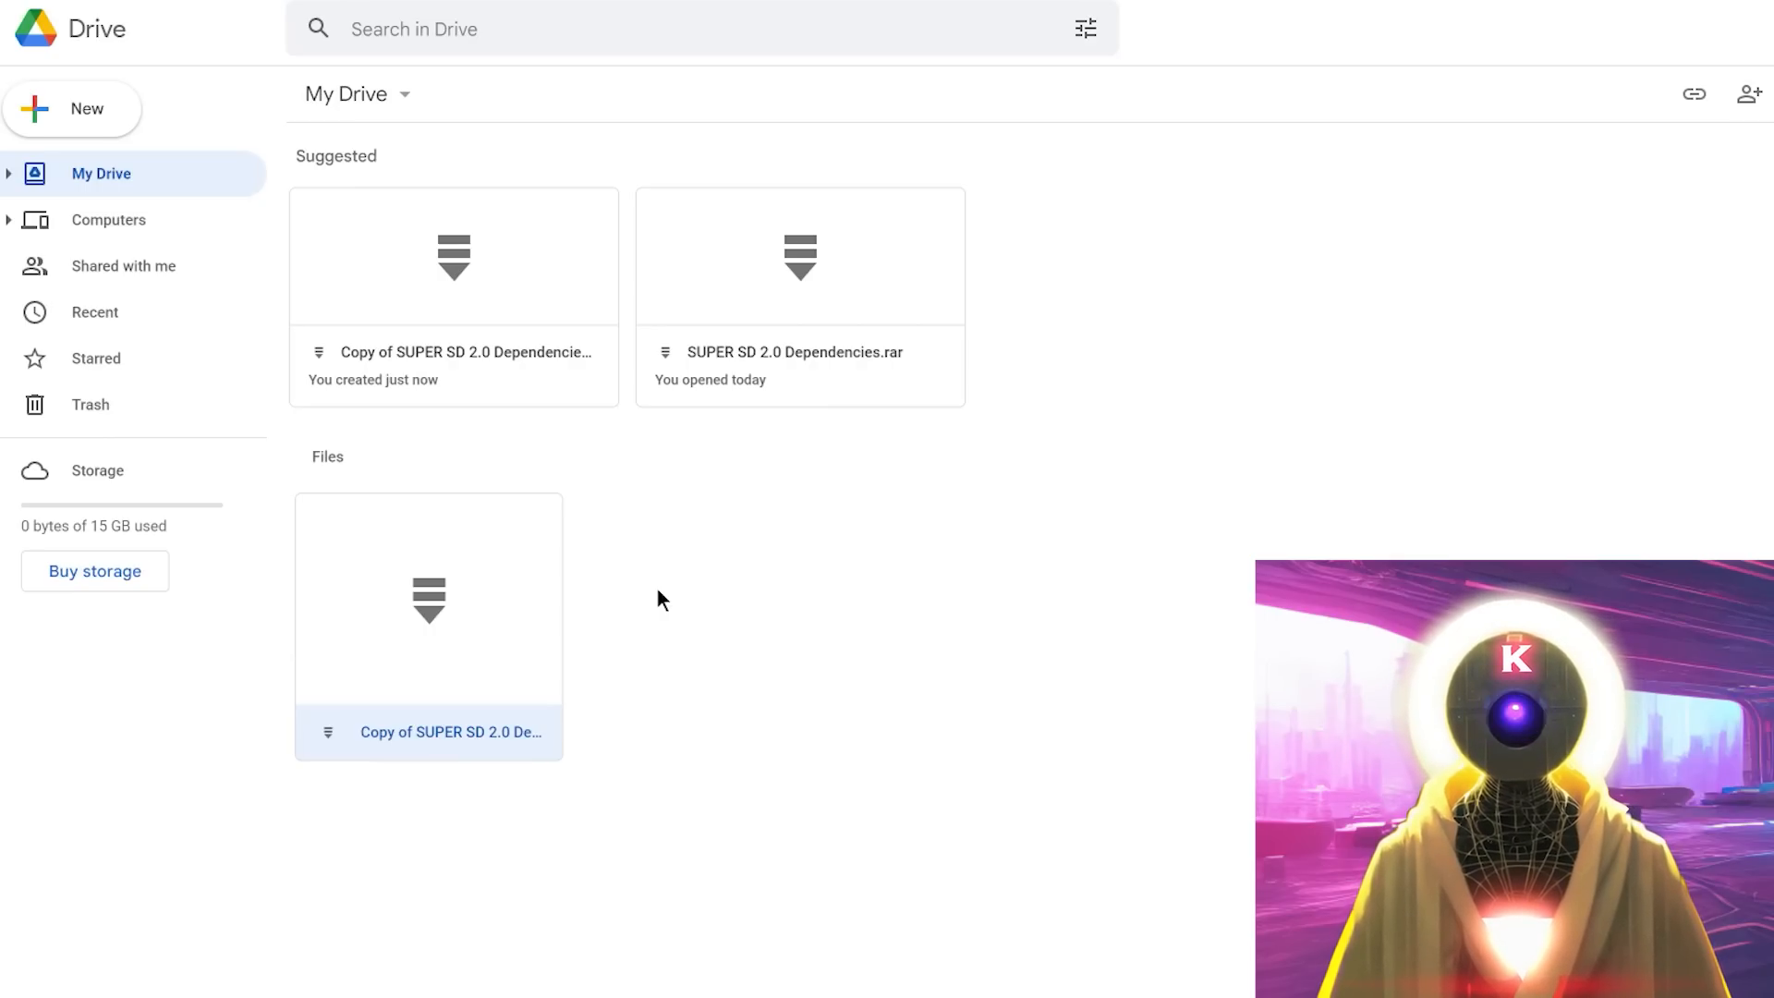
pyautogui.rightClick(428, 603)
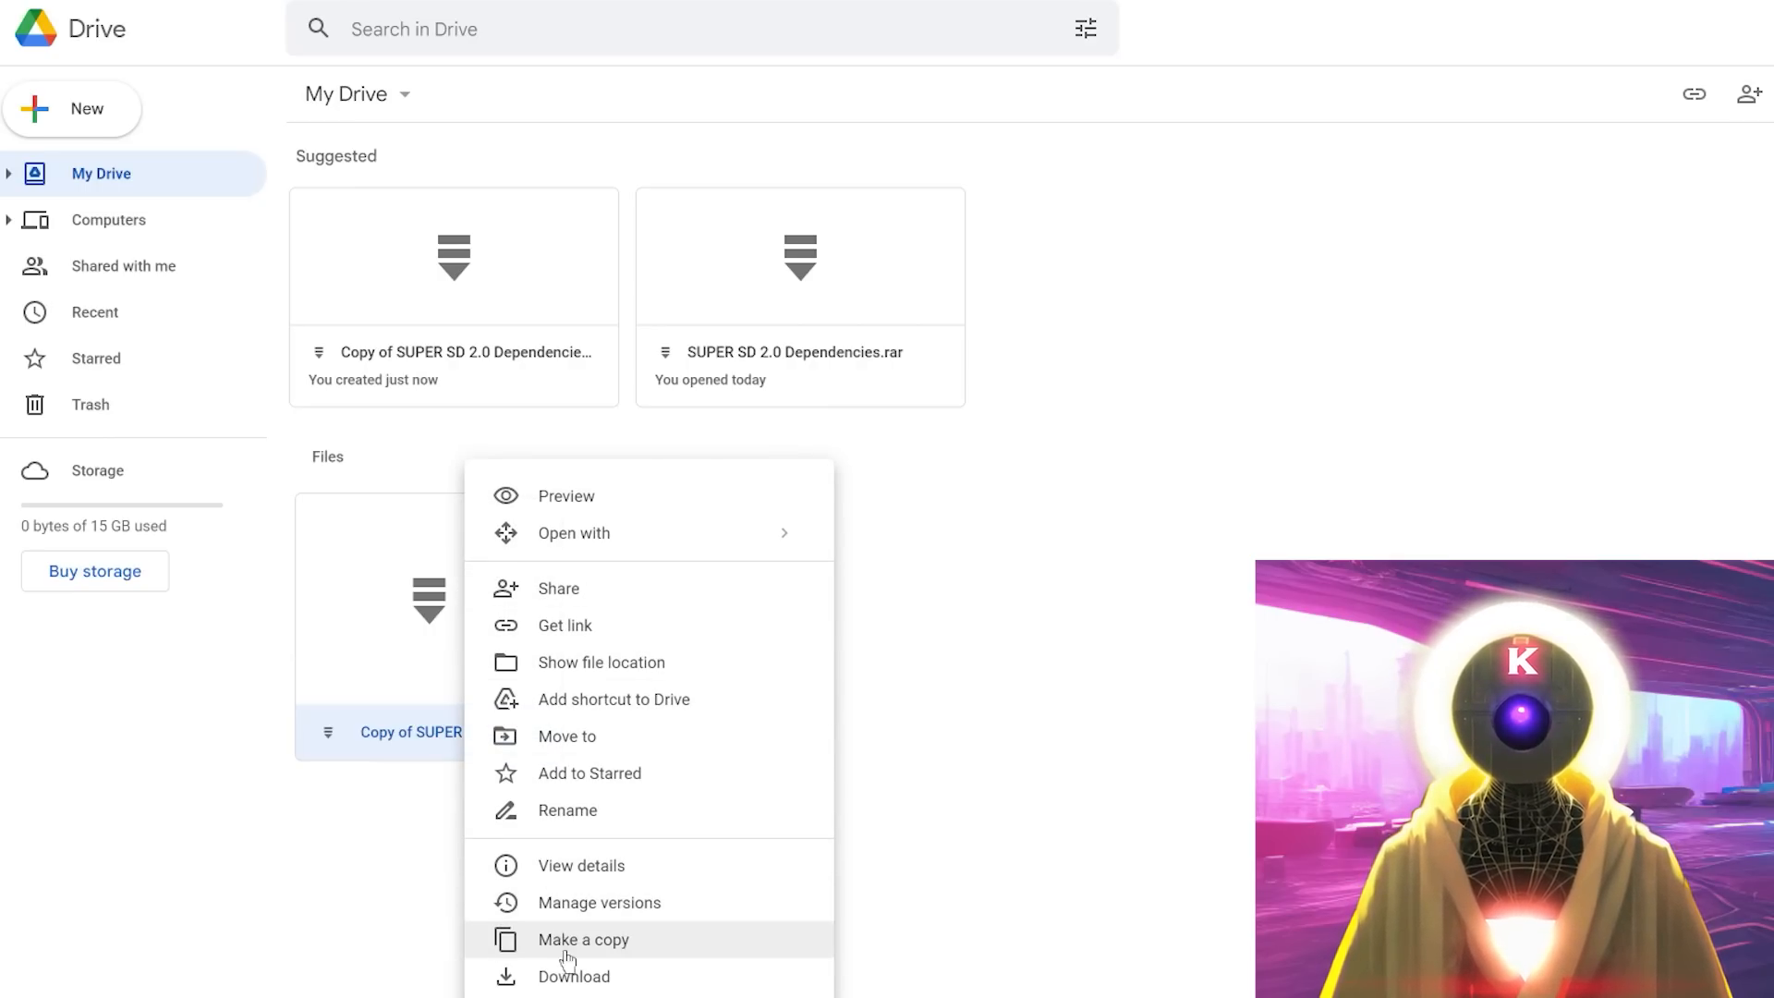
pyautogui.click(573, 976)
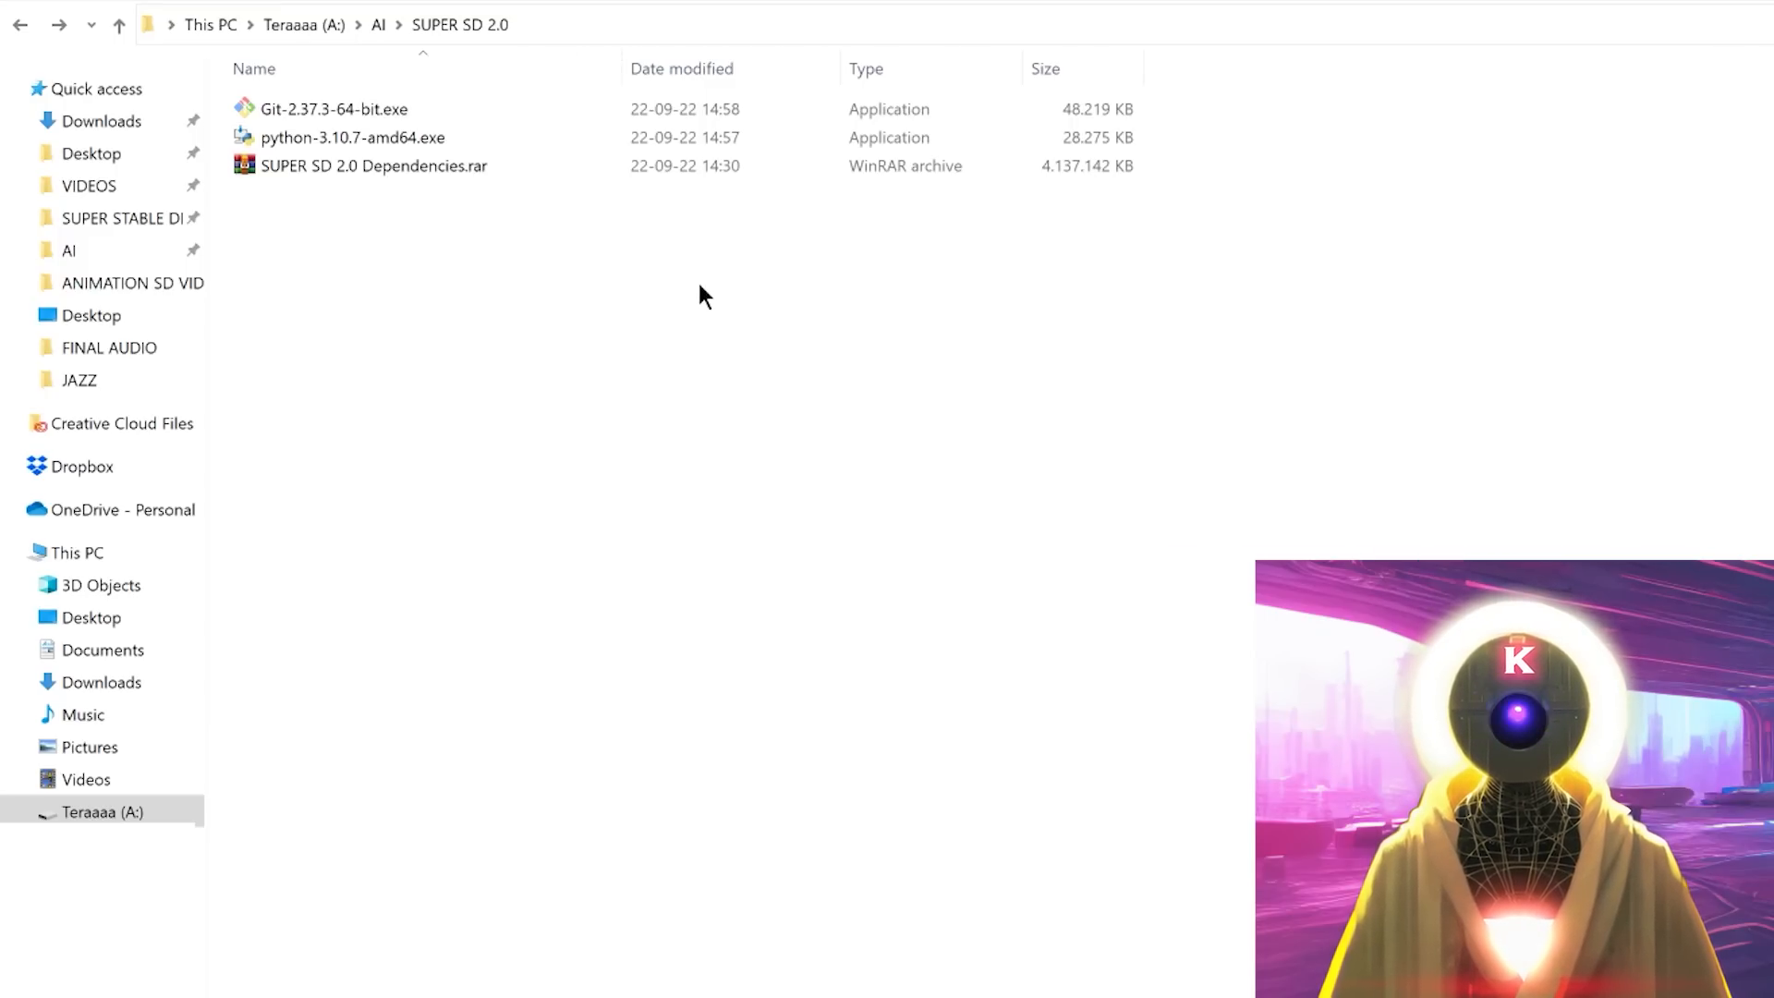
pyautogui.moveTo(668, 287)
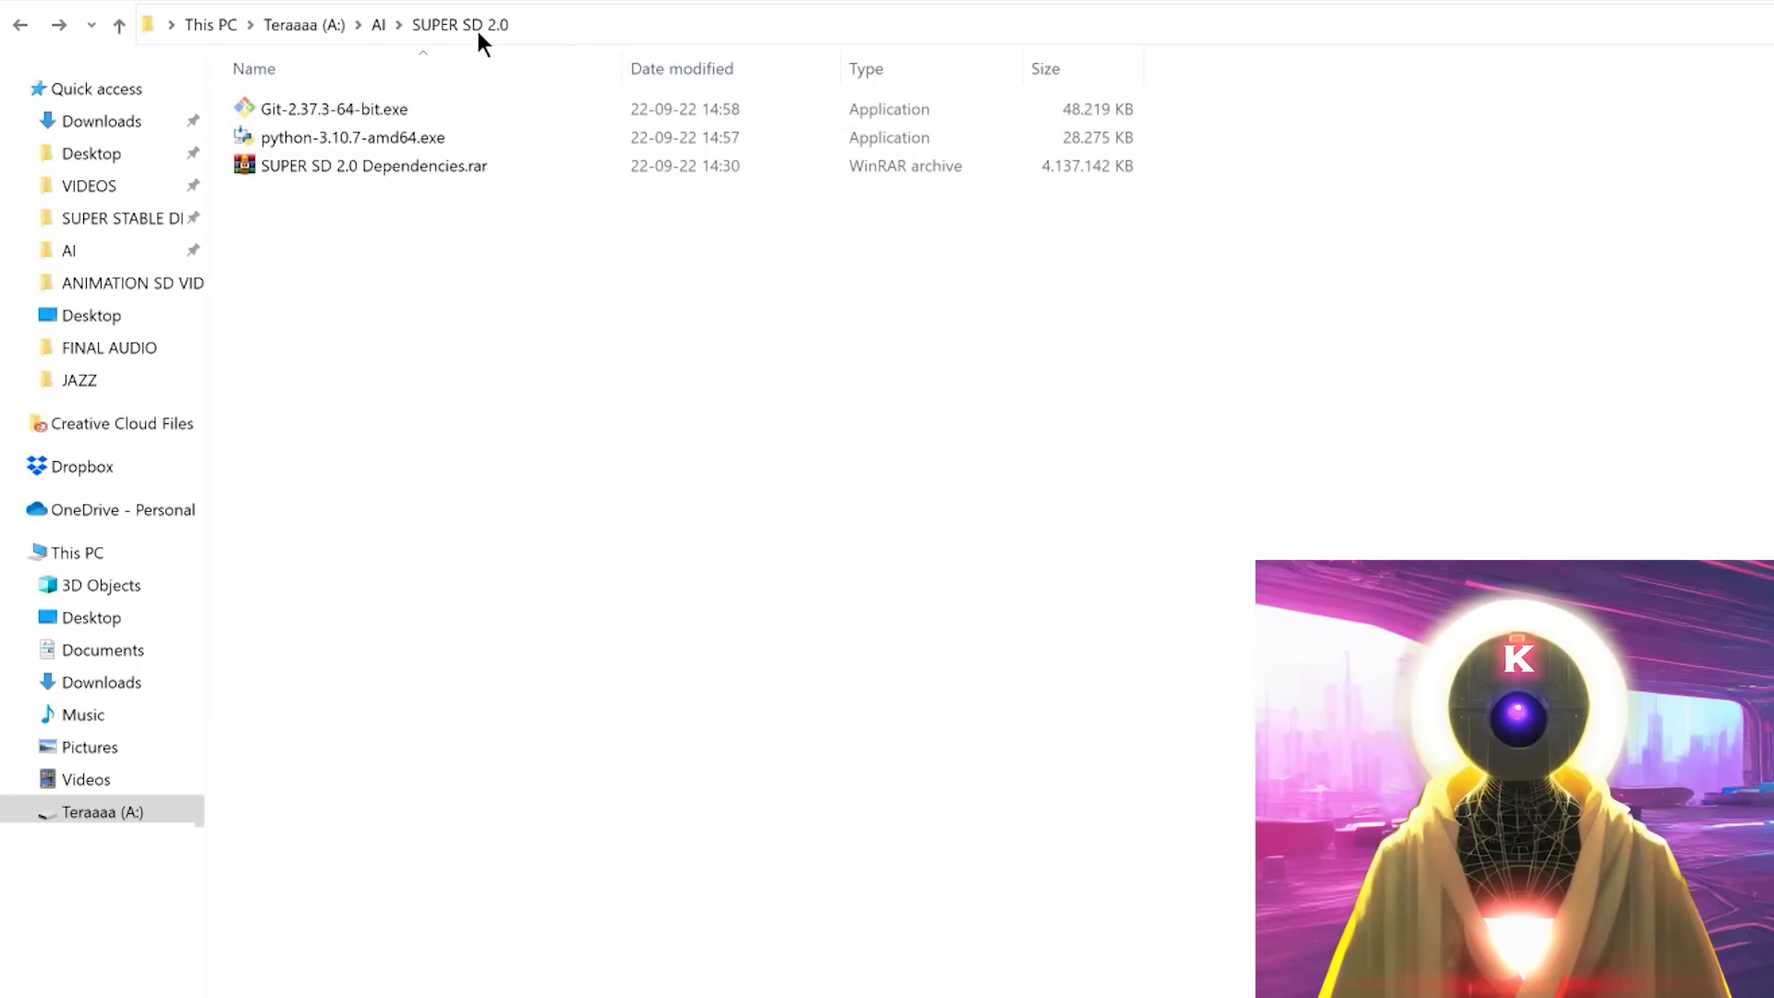
# - Review the Git, Python and rar files in SUPER SD 2.0, then run python-3.10.7-amd64.exe
pyautogui.click(462, 25)
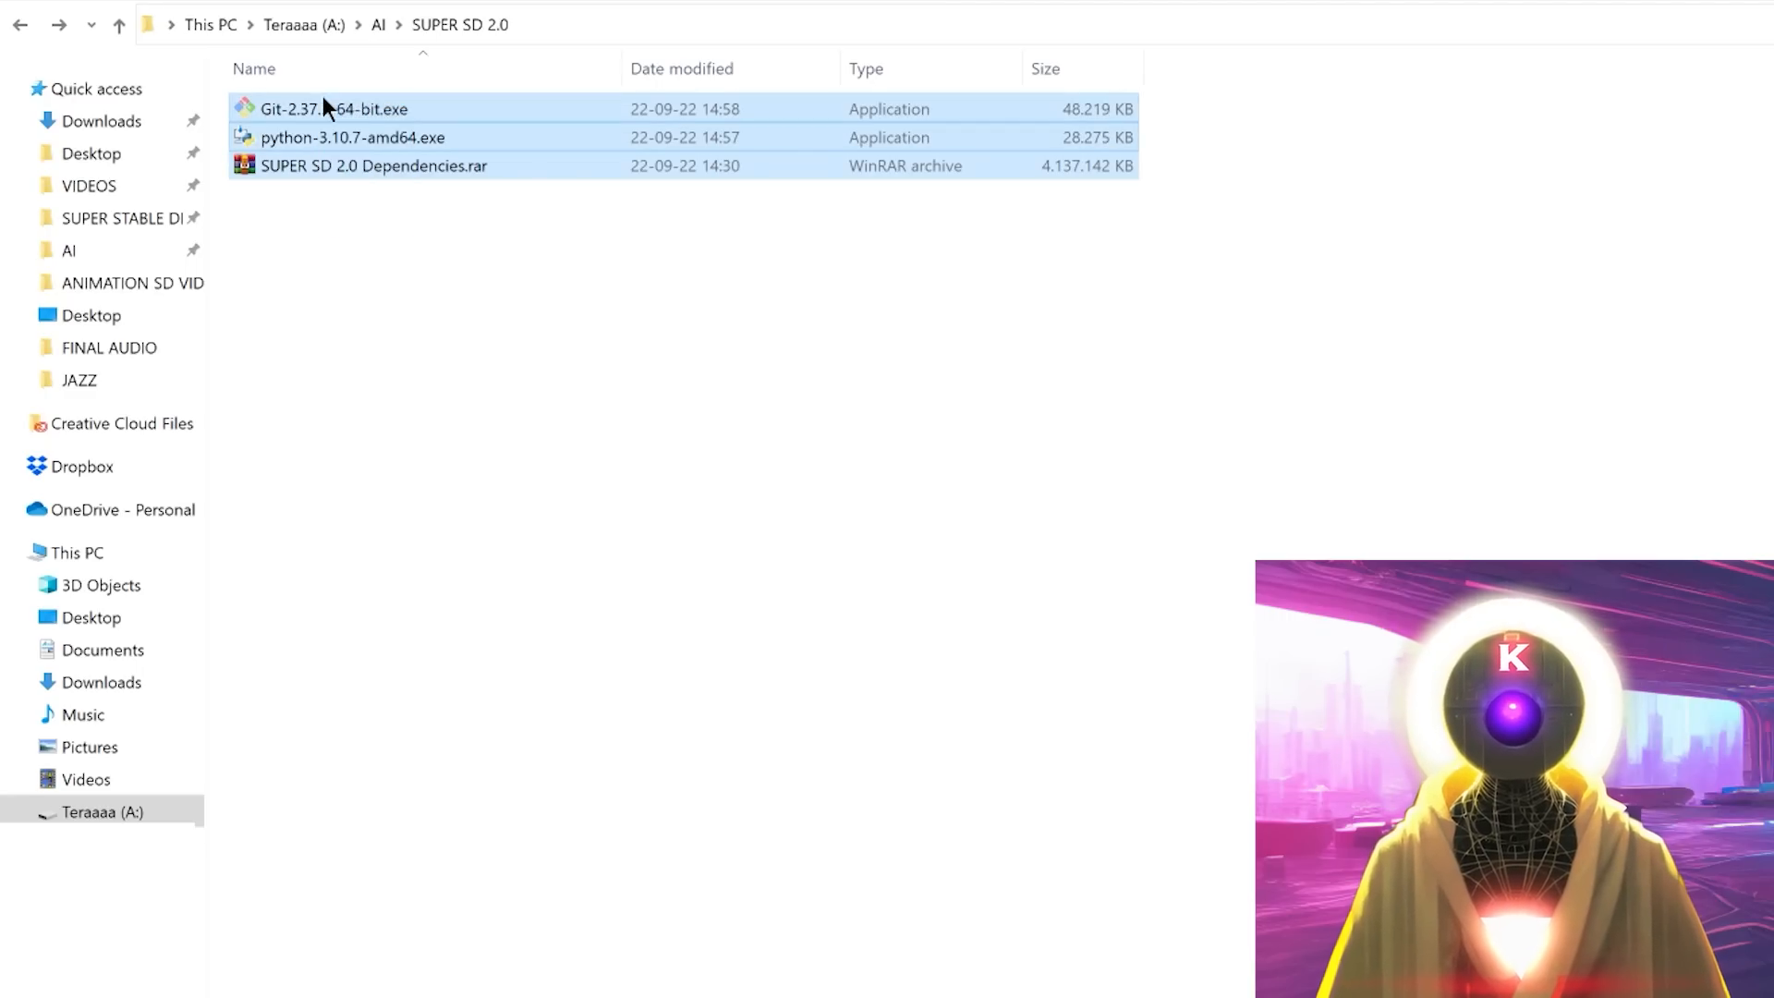
pyautogui.click(296, 109)
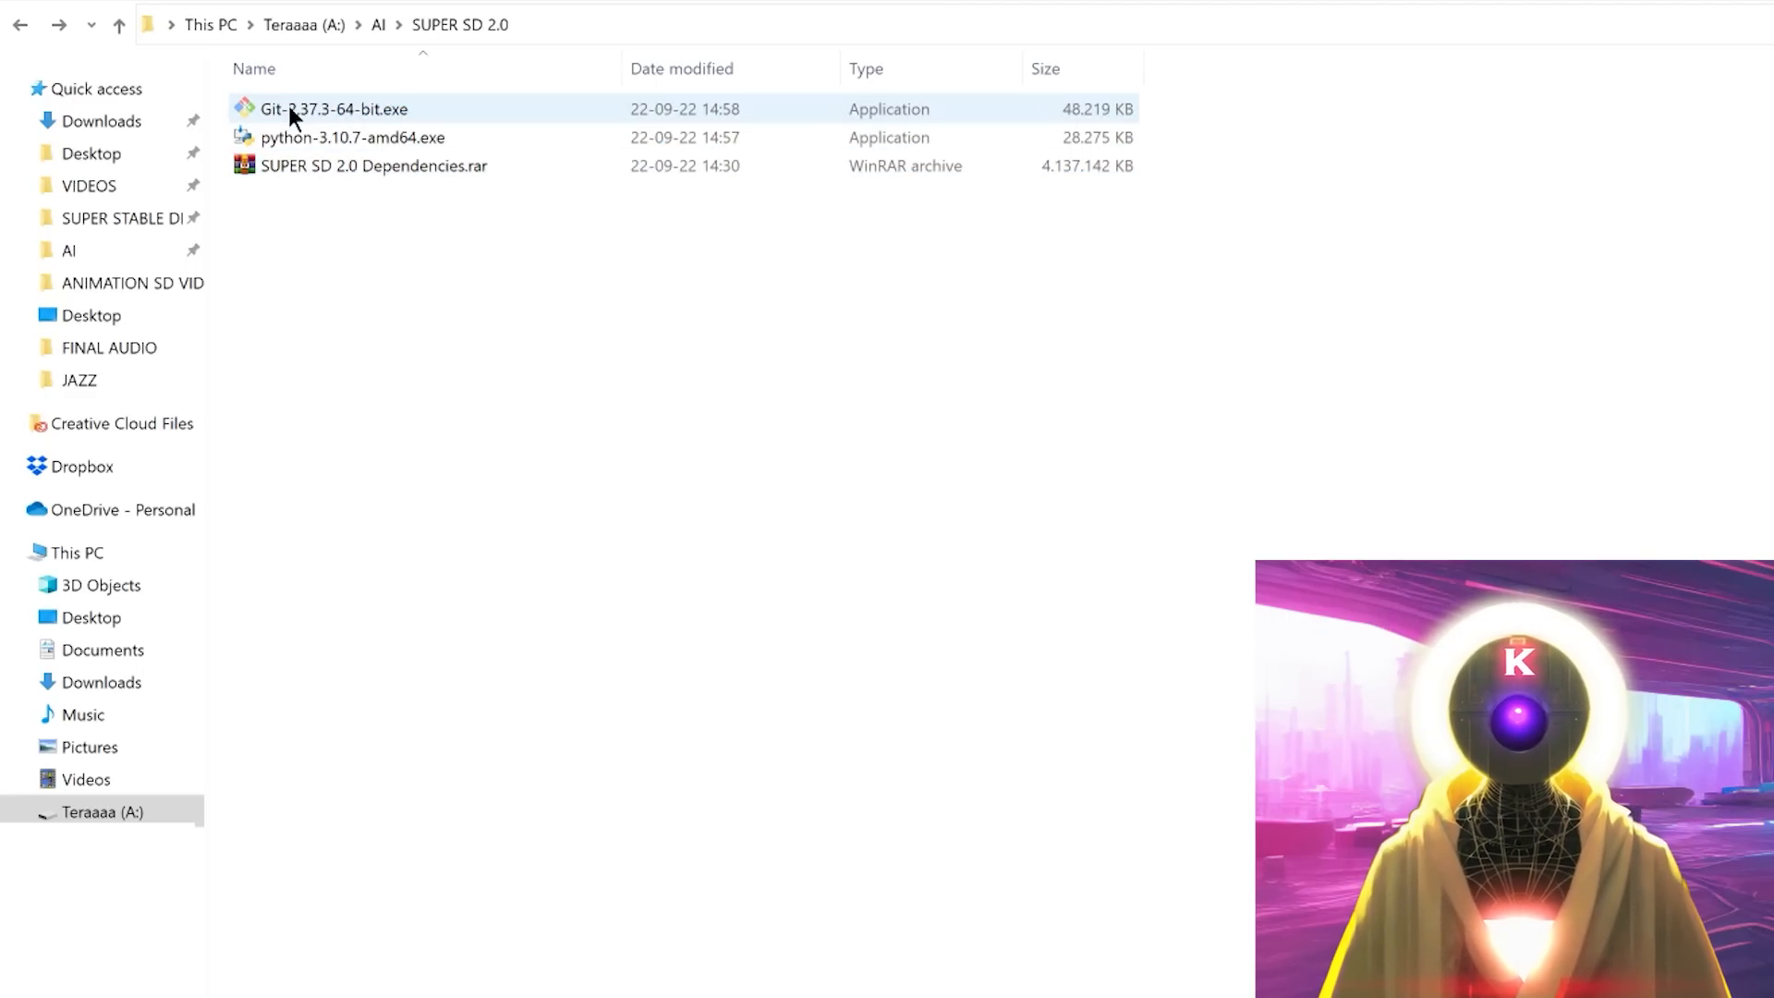
pyautogui.click(305, 137)
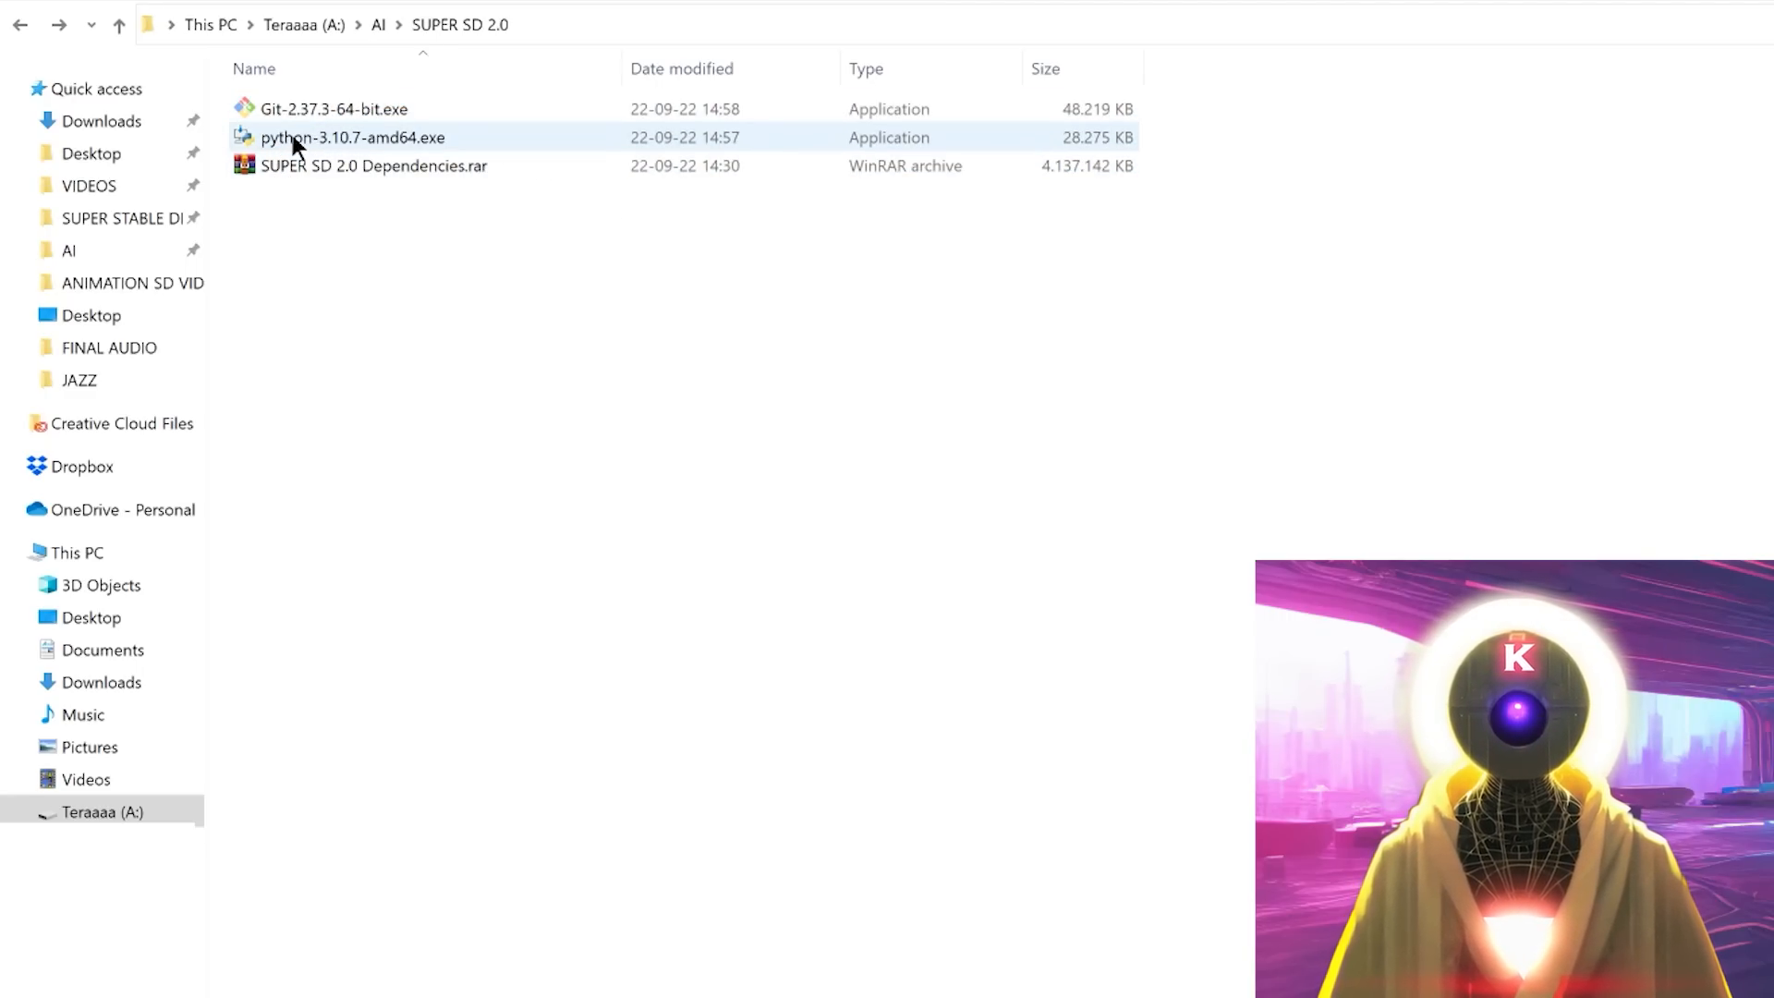
pyautogui.click(373, 166)
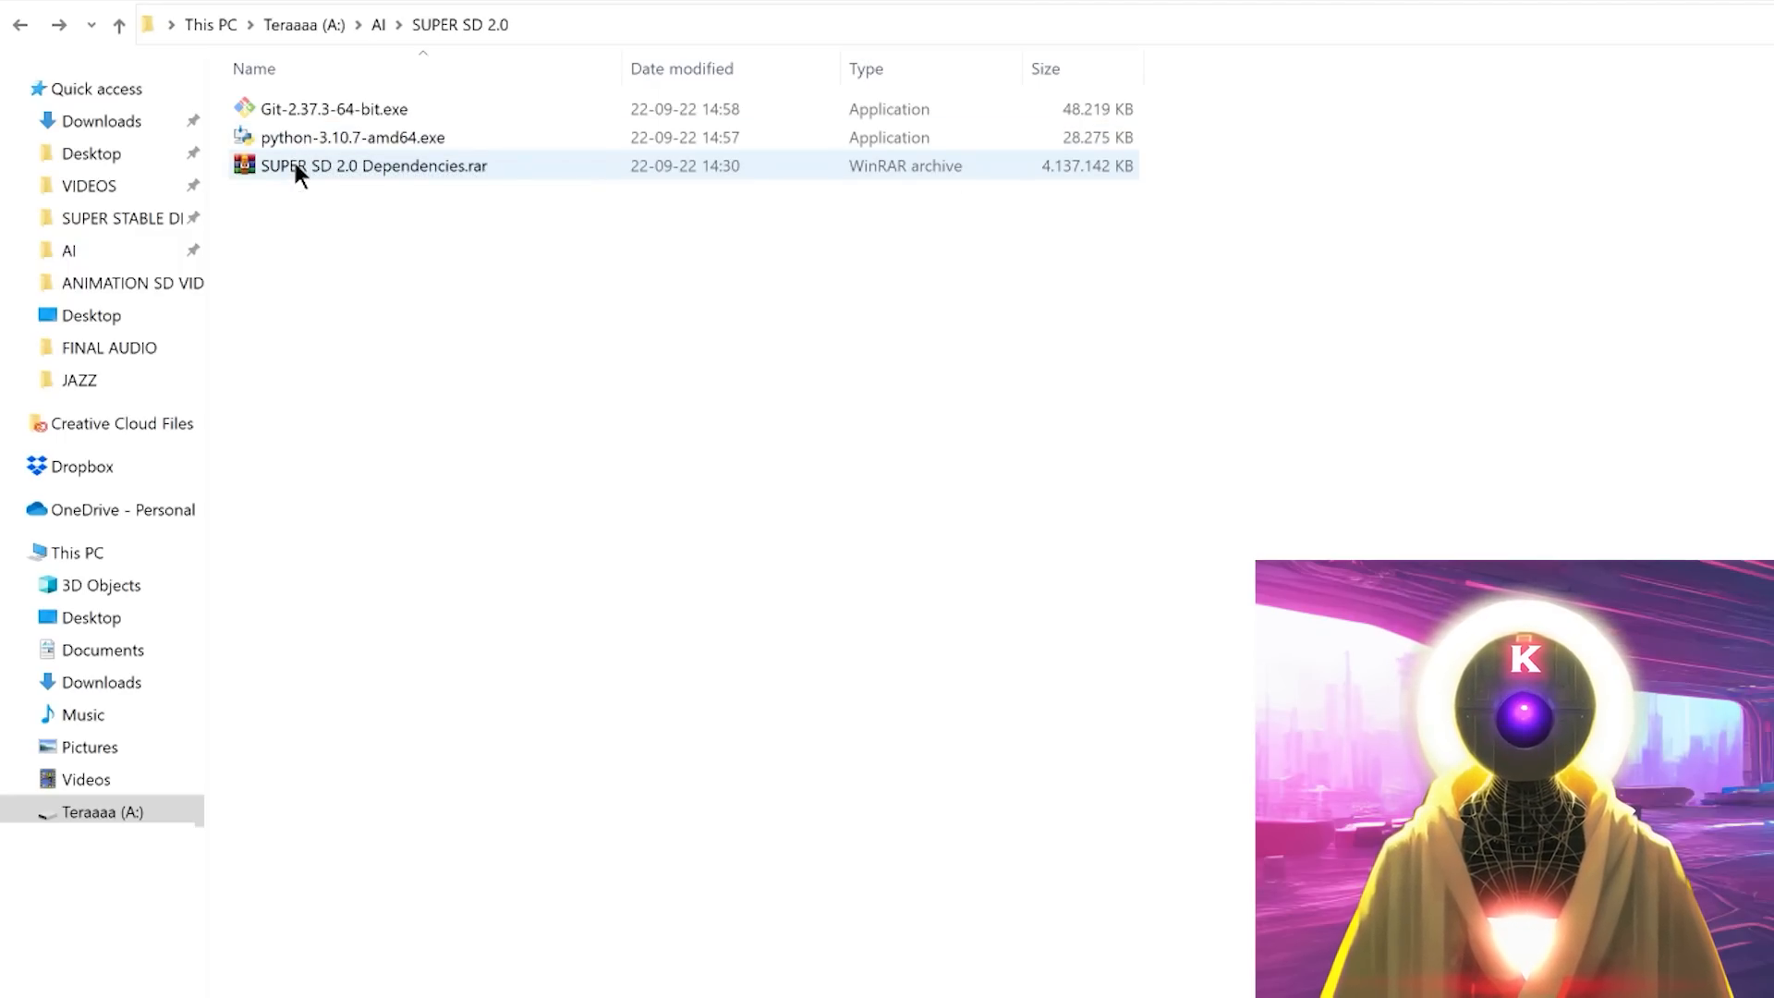
pyautogui.click(314, 213)
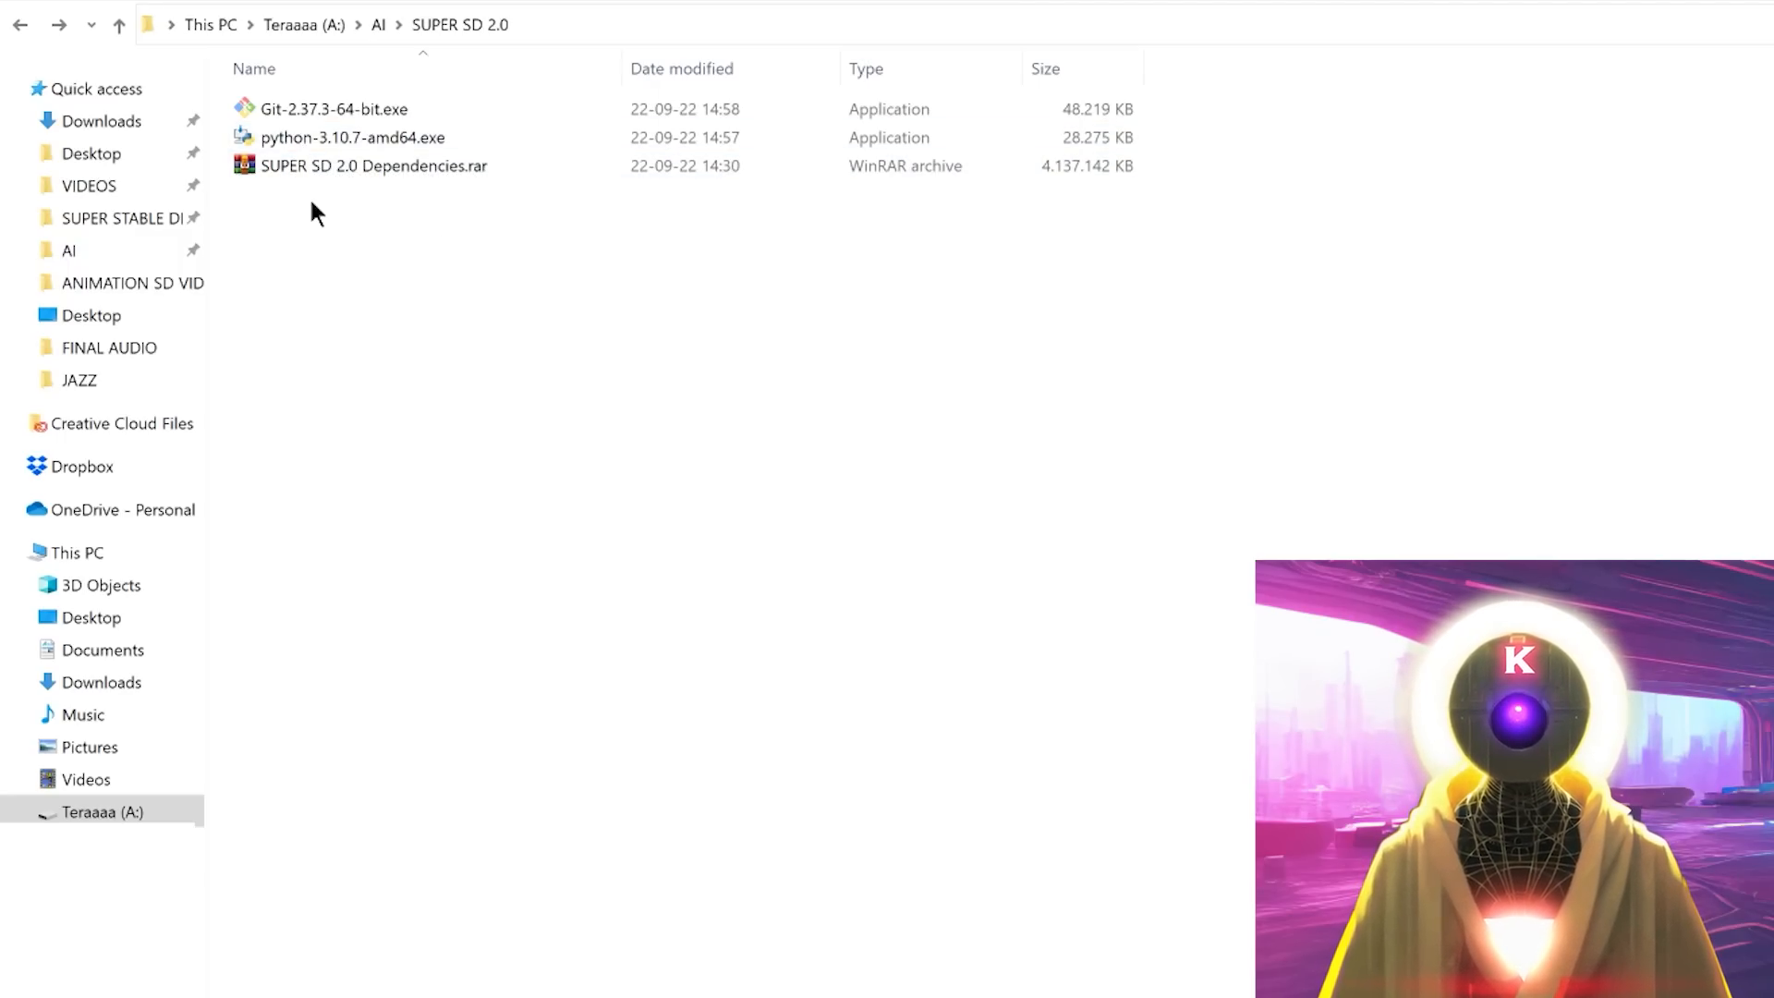
pyautogui.click(347, 138)
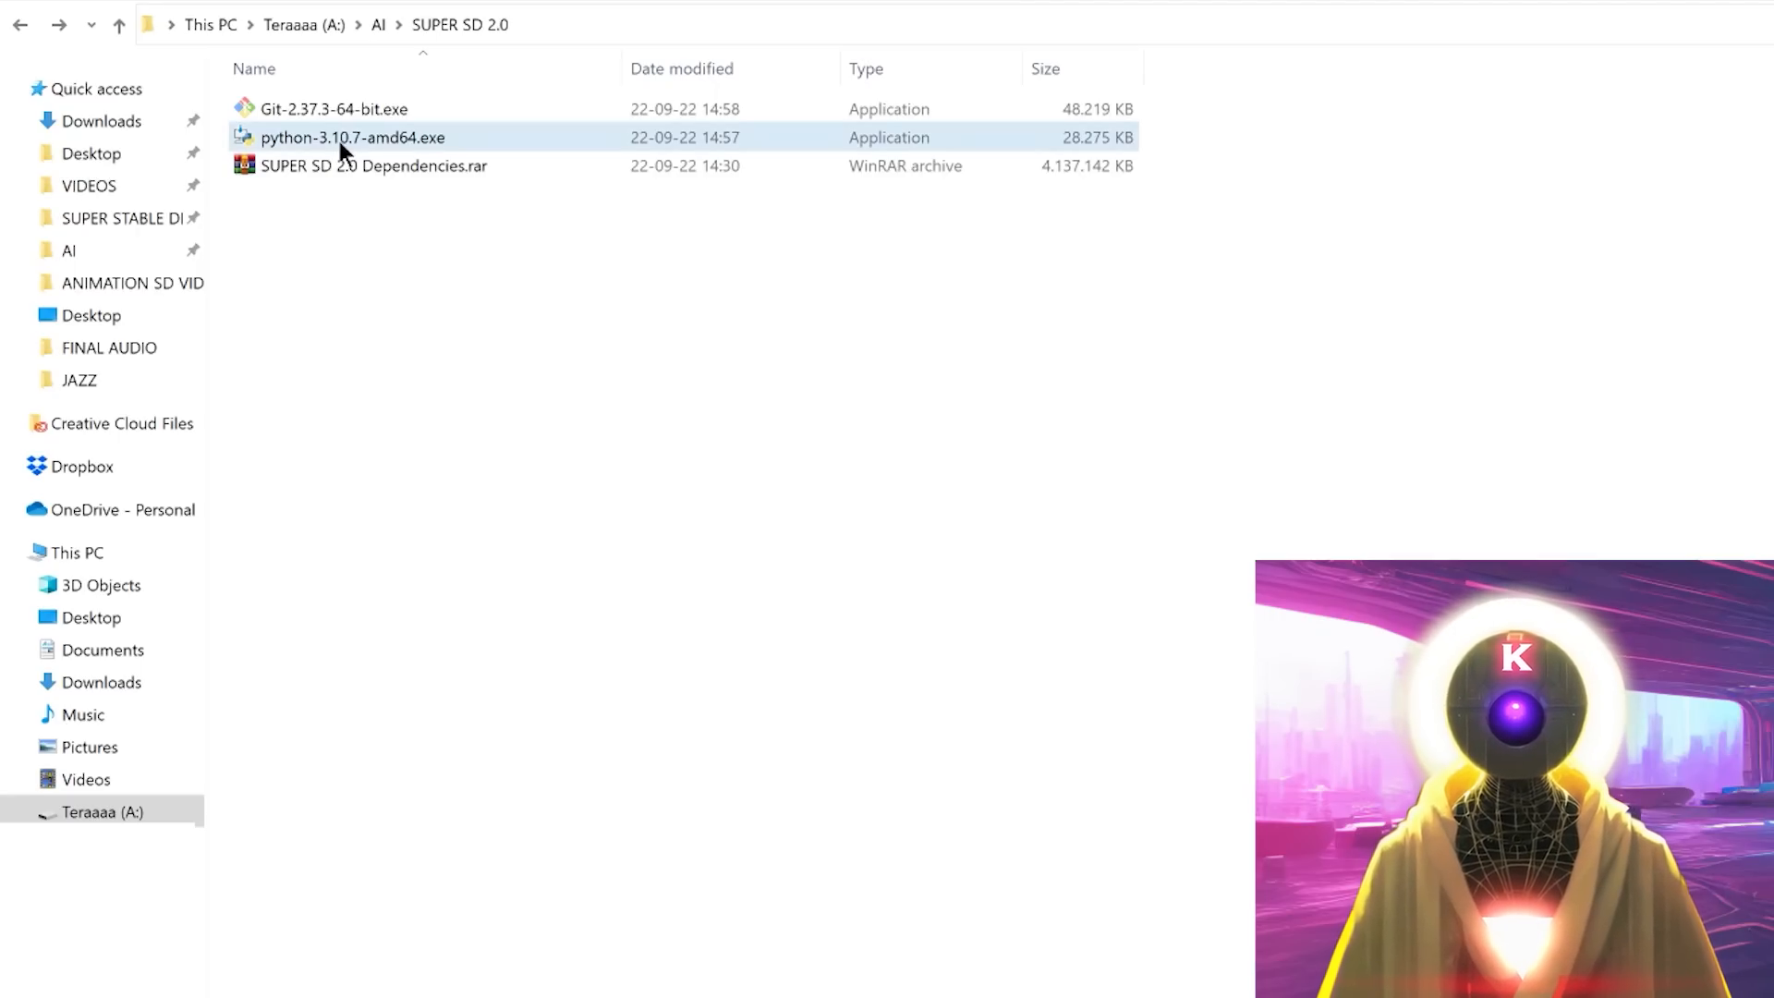
pyautogui.moveTo(344, 148)
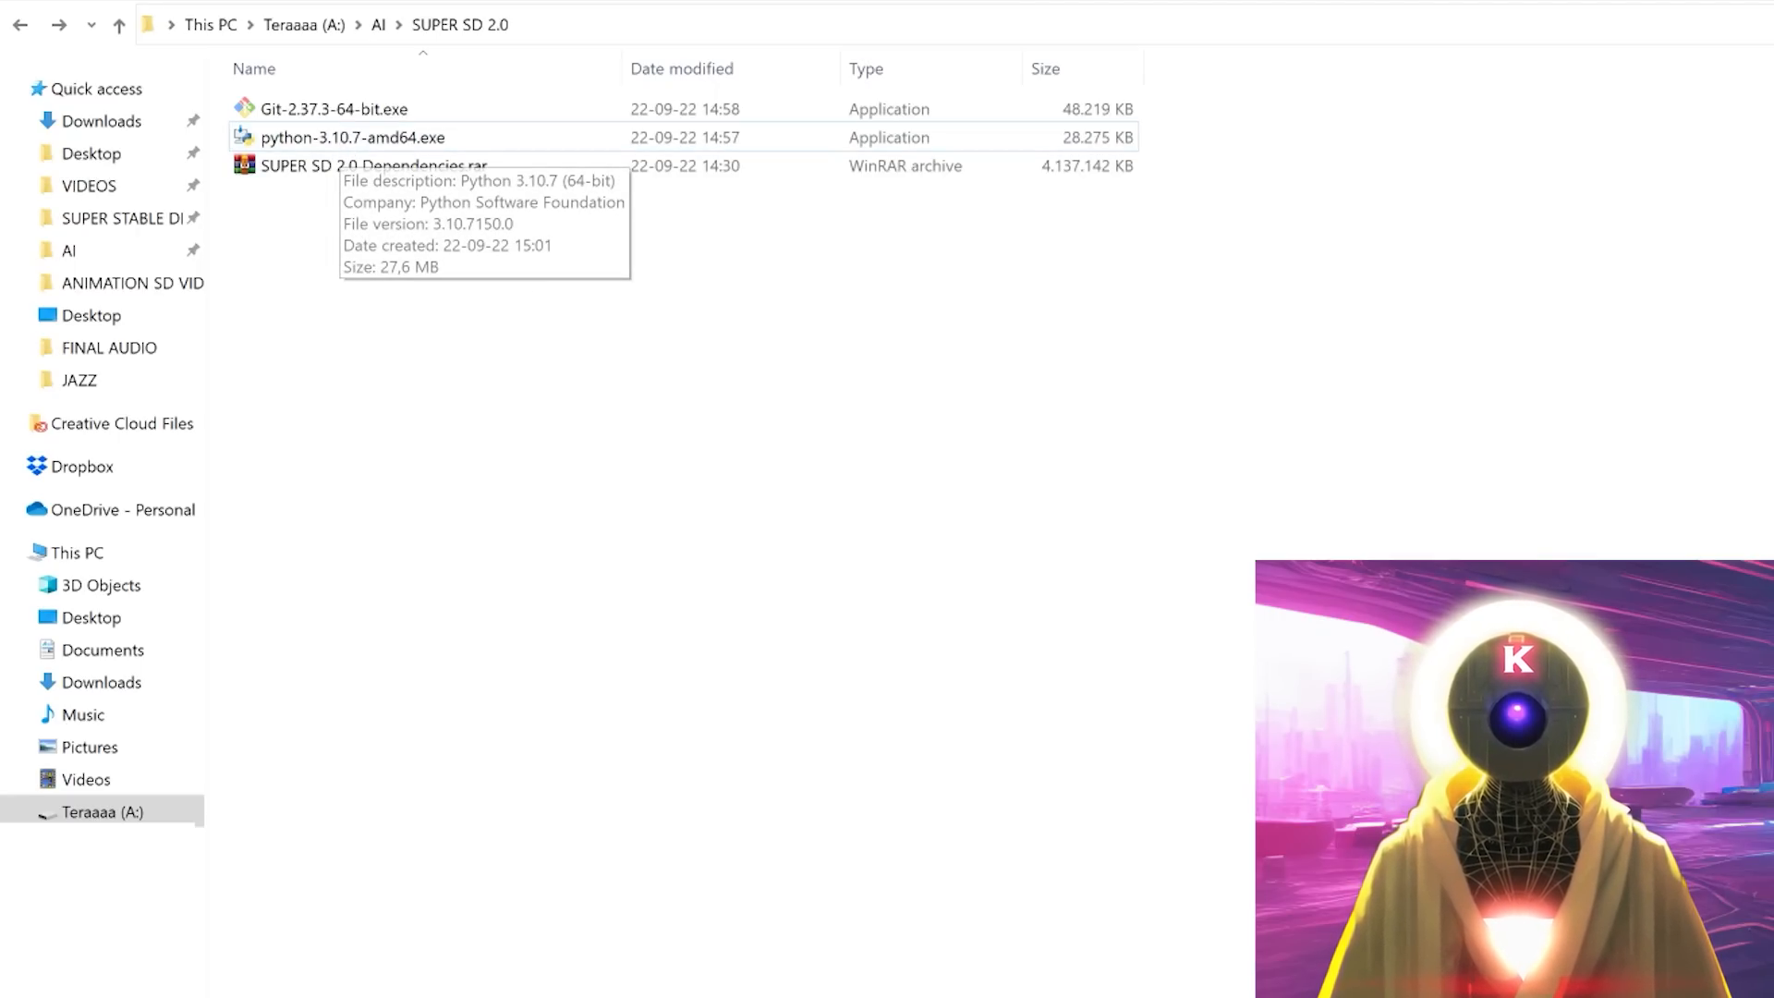
pyautogui.doubleClick(351, 136)
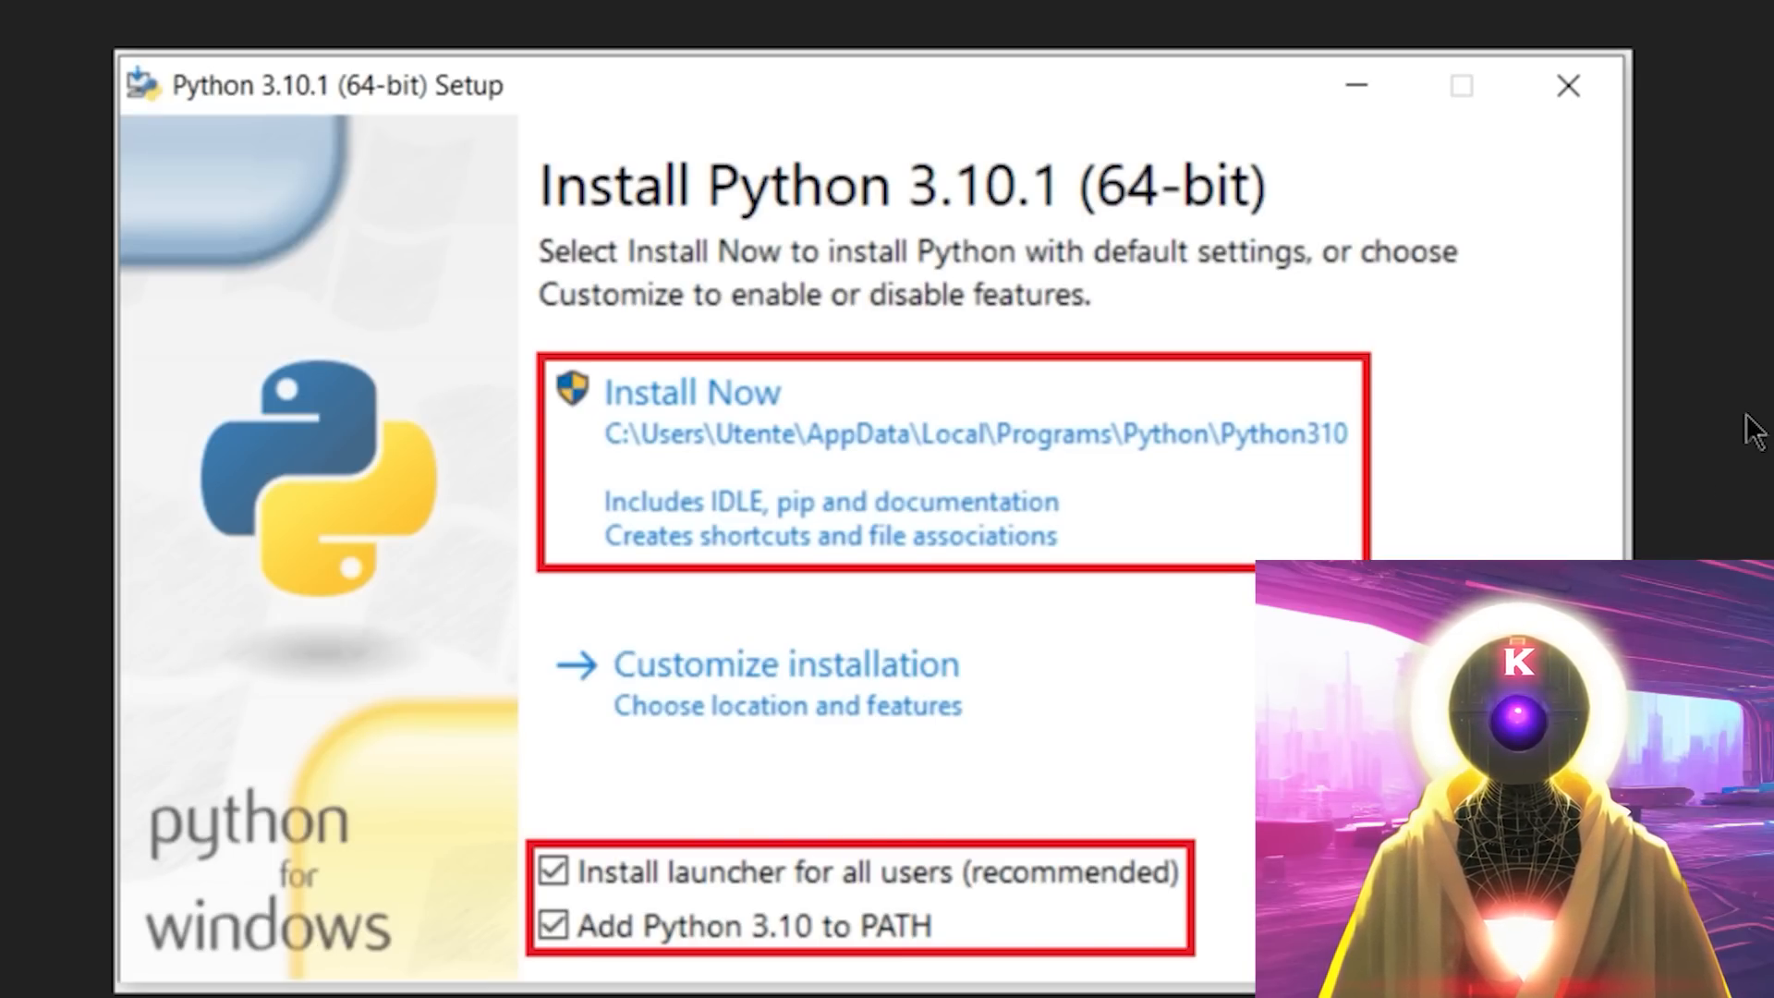
pyautogui.moveTo(592, 889)
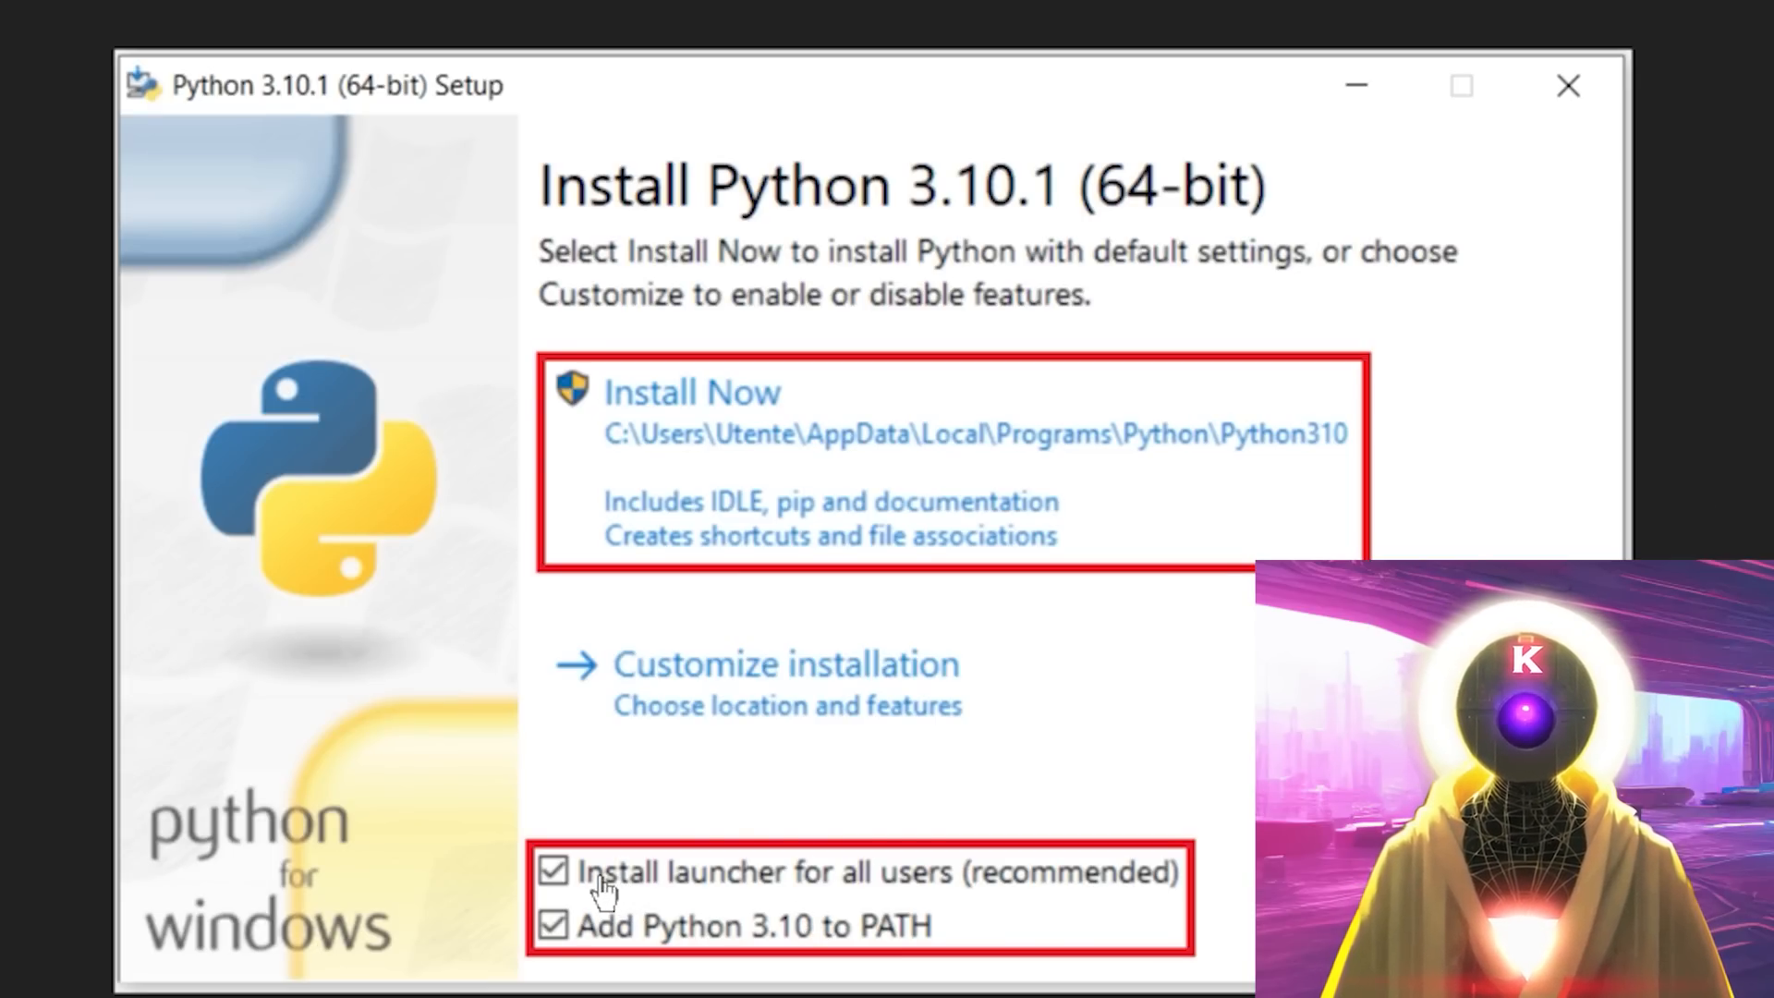
pyautogui.moveTo(917, 893)
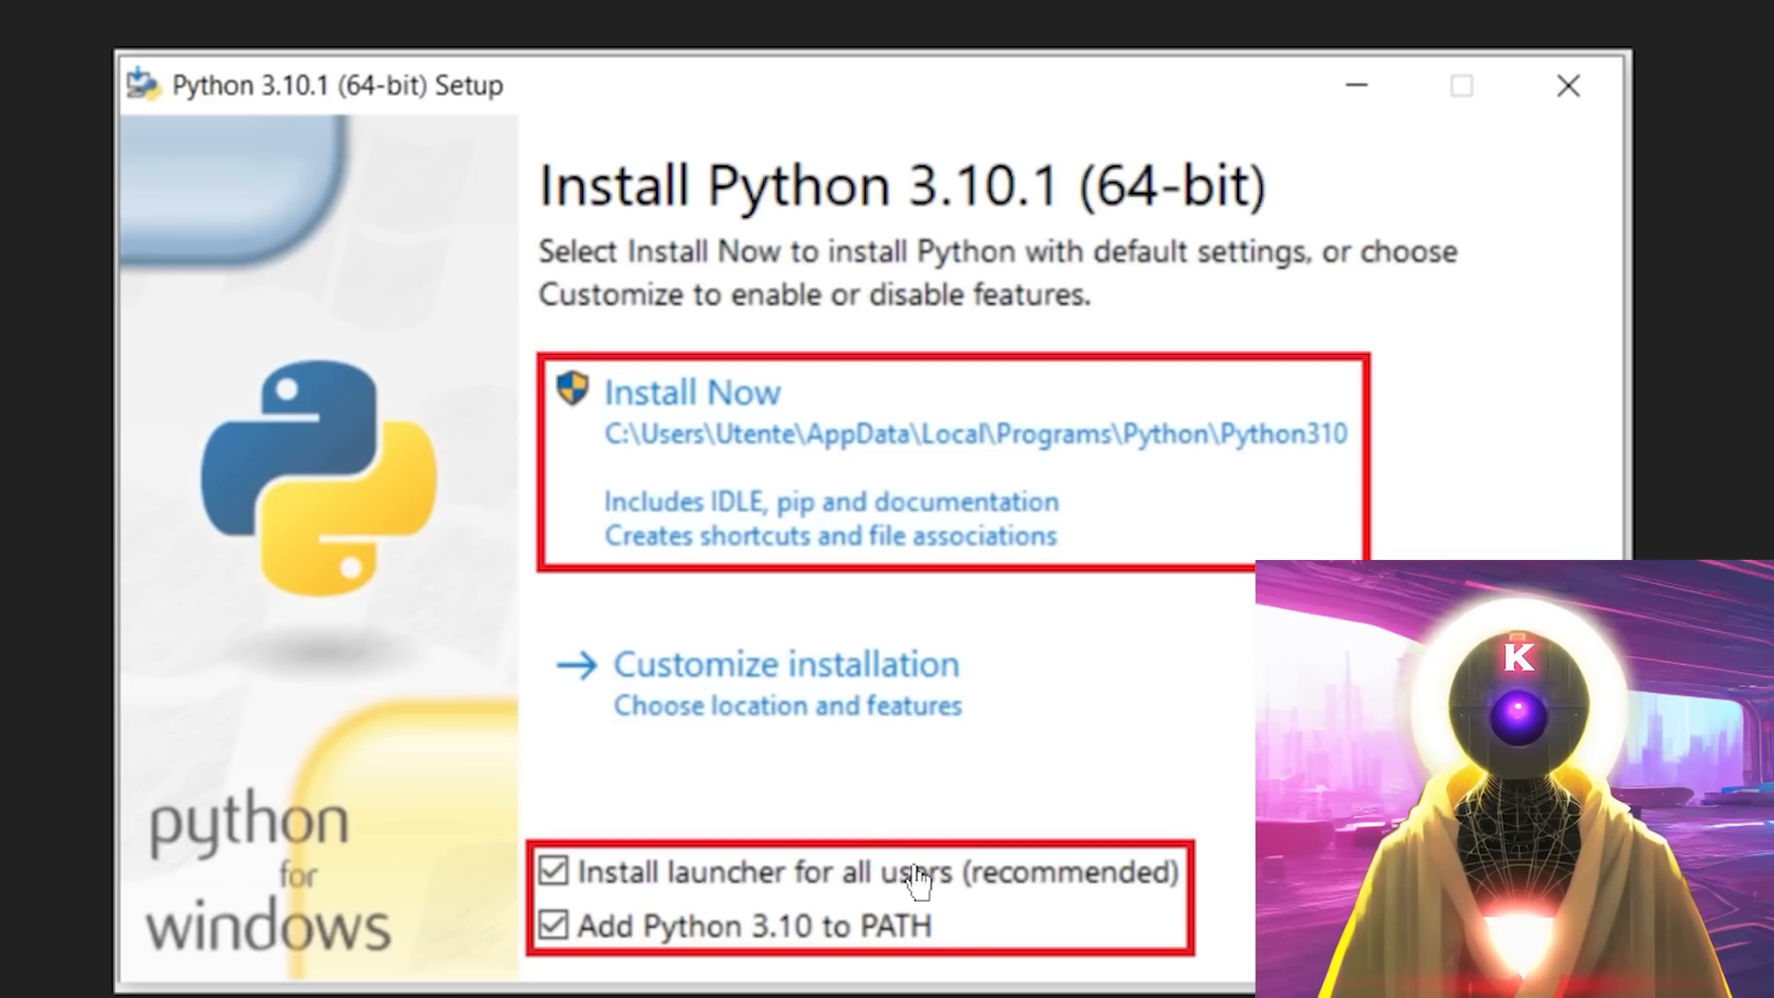
pyautogui.moveTo(632, 961)
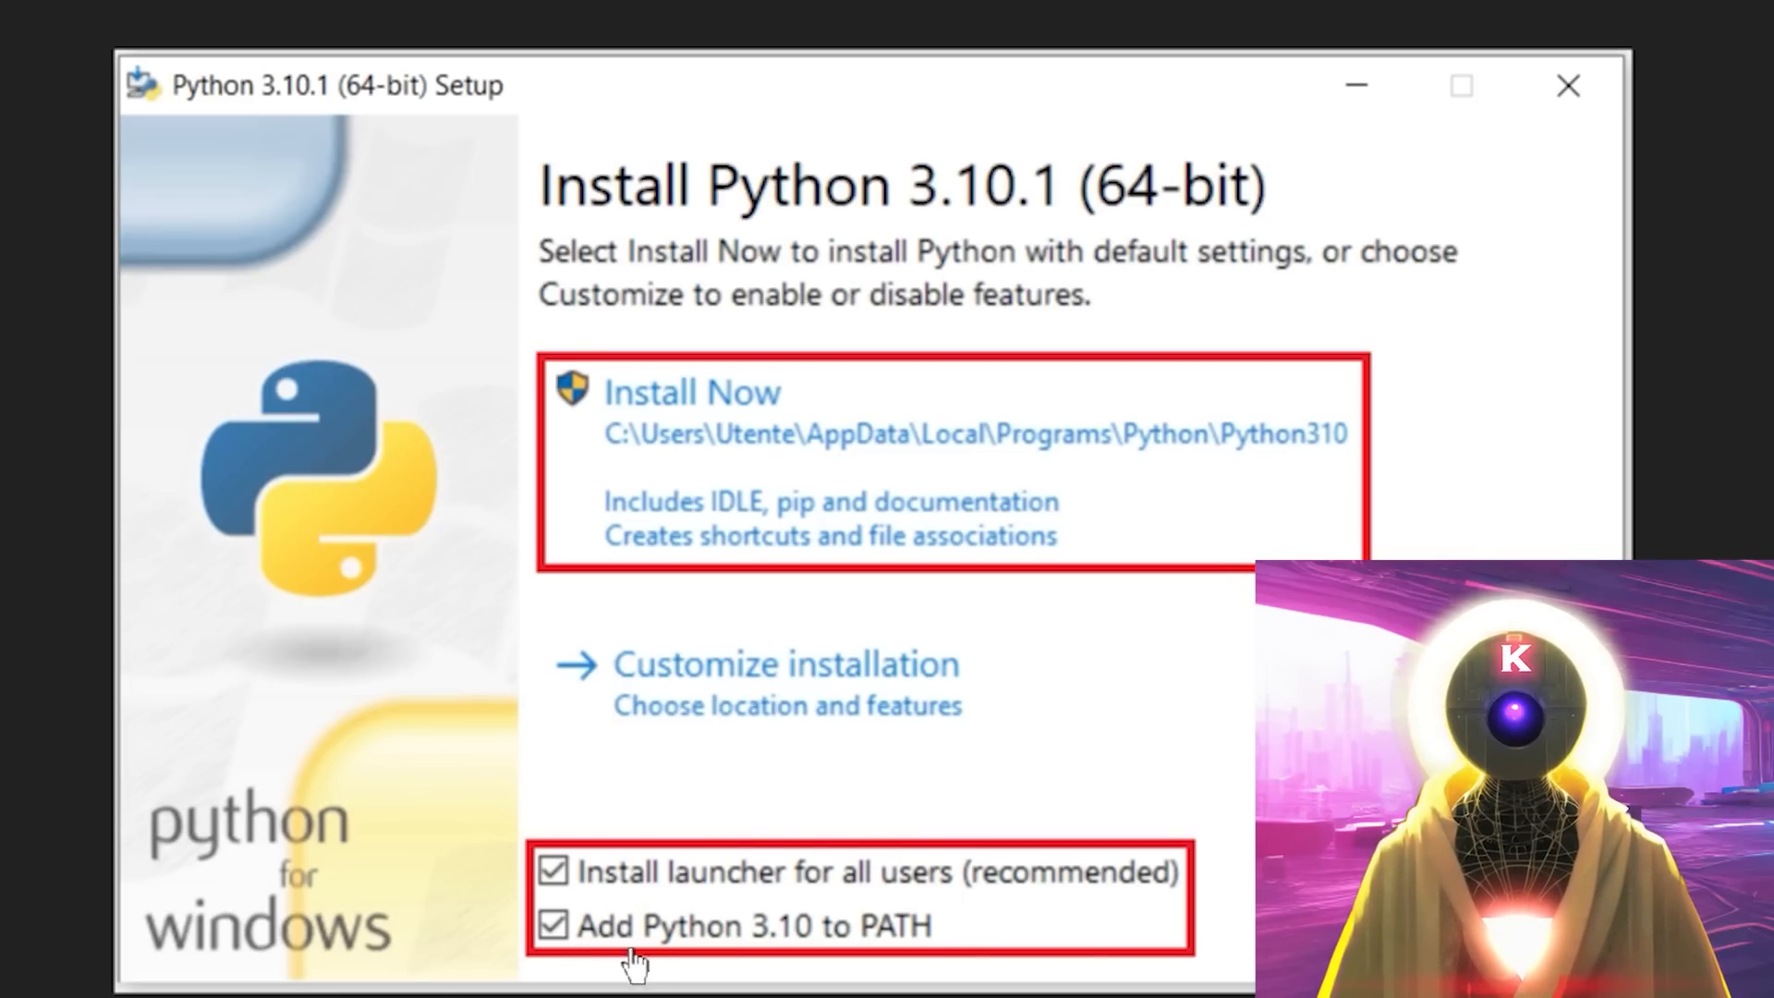
pyautogui.moveTo(828, 961)
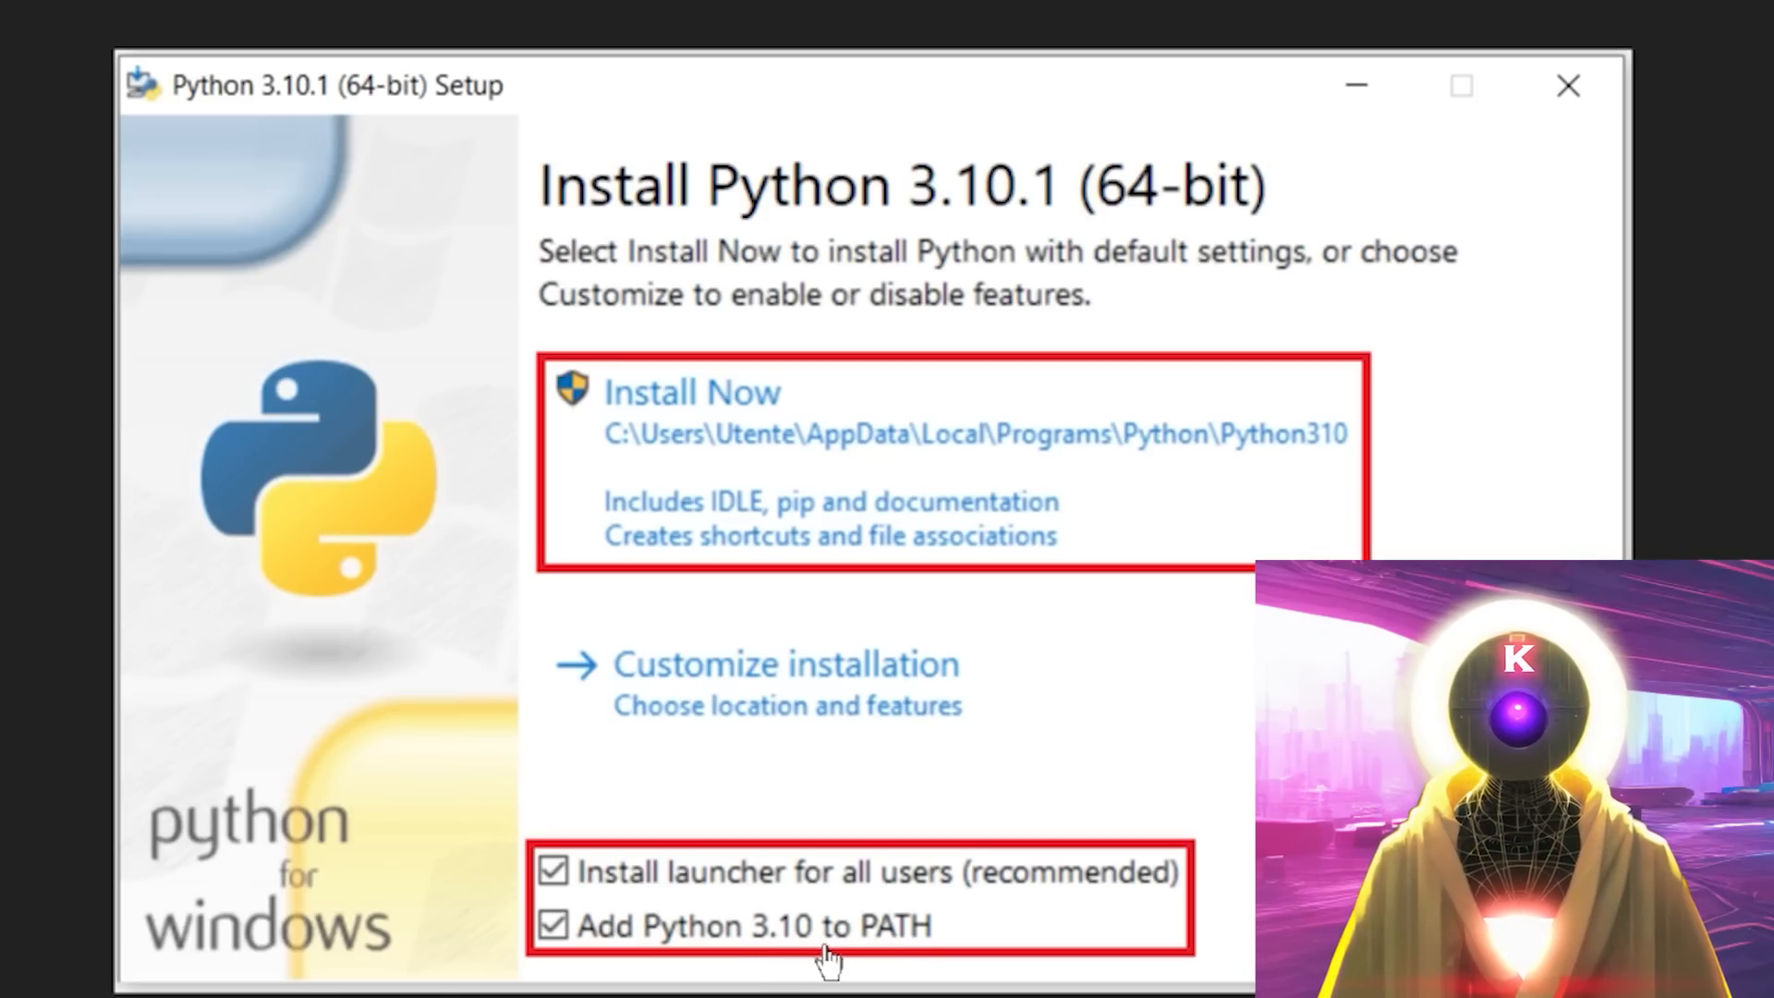
pyautogui.moveTo(916, 951)
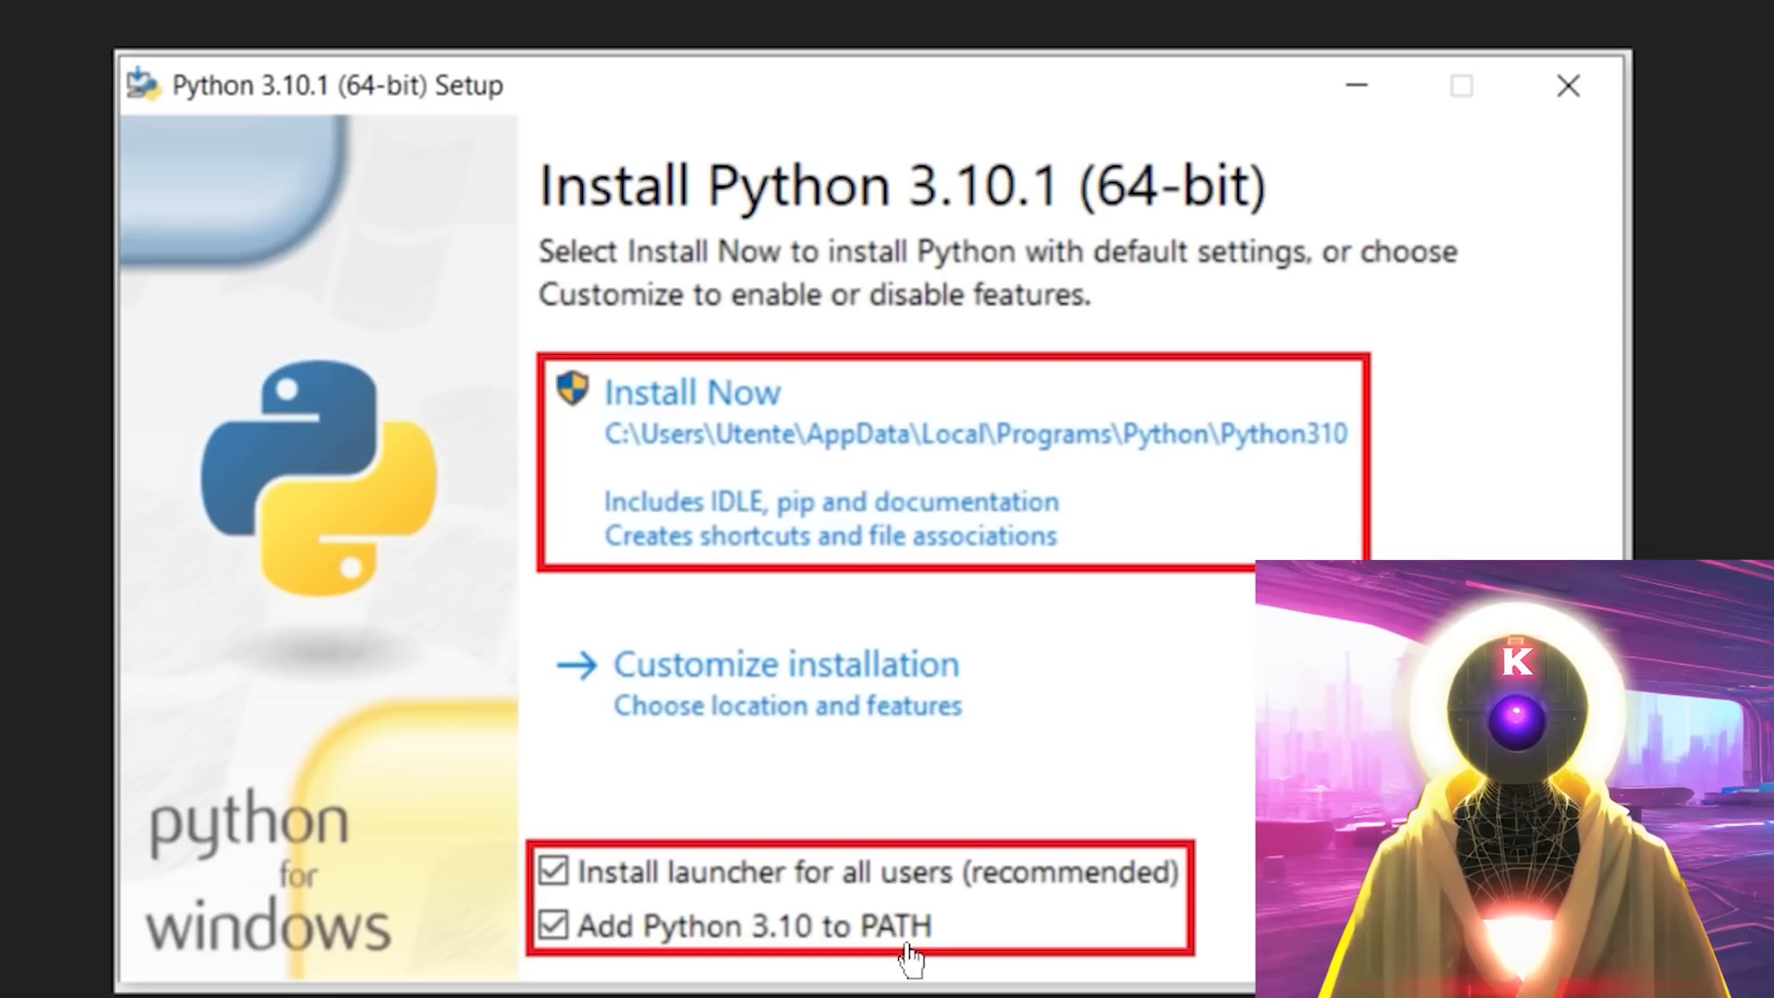
pyautogui.moveTo(959, 909)
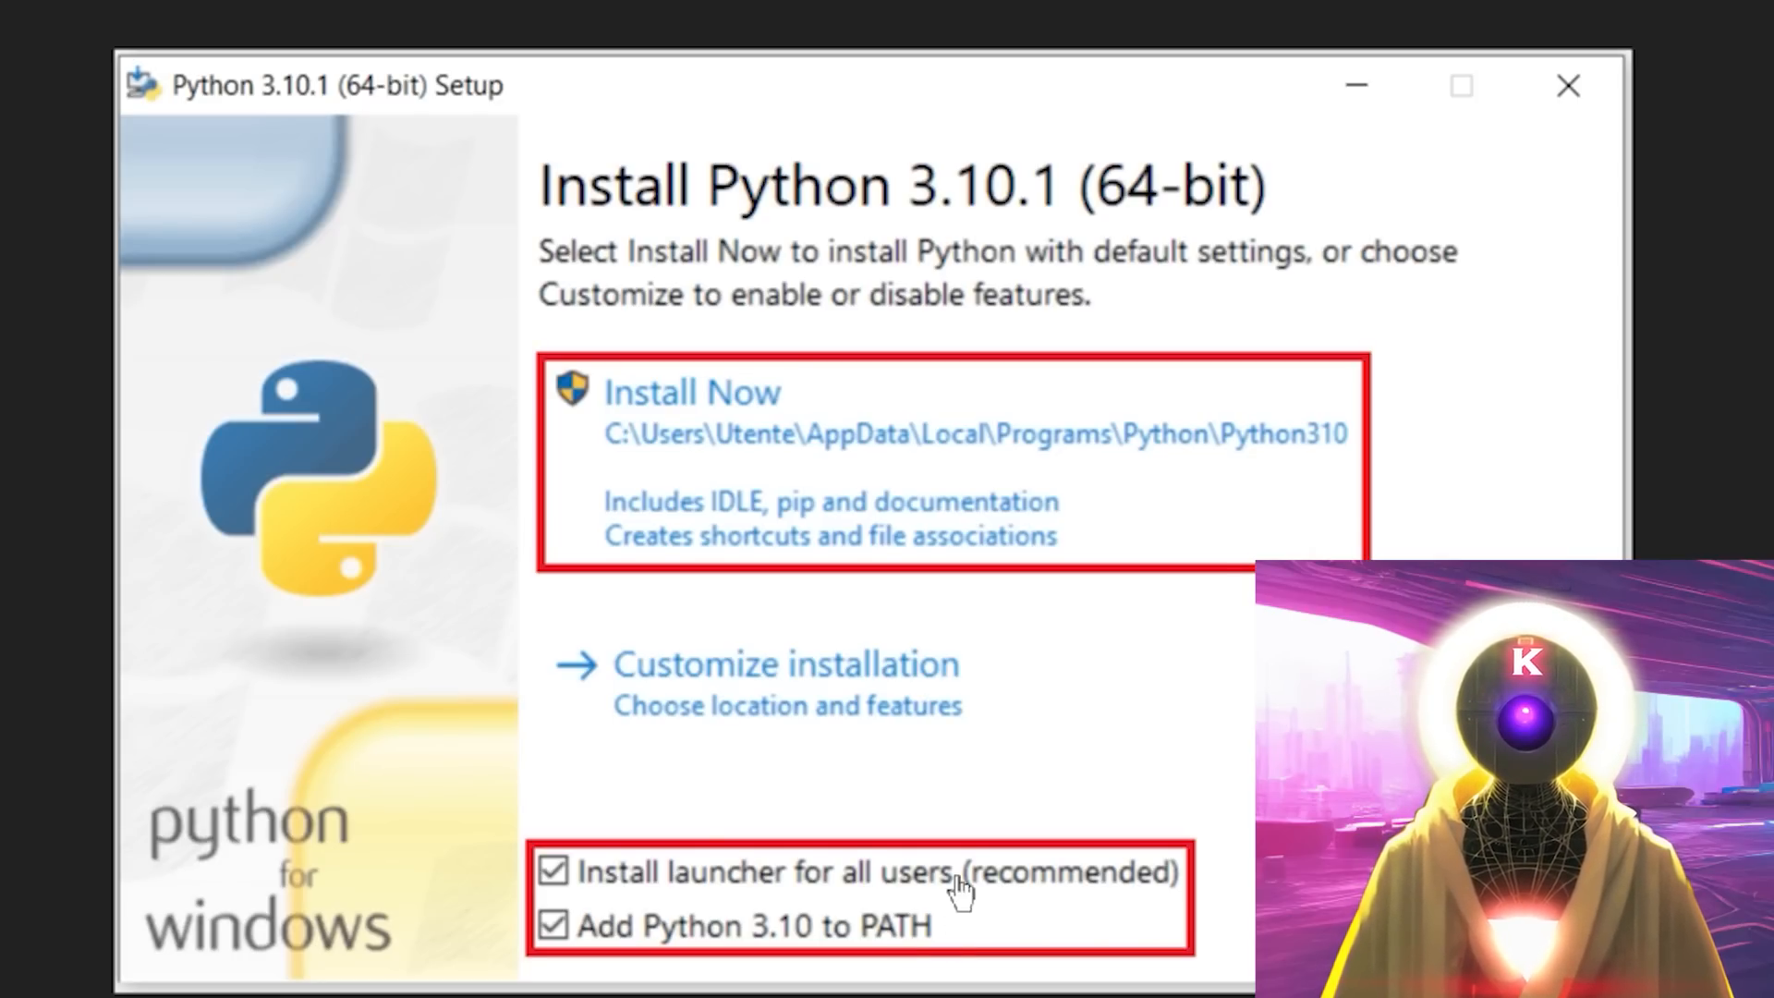
pyautogui.moveTo(811, 410)
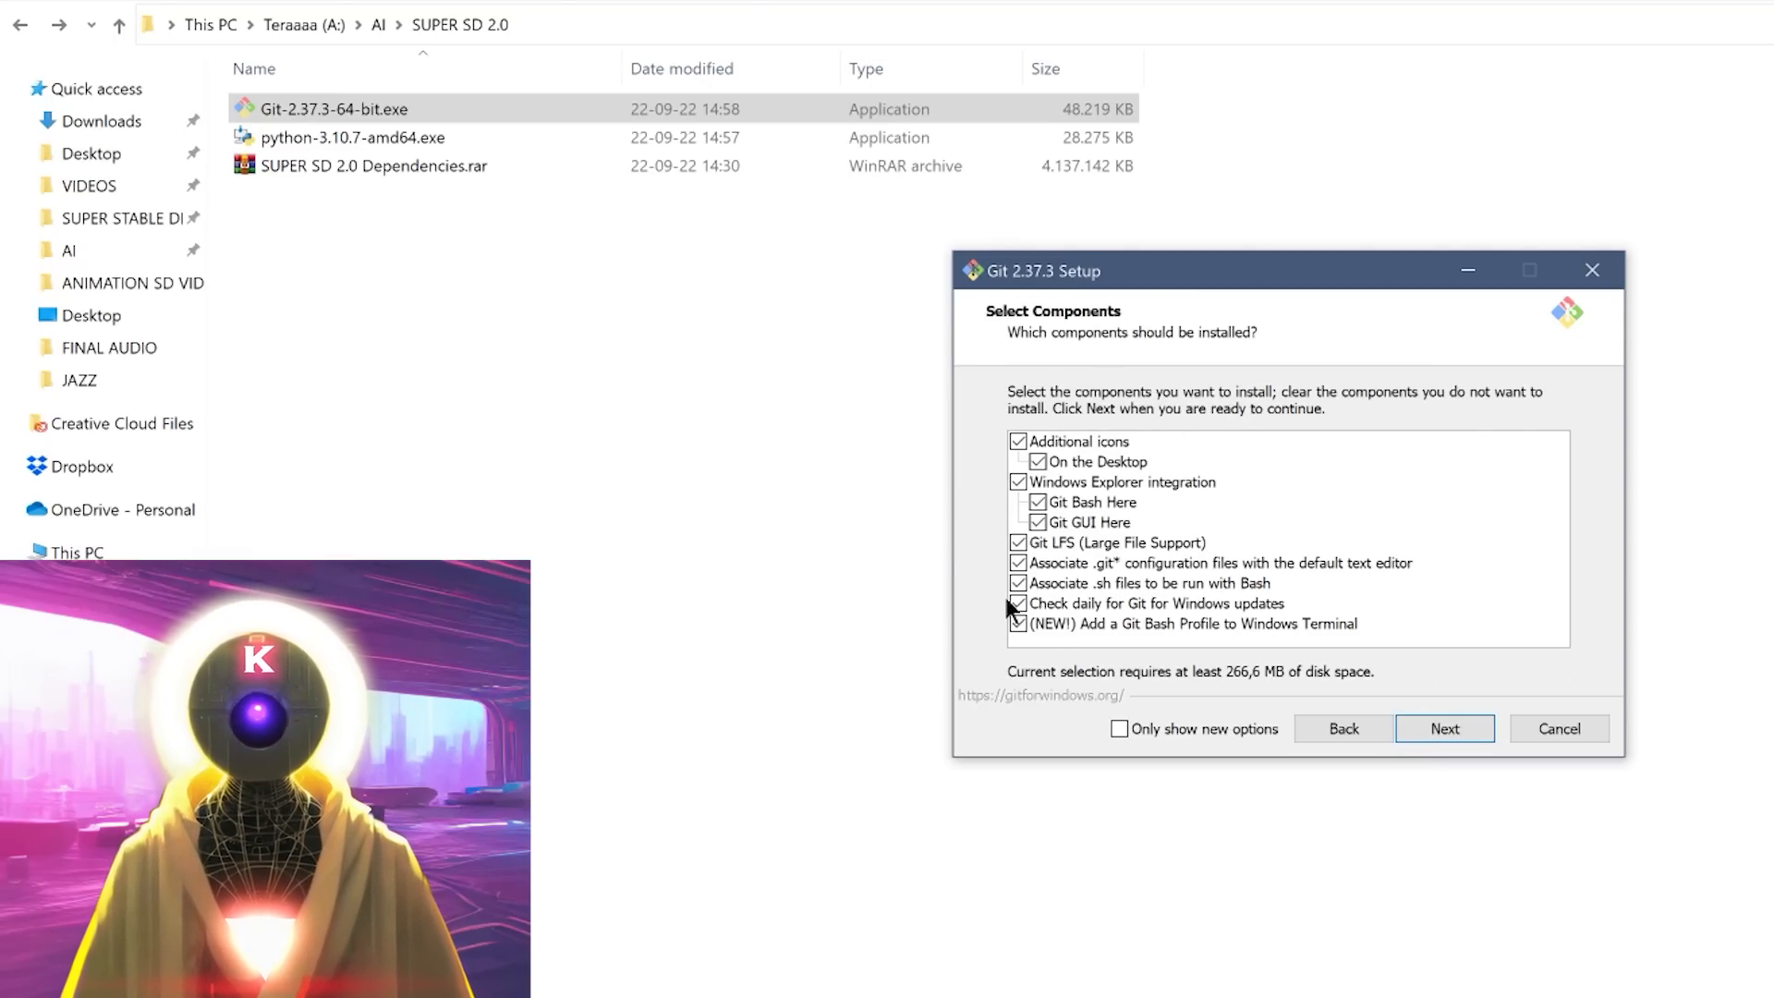
# - Keep the default Git components and choose Notepad as Git's default editor
pyautogui.click(1445, 728)
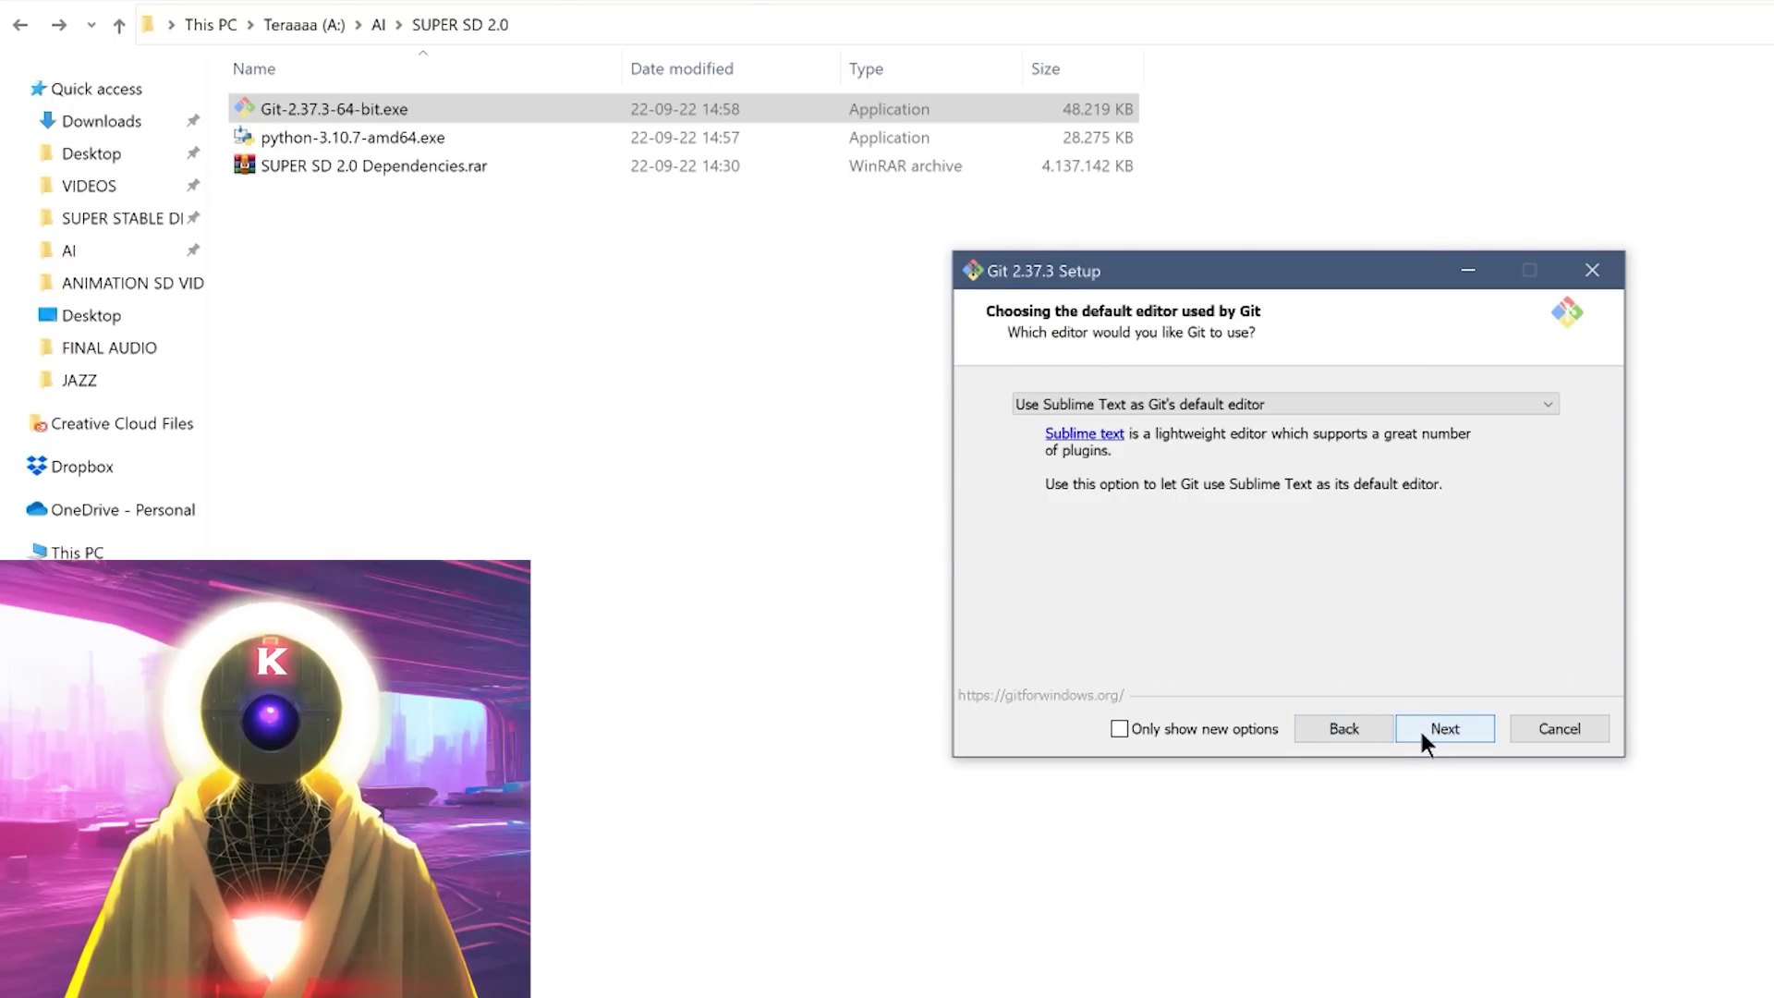
pyautogui.moveTo(1455, 398)
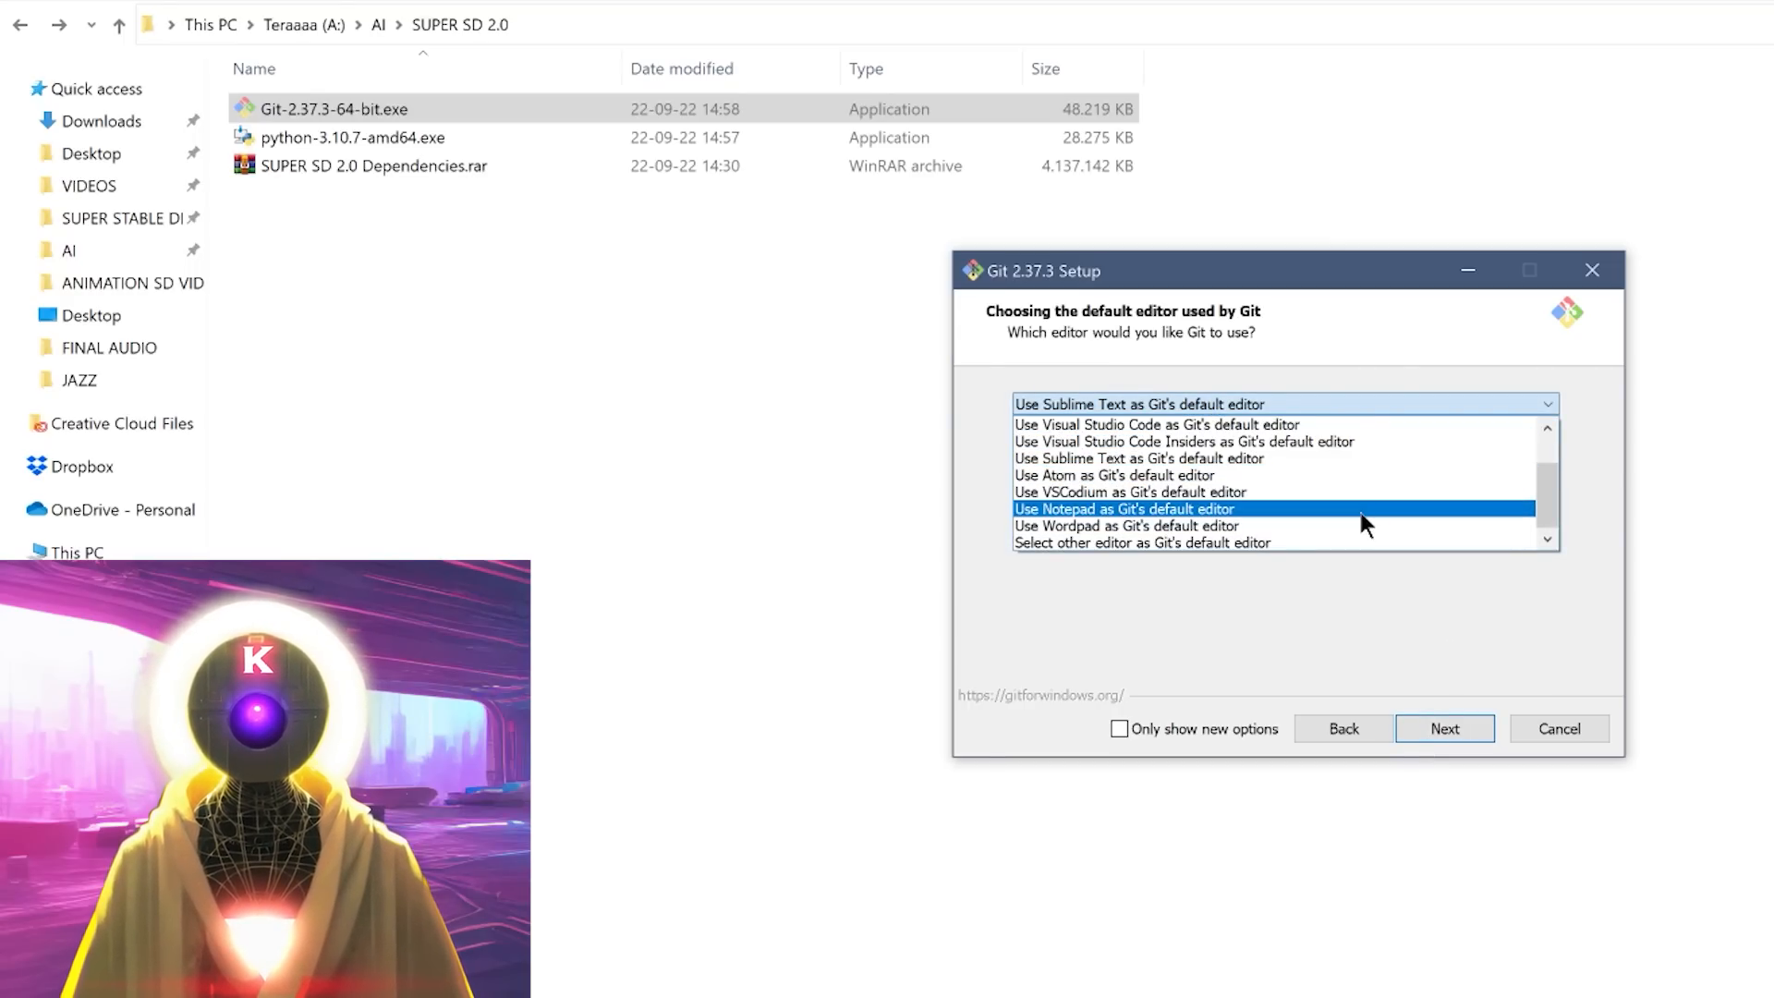
pyautogui.click(1124, 508)
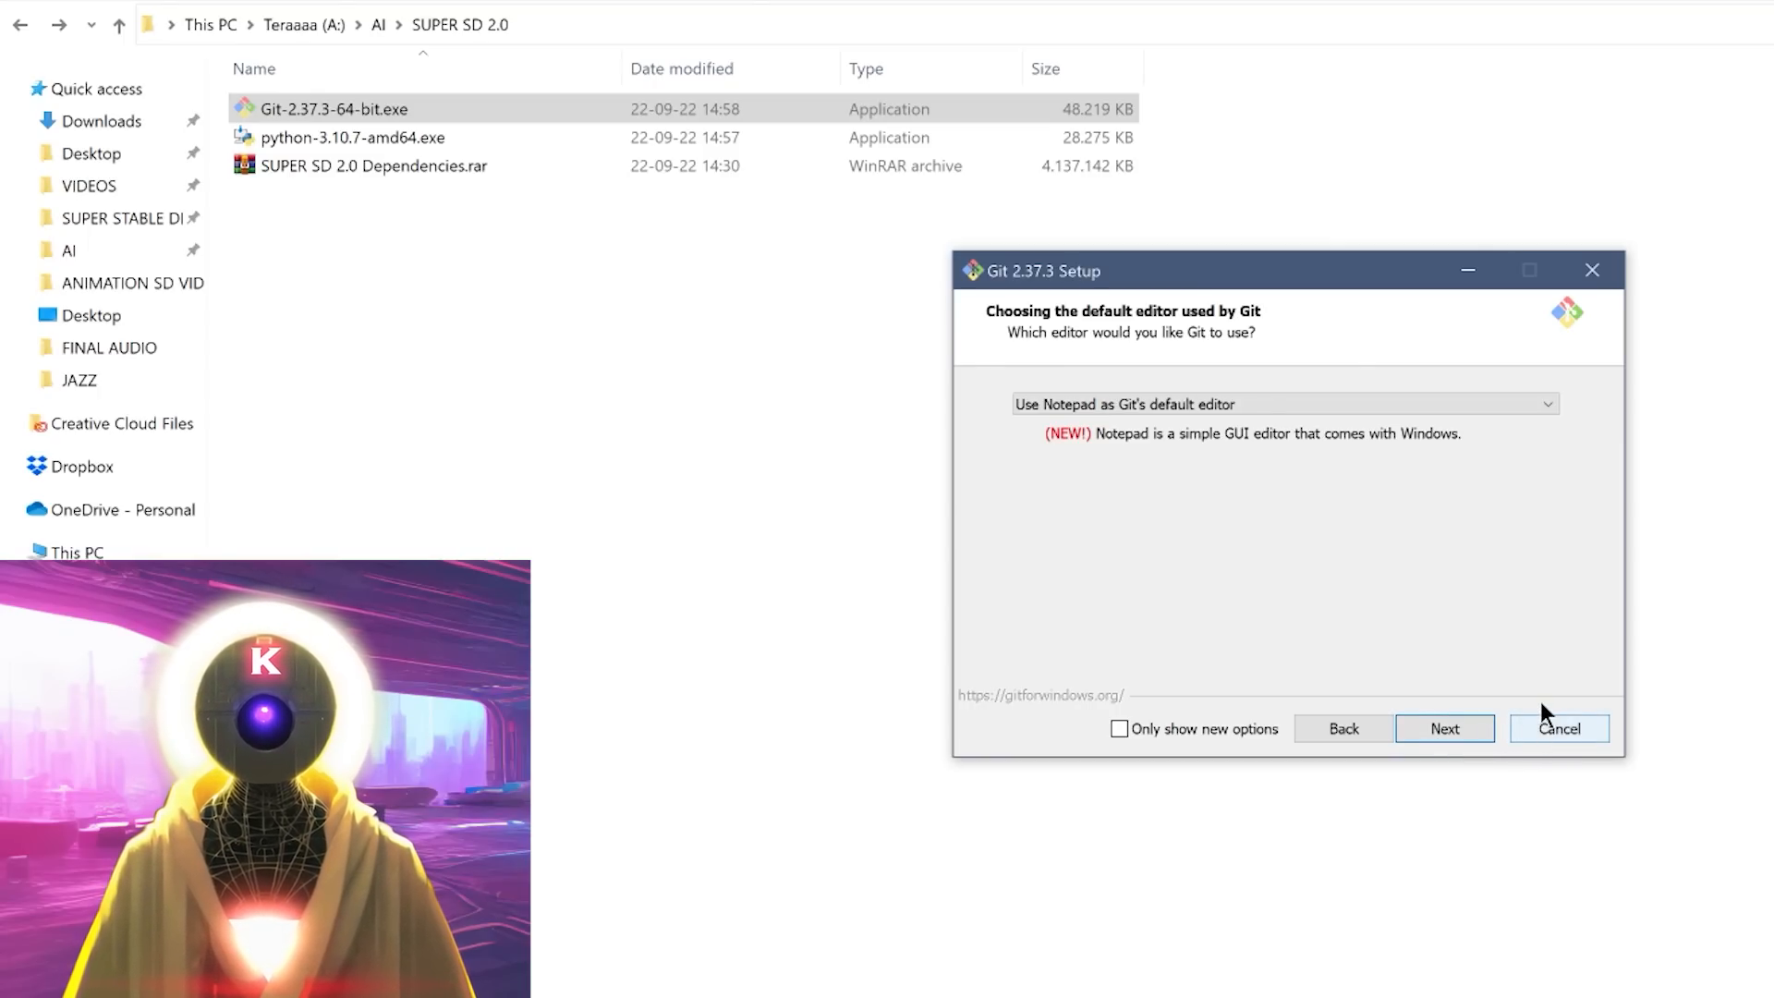
pyautogui.moveTo(1608, 496)
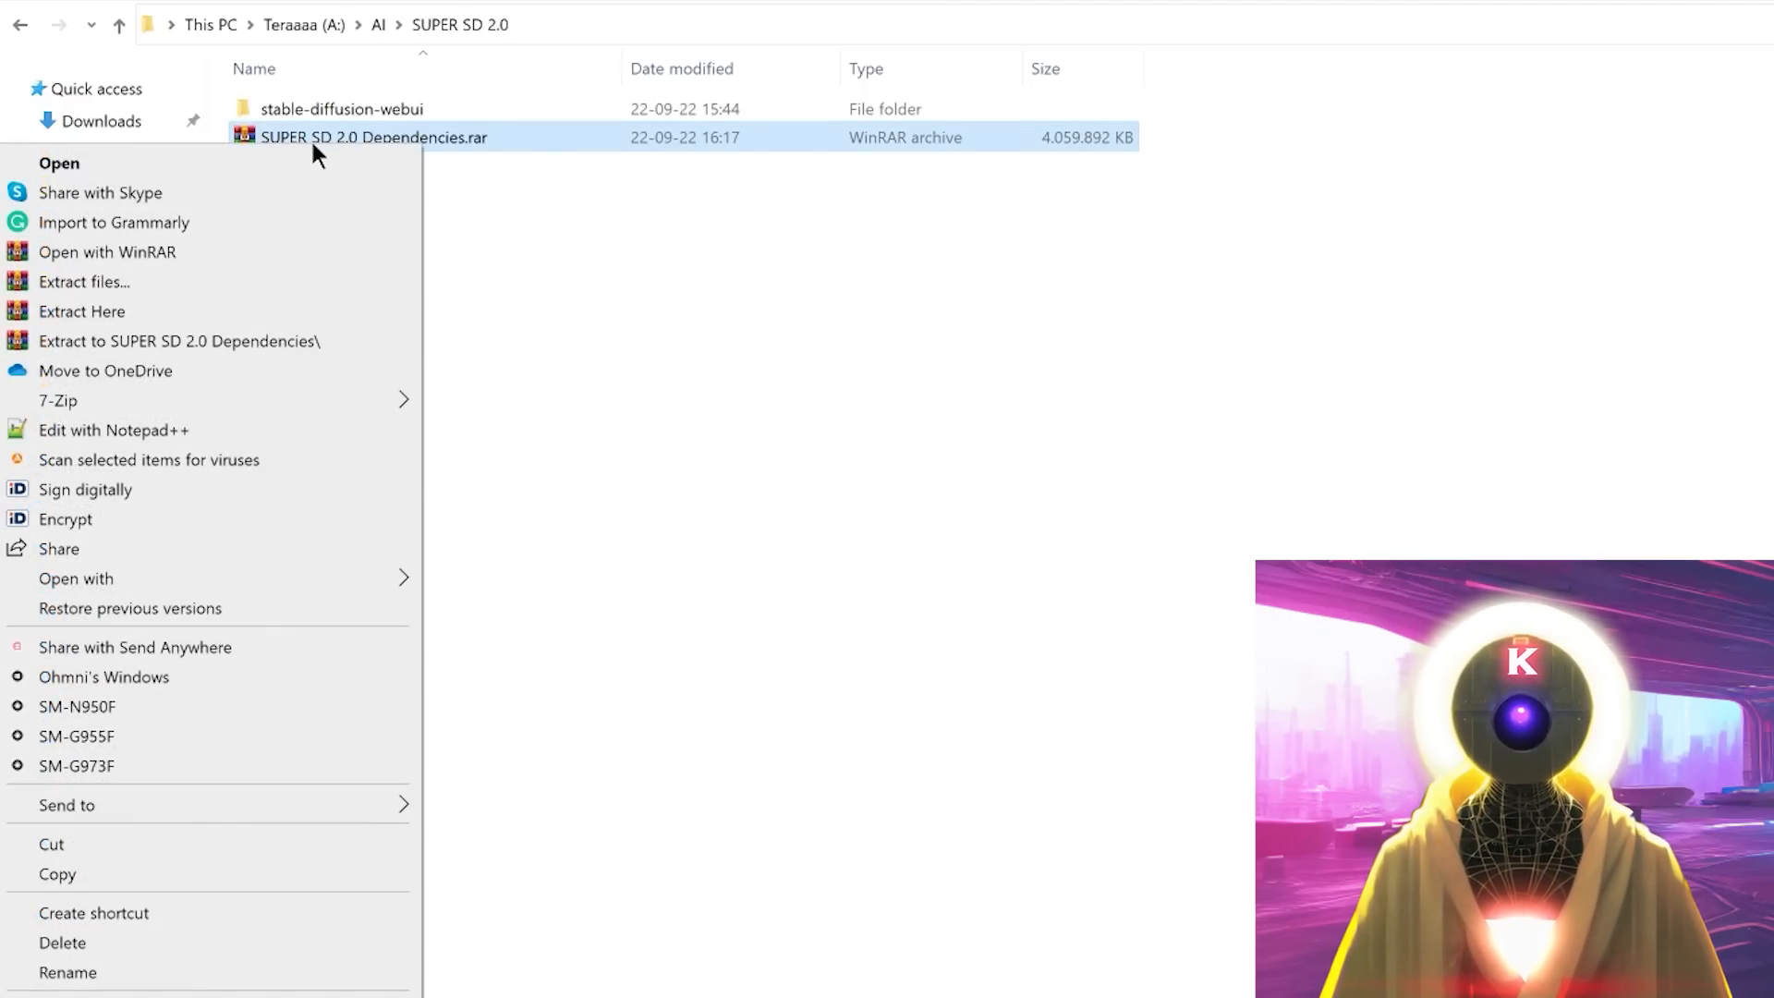
pyautogui.moveTo(188, 314)
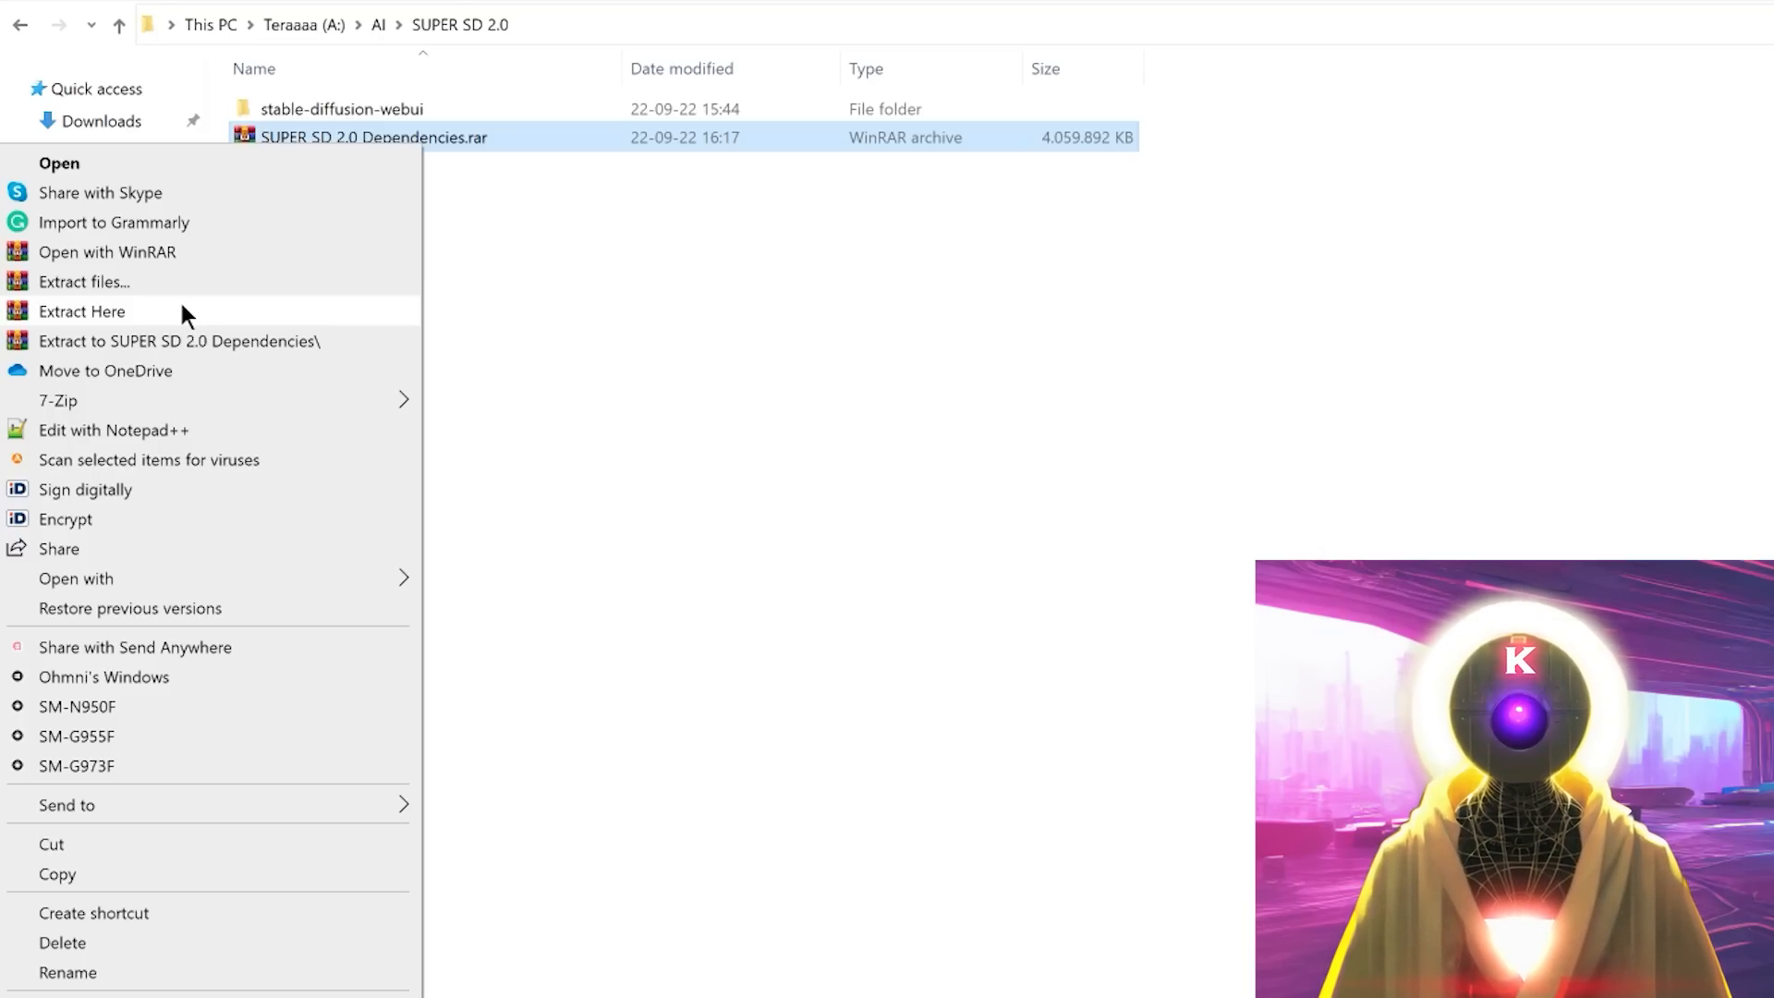
# - Extract SUPER SD 2.0 Dependencies.rar here into the SUPER SD 2.0 folder
pyautogui.click(81, 310)
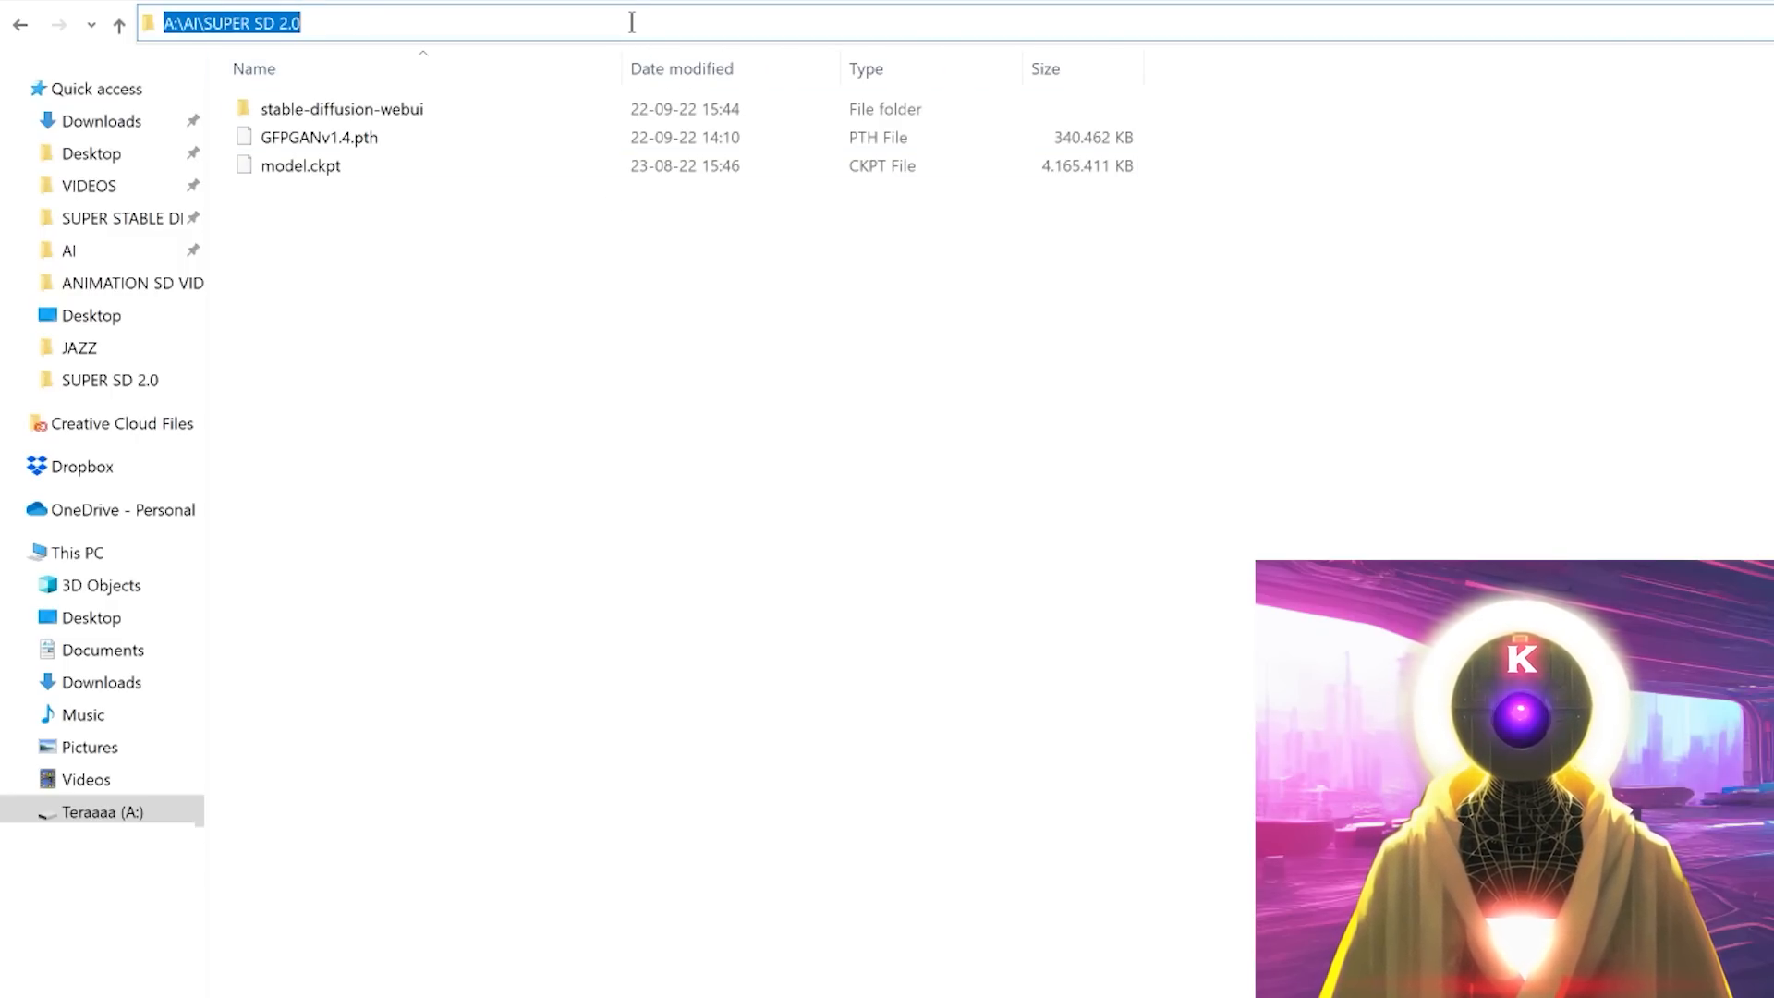
pyautogui.write('cmd')
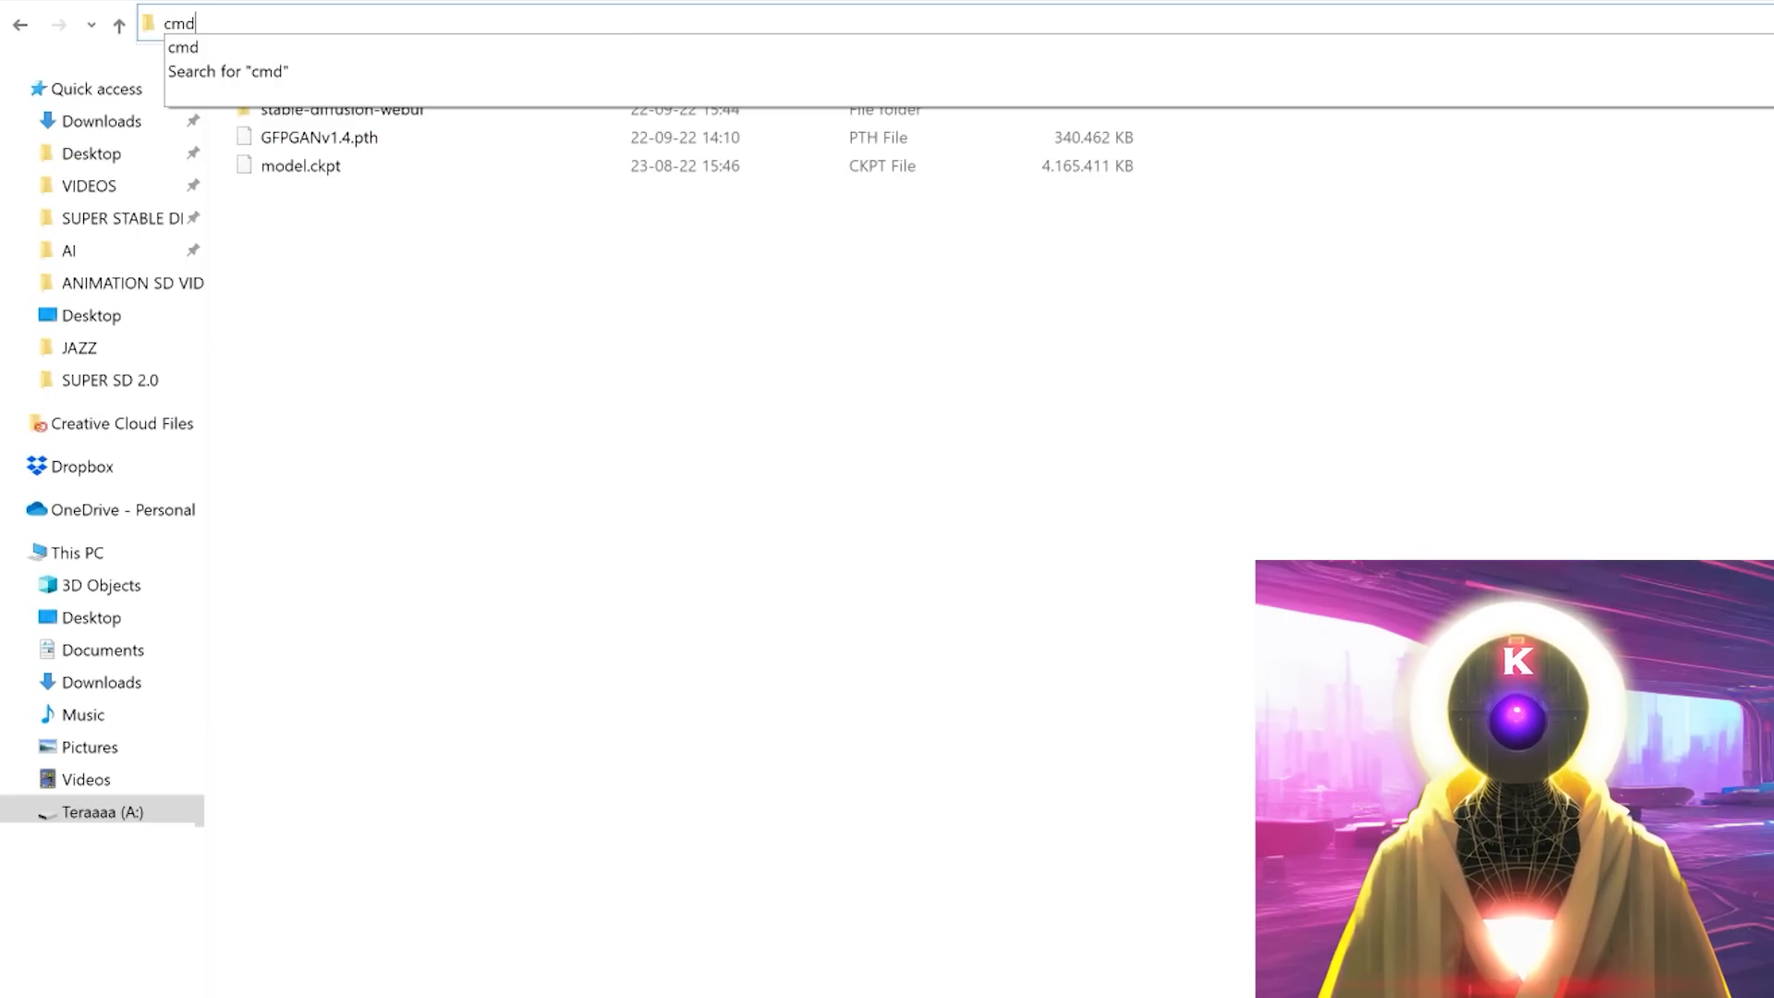
pyautogui.press('Enter')
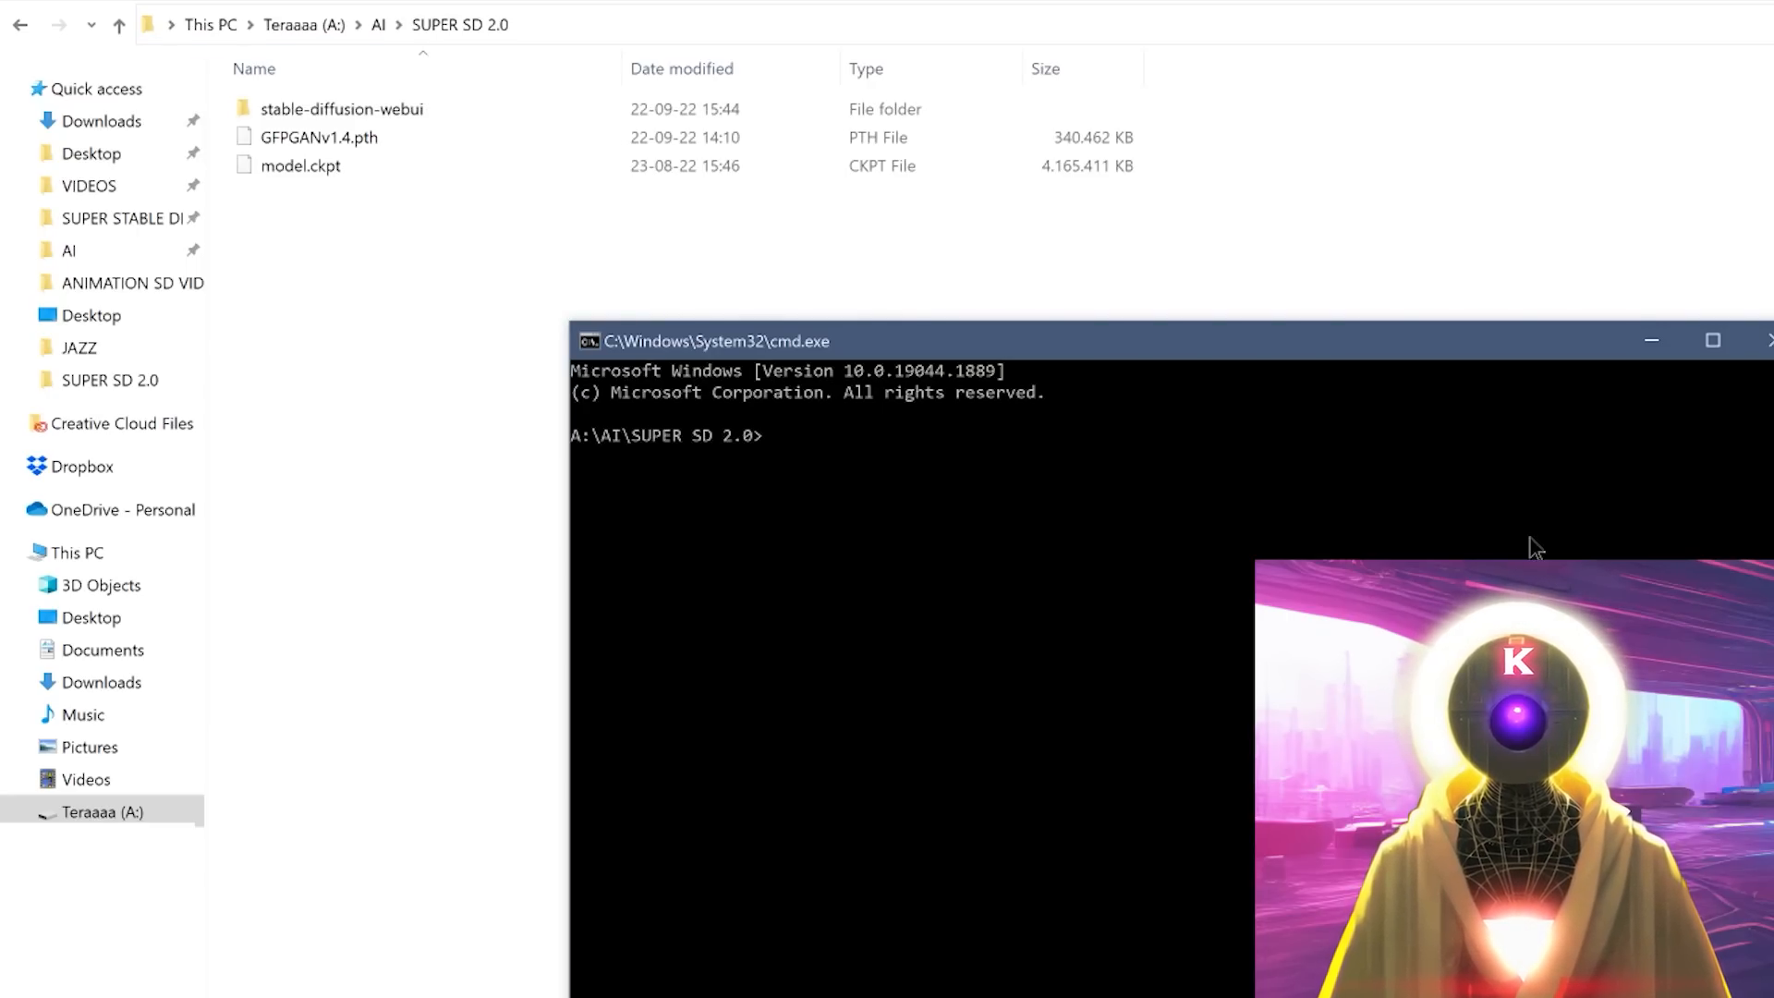
pyautogui.write('git clone https://github.com/AUTOMATIC1111/stable-diffusion-webui')
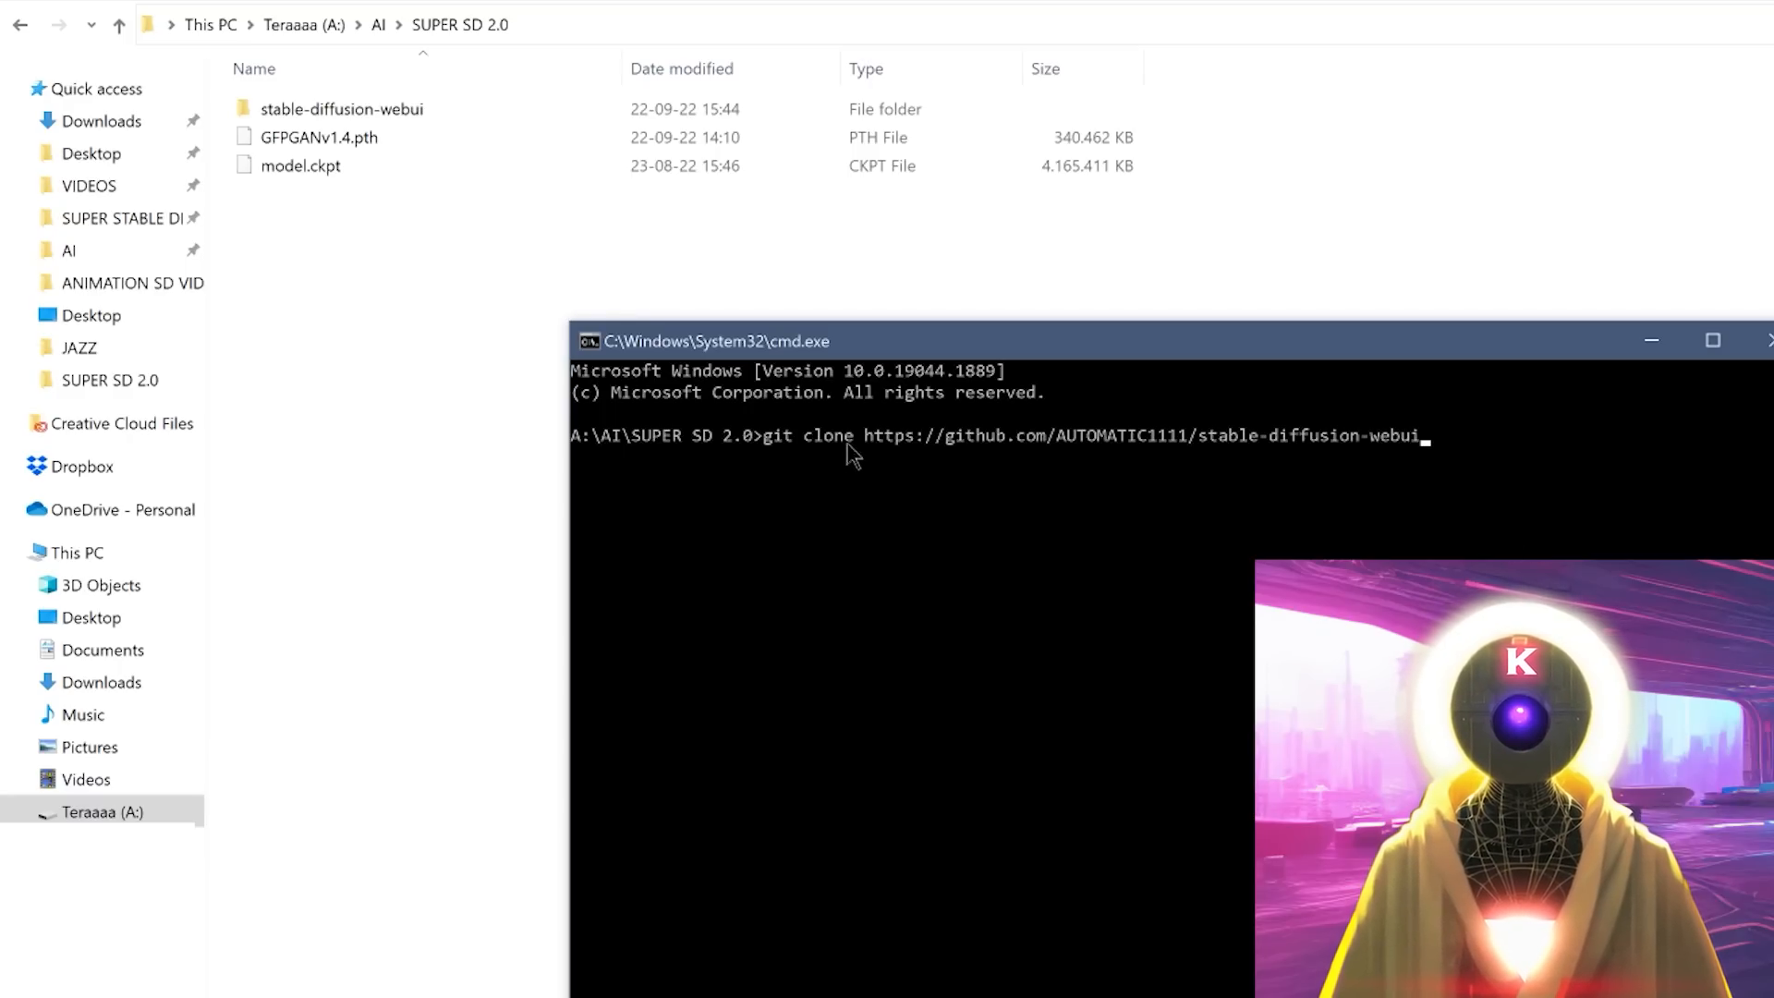
pyautogui.moveTo(968, 455)
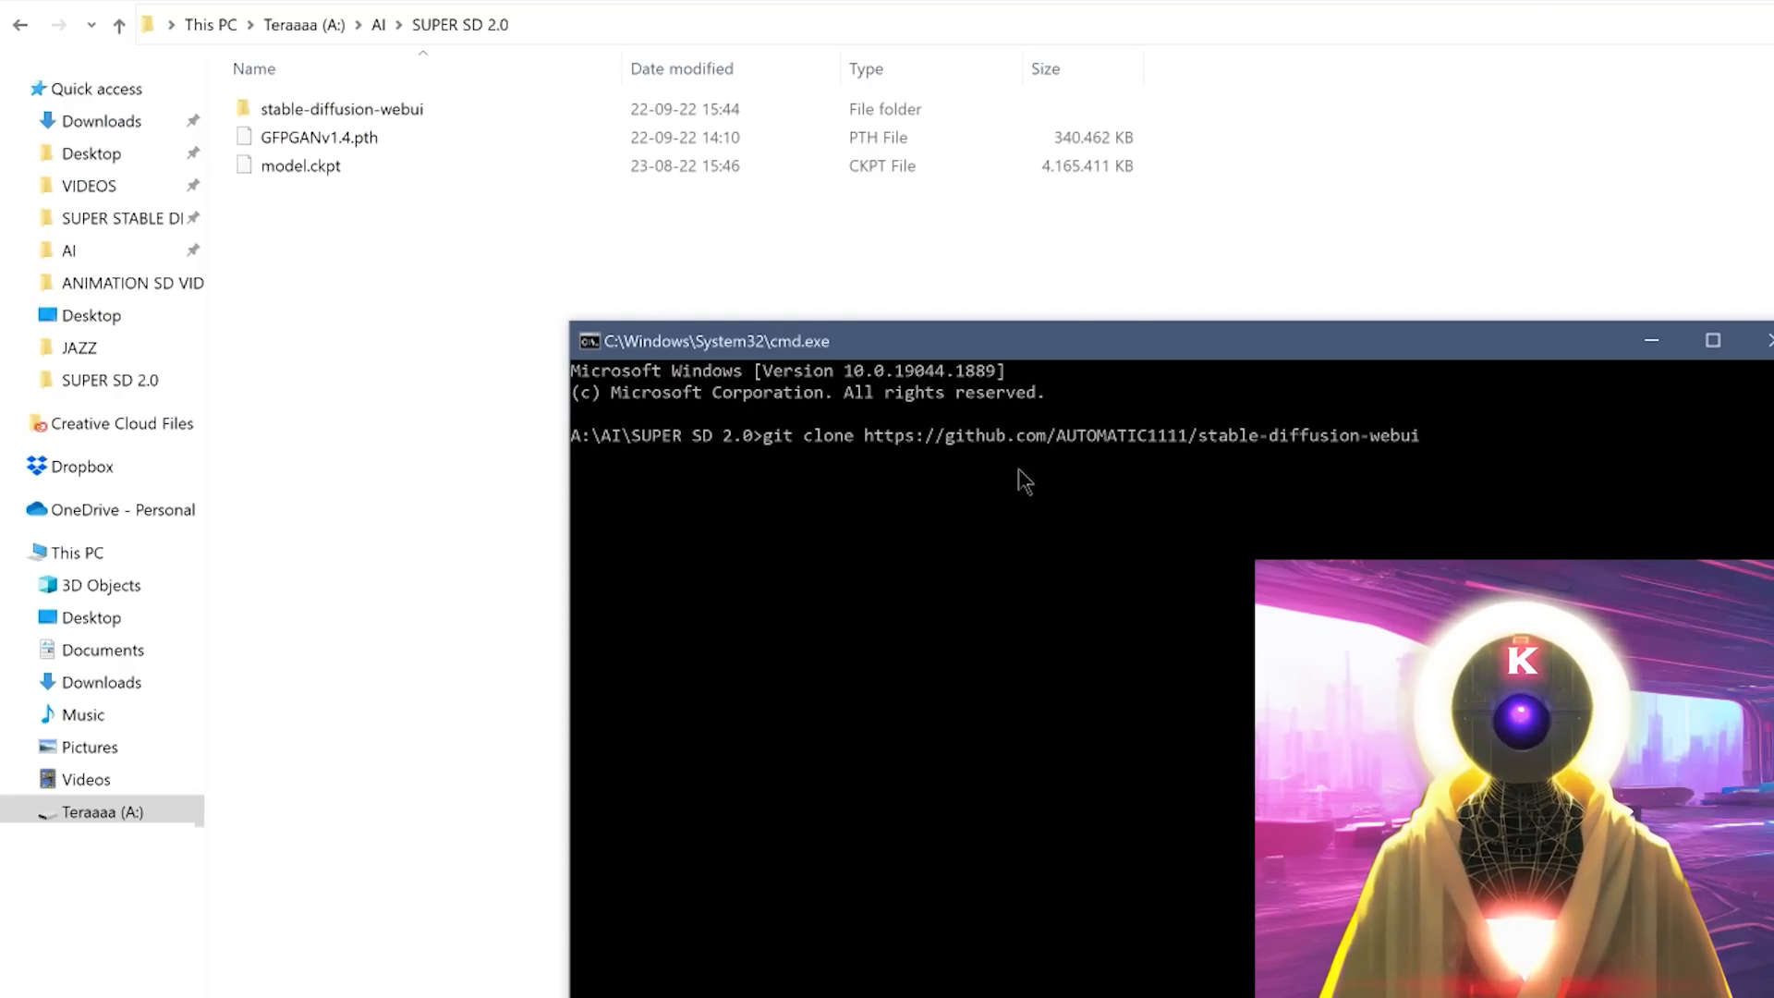
pyautogui.moveTo(1626, 543)
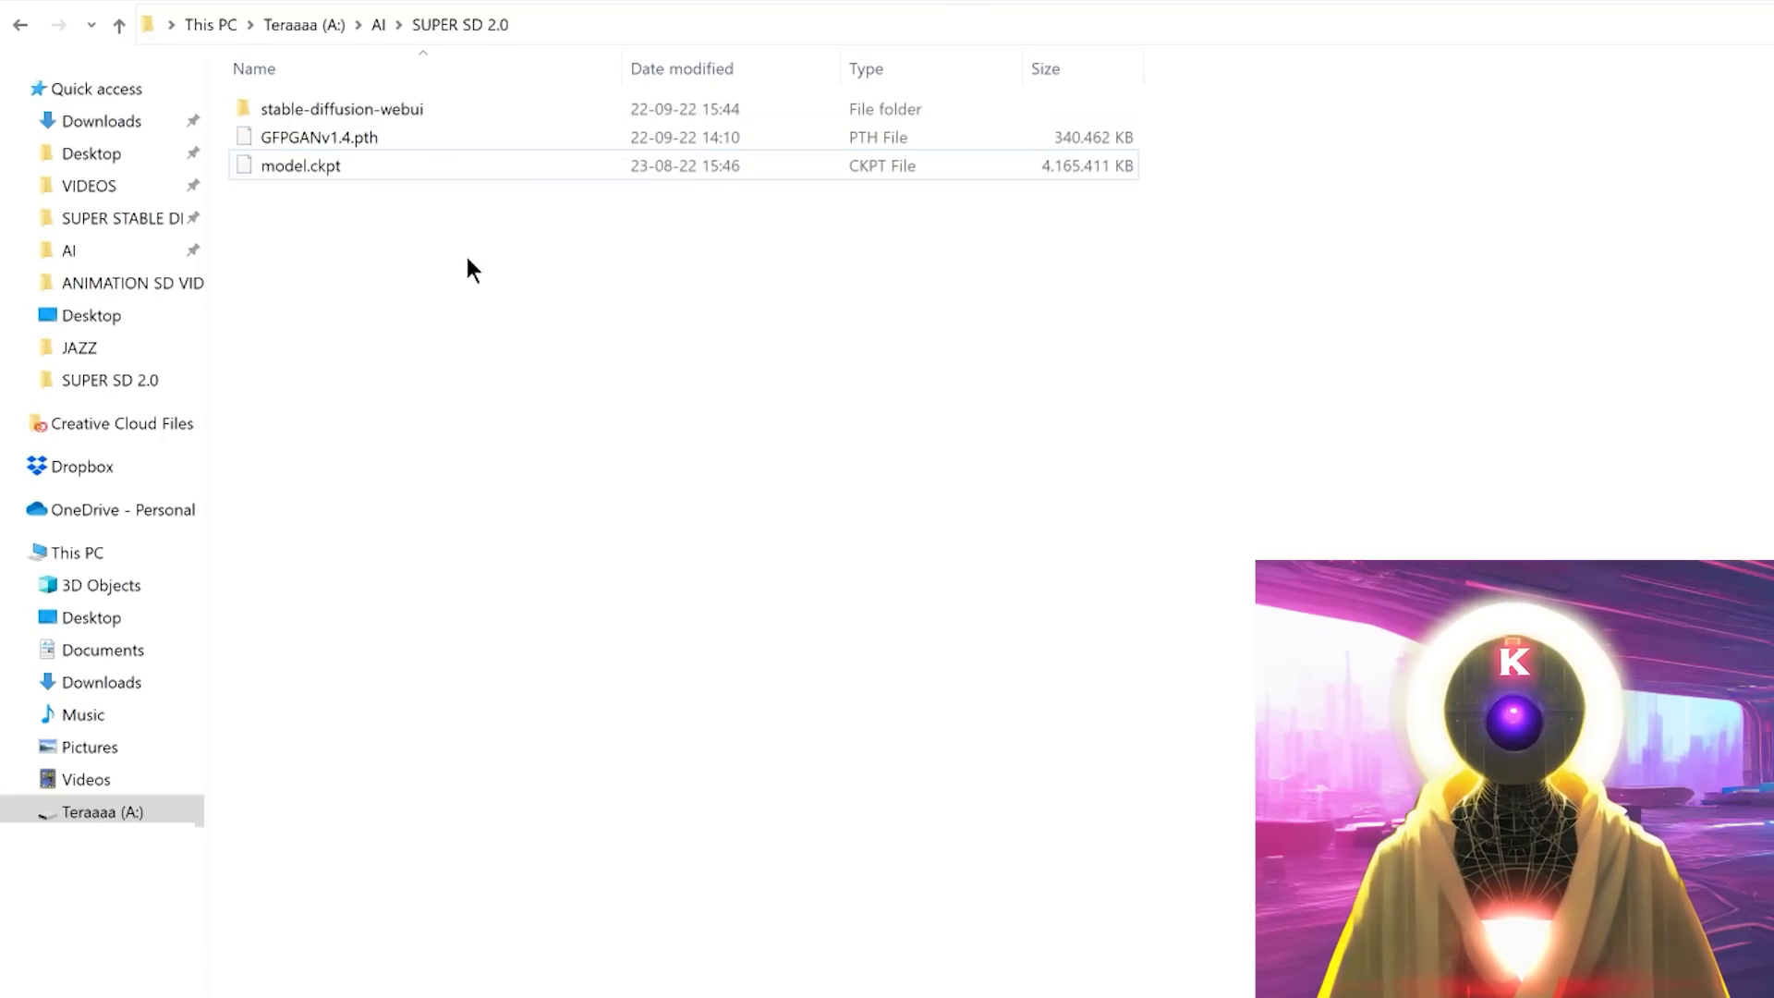
# - Select model.ckpt and go into the stable-diffusion-webui models folder for it
pyautogui.click(306, 166)
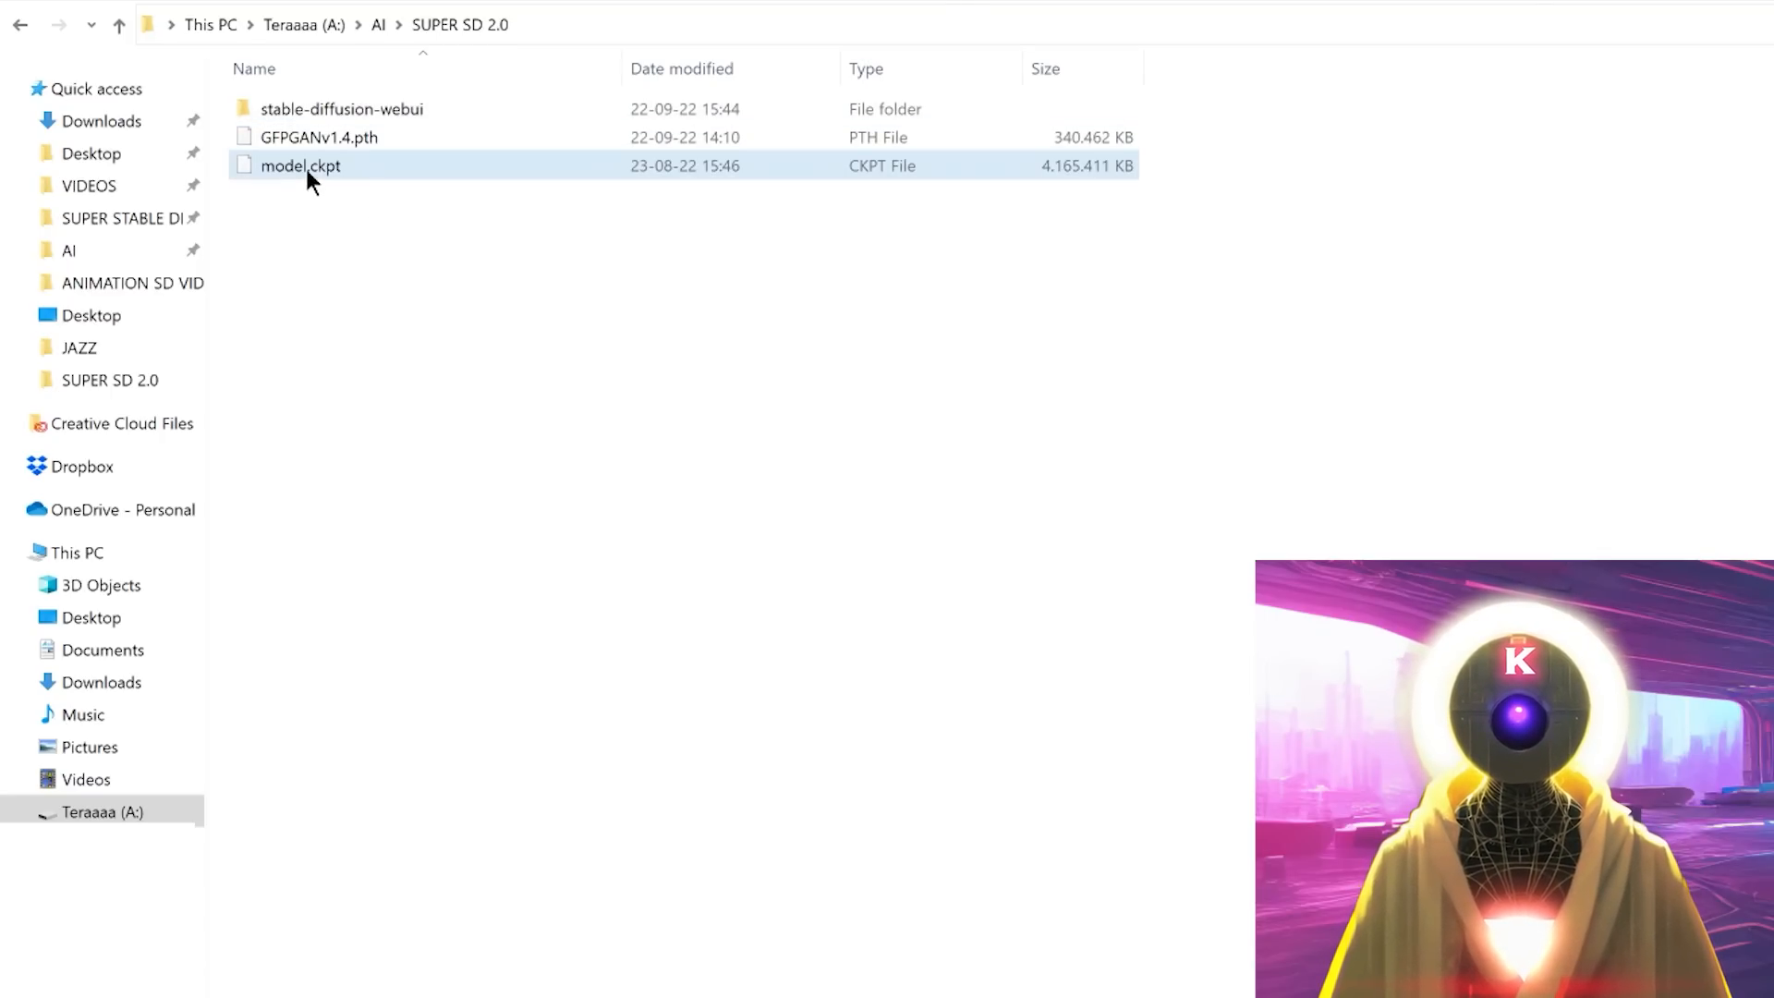
pyautogui.moveTo(429, 344)
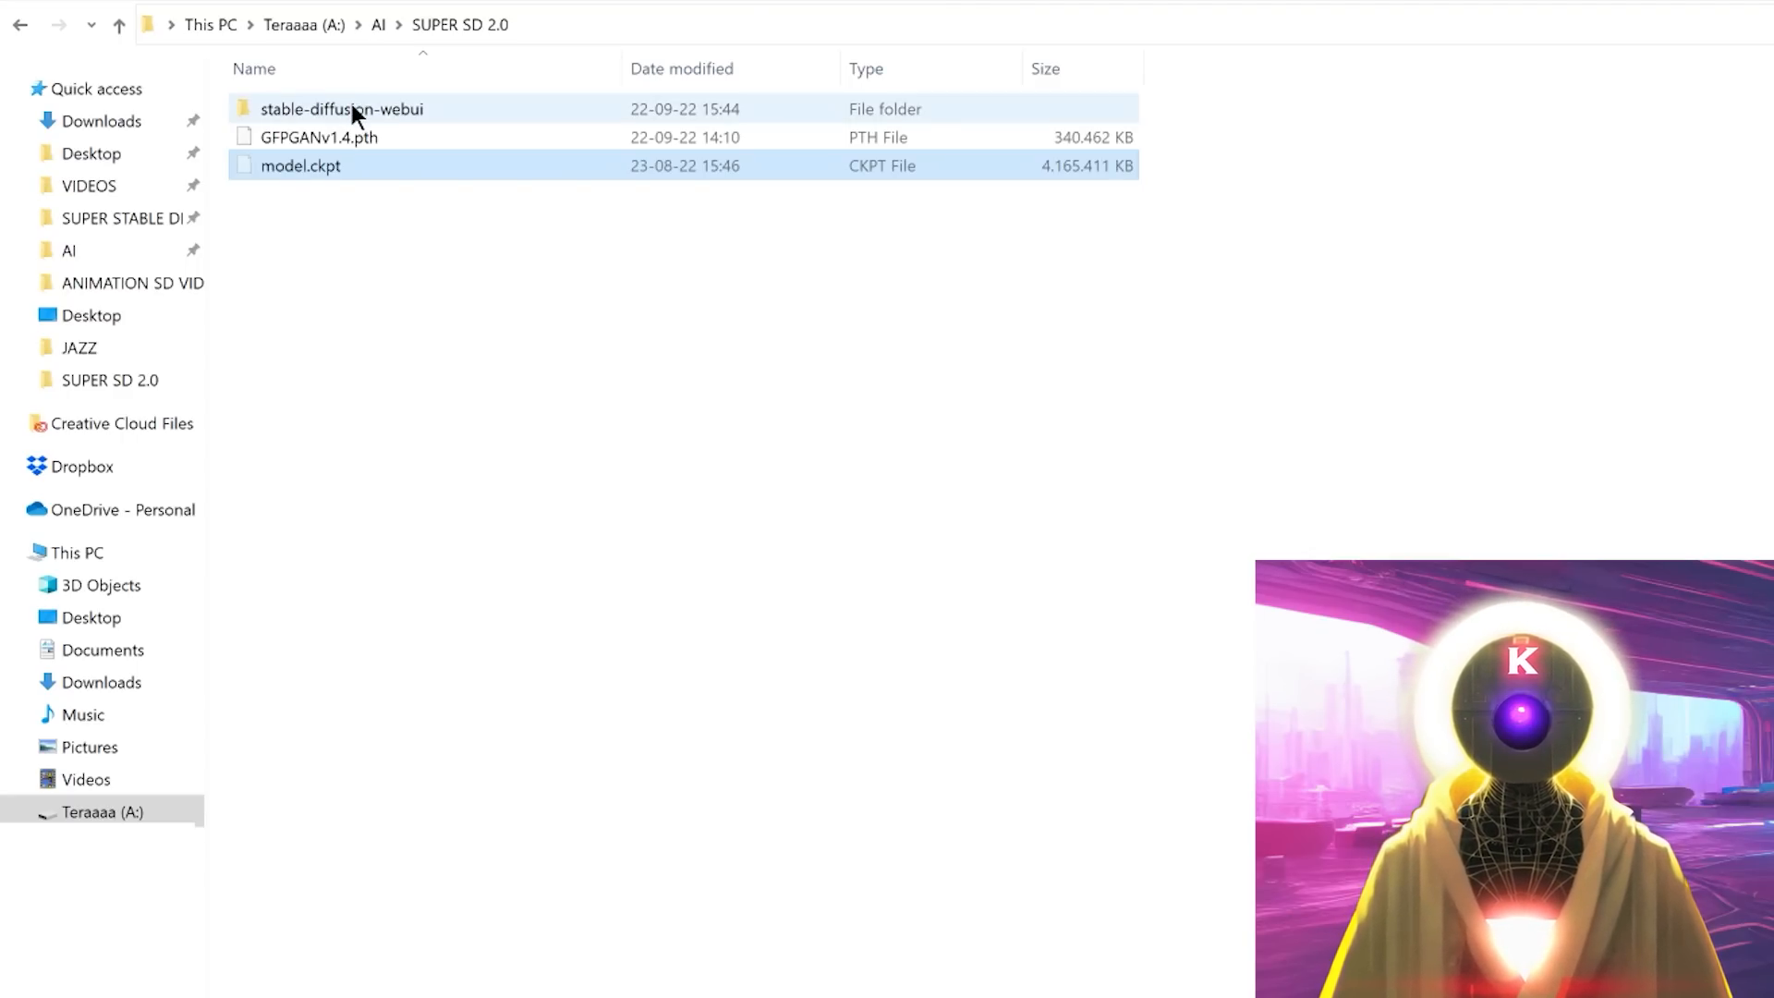
pyautogui.doubleClick(336, 109)
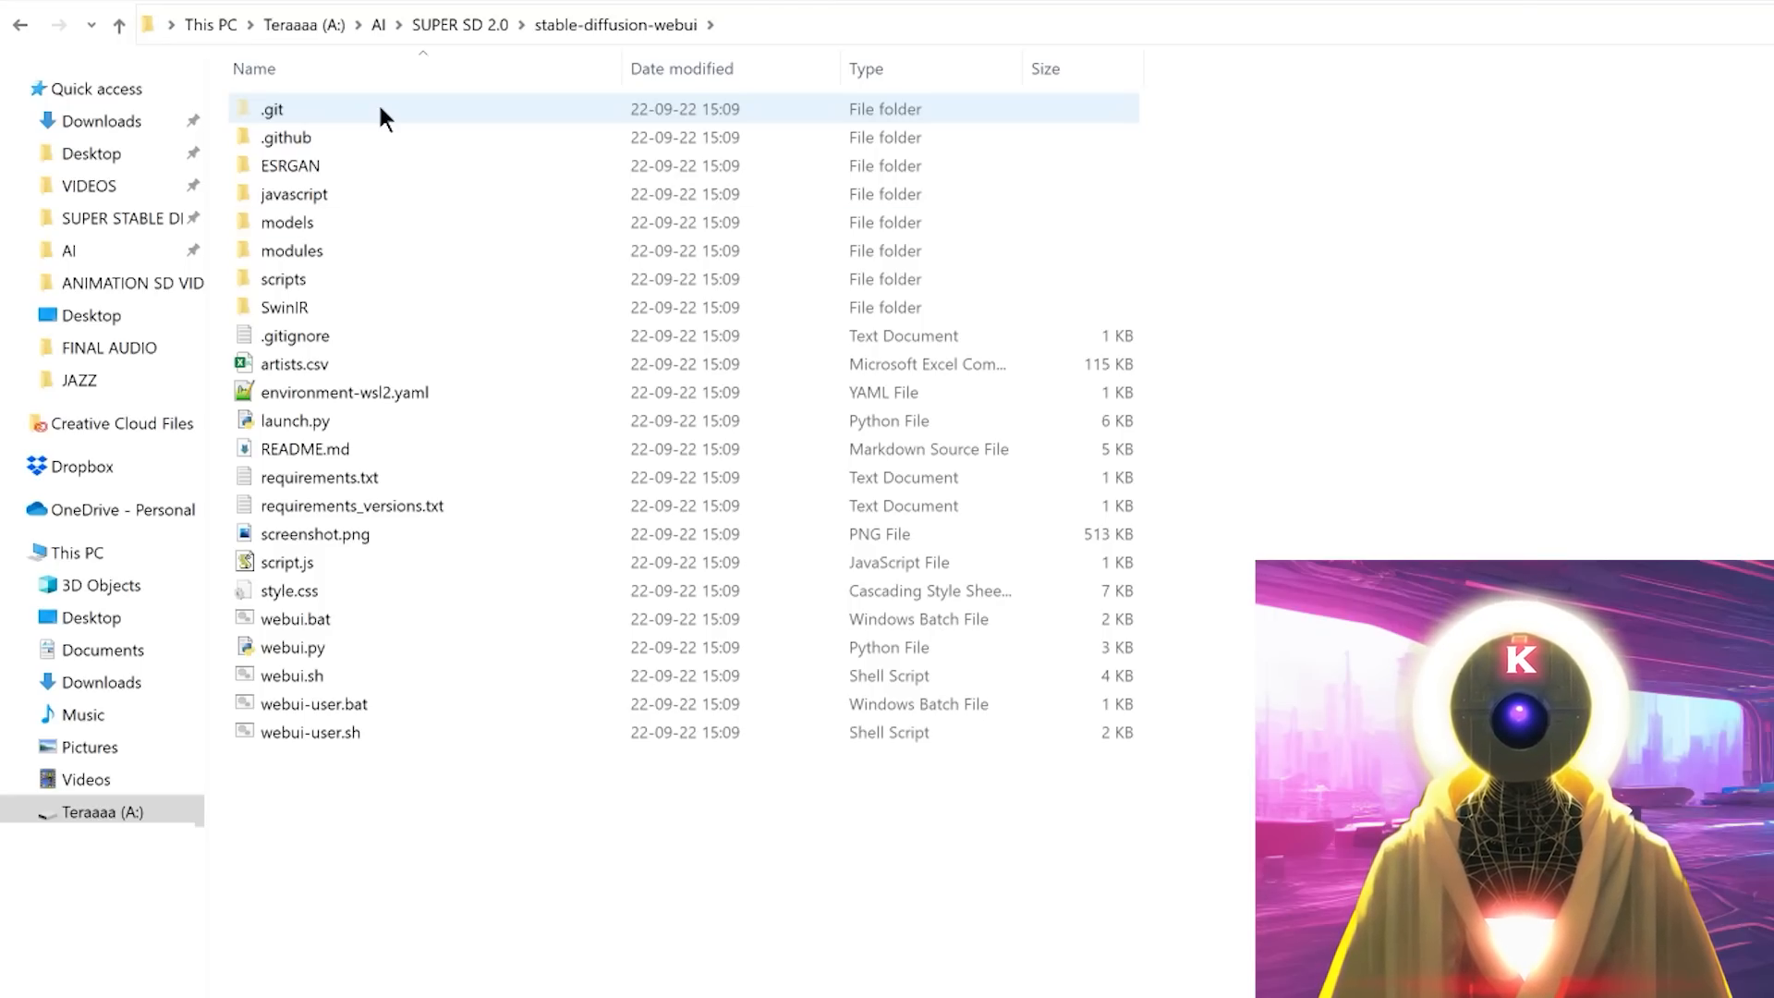
pyautogui.doubleClick(288, 222)
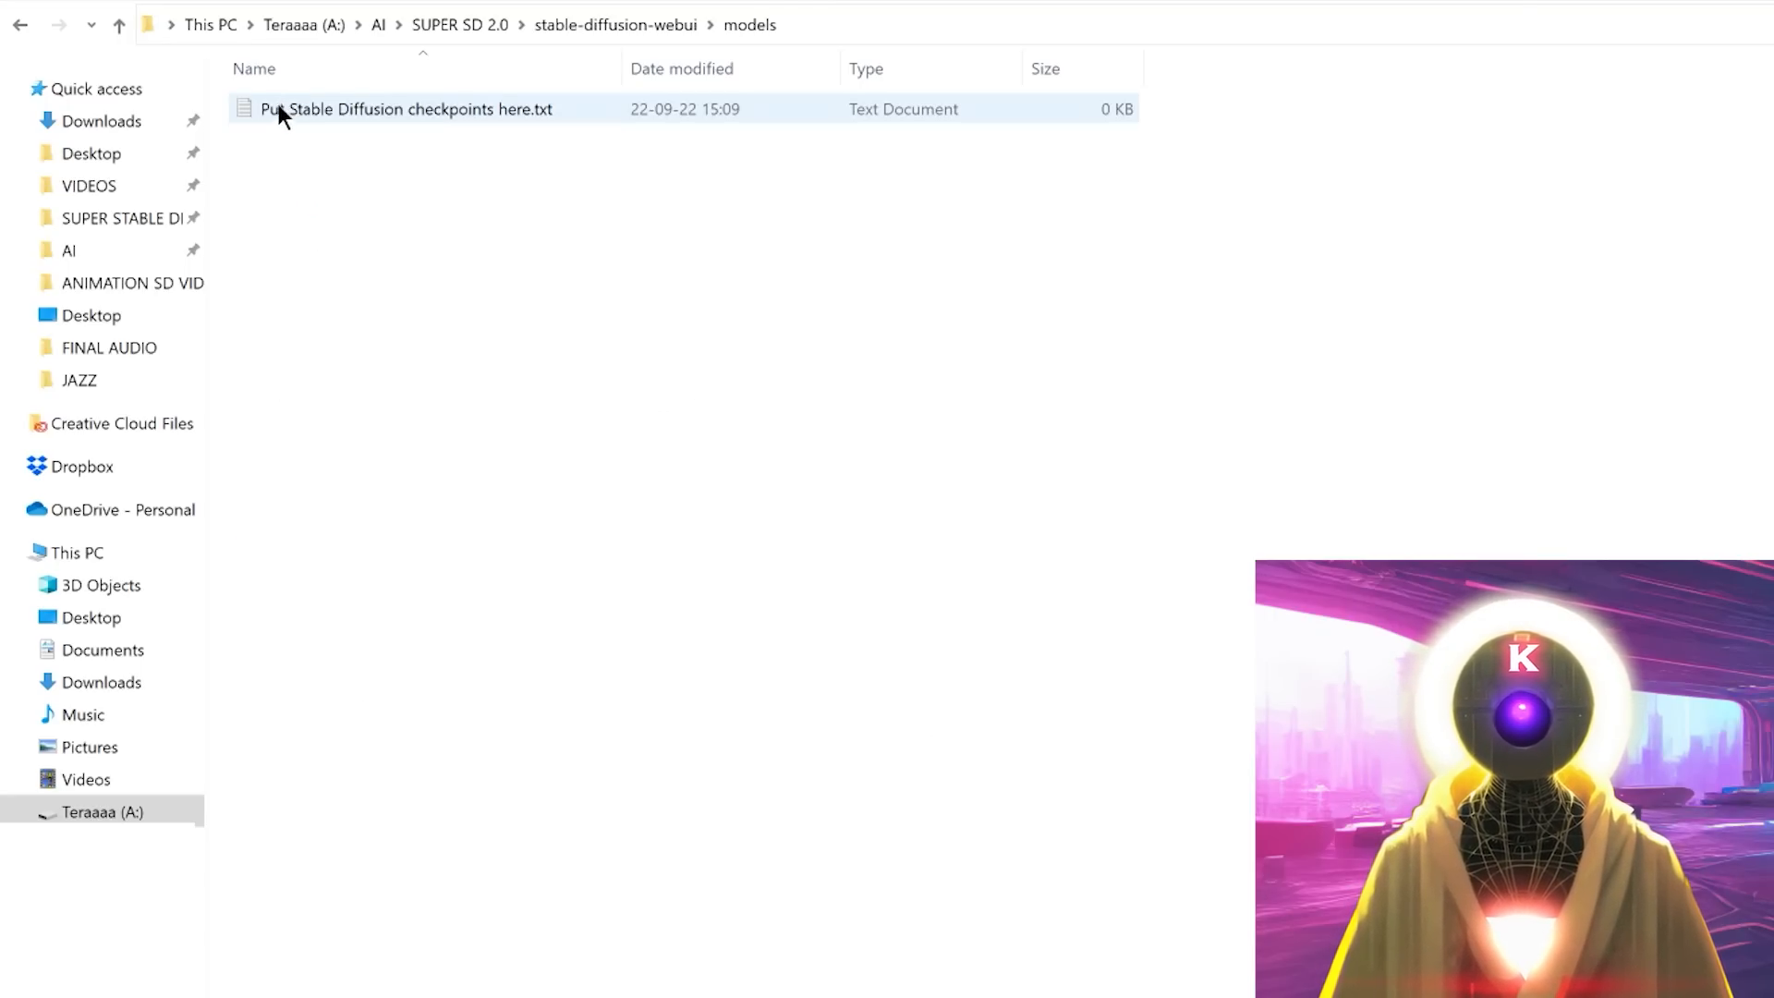
pyautogui.moveTo(440, 122)
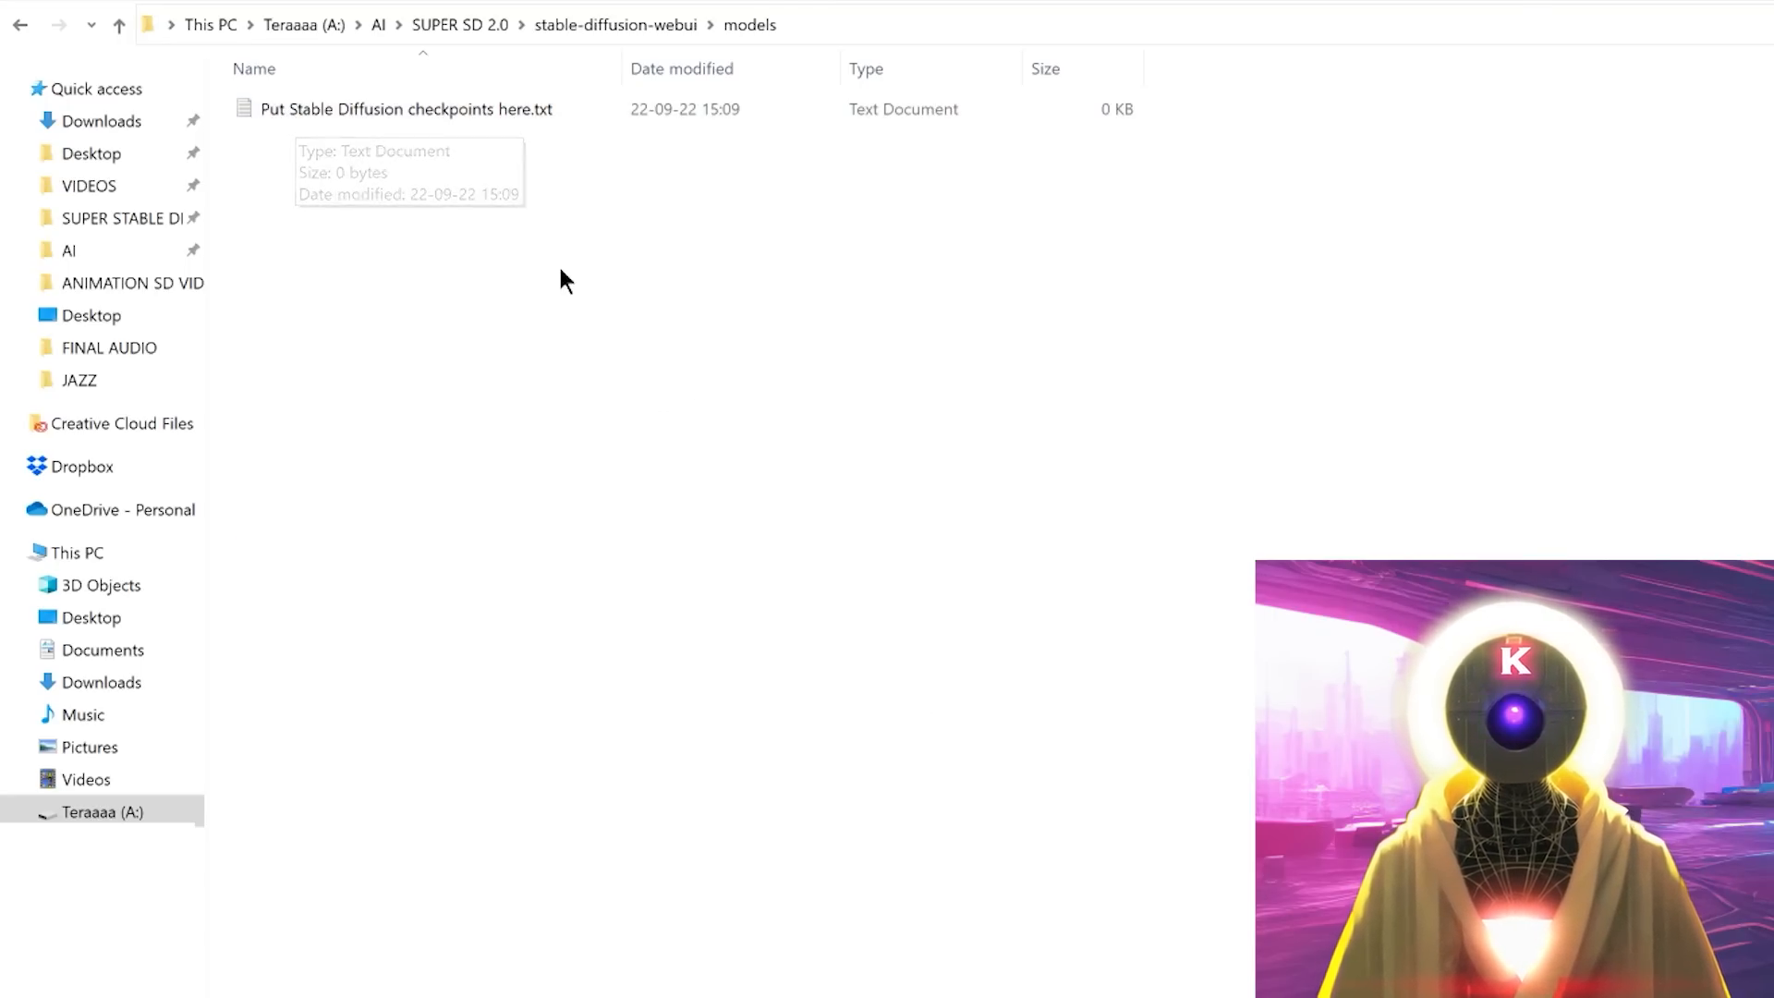
pyautogui.moveTo(296, 199)
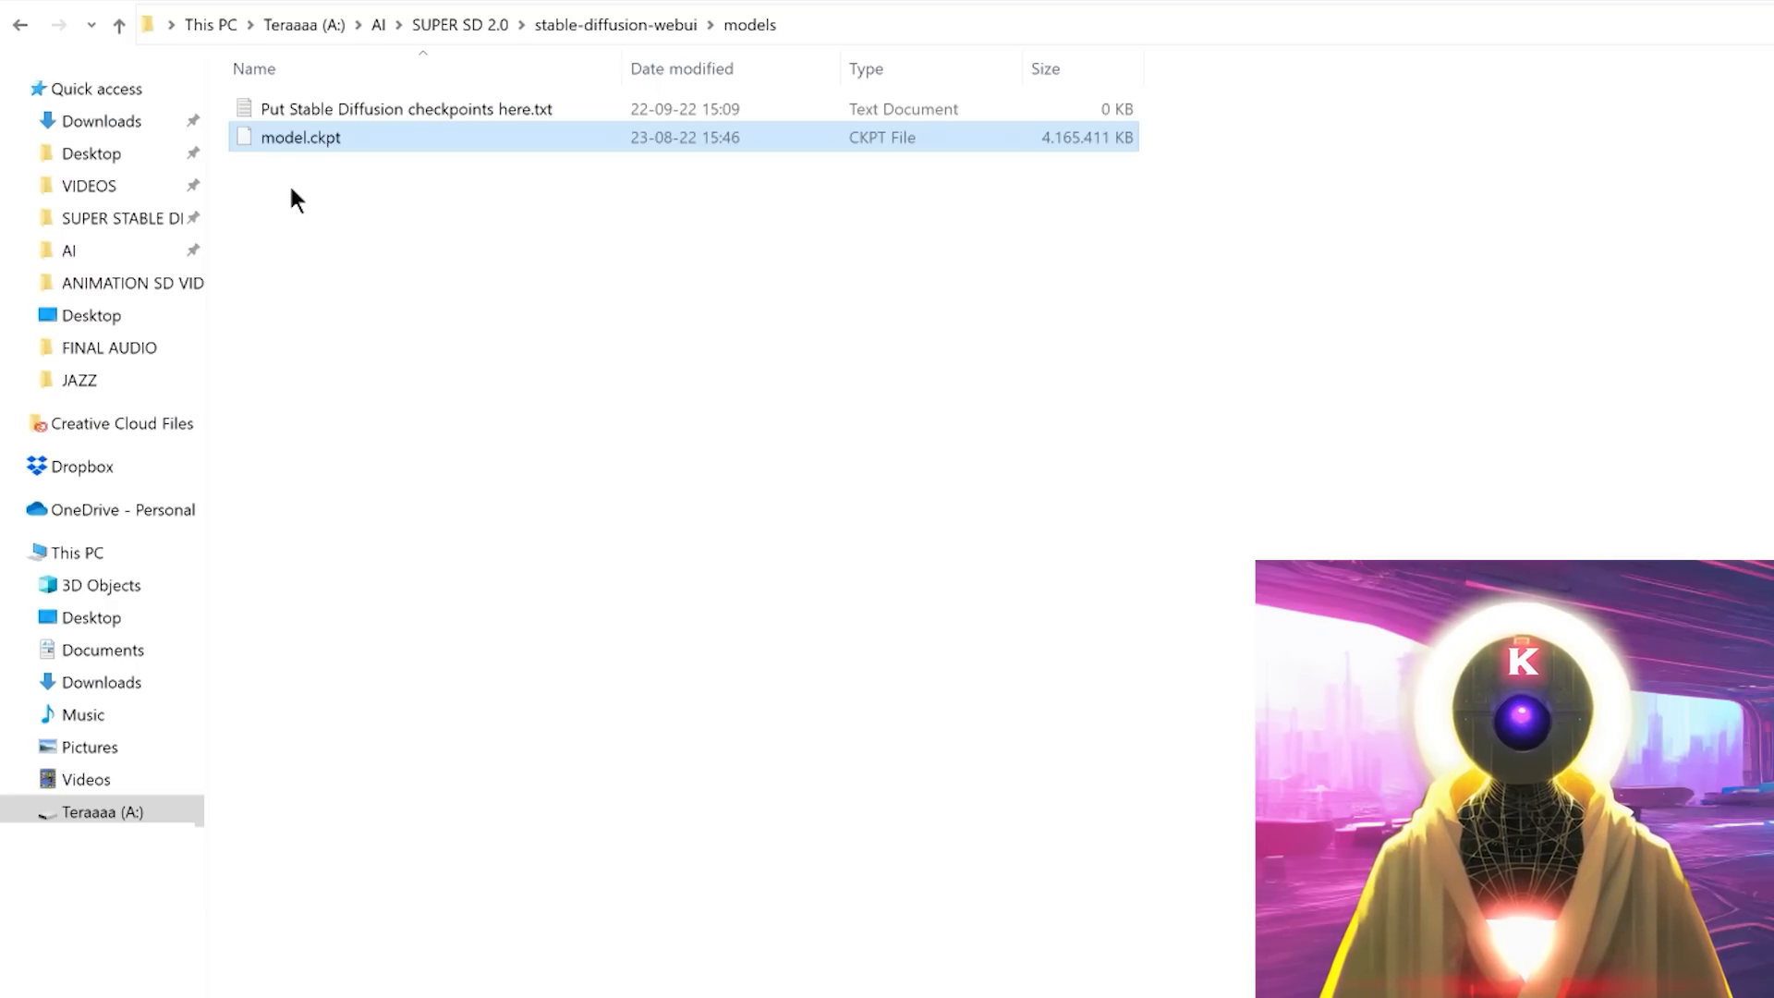
pyautogui.moveTo(347, 146)
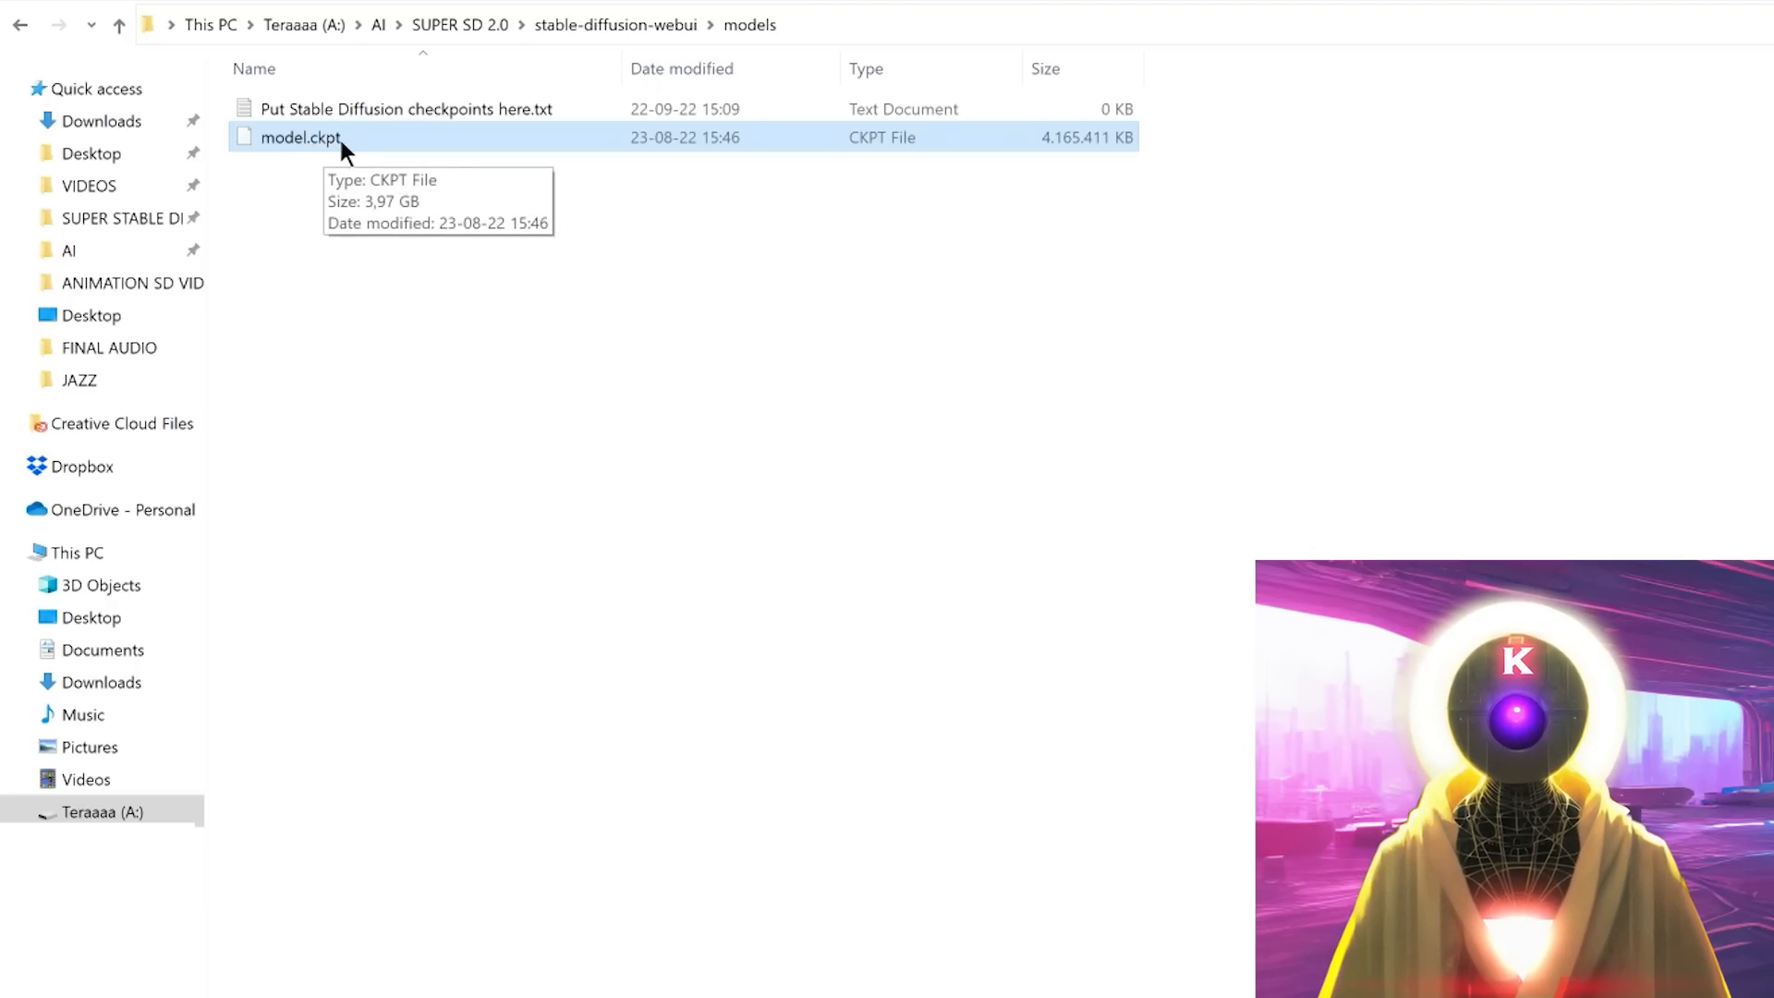
# - Go back up to stable-diffusion-webui and run webui-user.bat
pyautogui.click(615, 26)
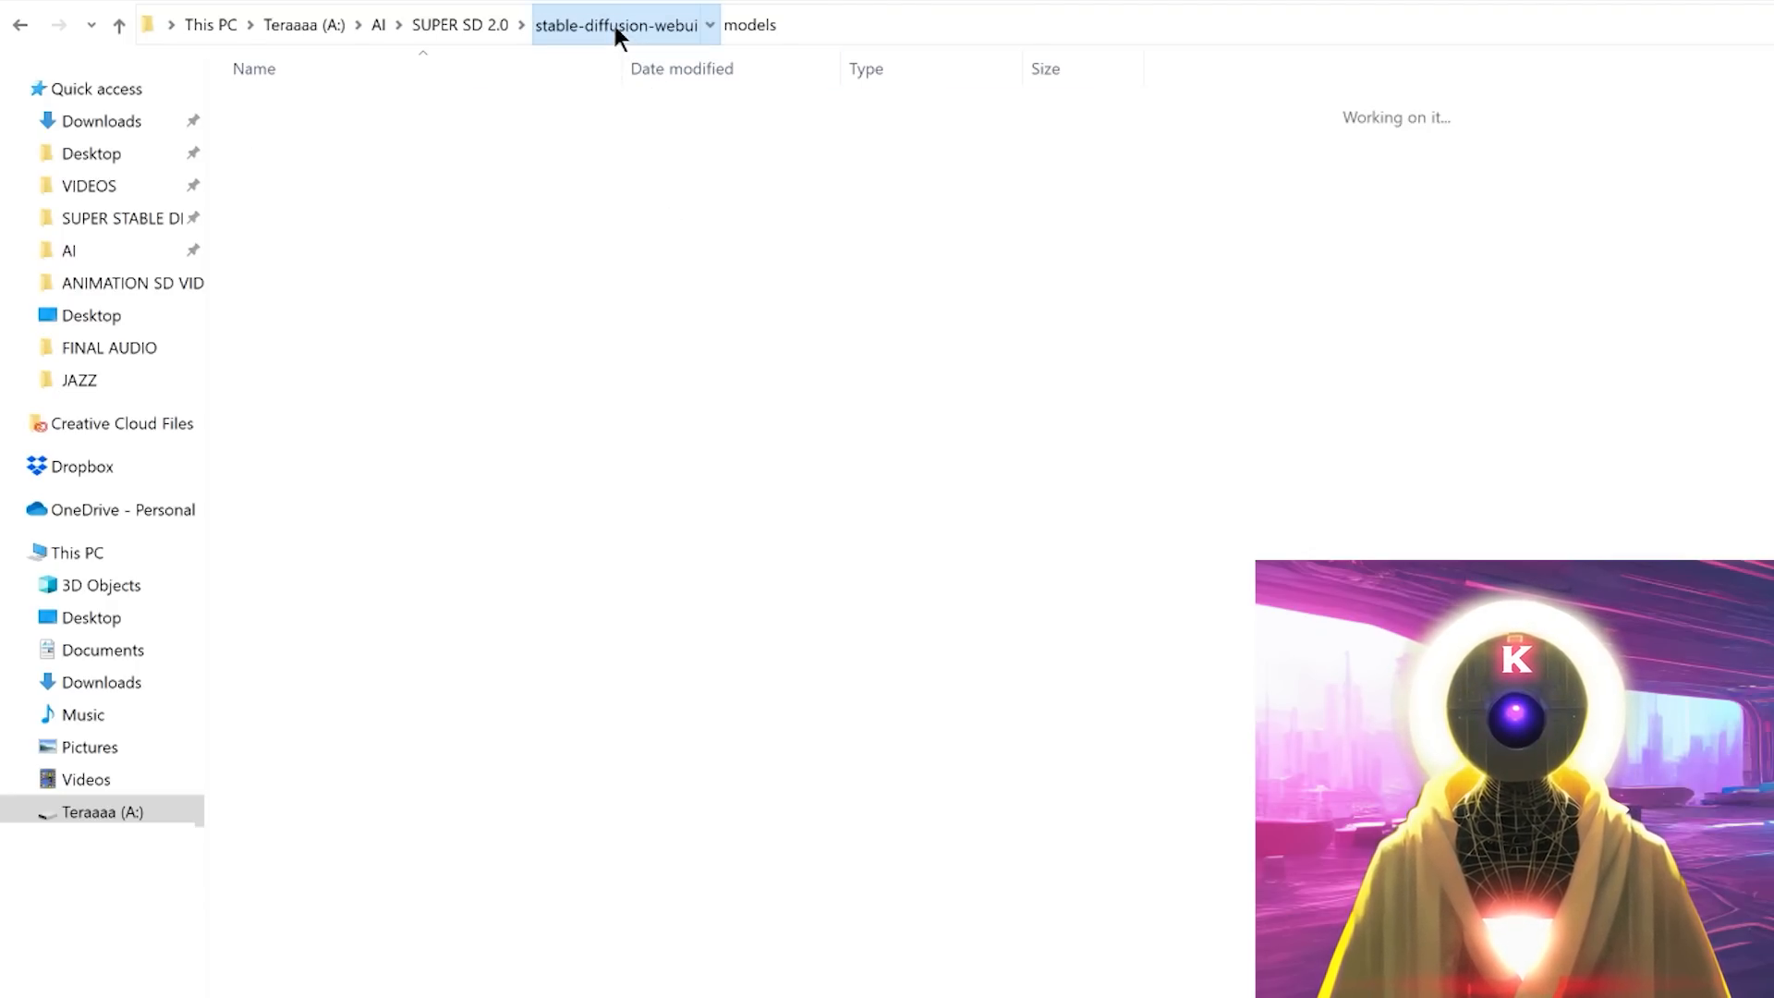
pyautogui.click(621, 26)
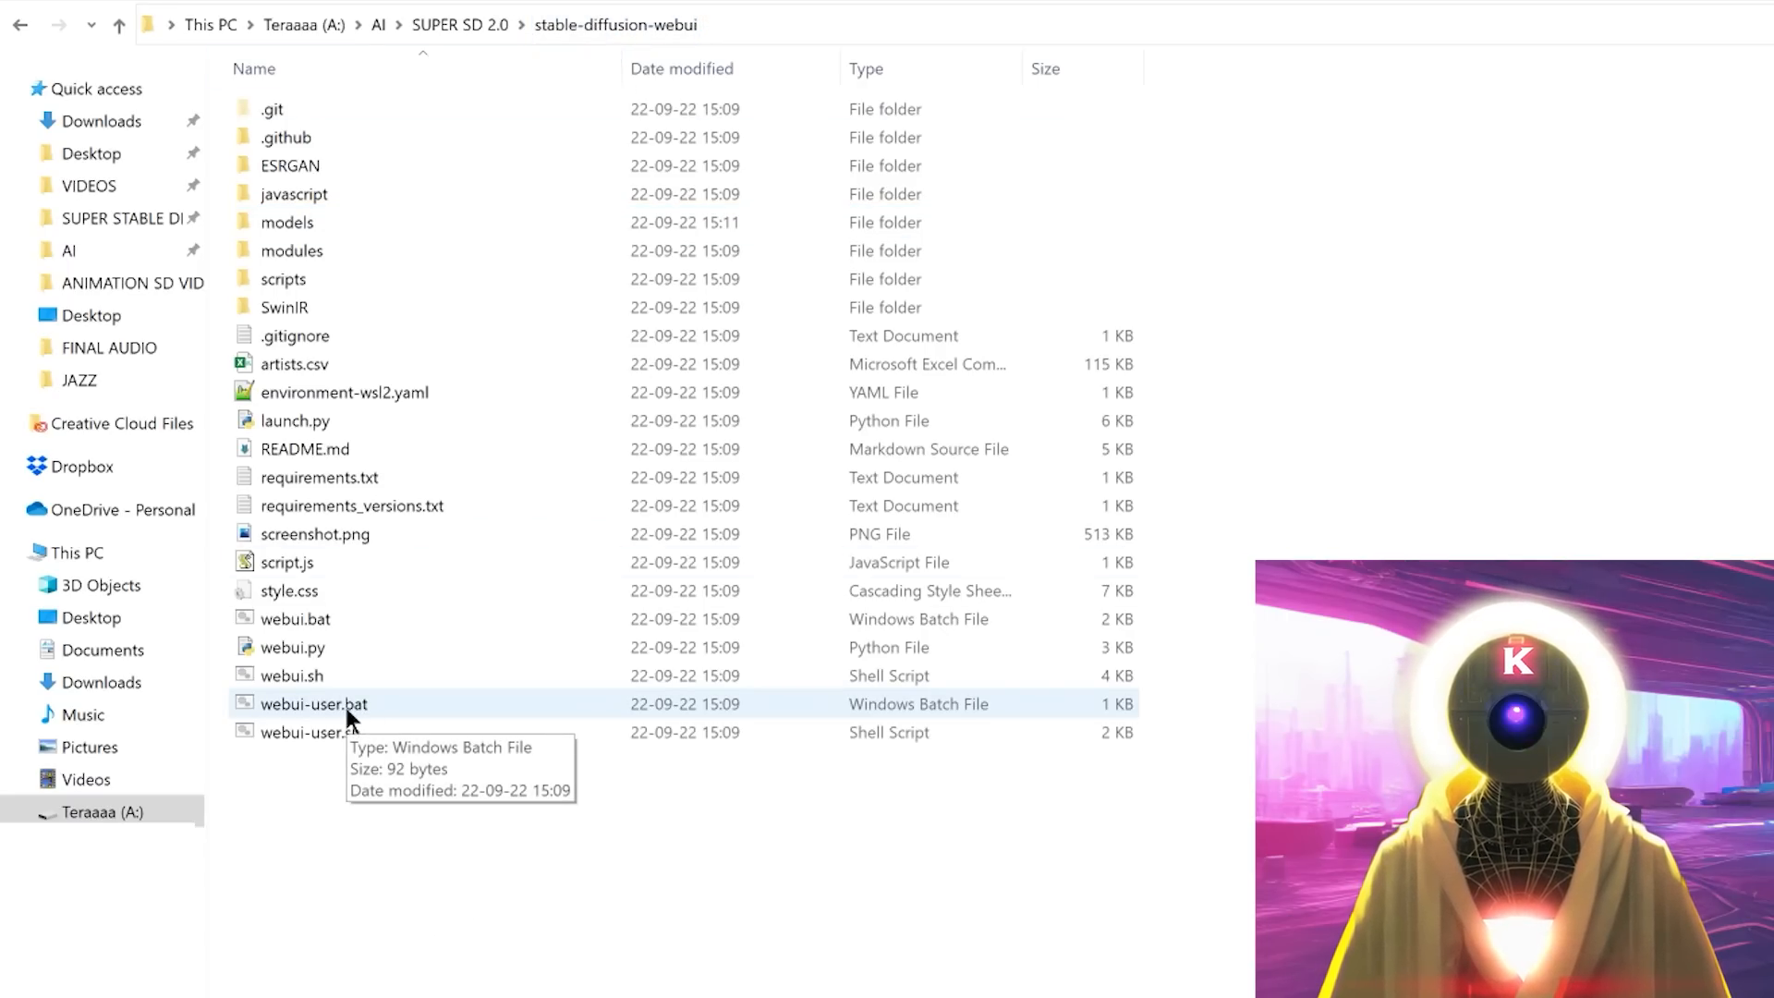
pyautogui.doubleClick(305, 702)
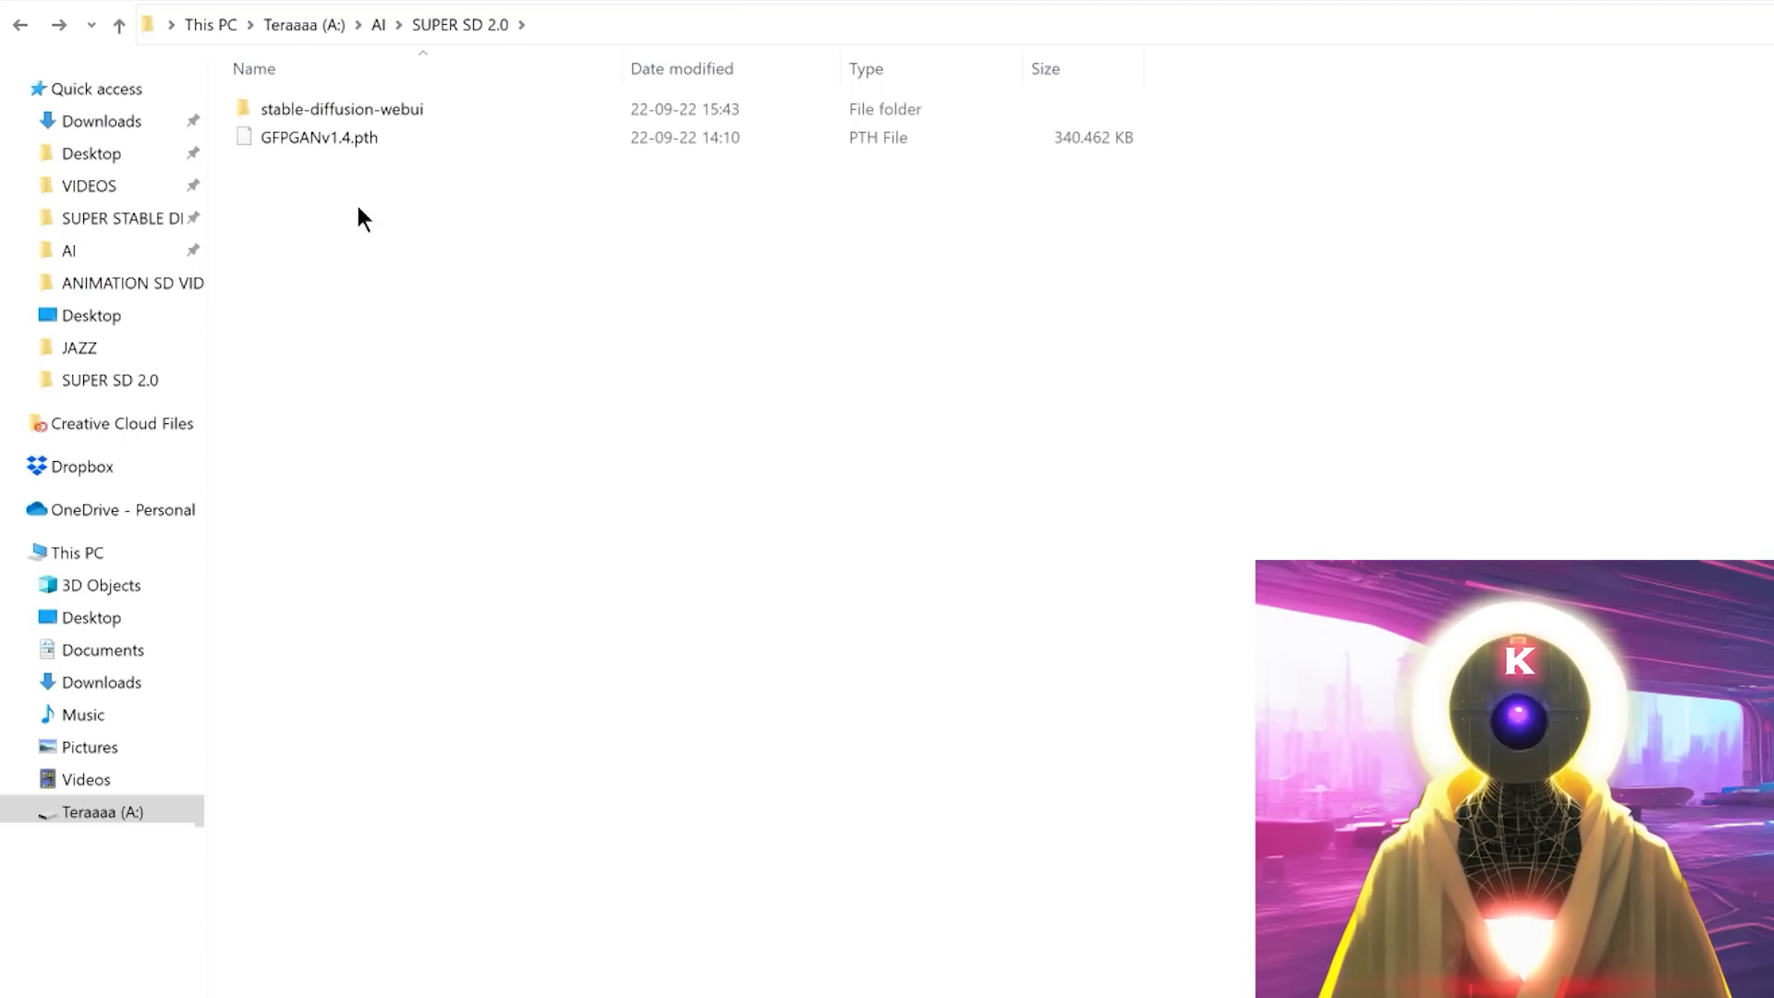
# - Move GFPGANv1.4.pth into stable-diffusion-webui and run webui-user.bat again
pyautogui.click(344, 109)
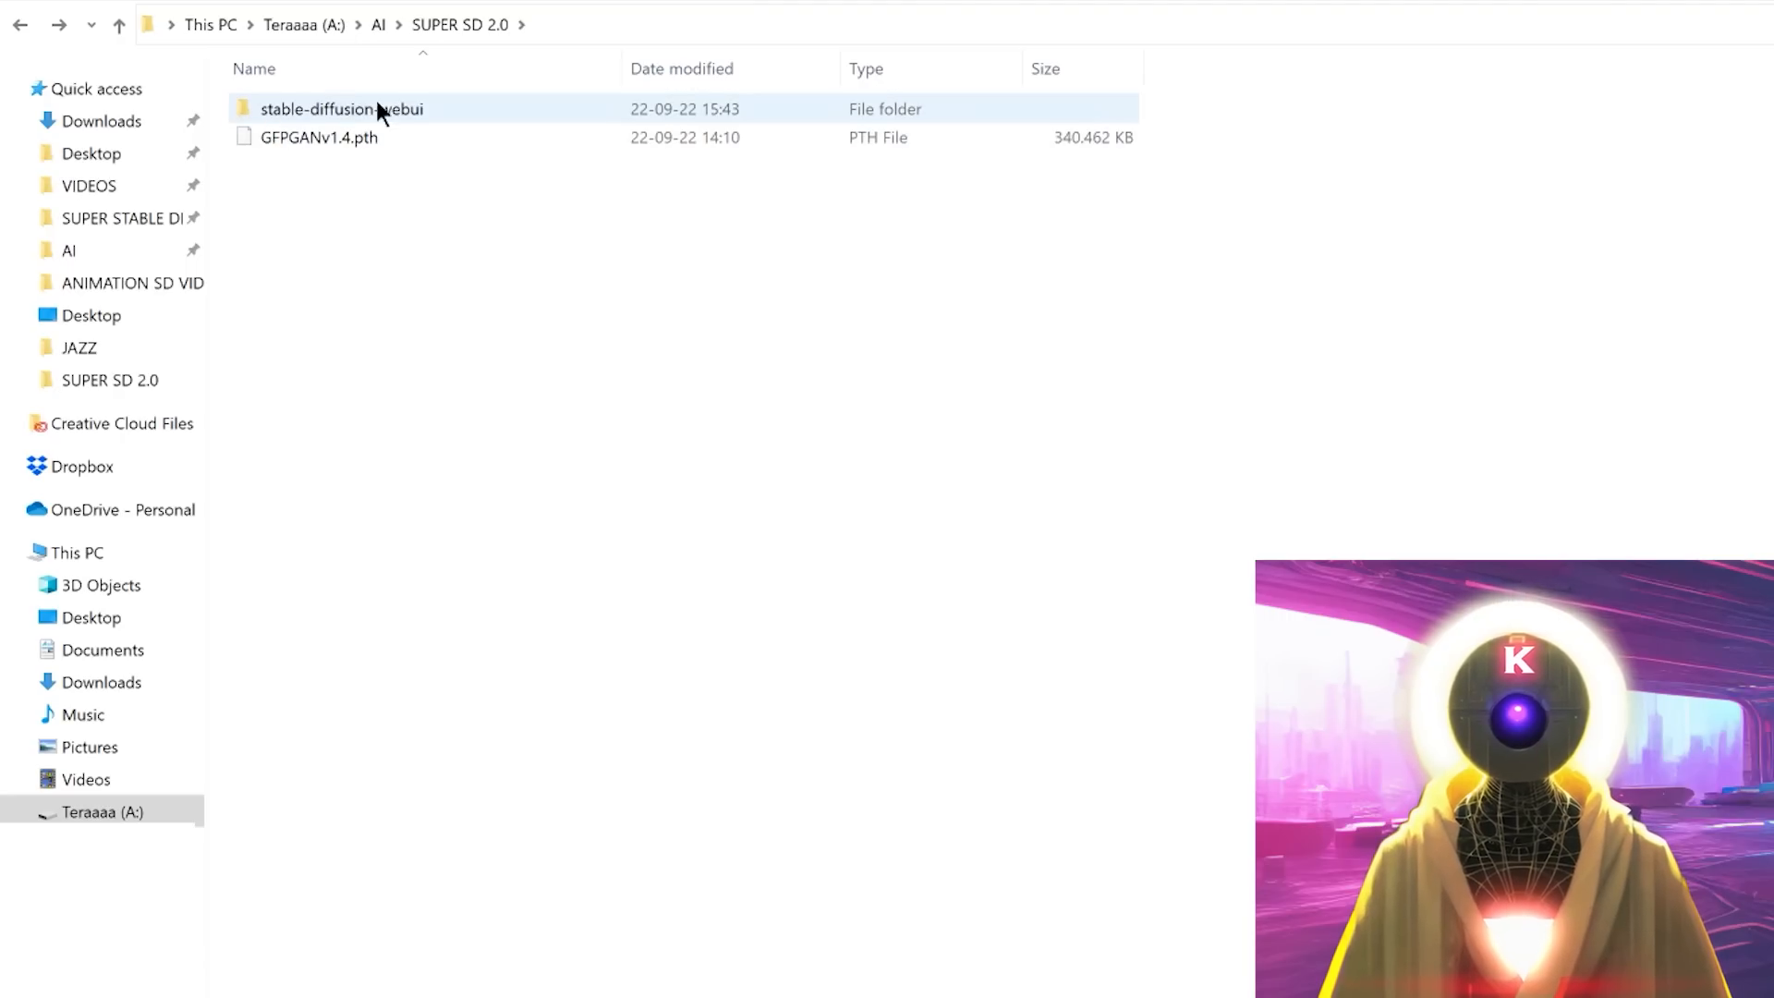
pyautogui.moveTo(326, 155)
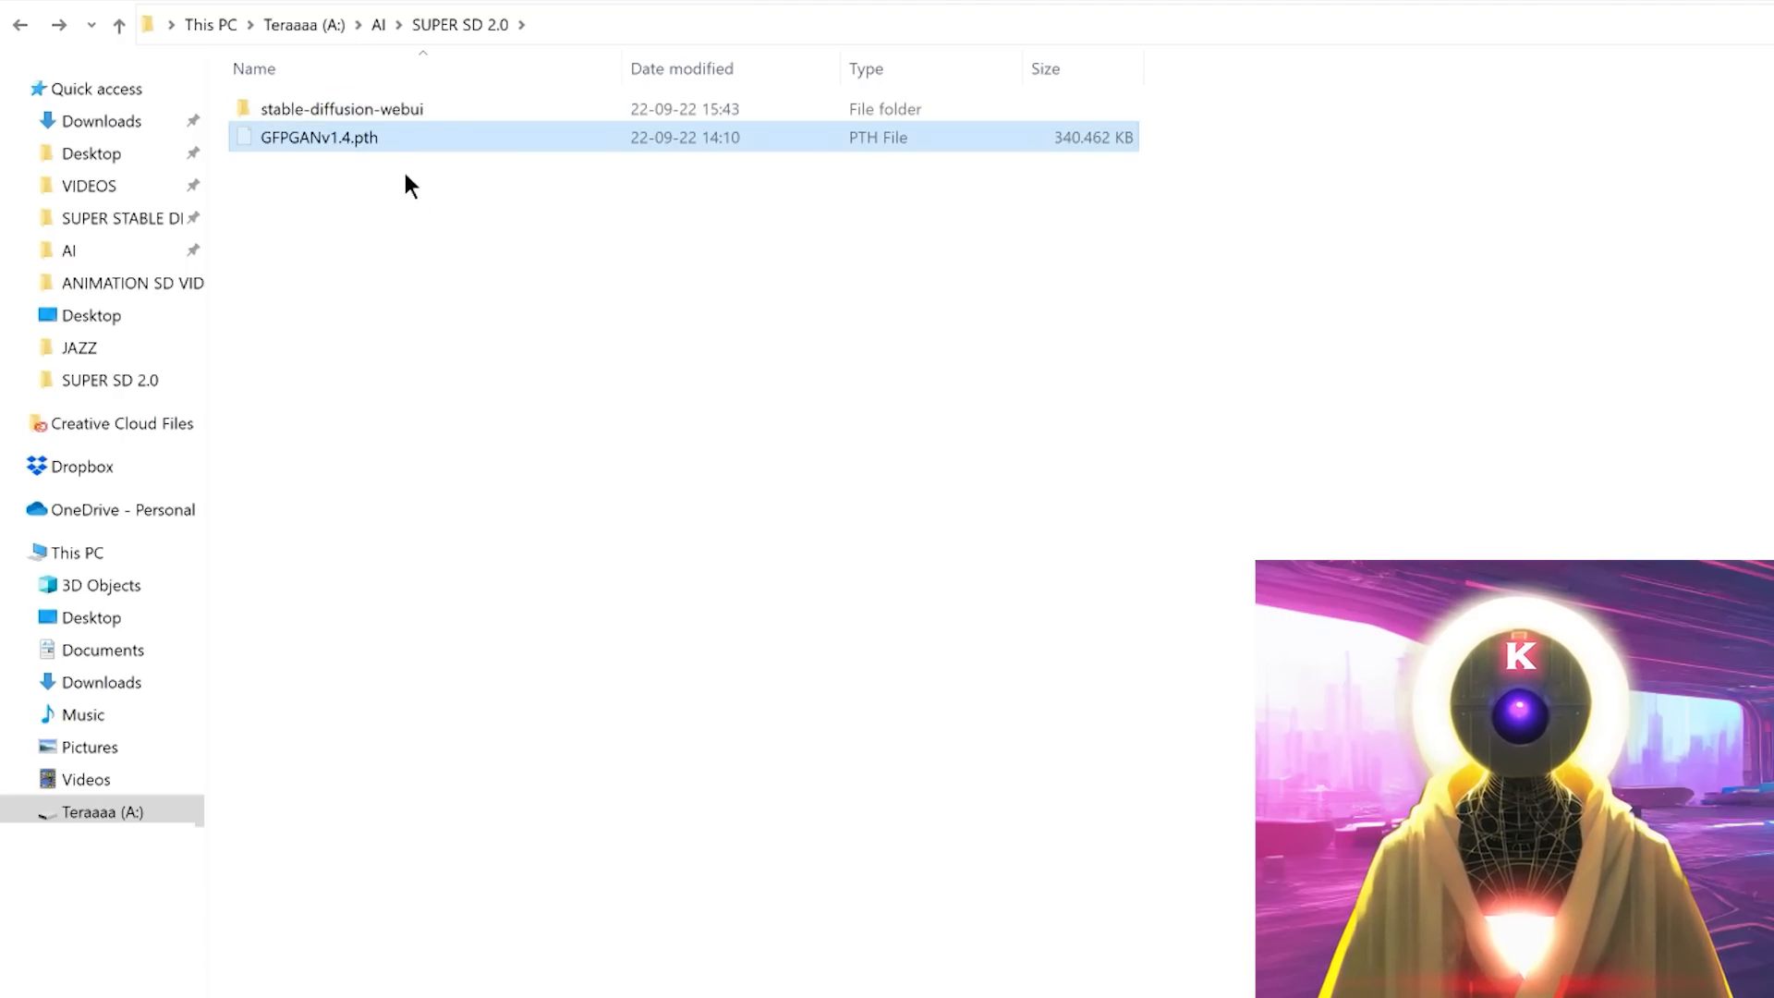
pyautogui.doubleClick(342, 107)
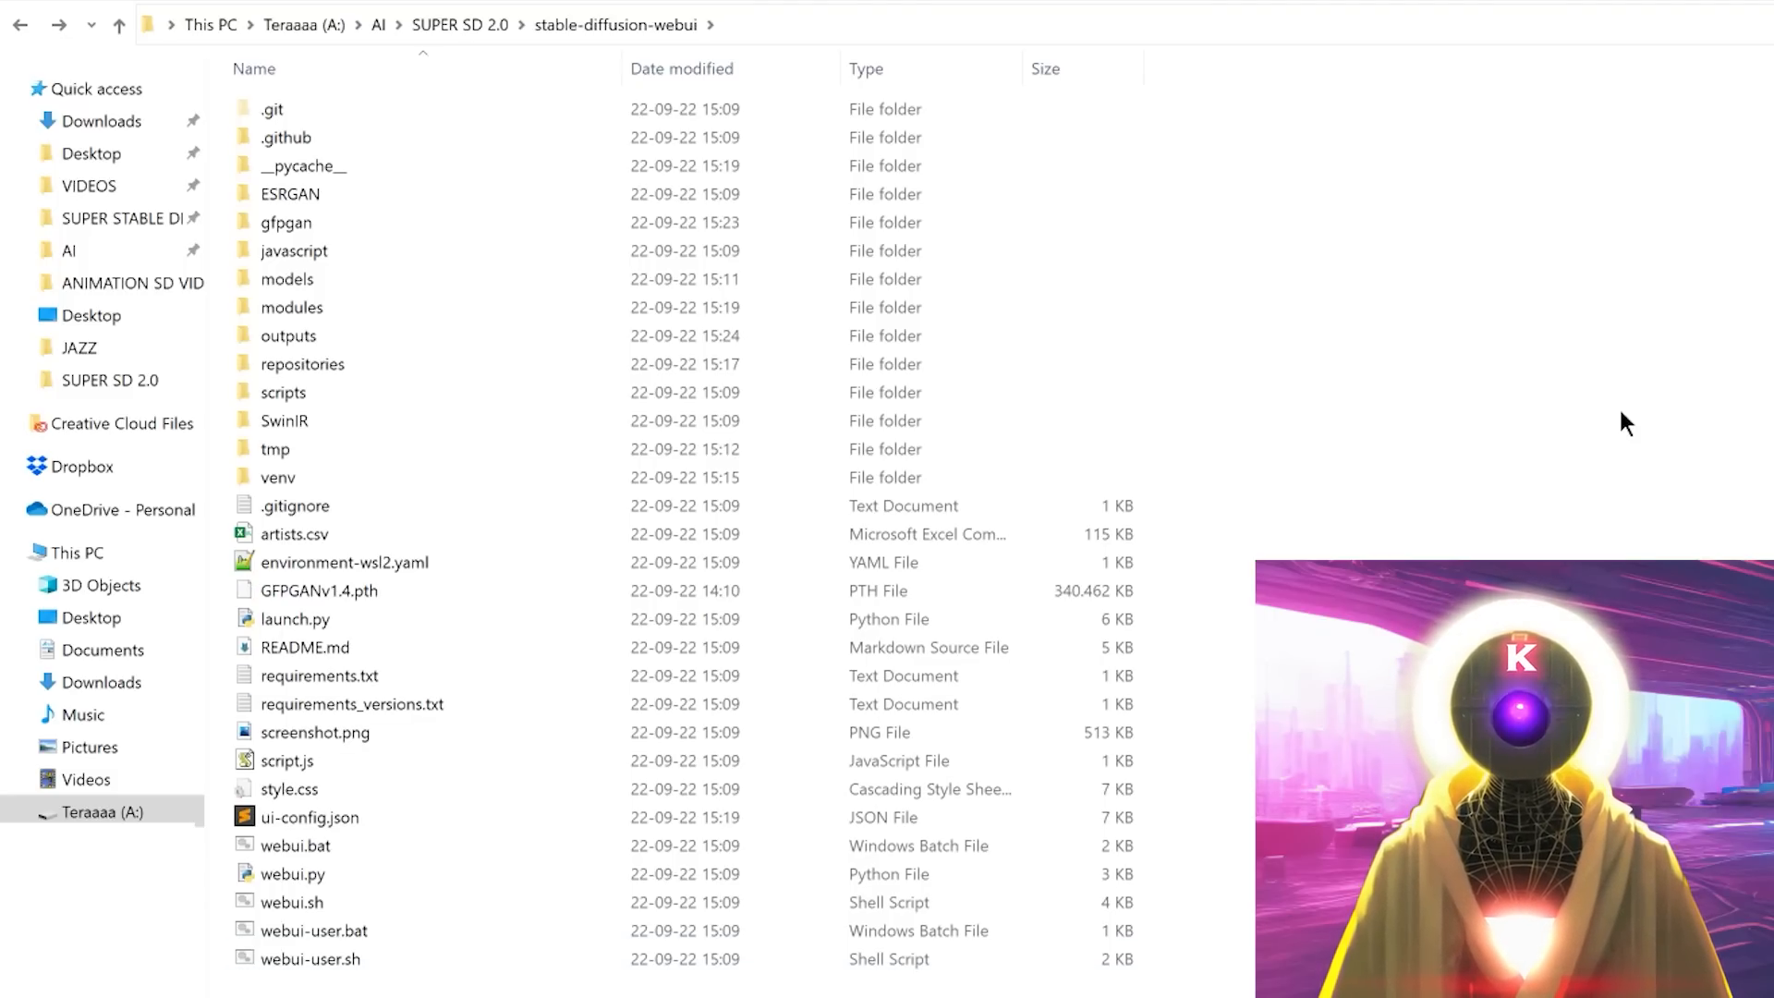
pyautogui.click(305, 929)
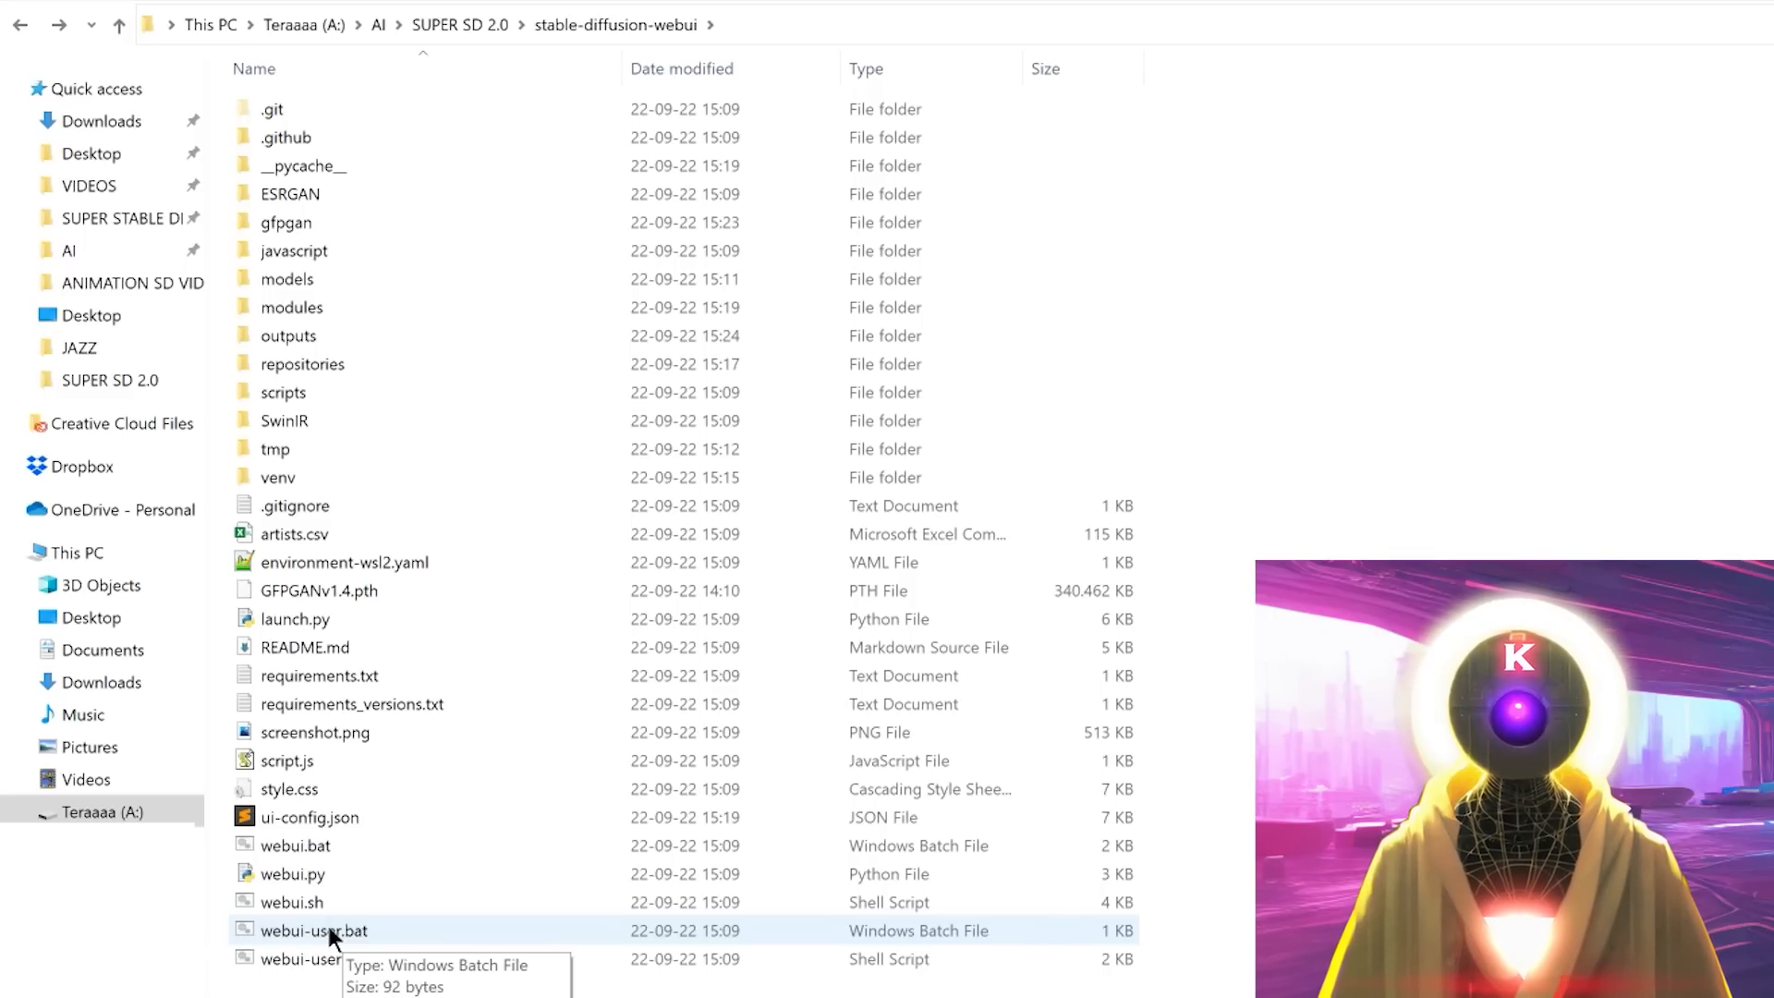
pyautogui.doubleClick(305, 930)
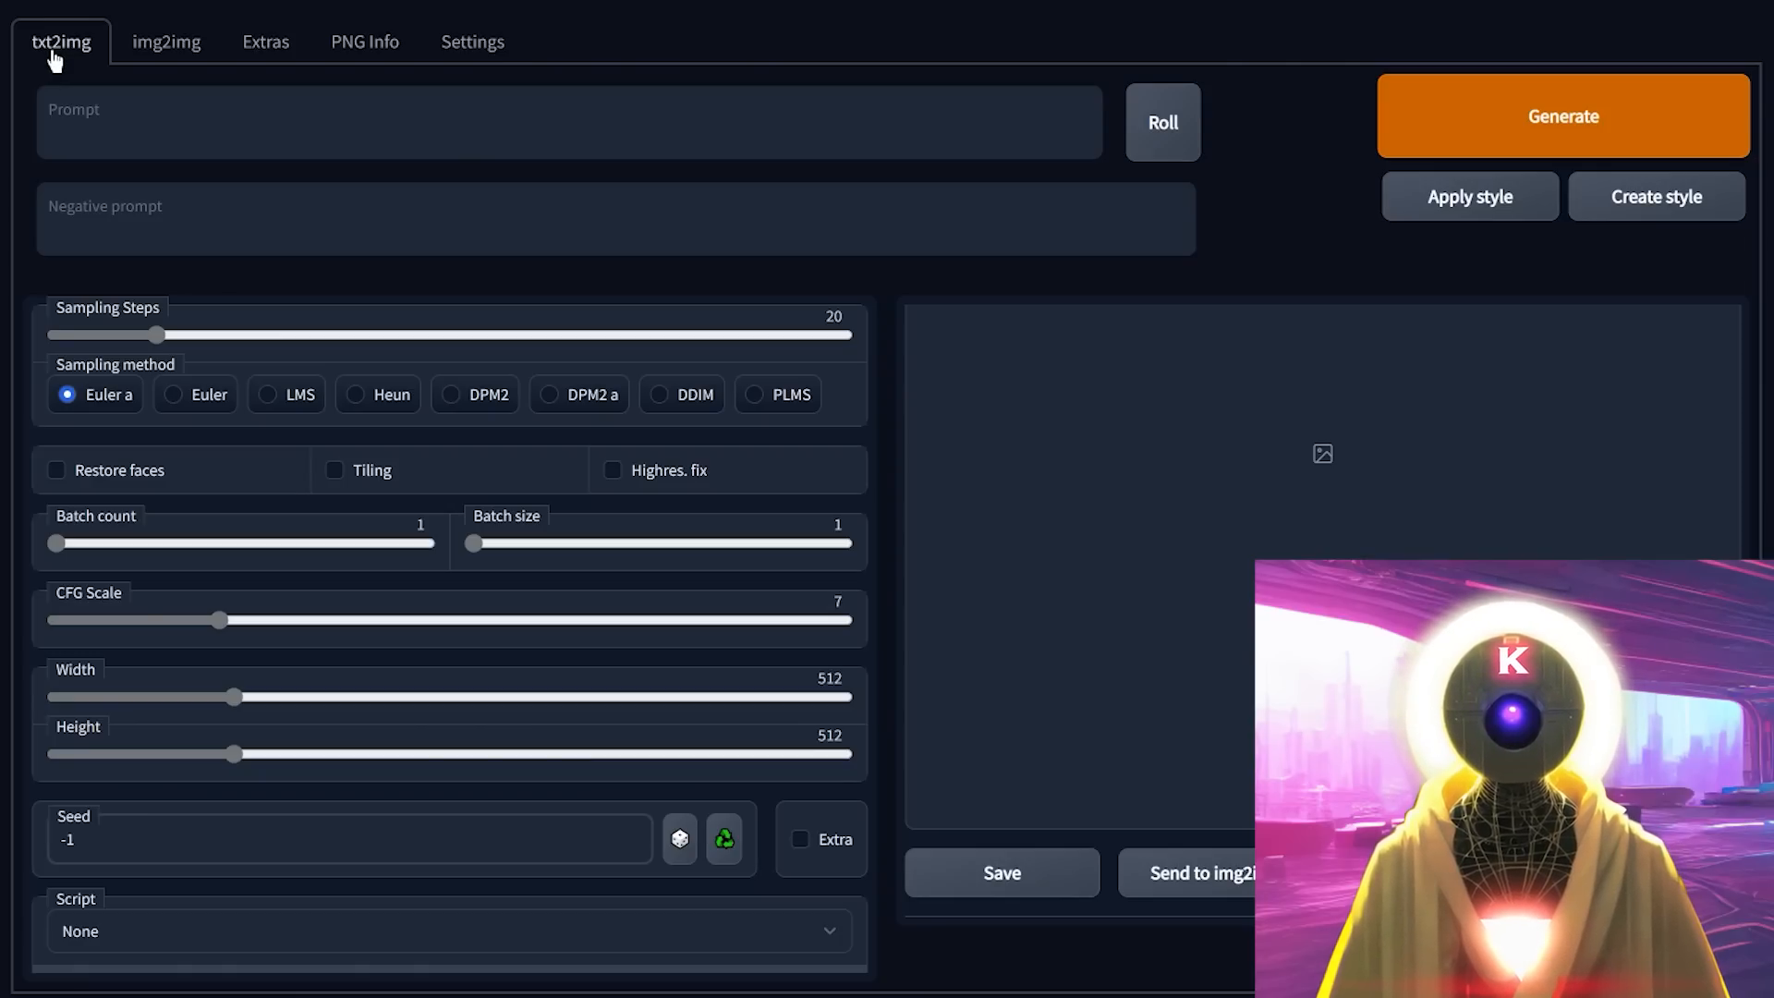
# - Visit img2img, Extras in single and batch-process modes, then the PNG Info page
pyautogui.click(170, 42)
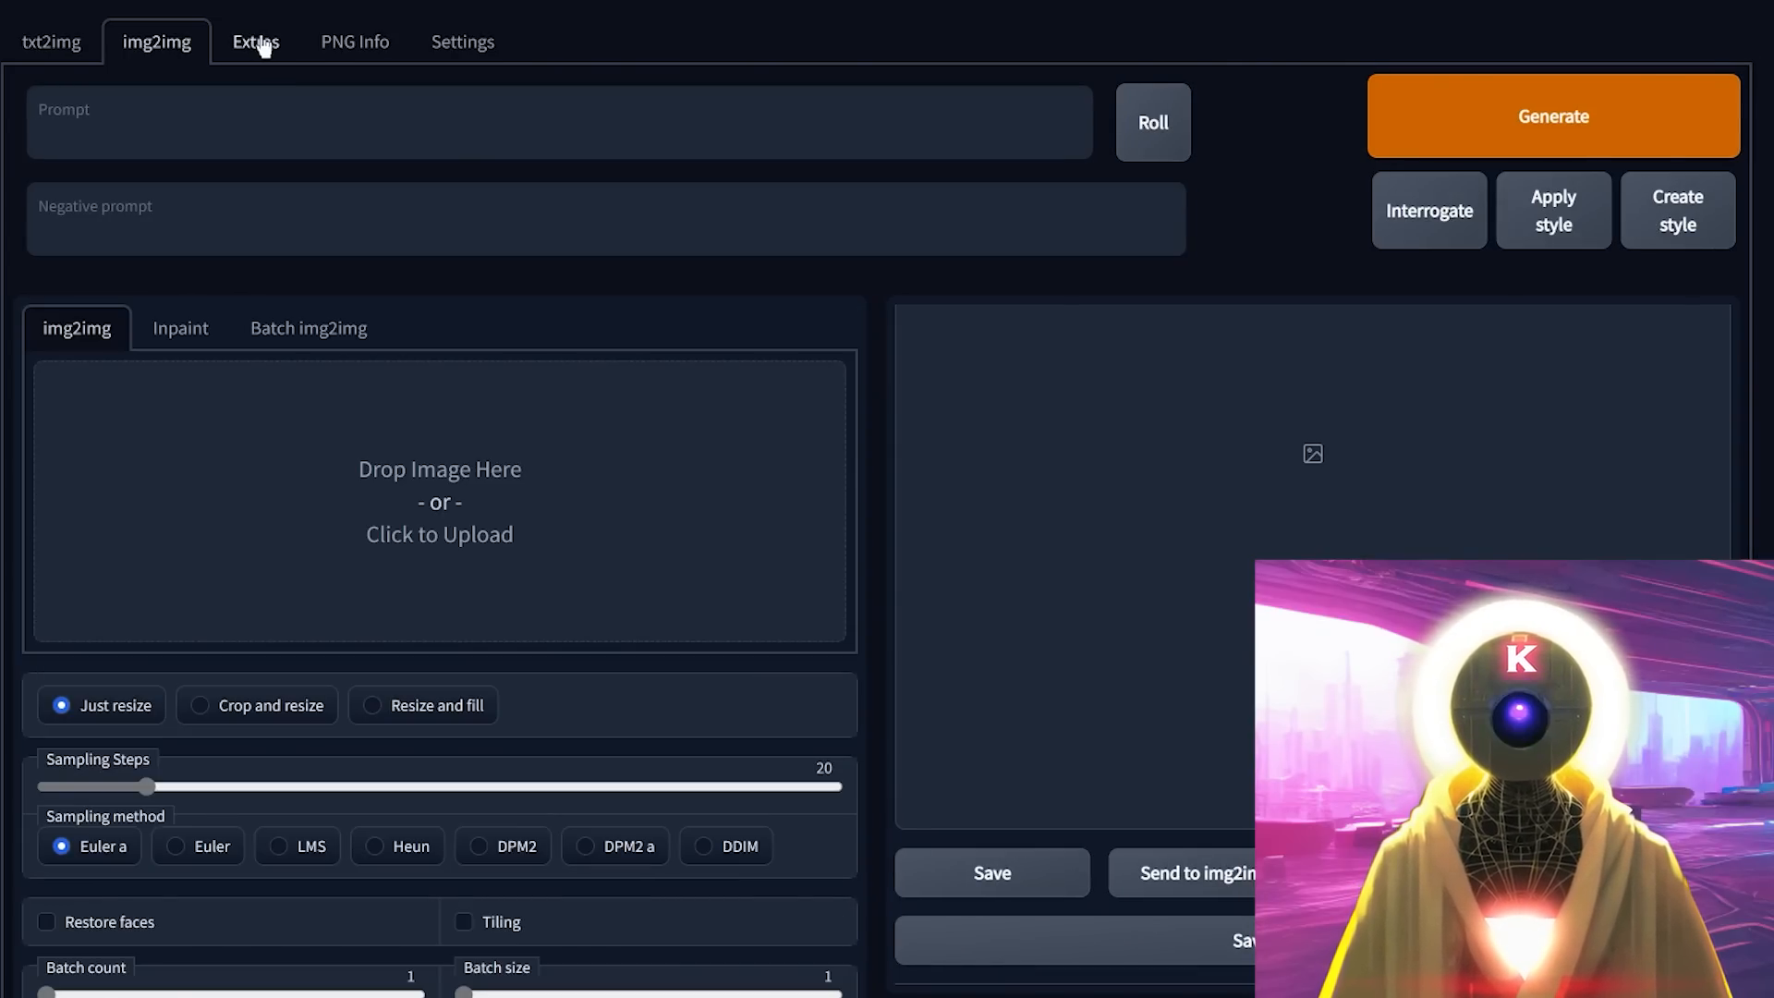
pyautogui.click(255, 41)
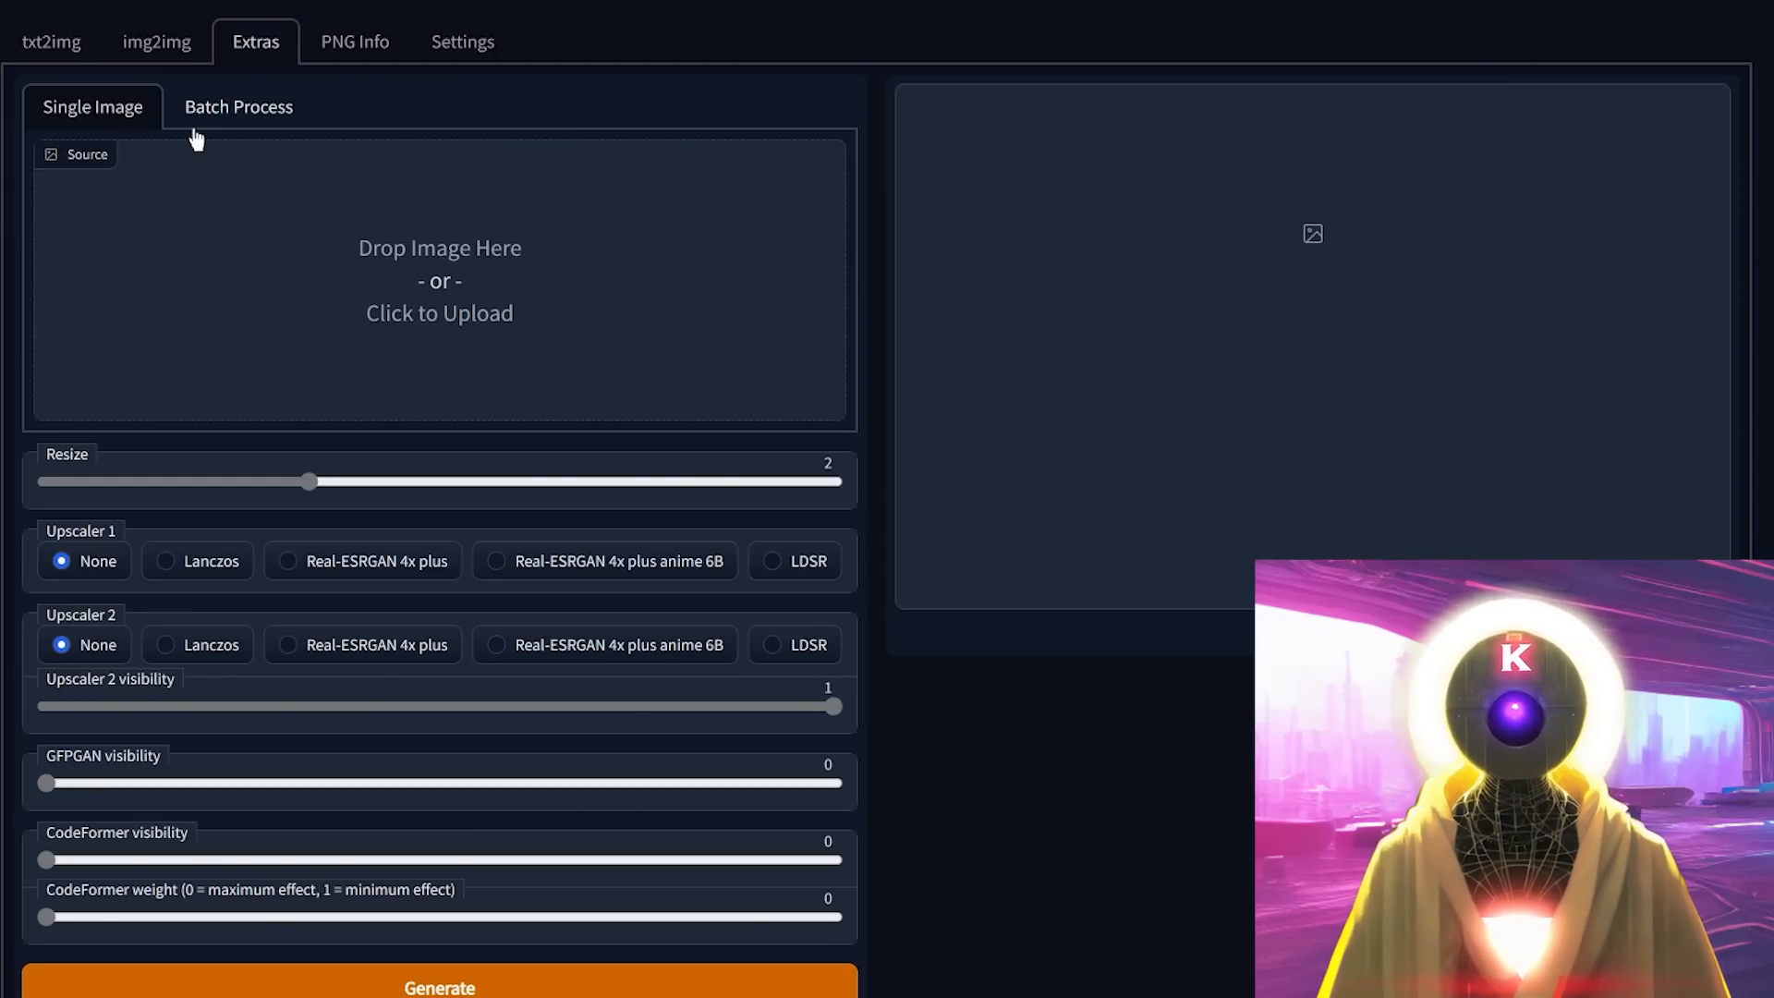
pyautogui.click(239, 107)
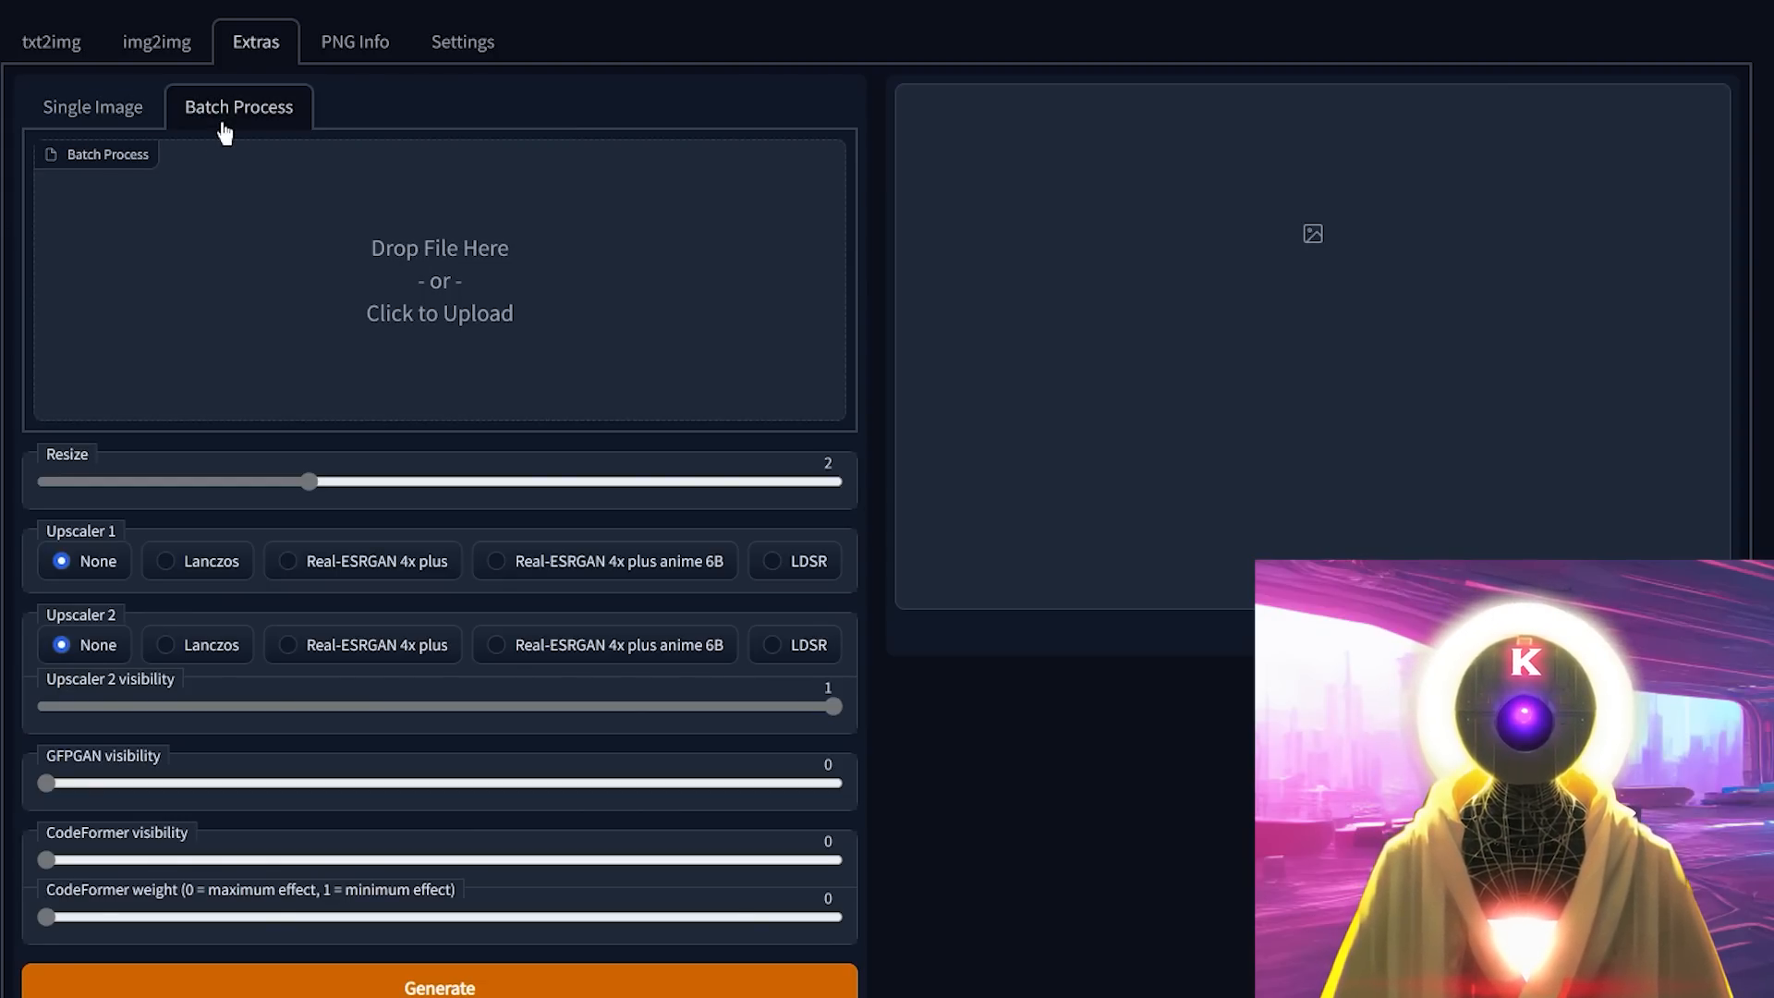
pyautogui.click(362, 41)
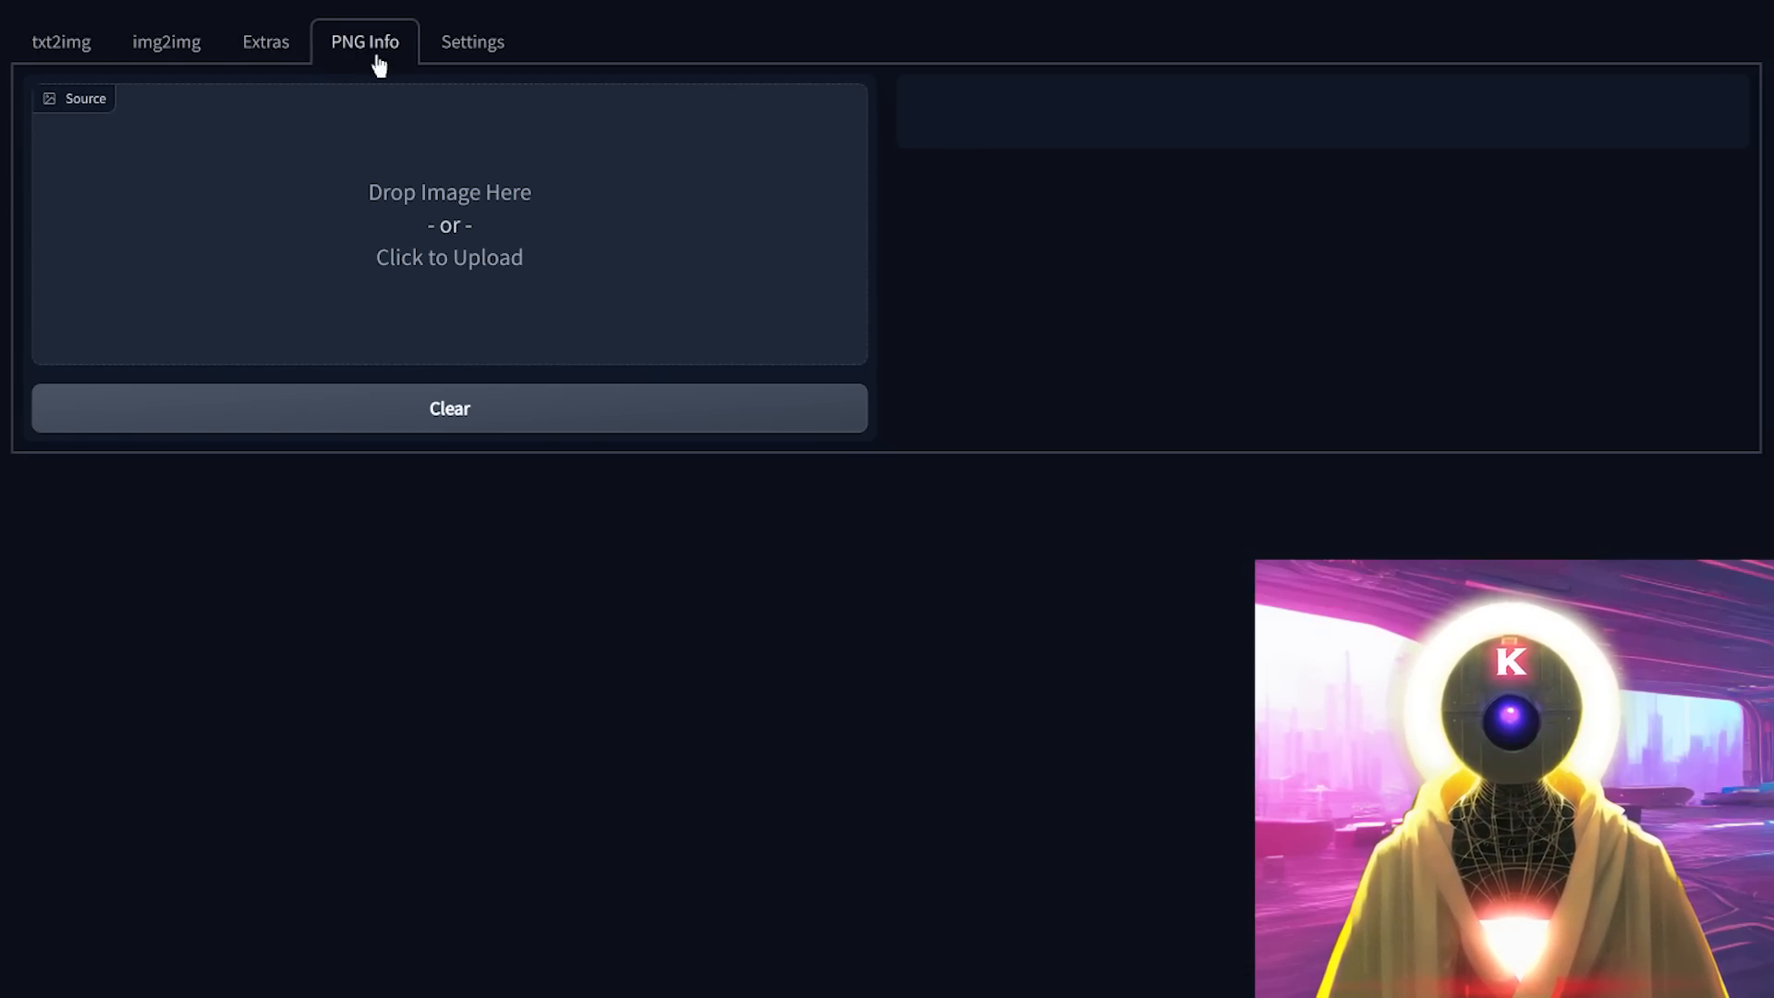
# - Scroll through the Settings page options, then return to the img2img workspace
pyautogui.click(462, 41)
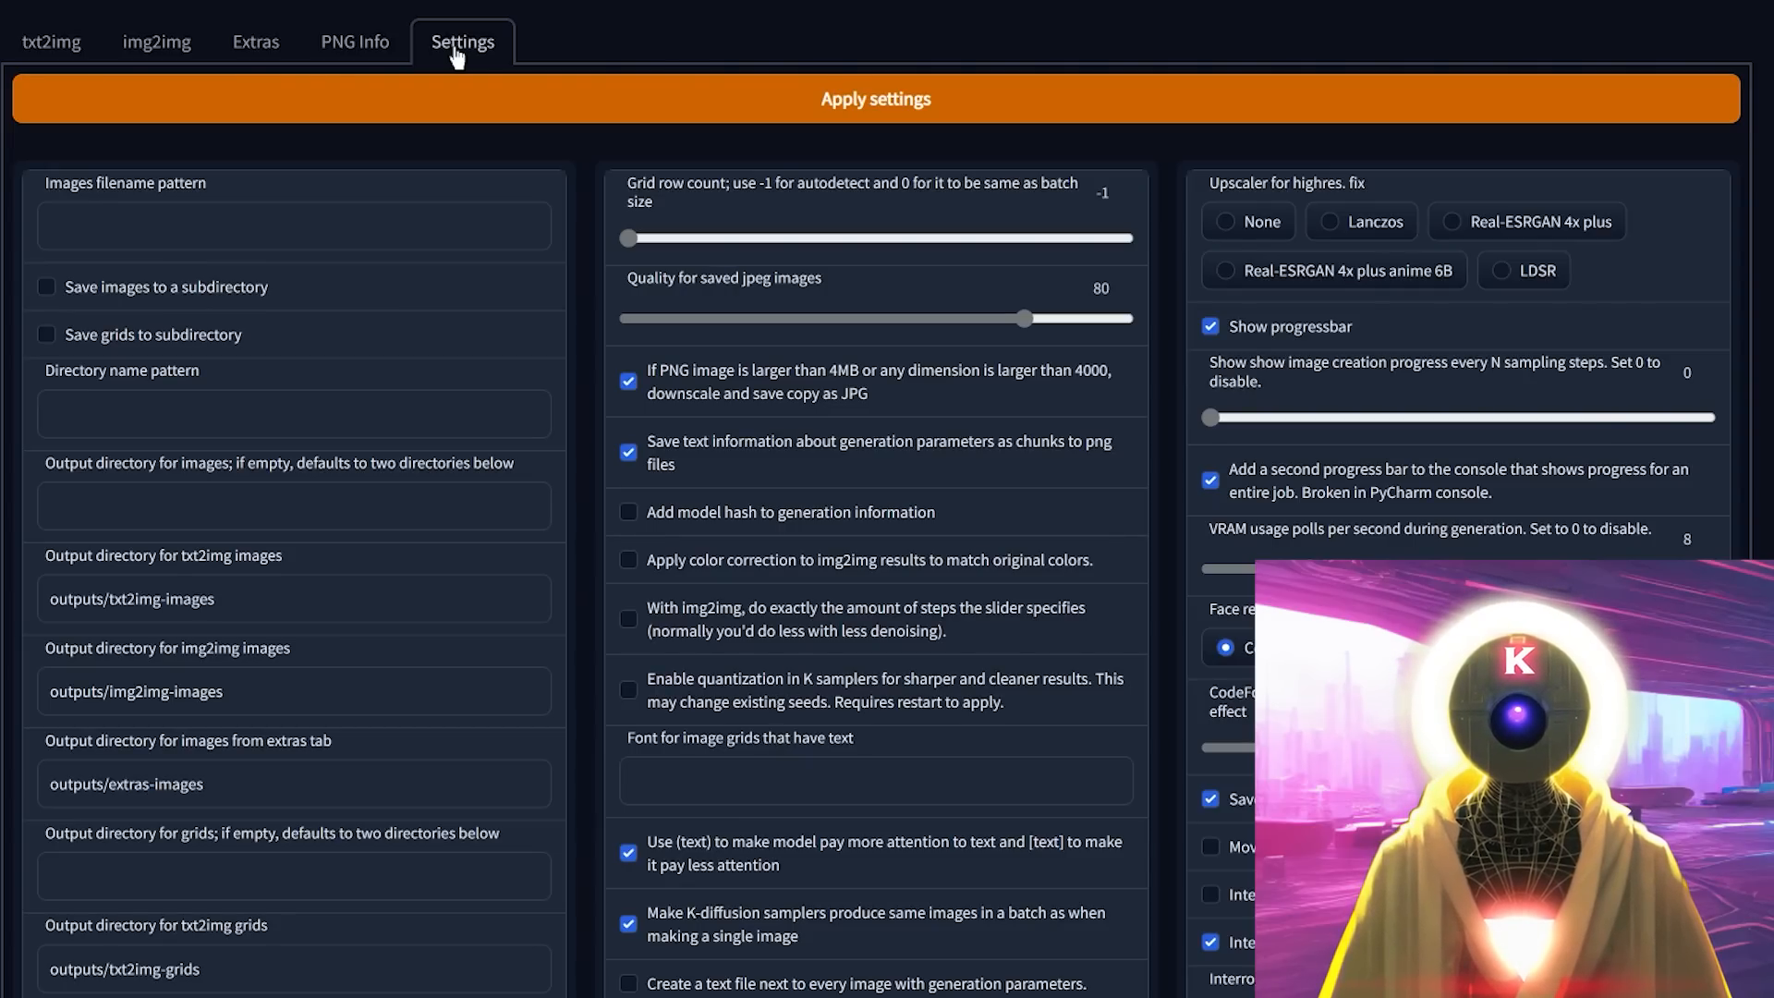
pyautogui.scroll(-3)
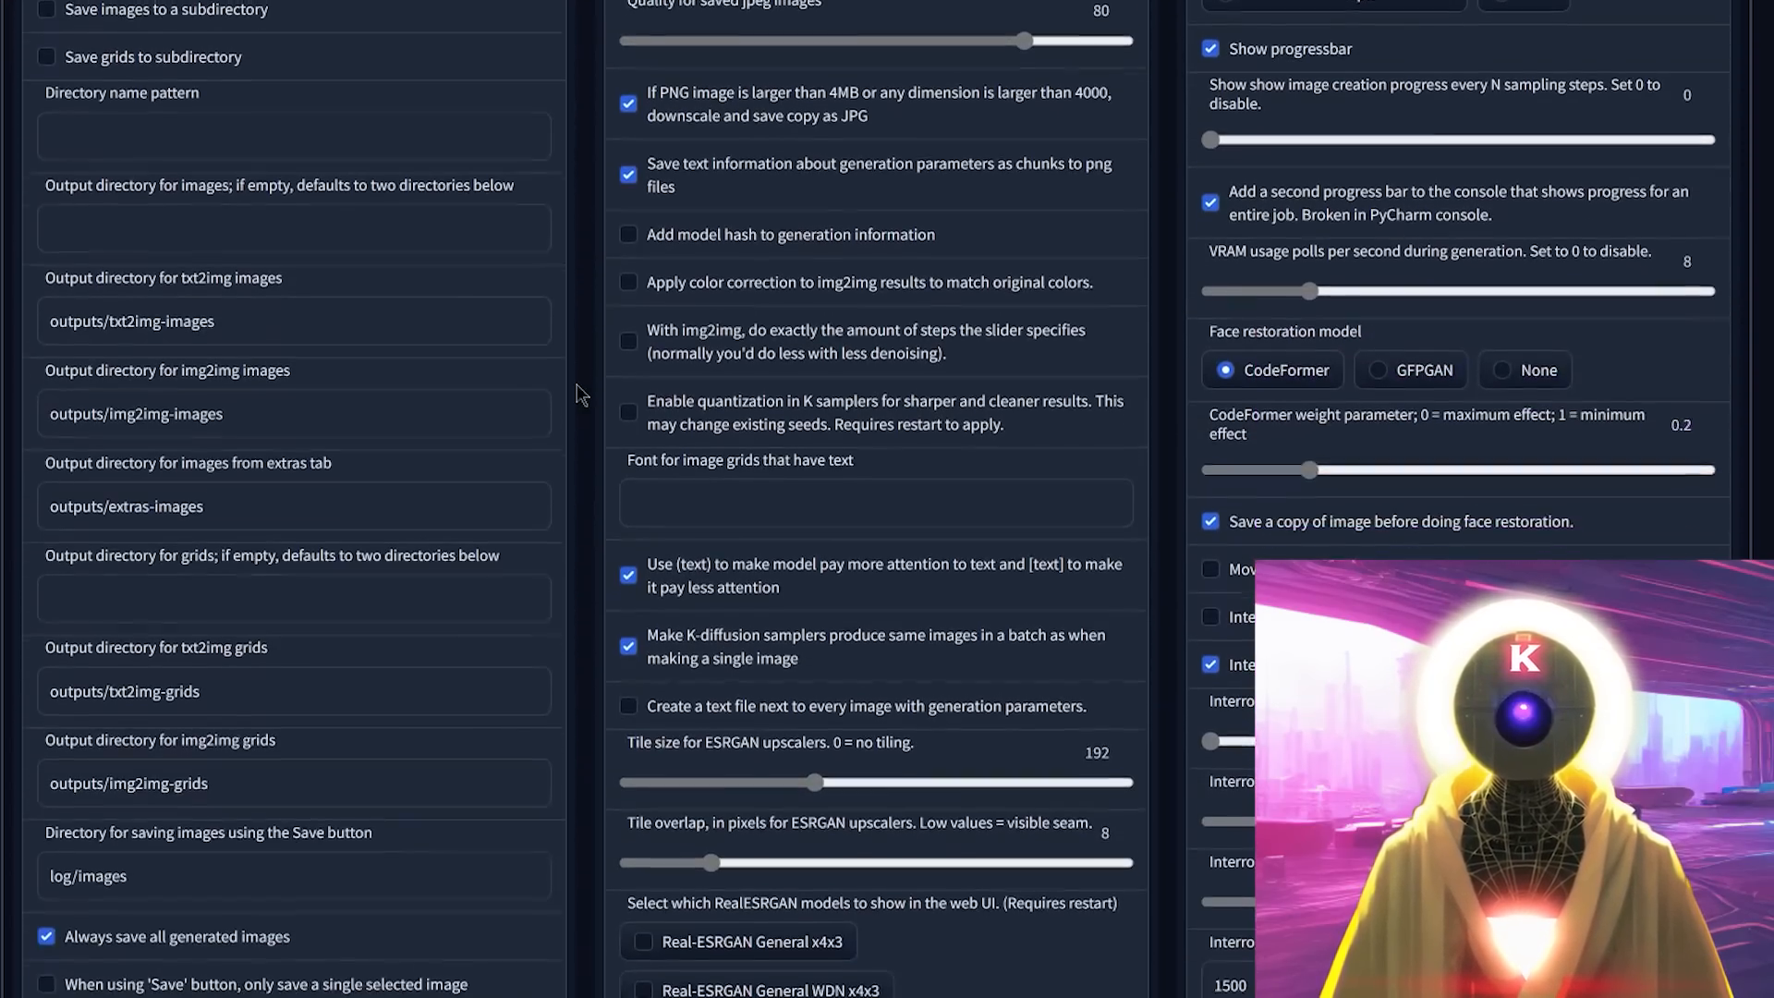
pyautogui.scroll(-3)
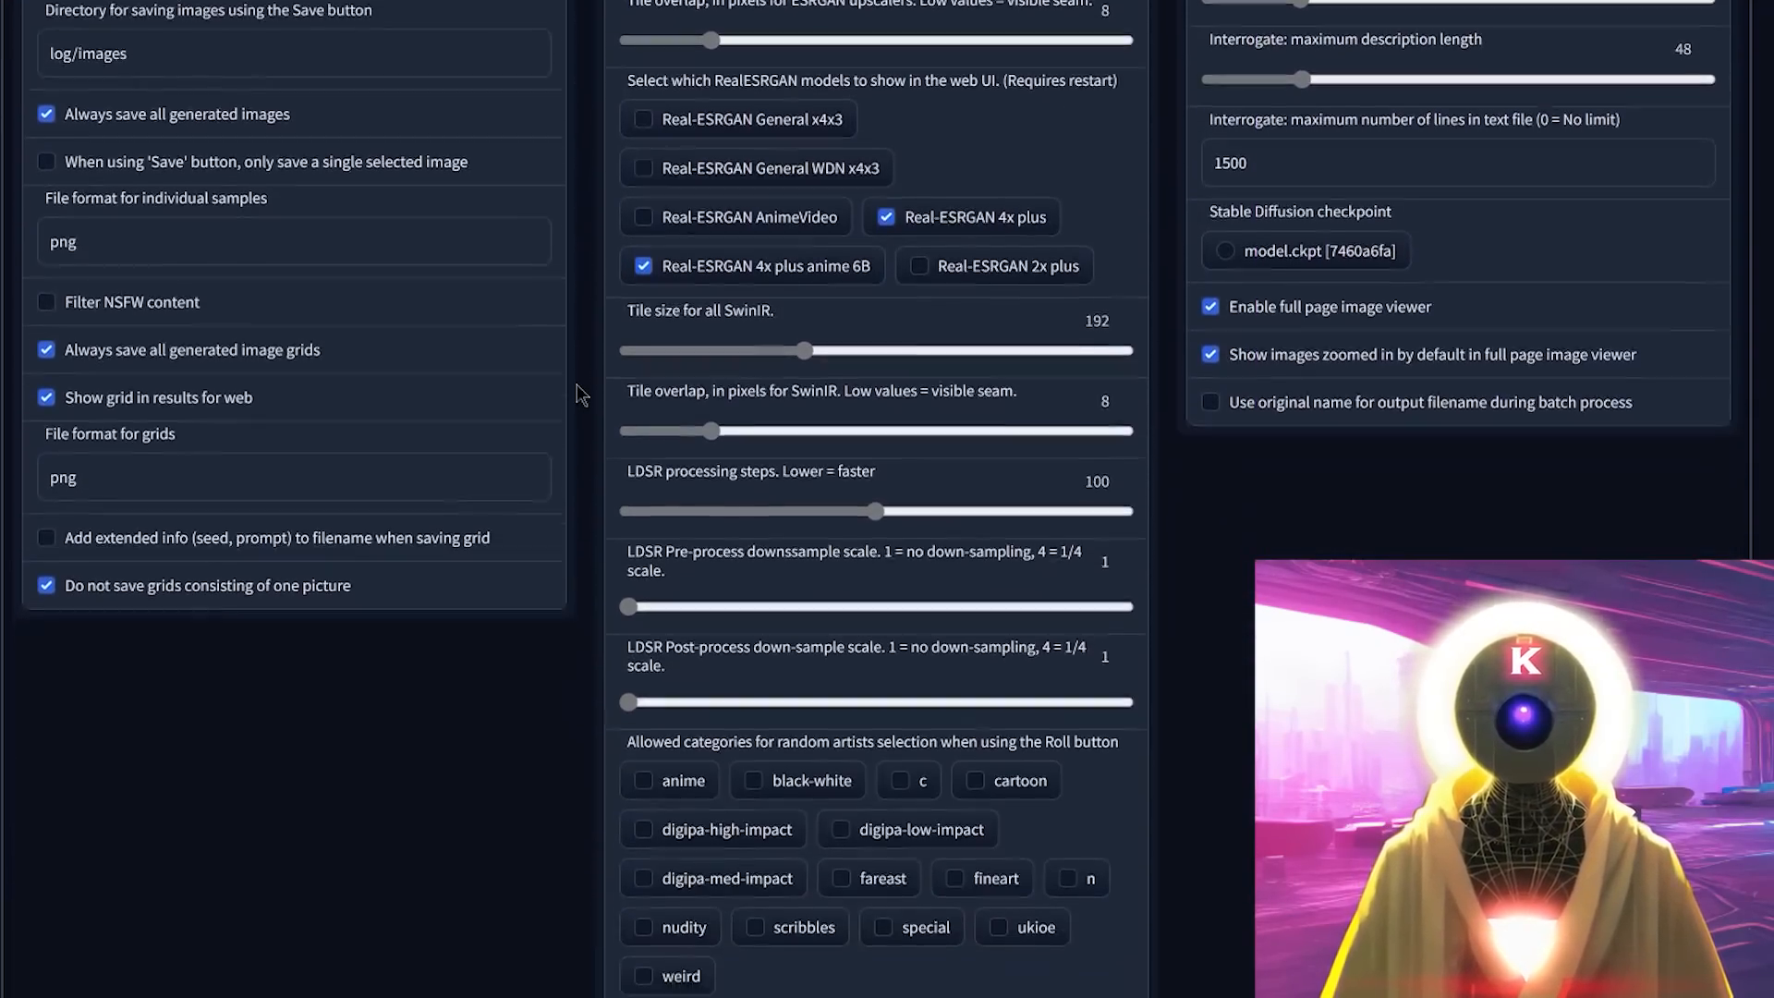
pyautogui.scroll(-3)
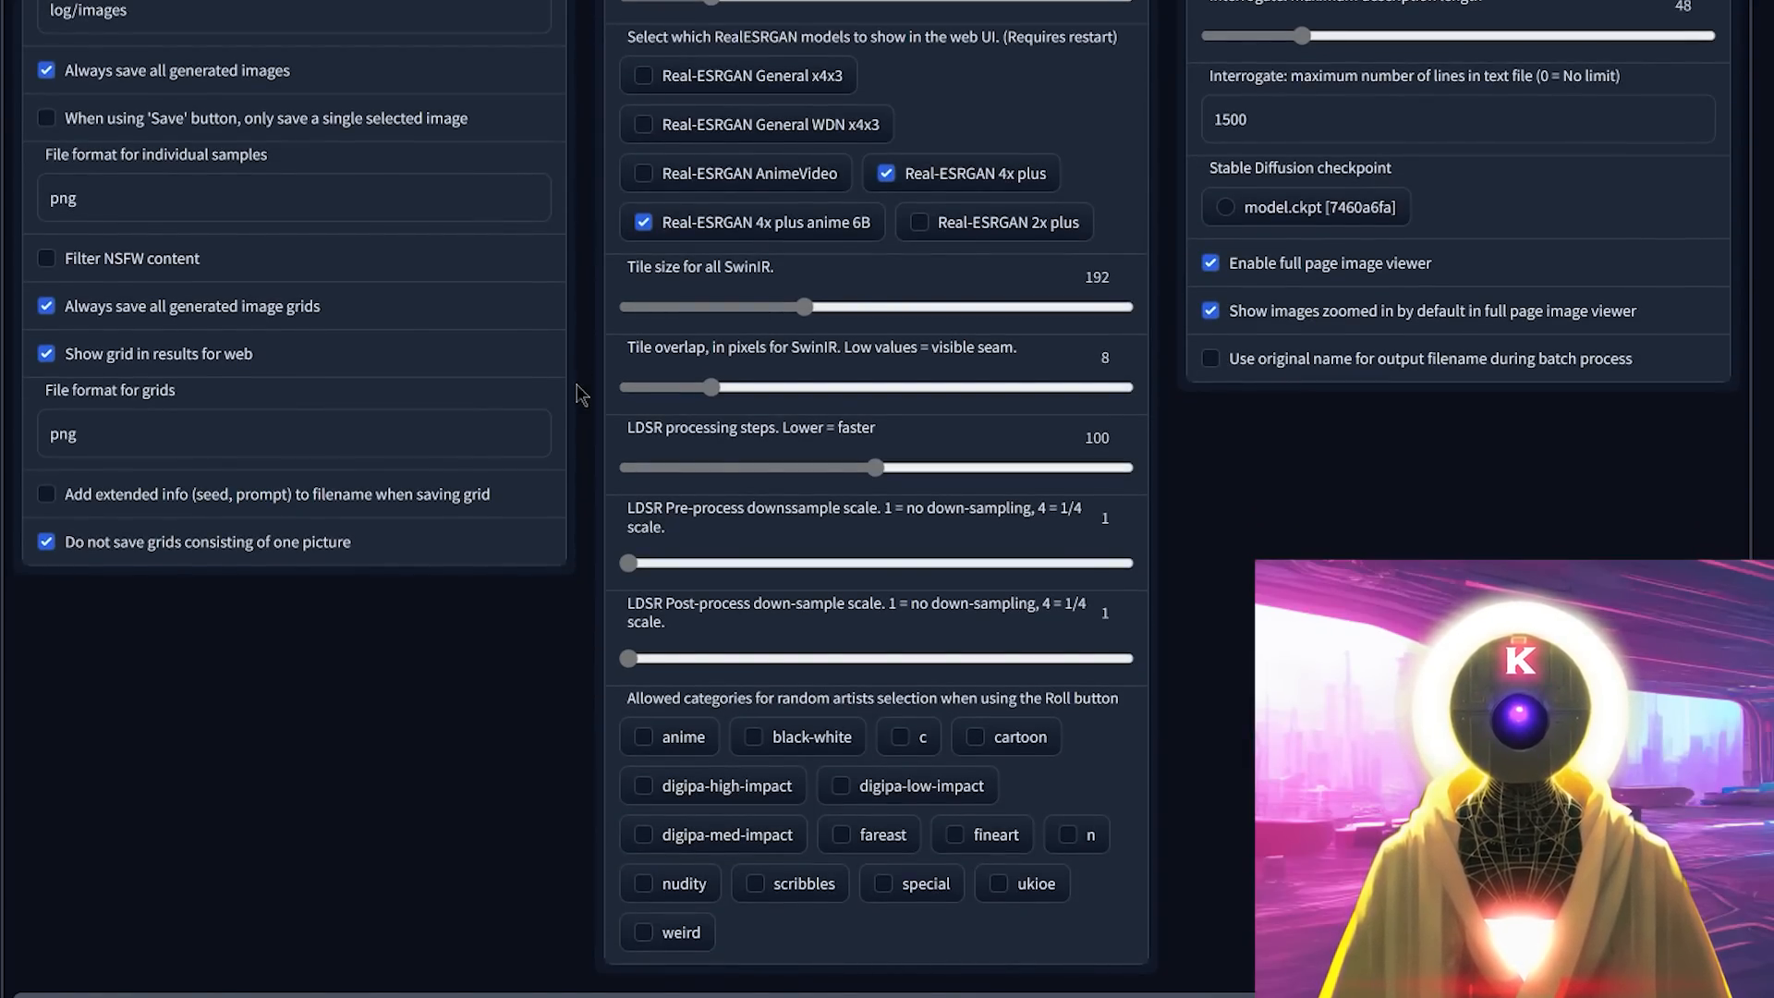
pyautogui.scroll(3)
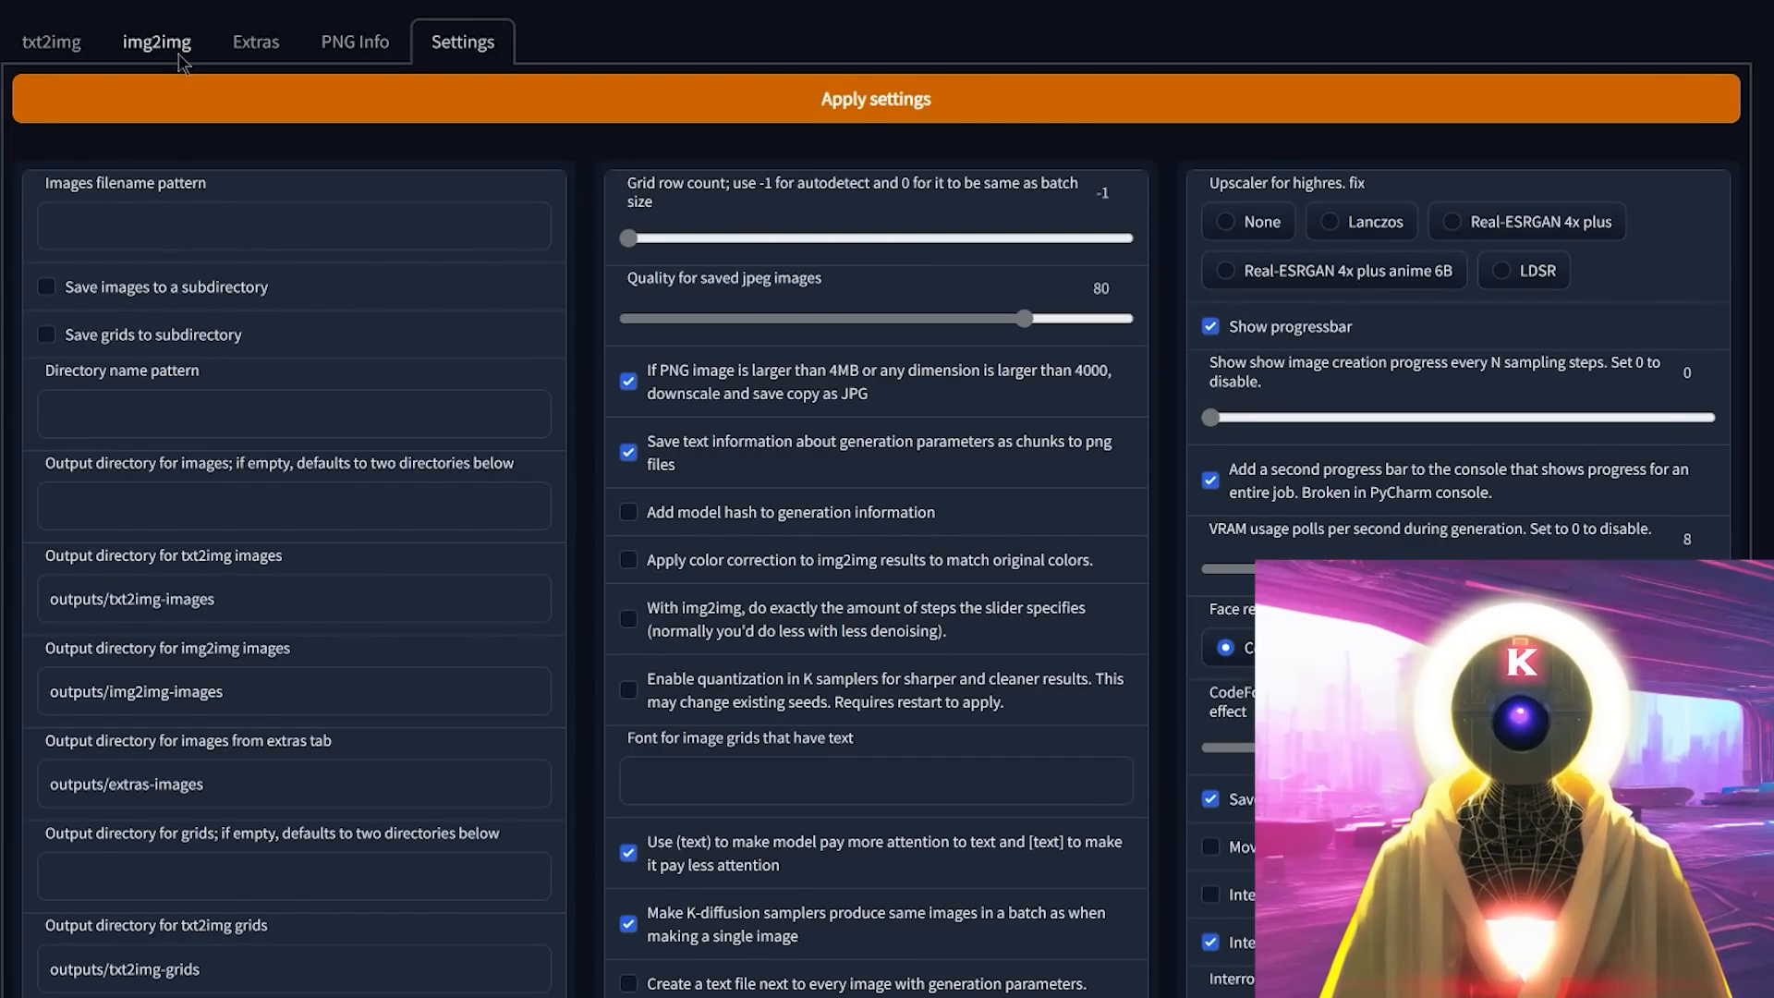
pyautogui.click(159, 41)
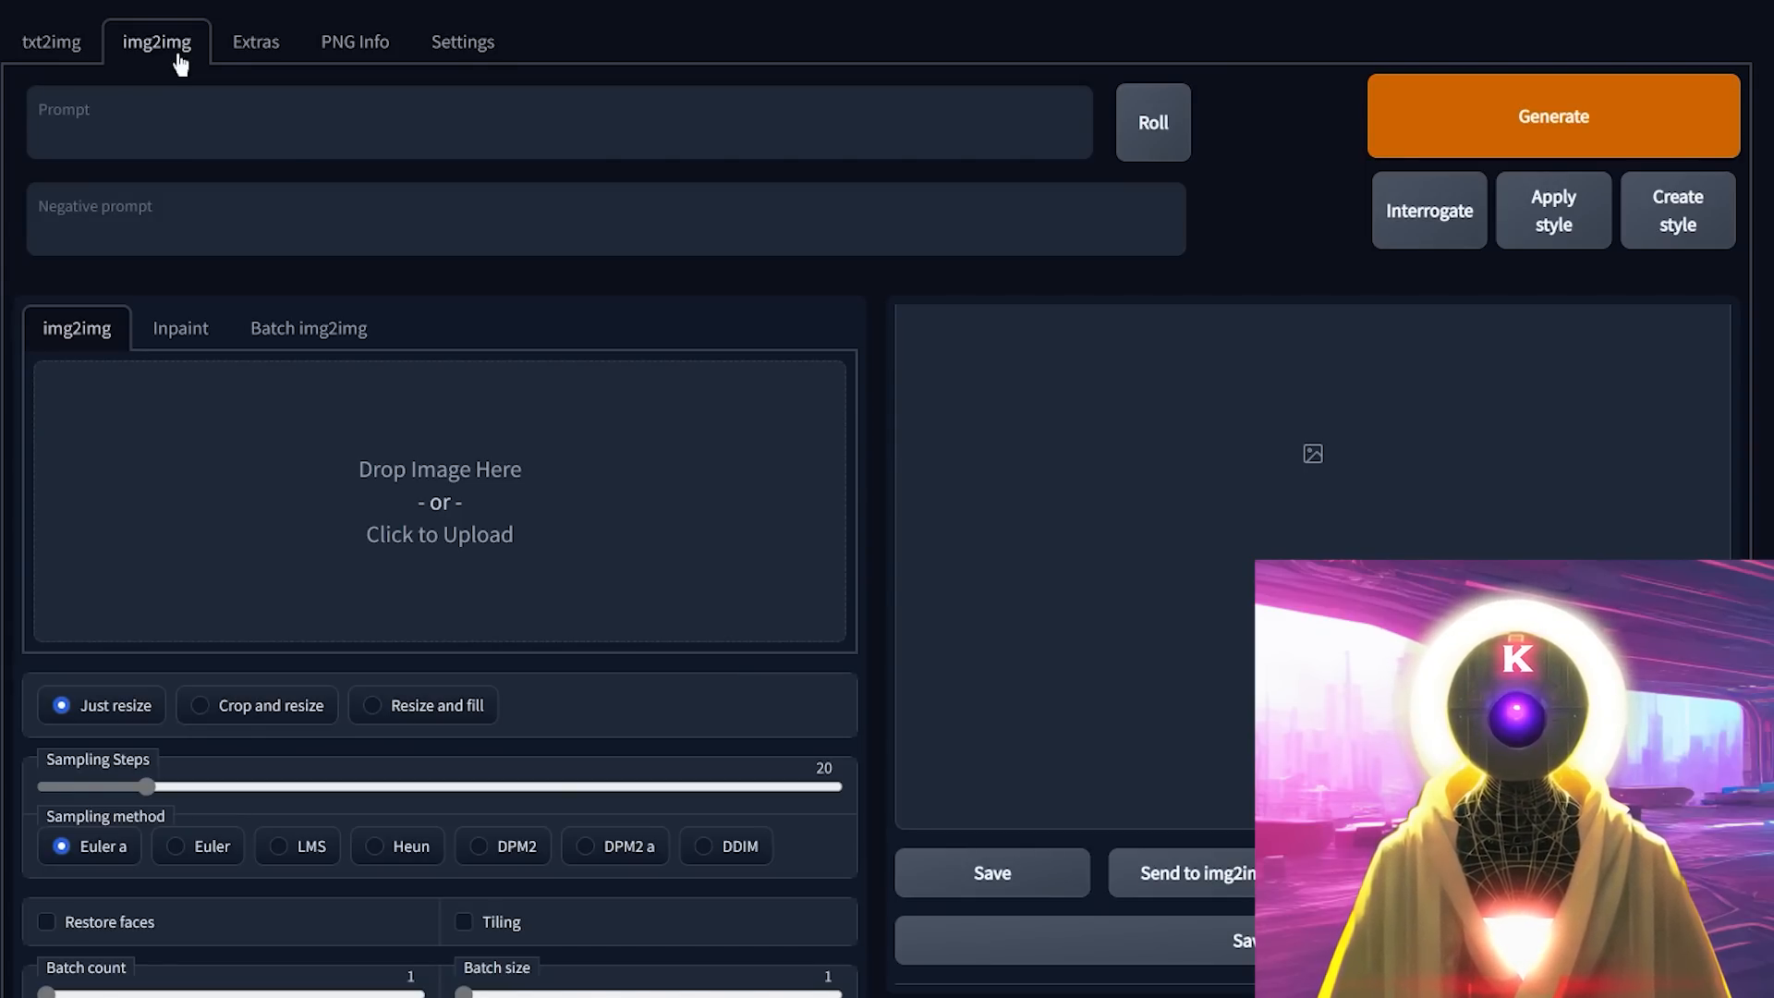
pyautogui.click(309, 329)
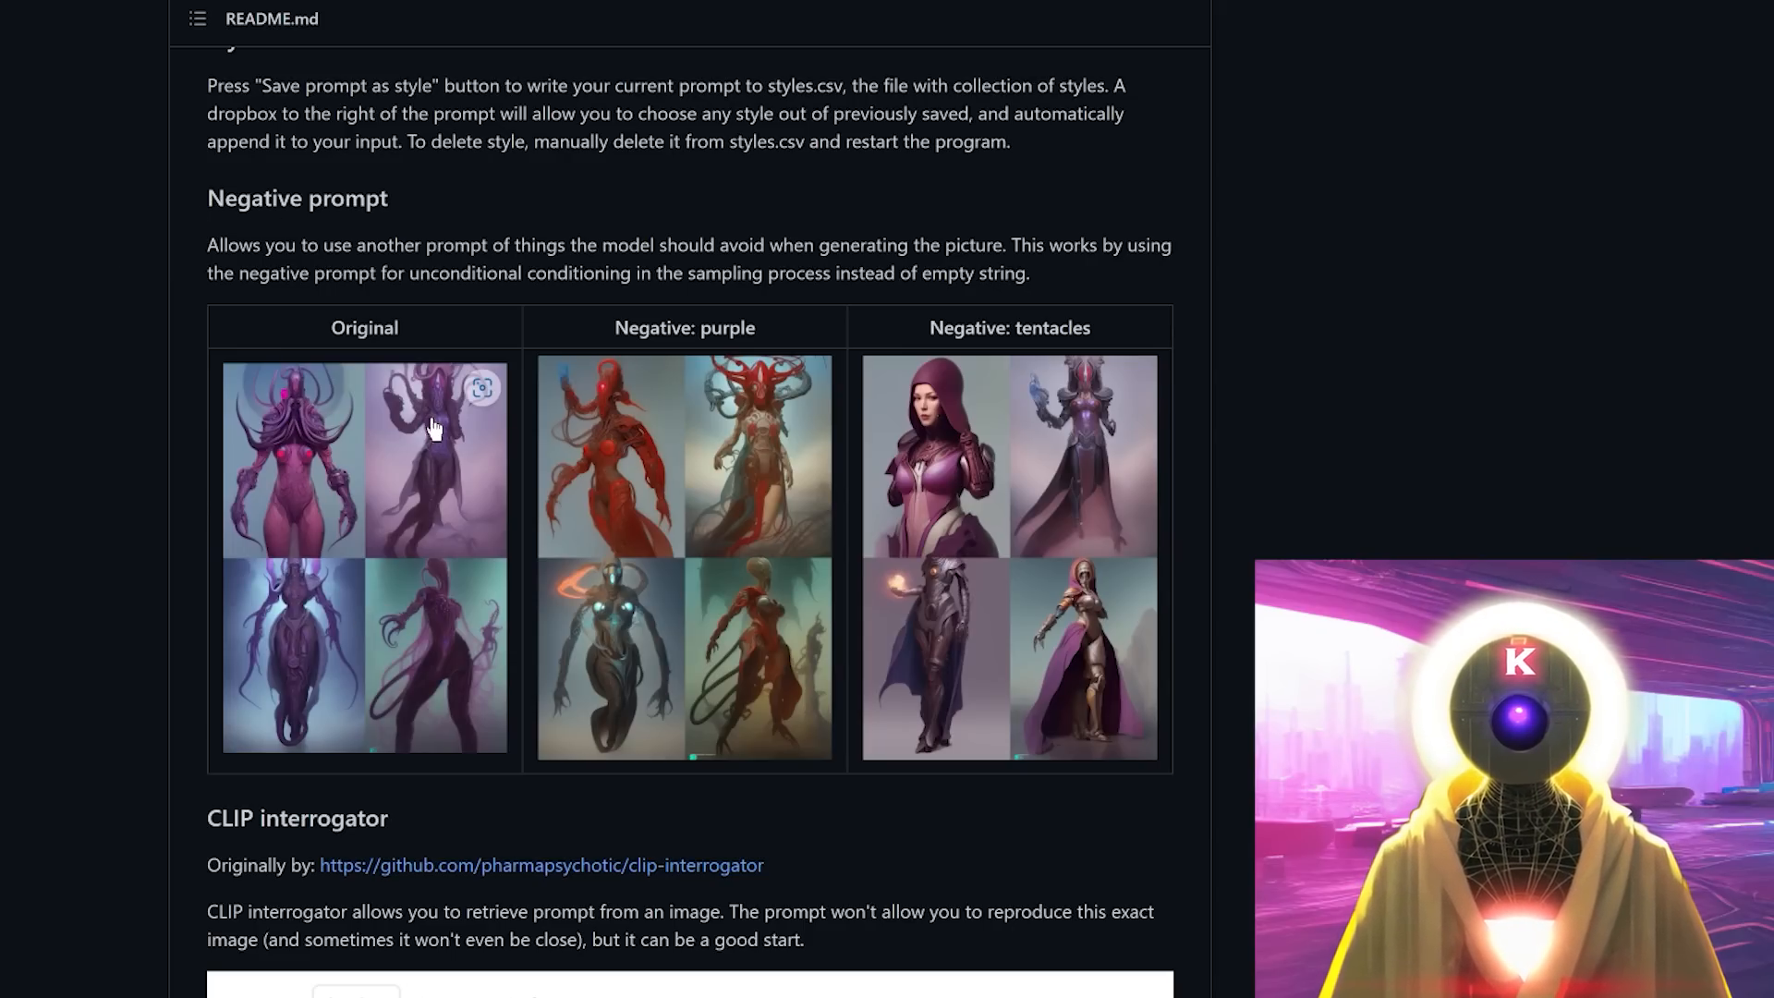
pyautogui.moveTo(660, 327)
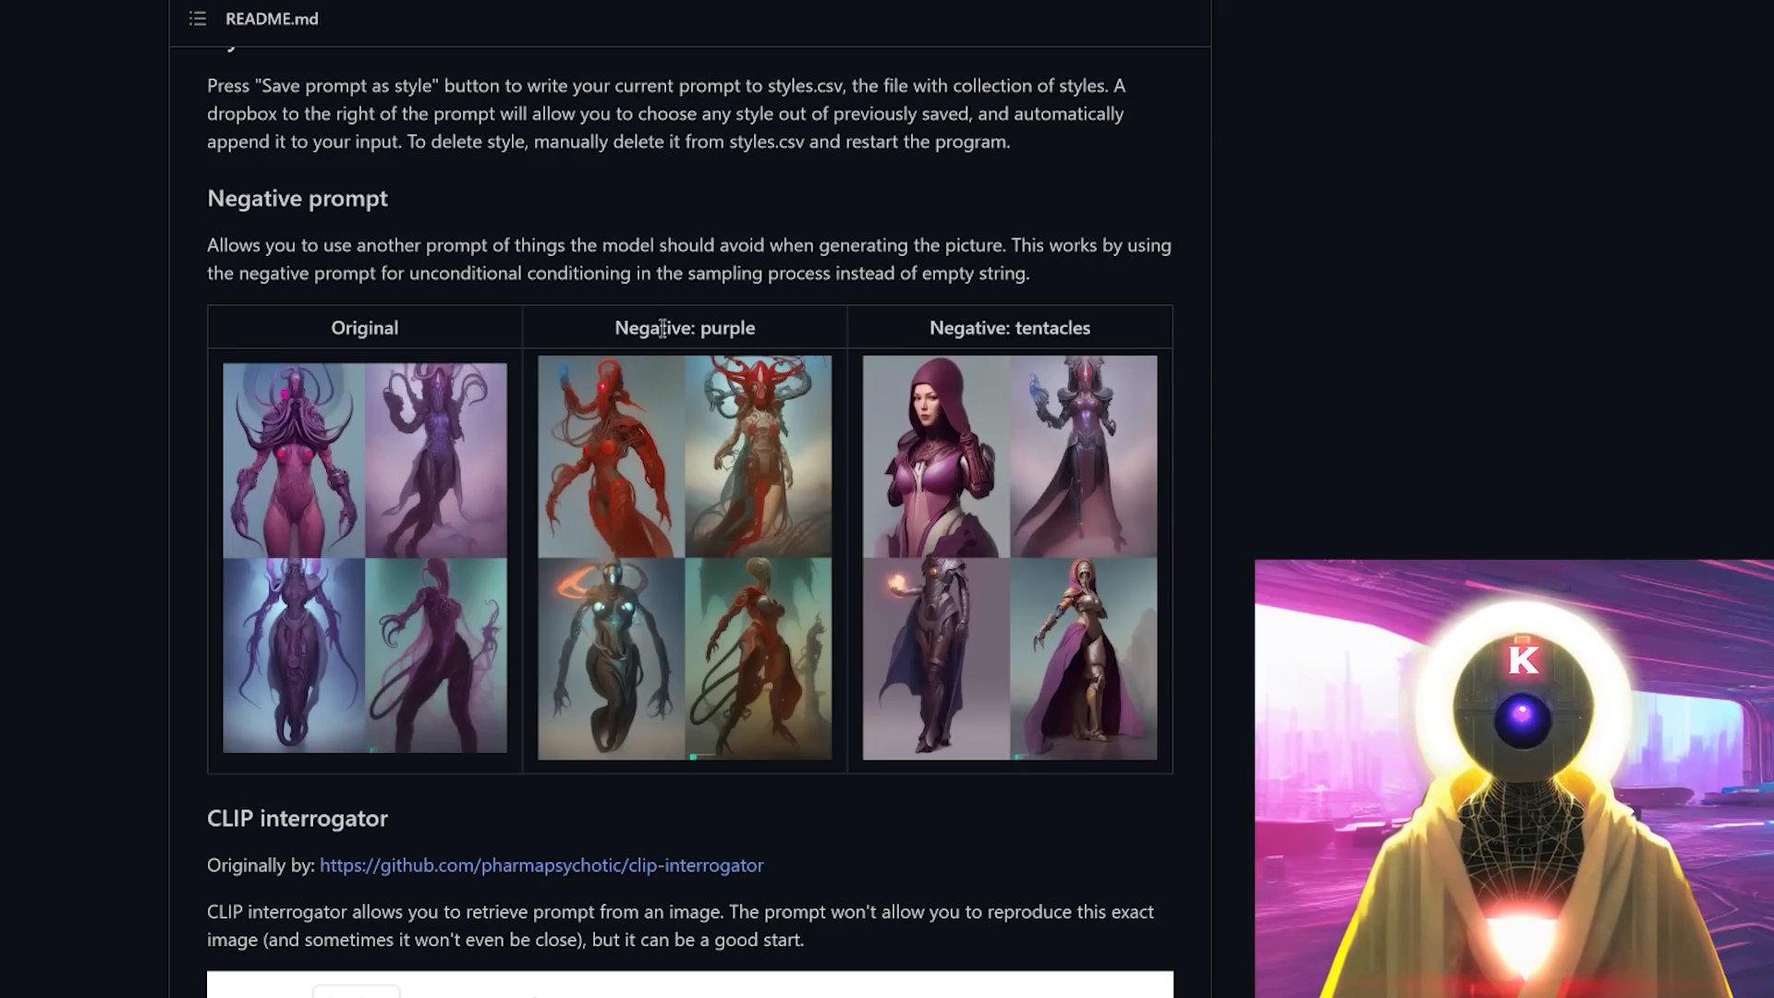
pyautogui.doubleClick(728, 327)
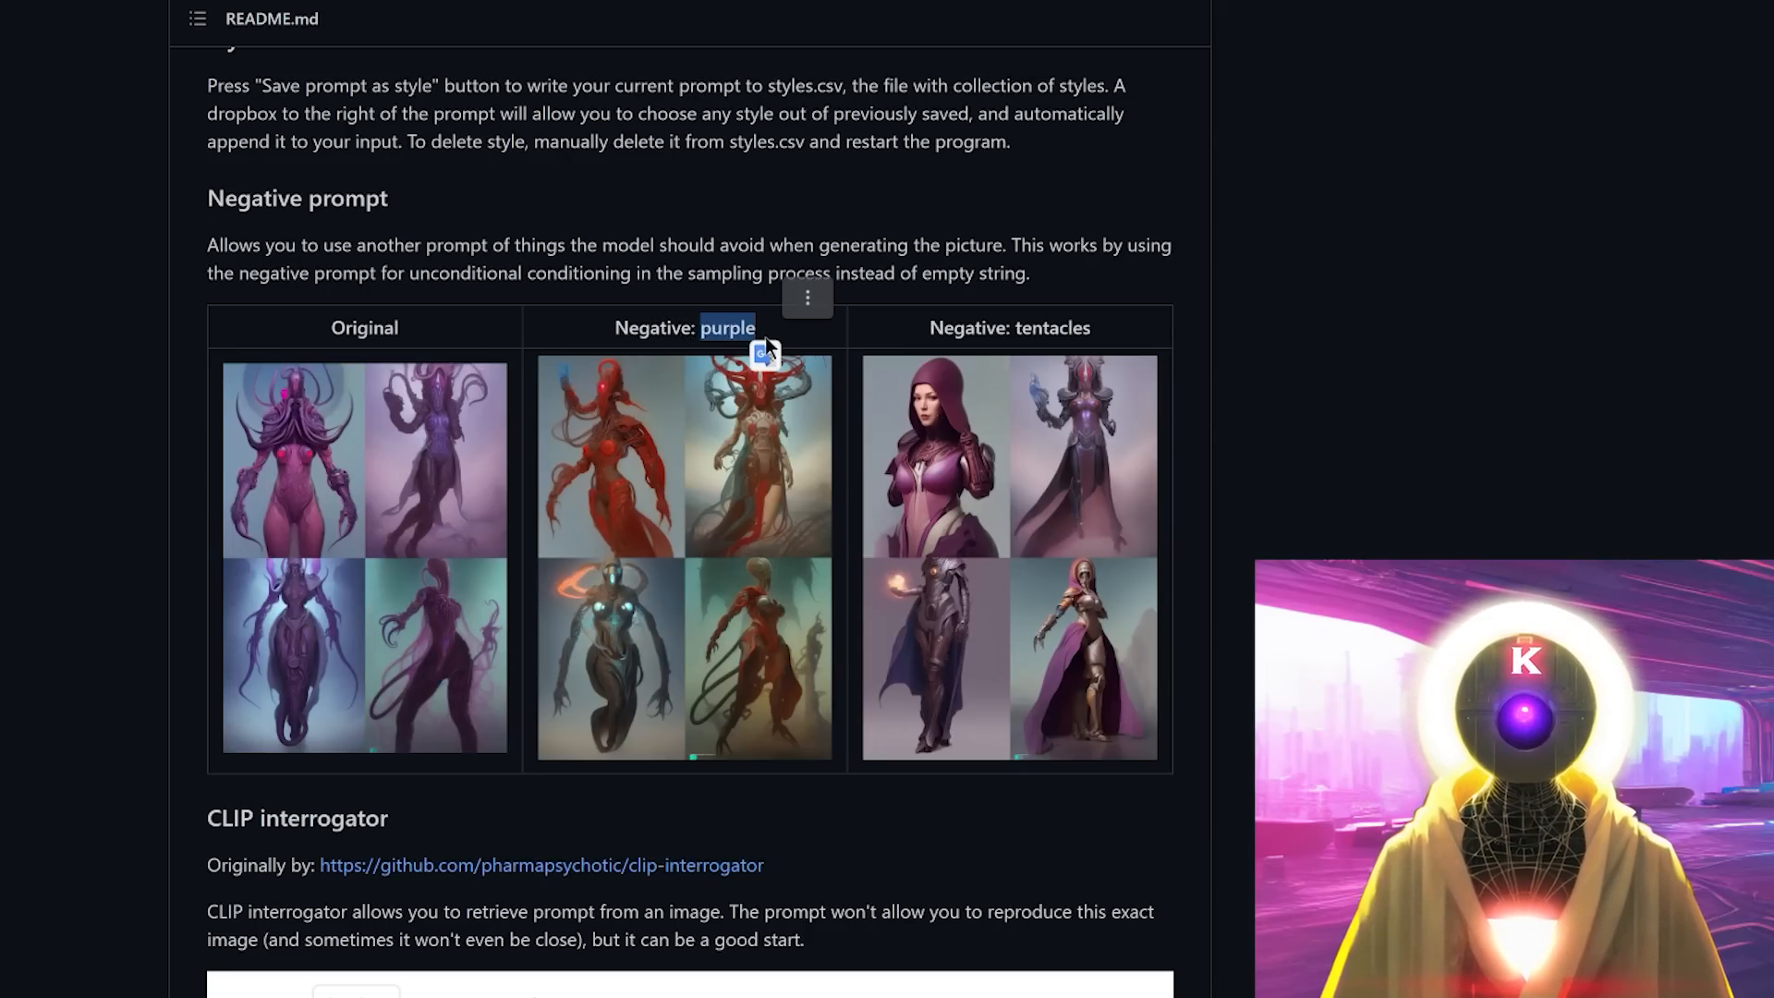
pyautogui.click(759, 330)
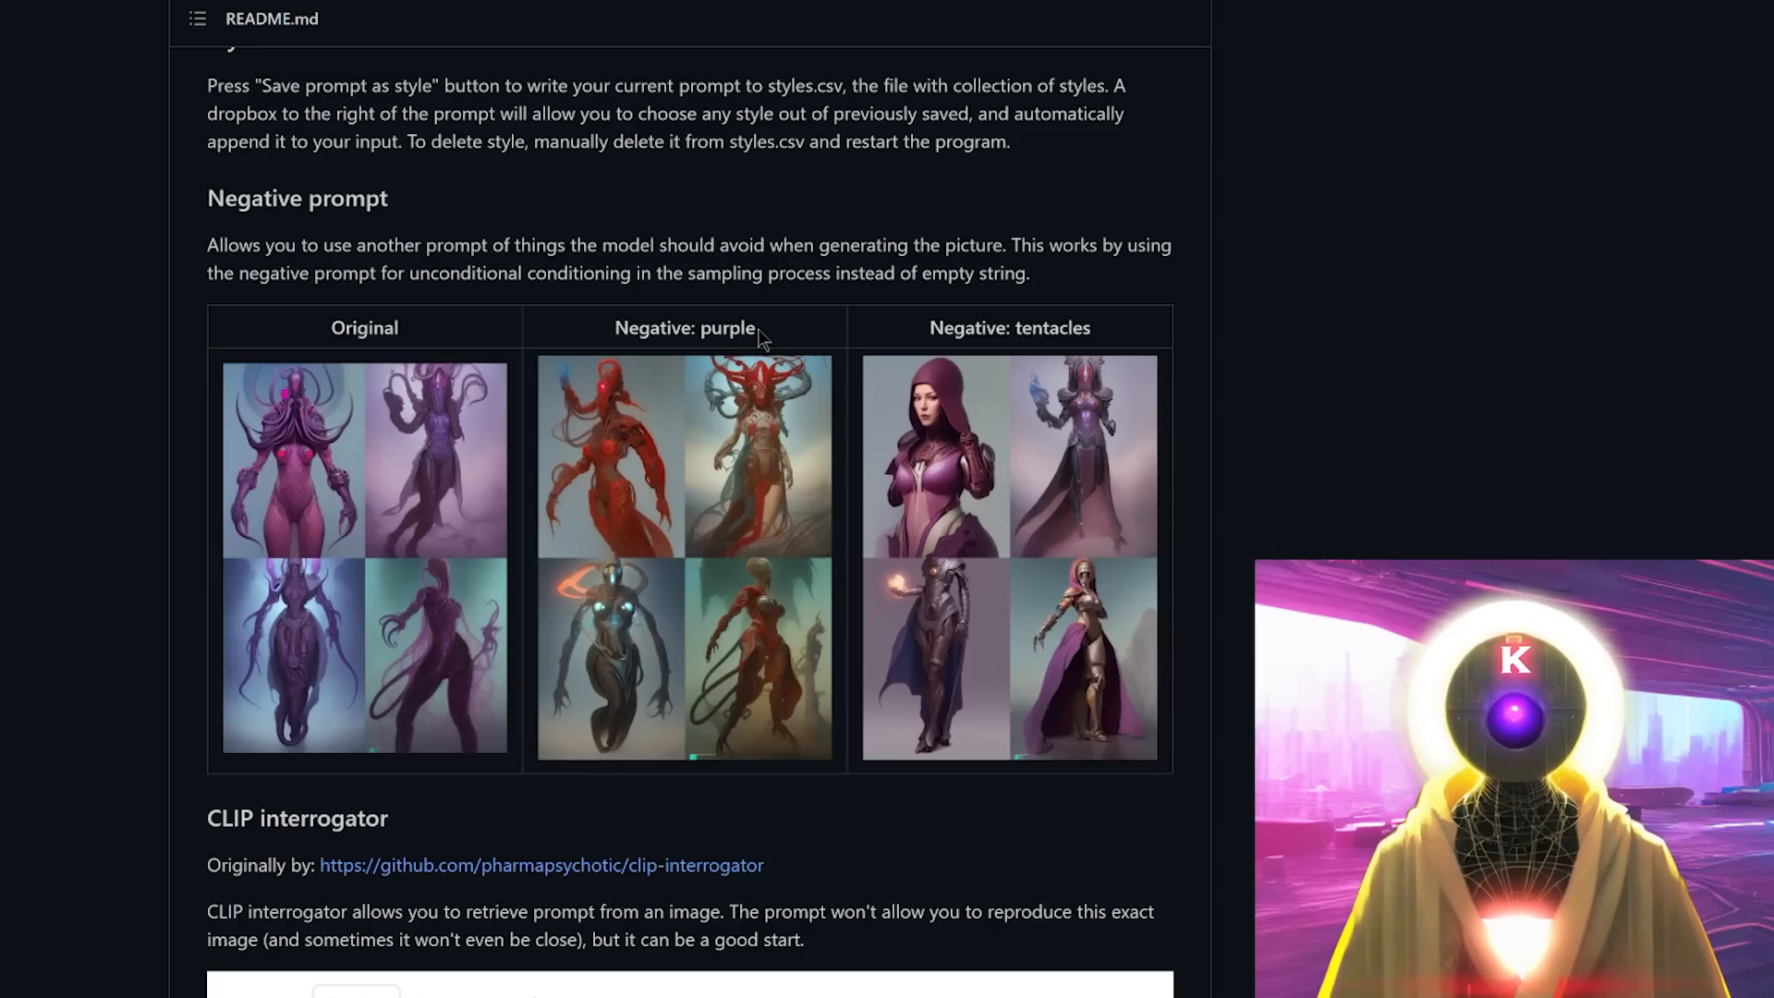
pyautogui.moveTo(676, 418)
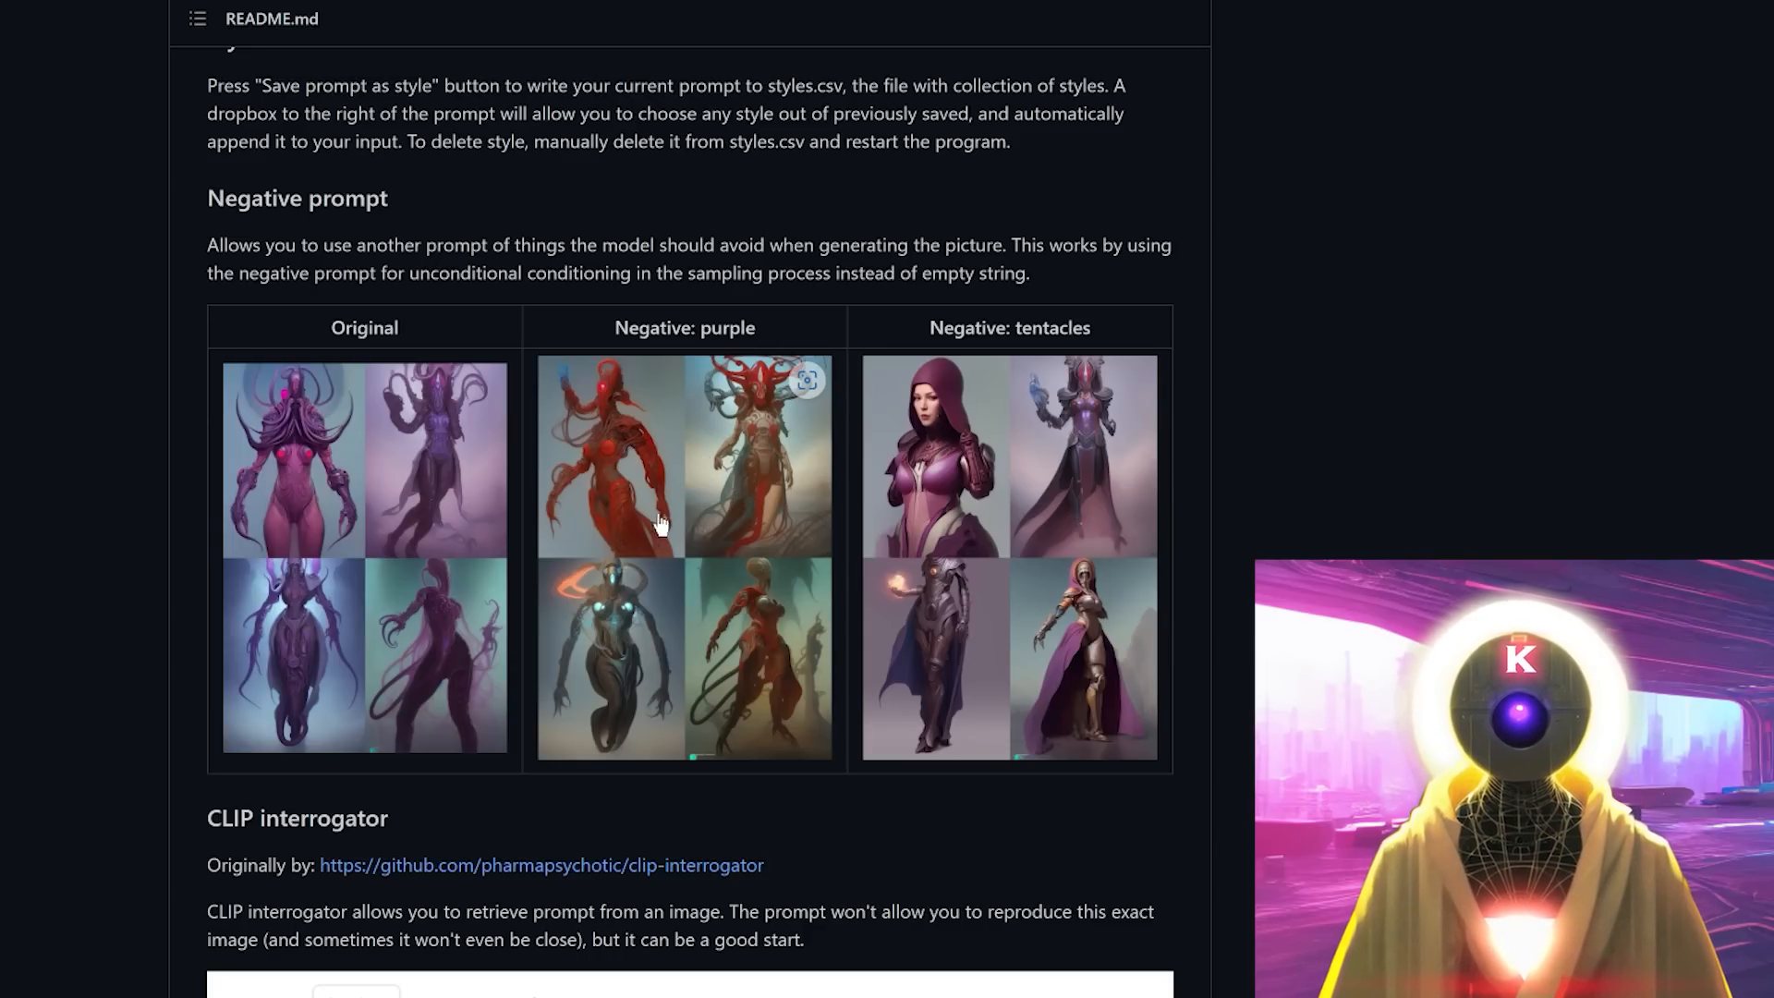
pyautogui.moveTo(438, 565)
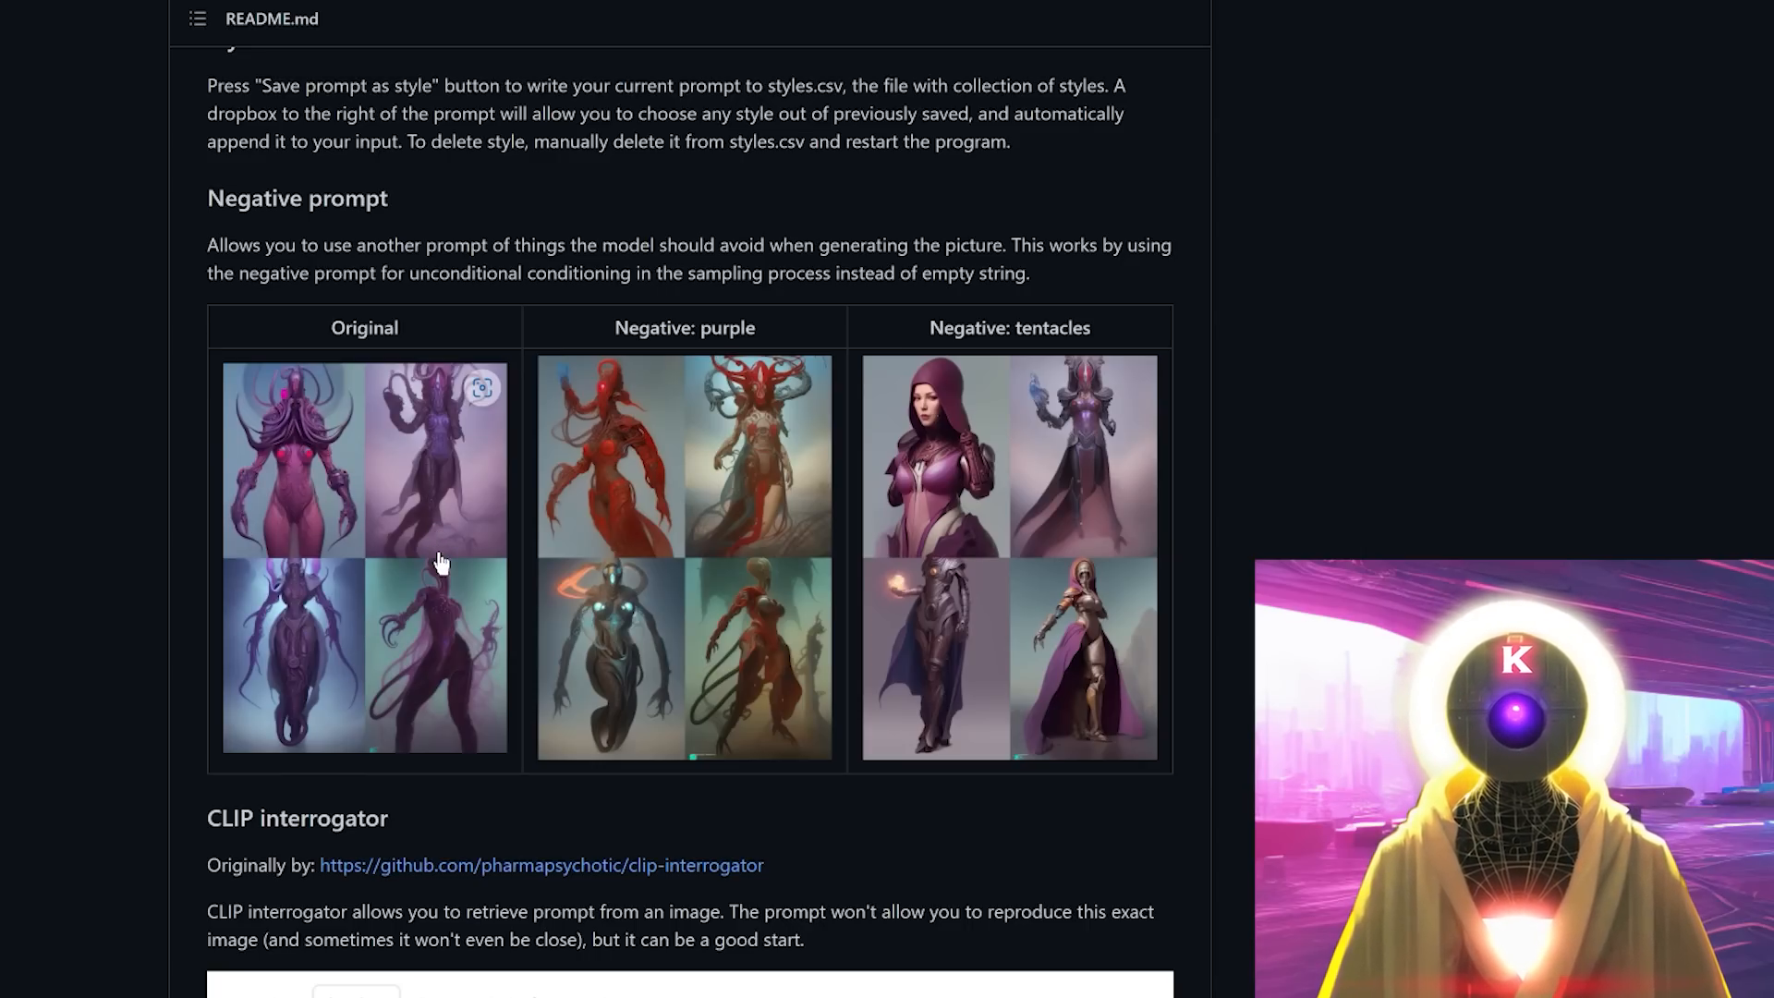
pyautogui.moveTo(691, 500)
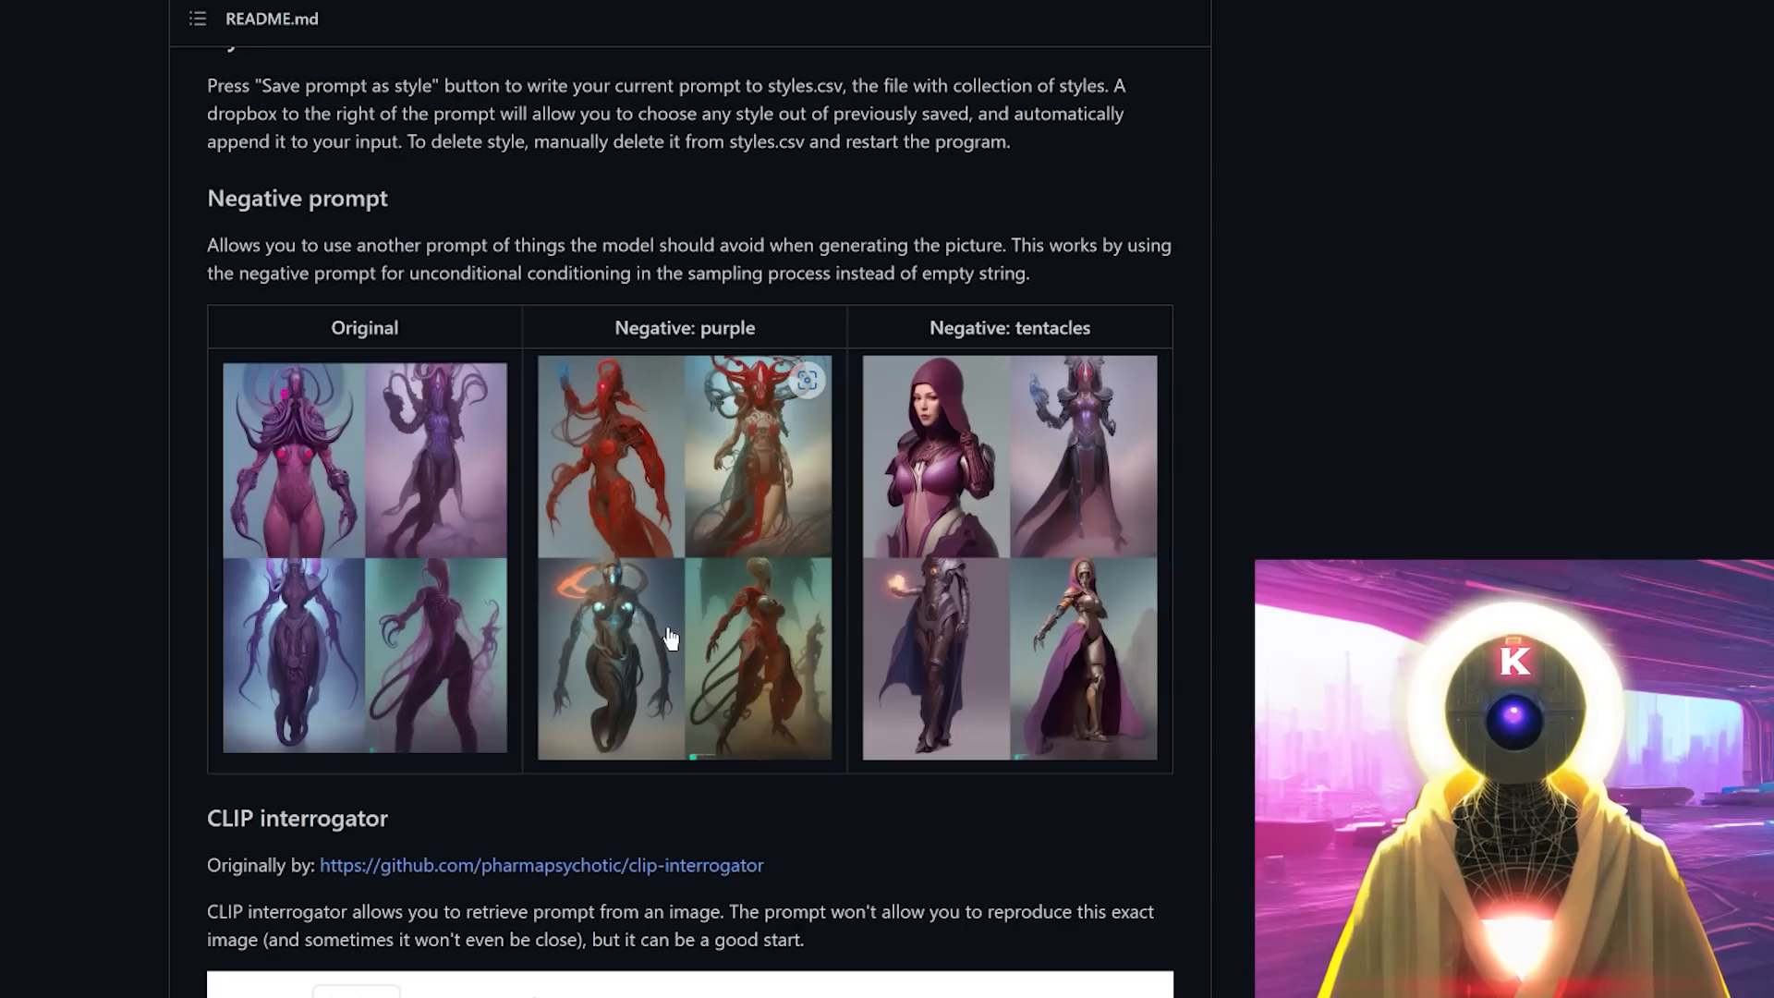
pyautogui.doubleClick(1051, 329)
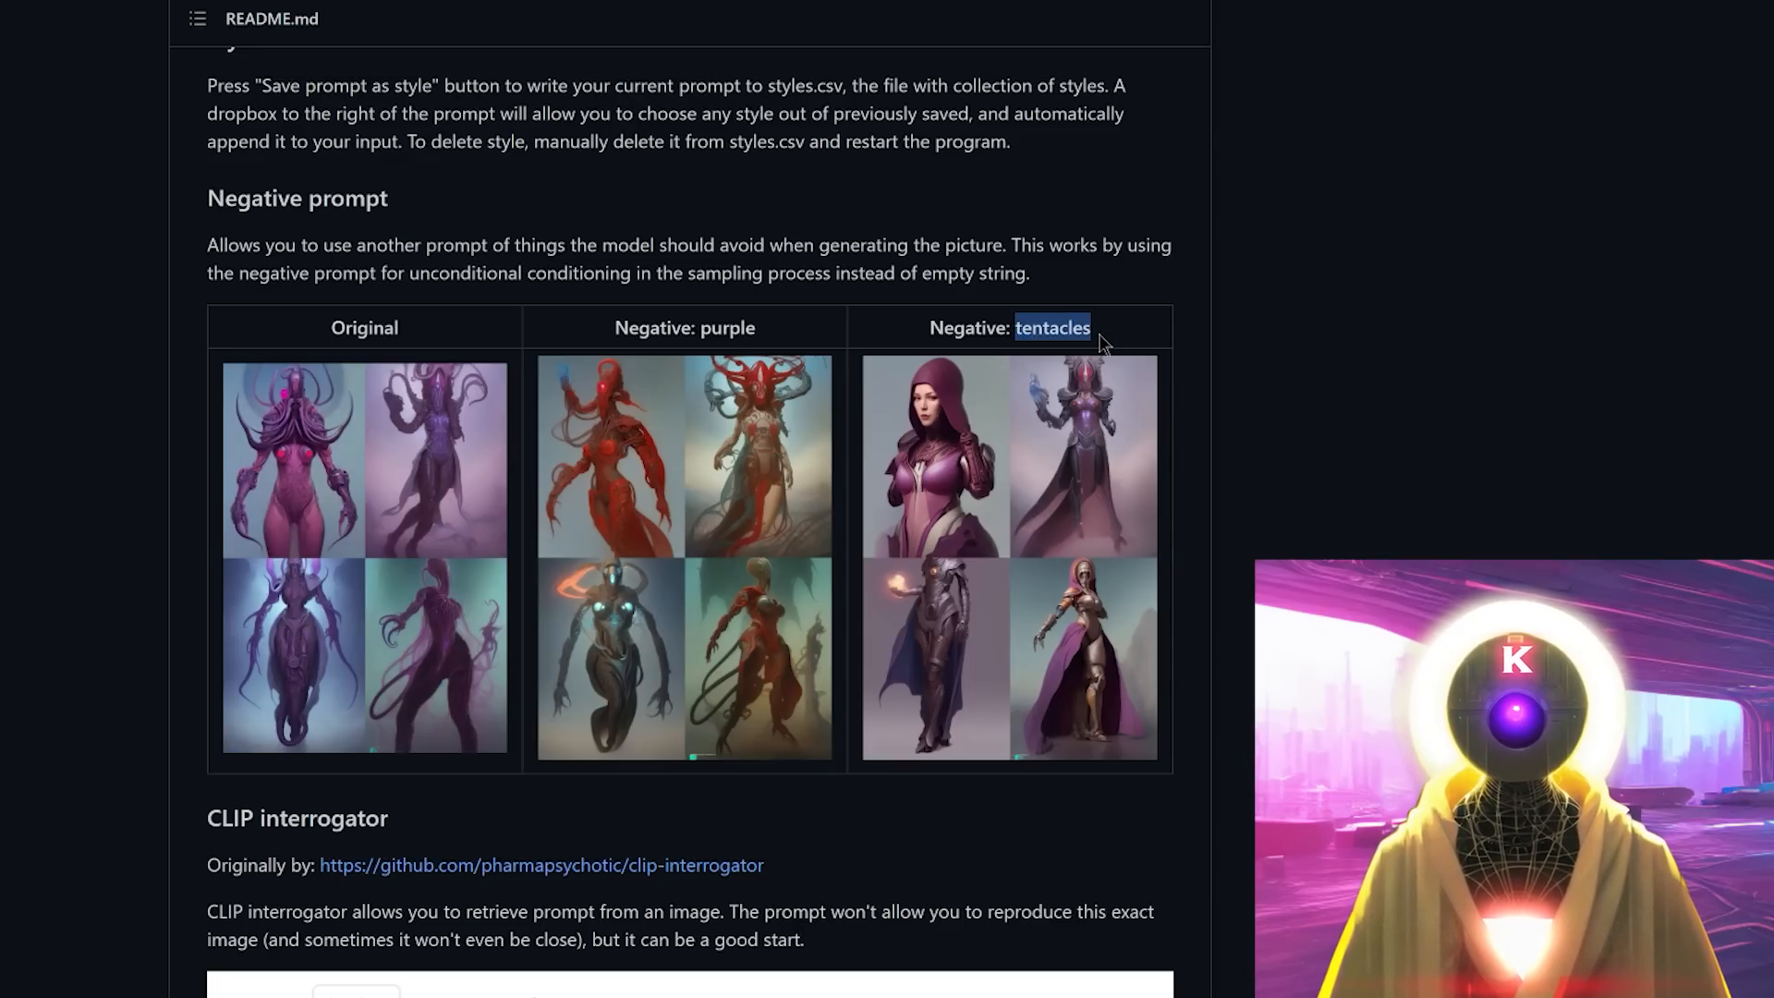
pyautogui.moveTo(421, 468)
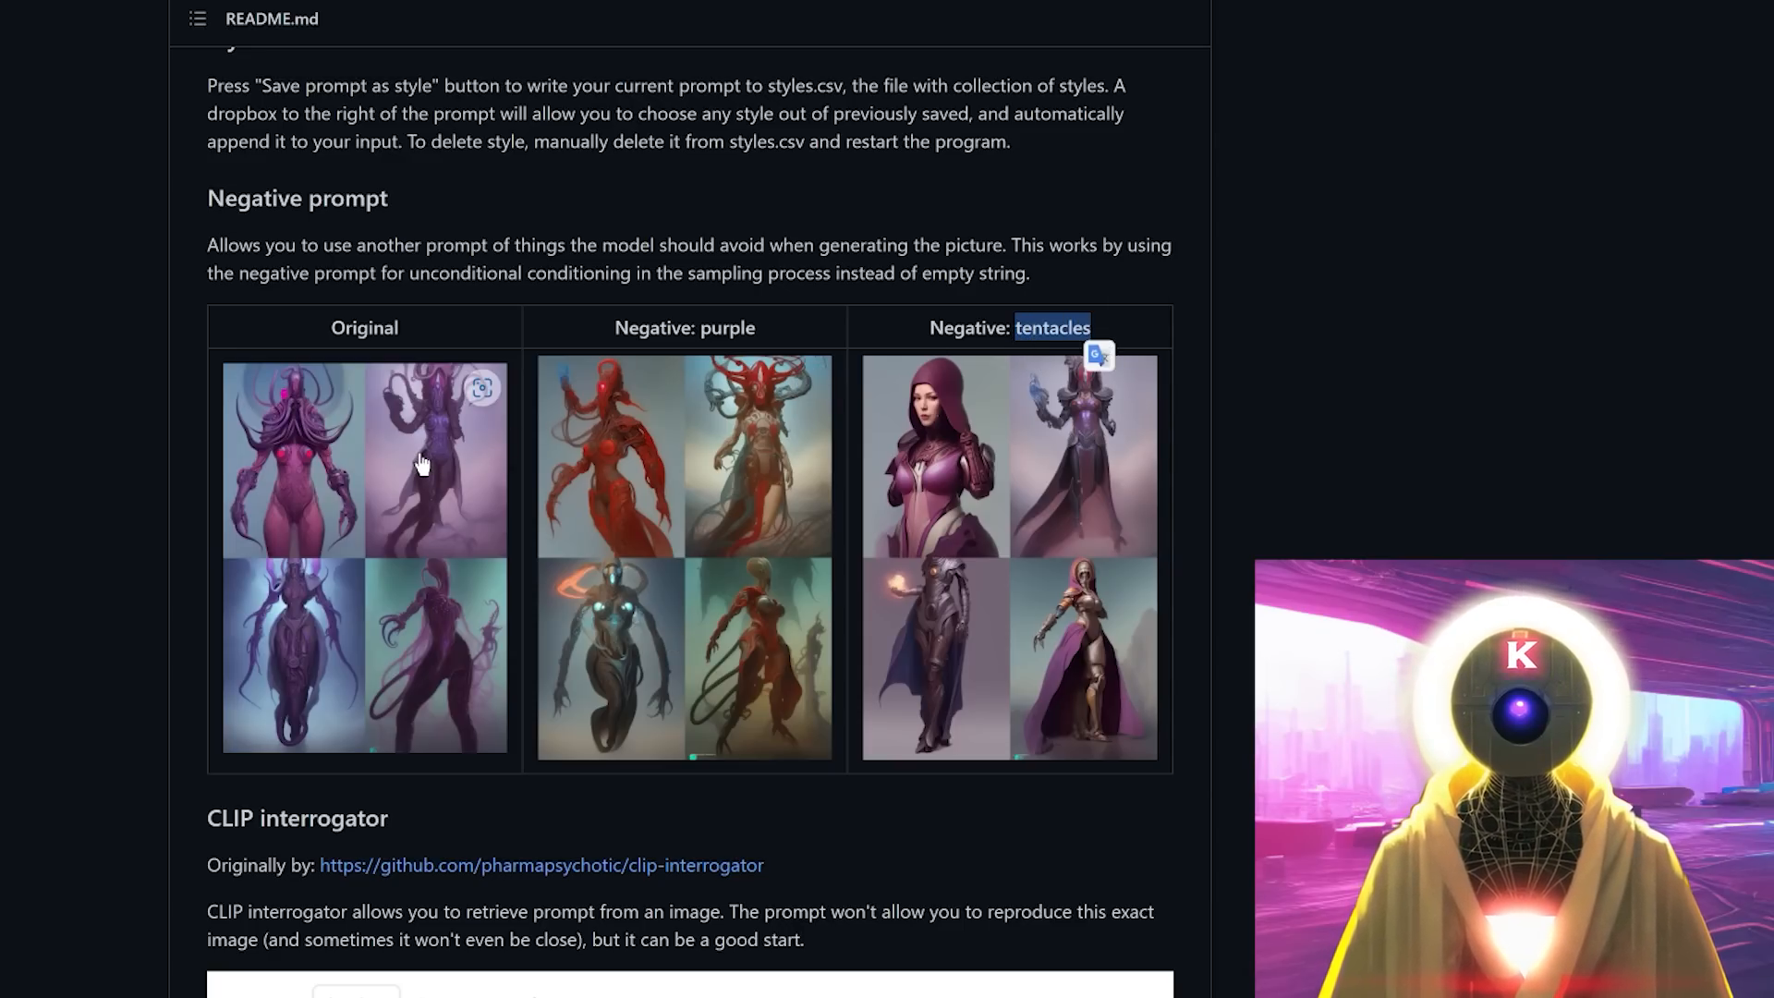
pyautogui.moveTo(759, 467)
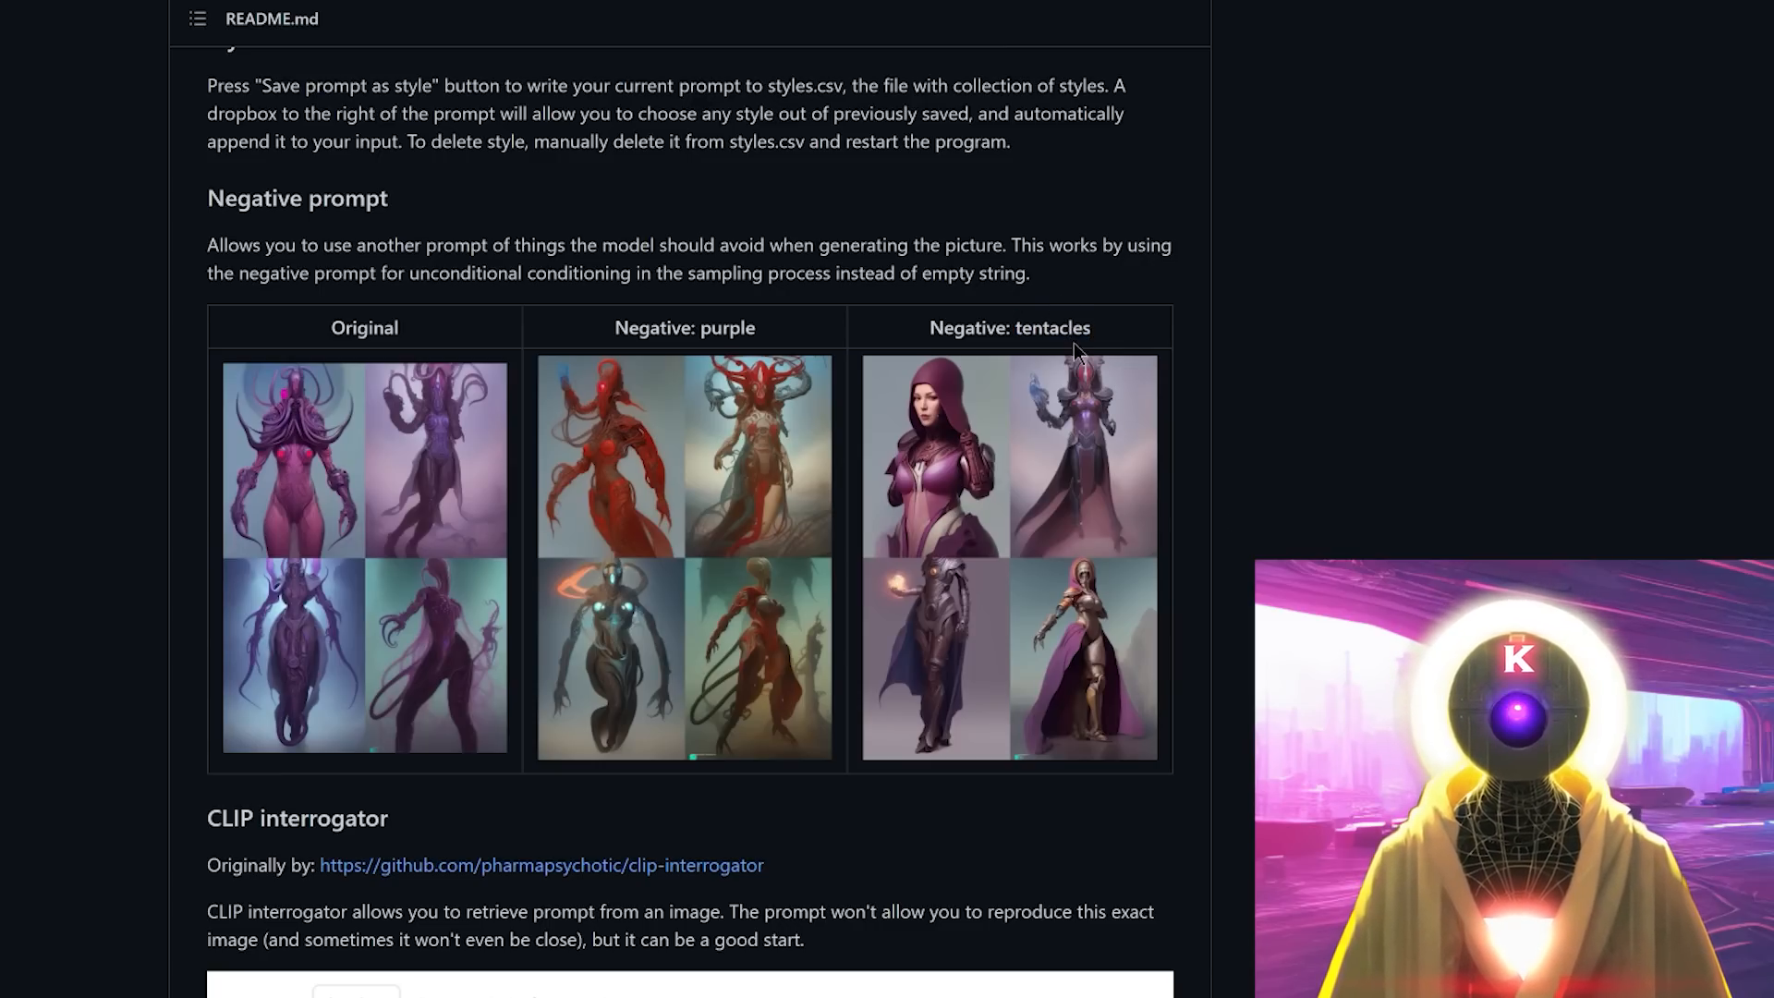
pyautogui.doubleClick(1055, 329)
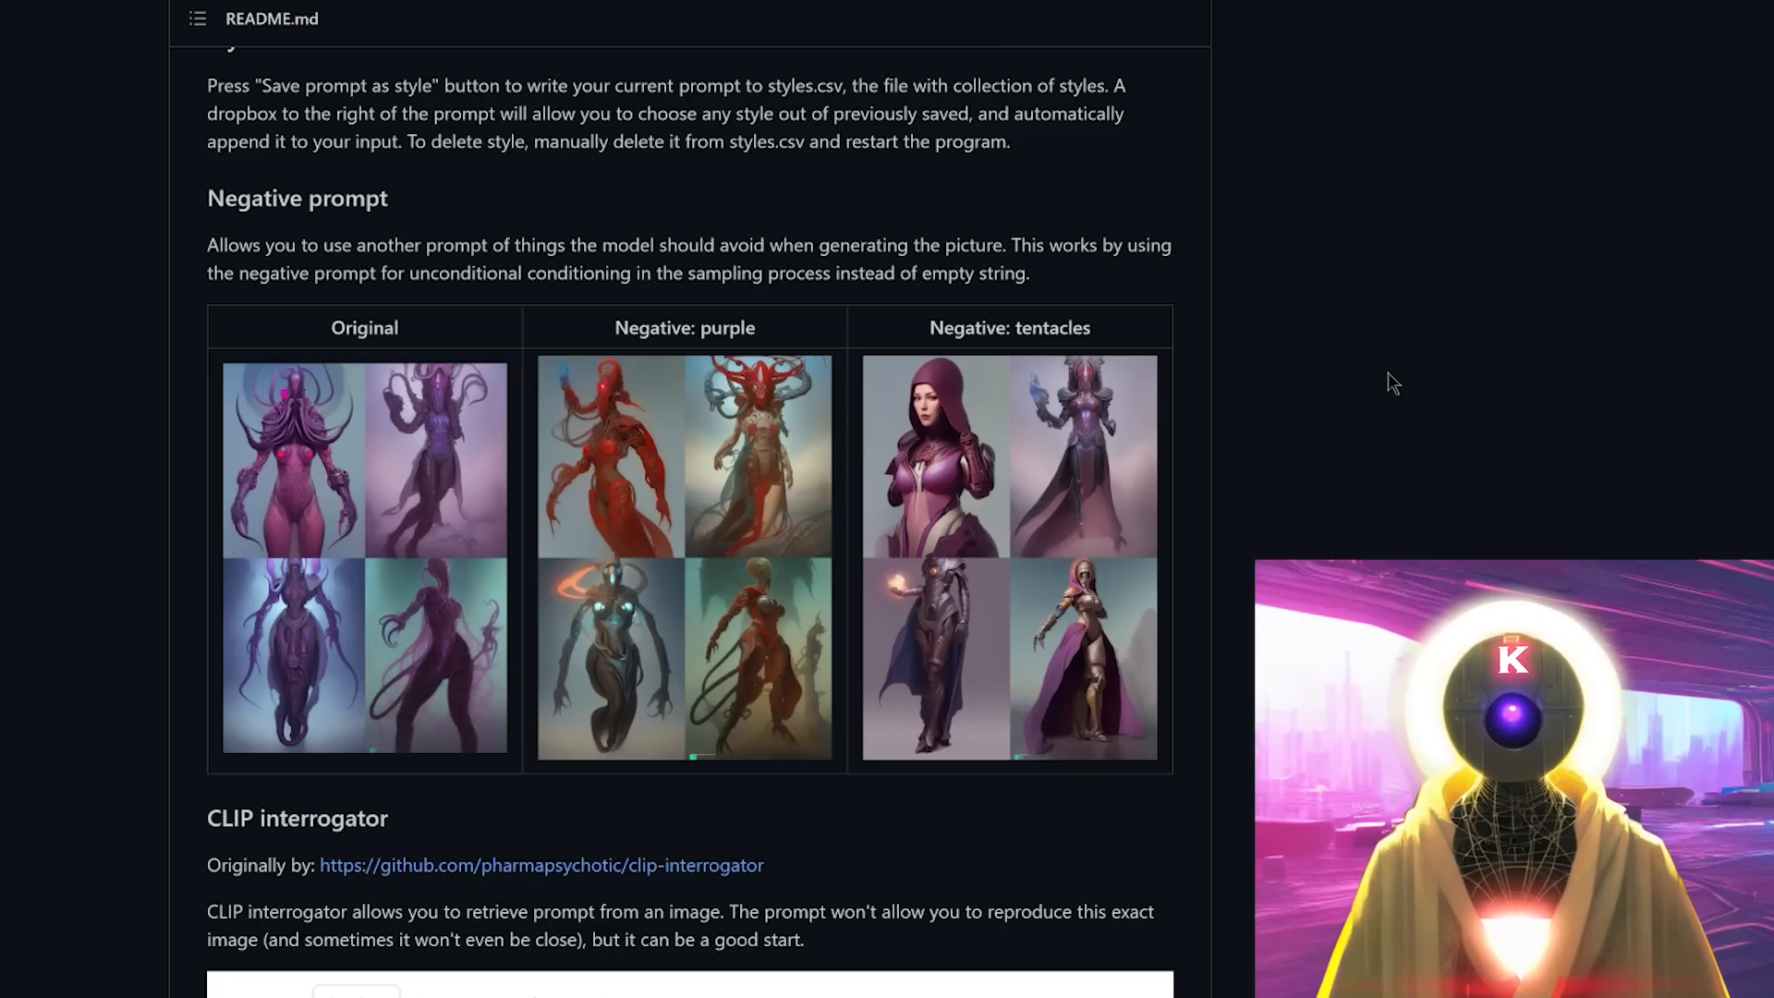
pyautogui.moveTo(1416, 368)
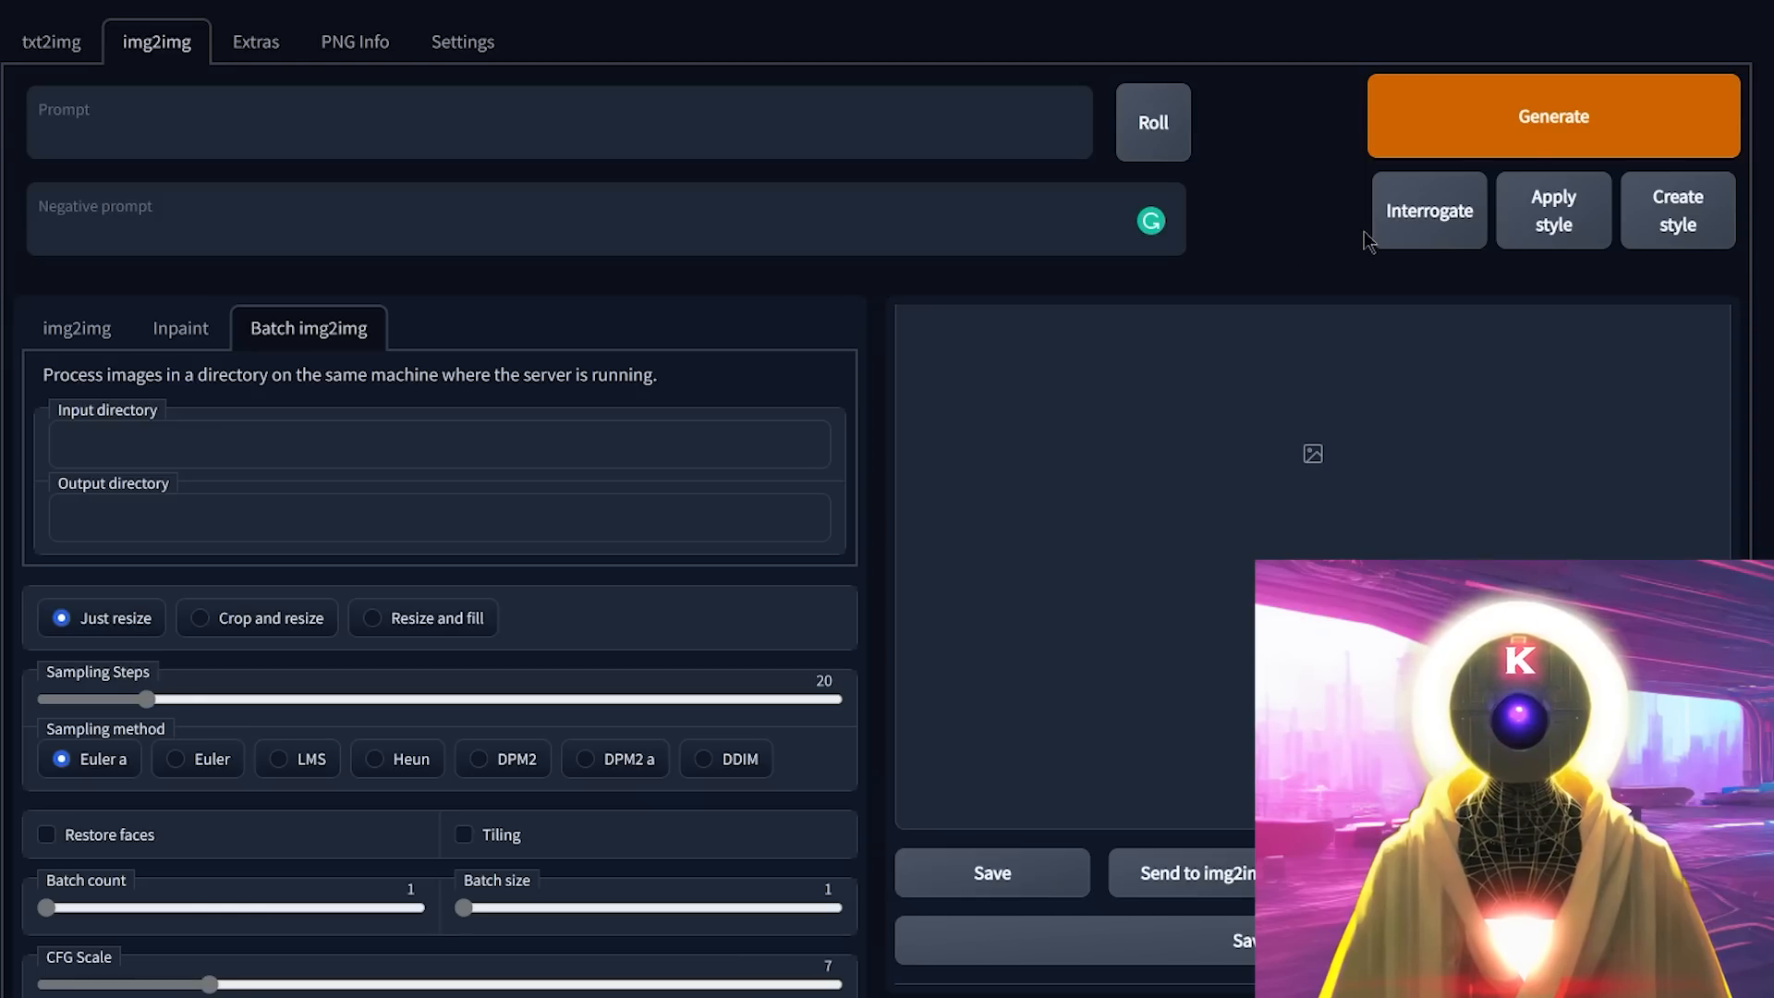
pyautogui.moveTo(1411, 222)
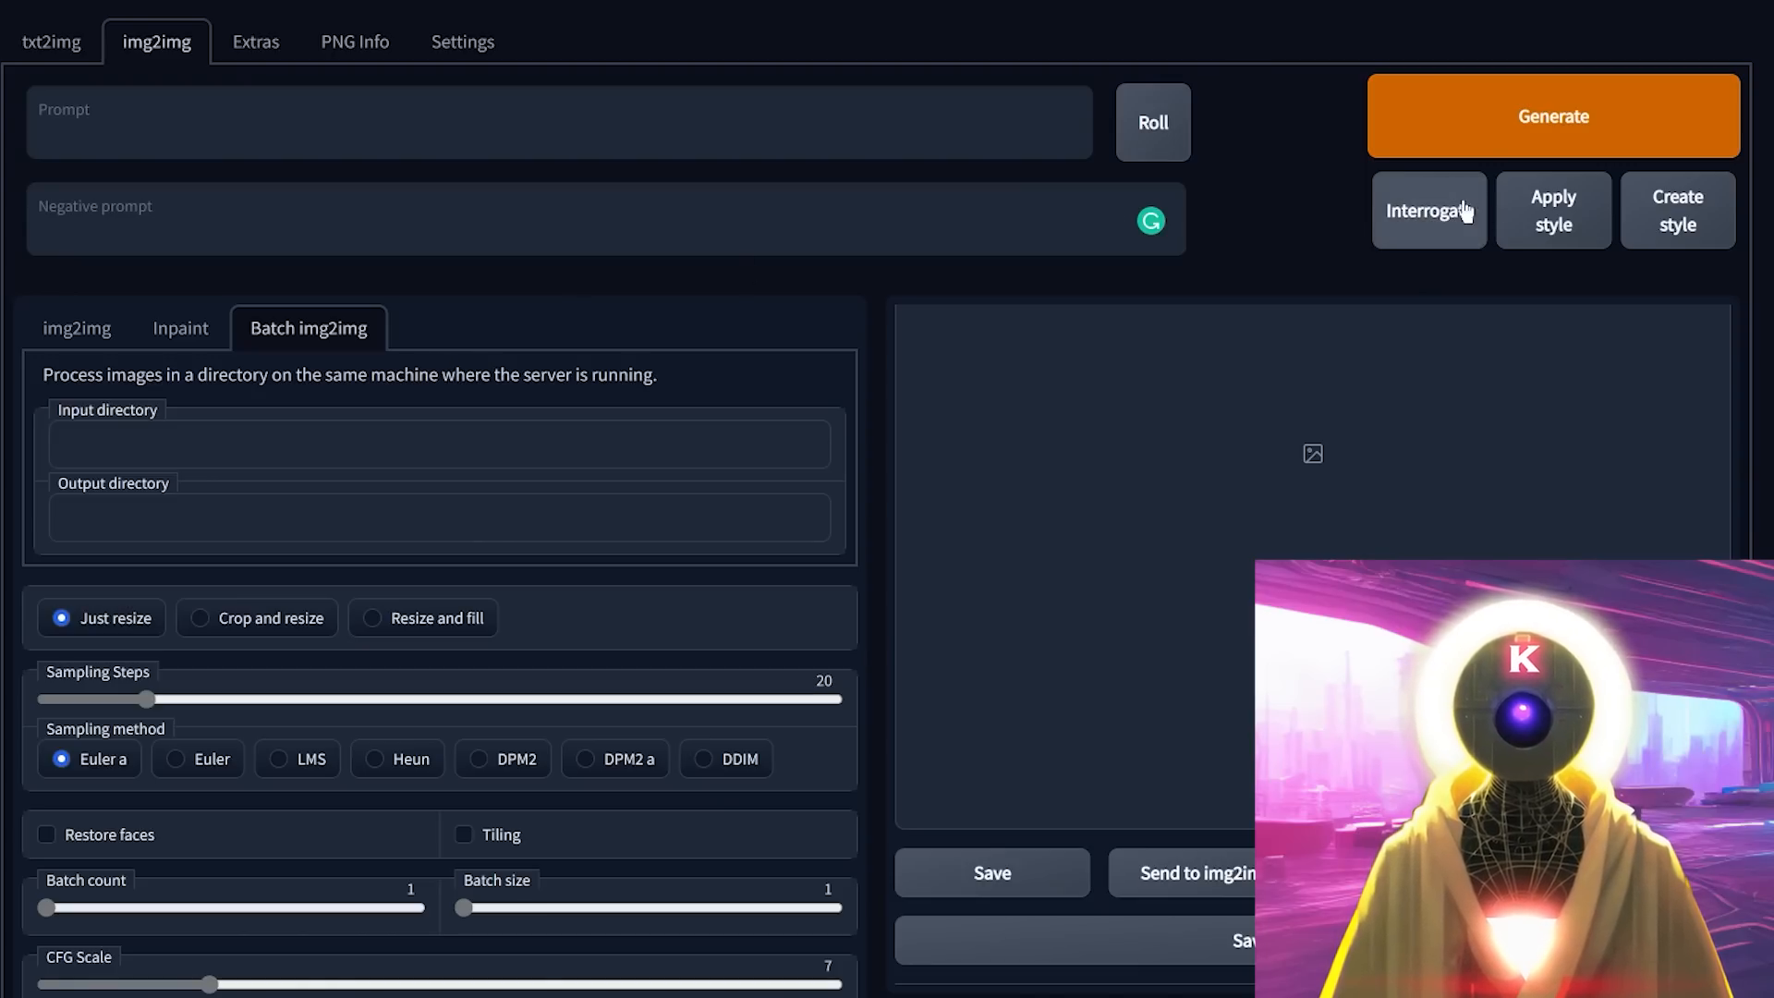
pyautogui.moveTo(1436, 218)
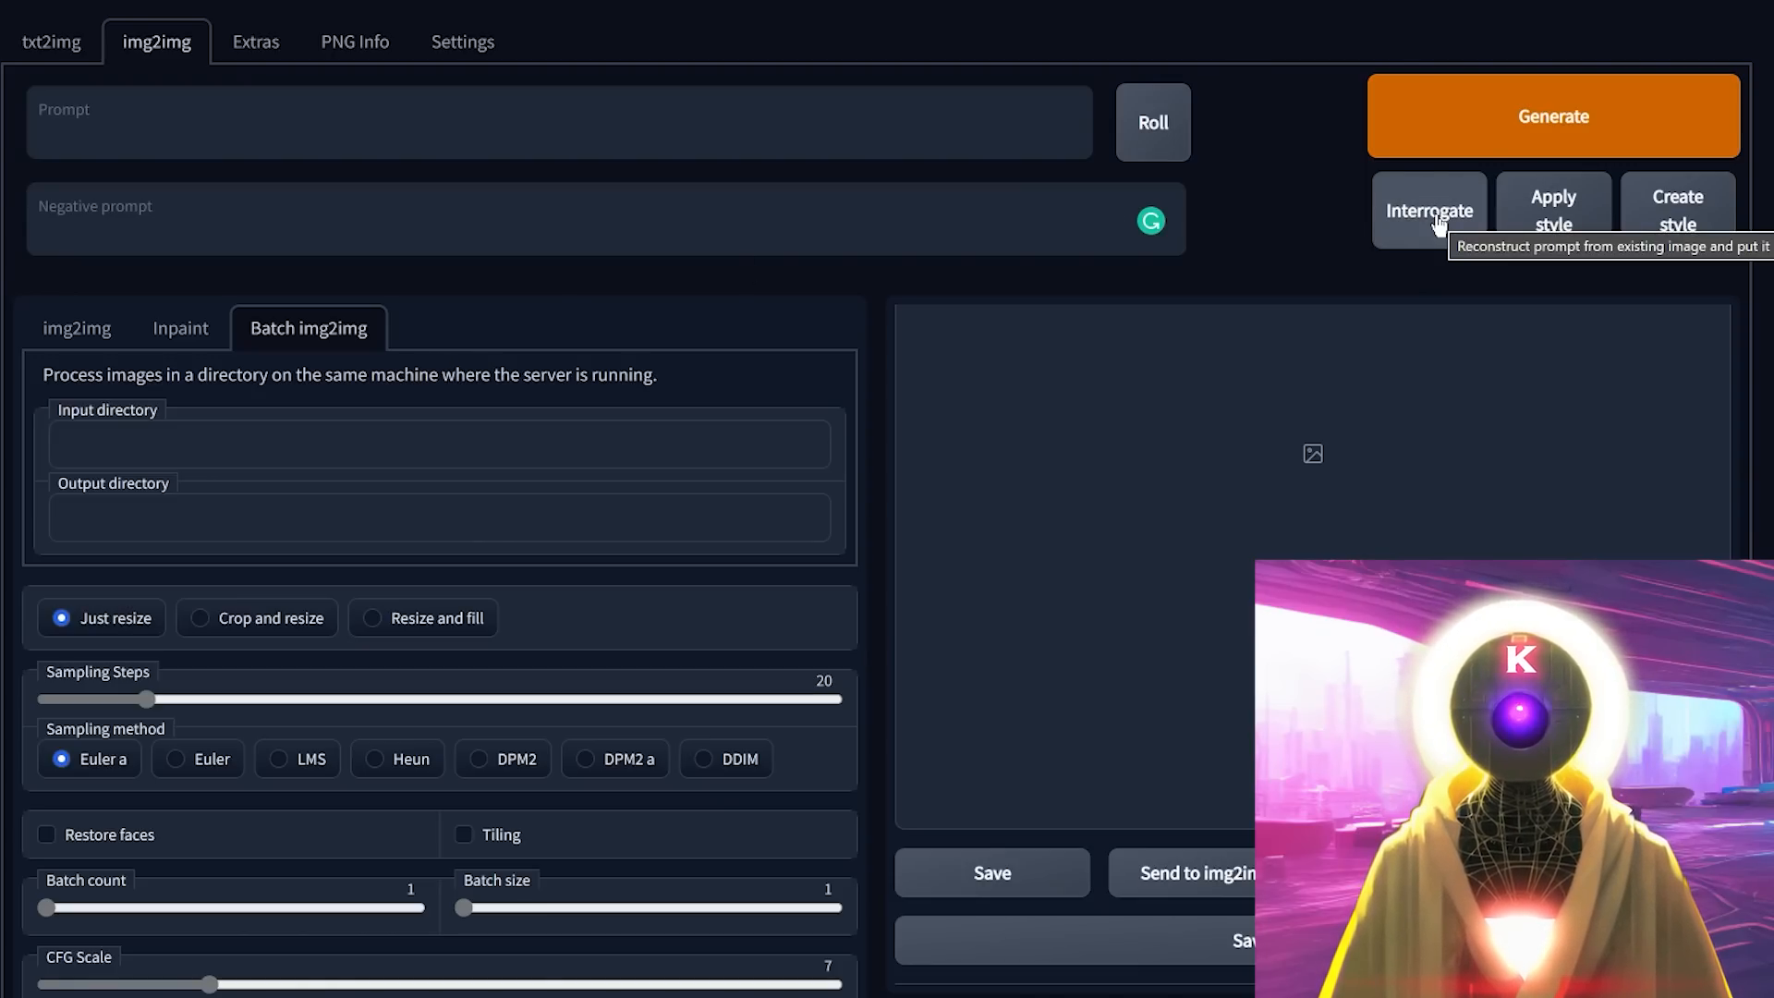
pyautogui.moveTo(1331, 238)
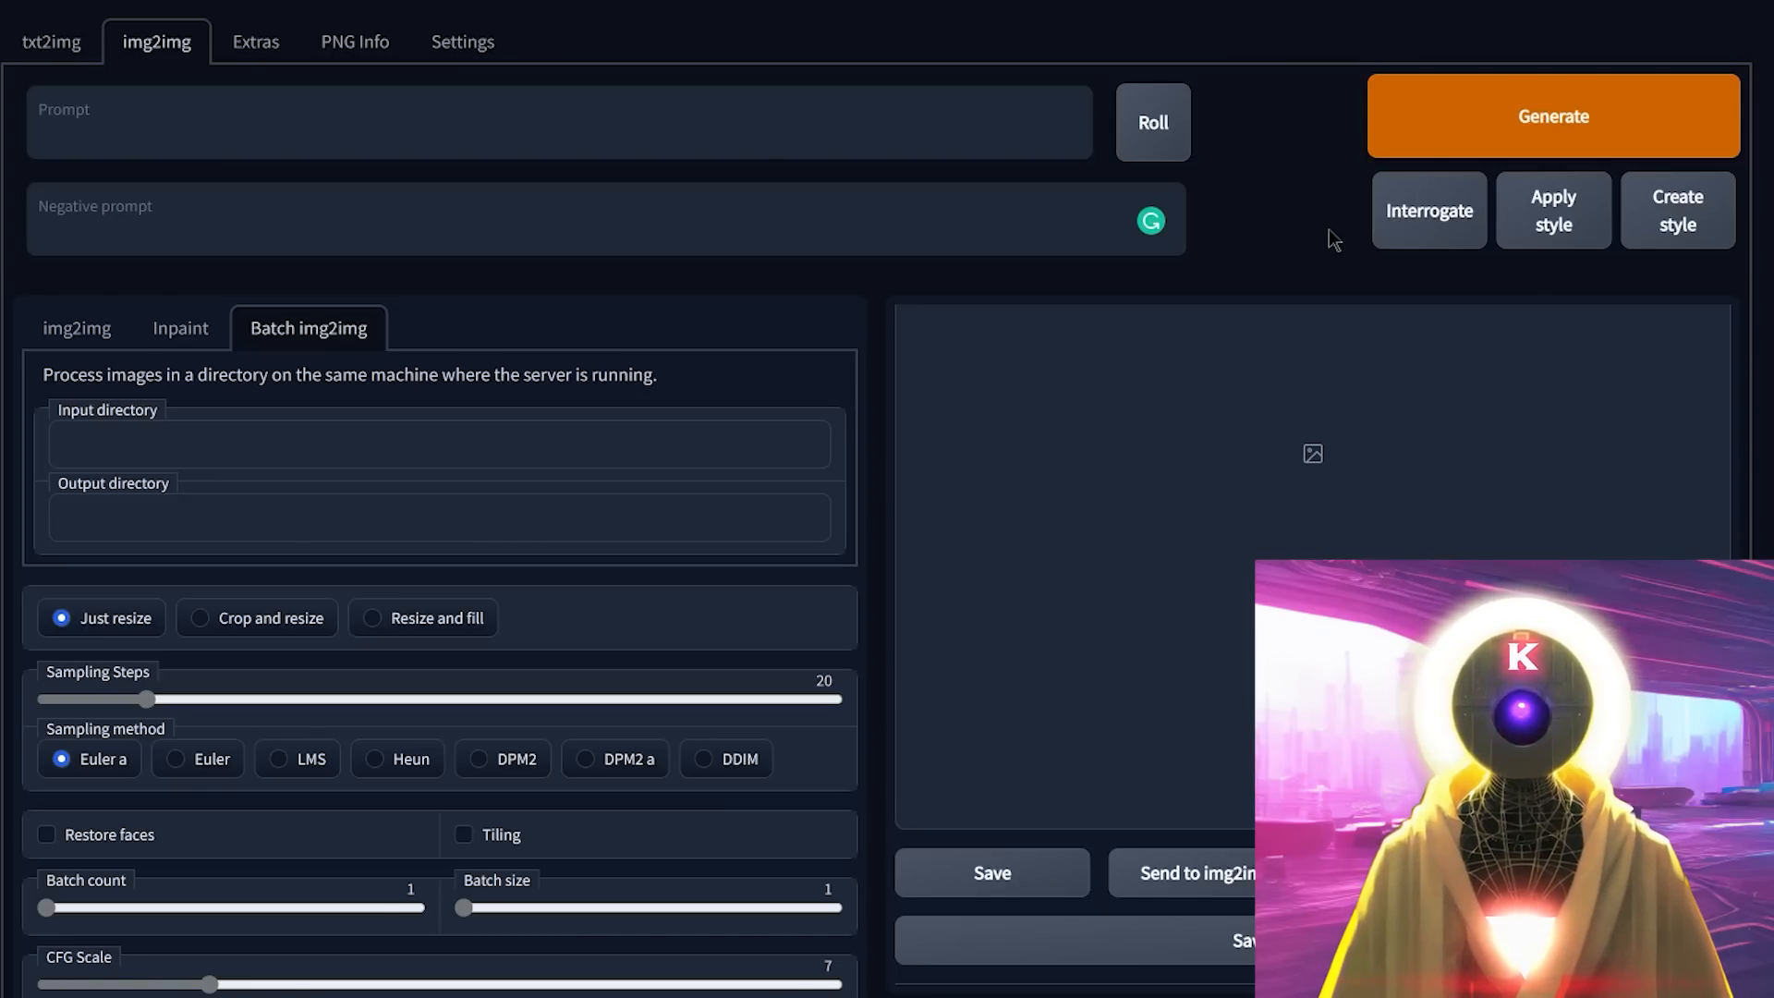
pyautogui.moveTo(1286, 137)
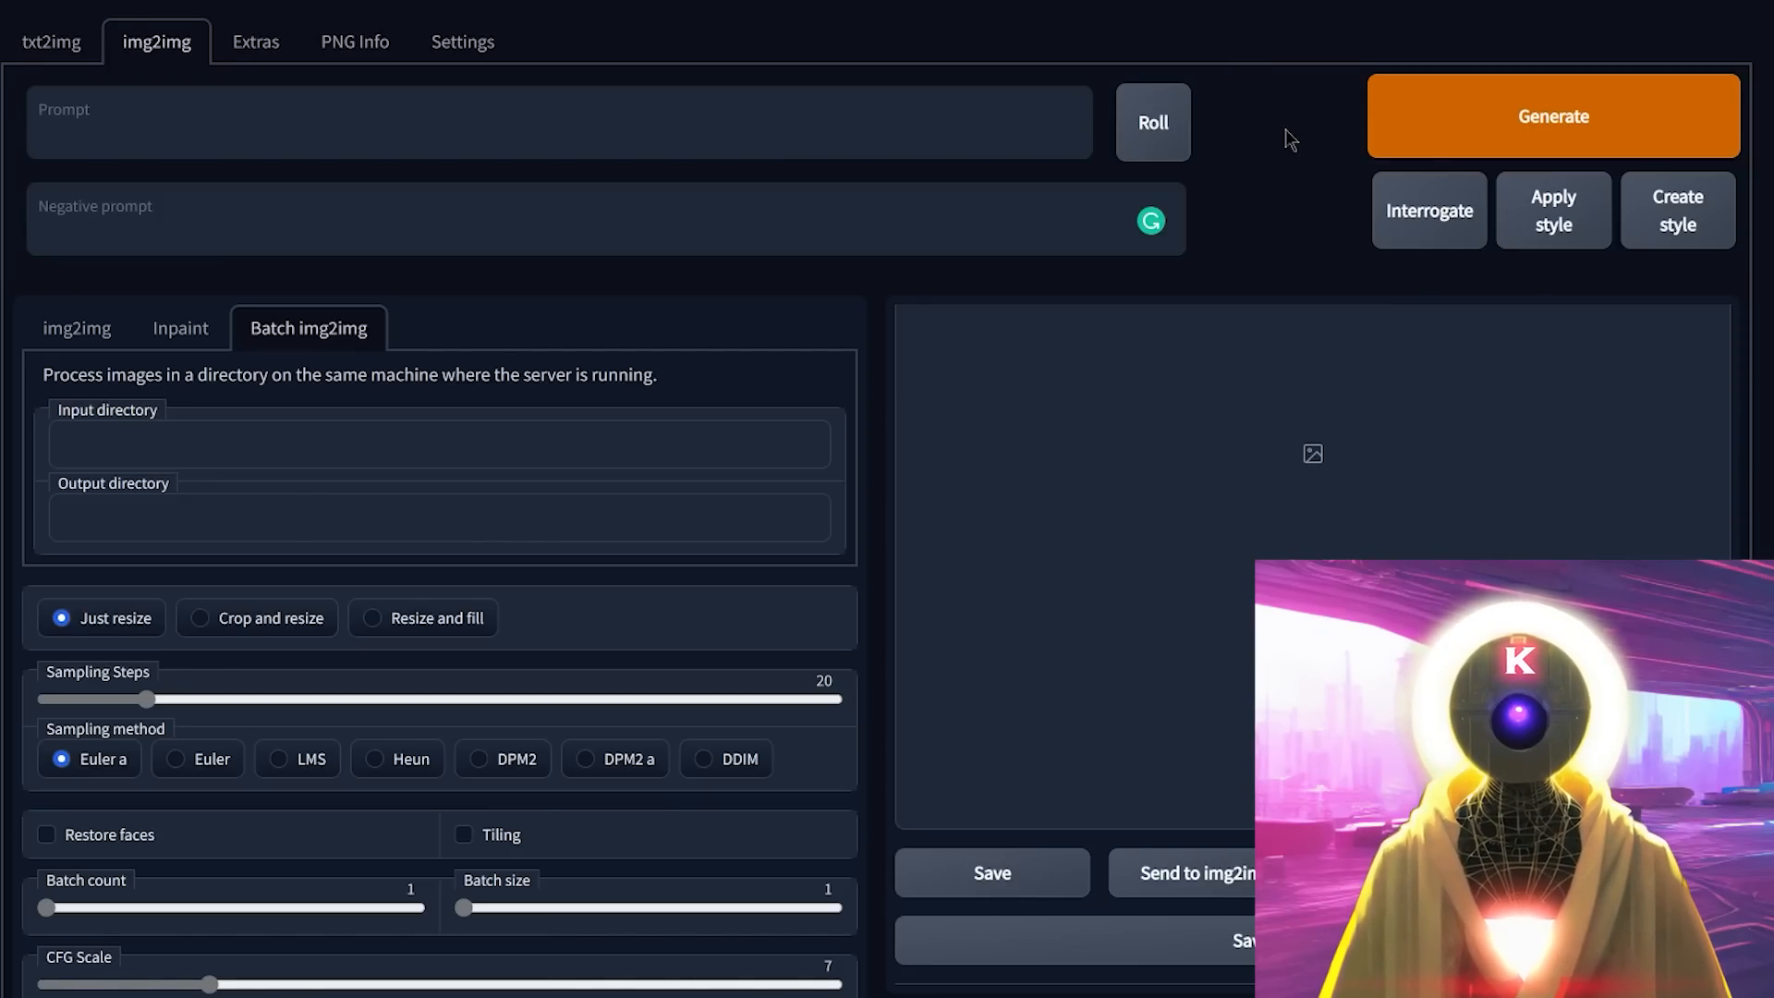
# - Switch img2img to Inpaint mode, then go back to the txt2img page
pyautogui.click(180, 329)
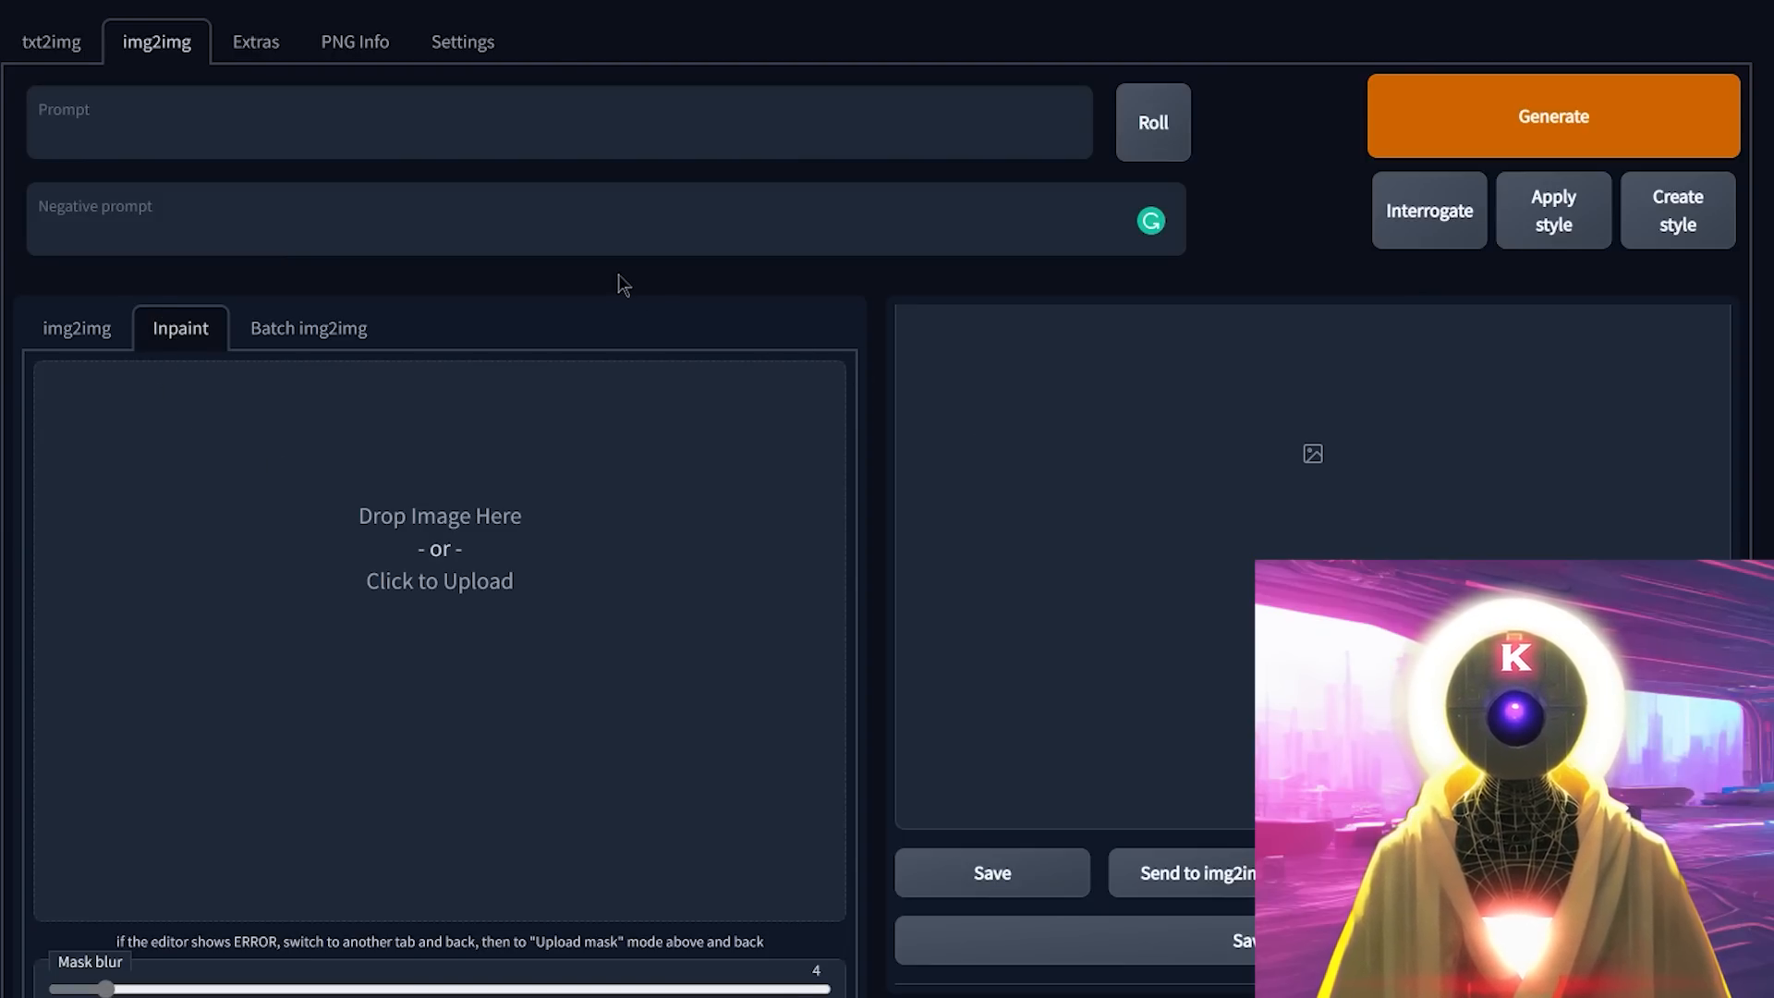
pyautogui.moveTo(565, 325)
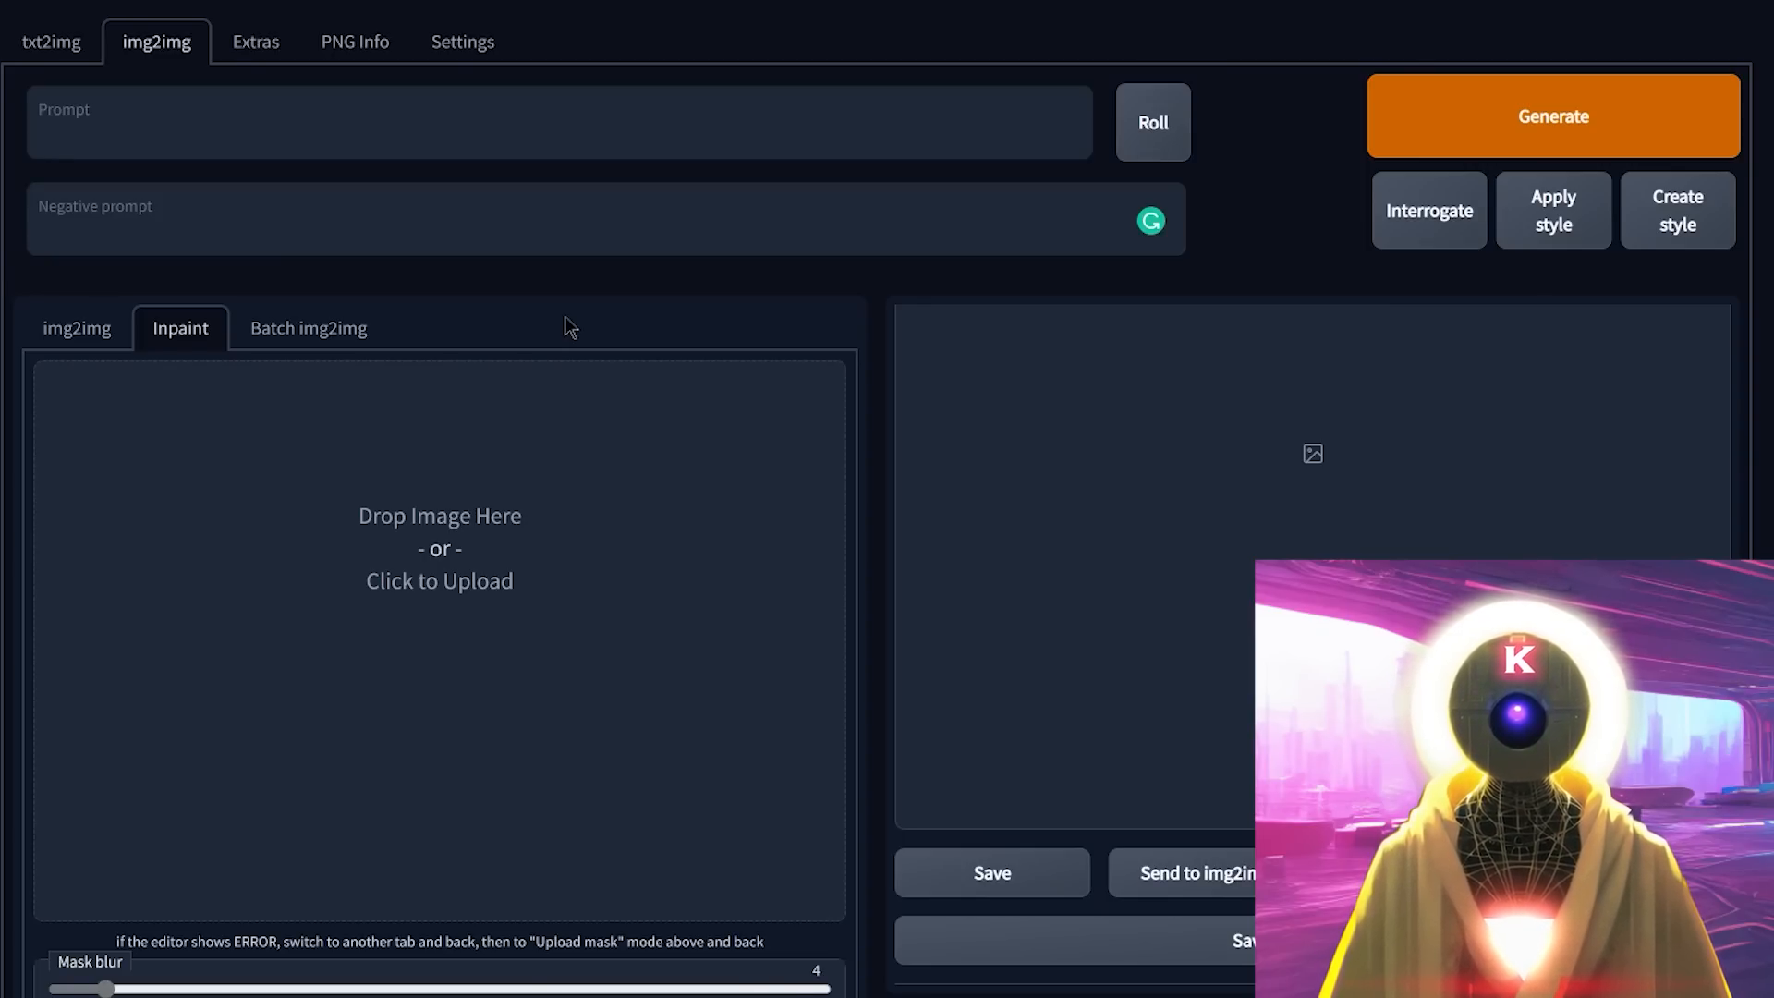
pyautogui.click(63, 42)
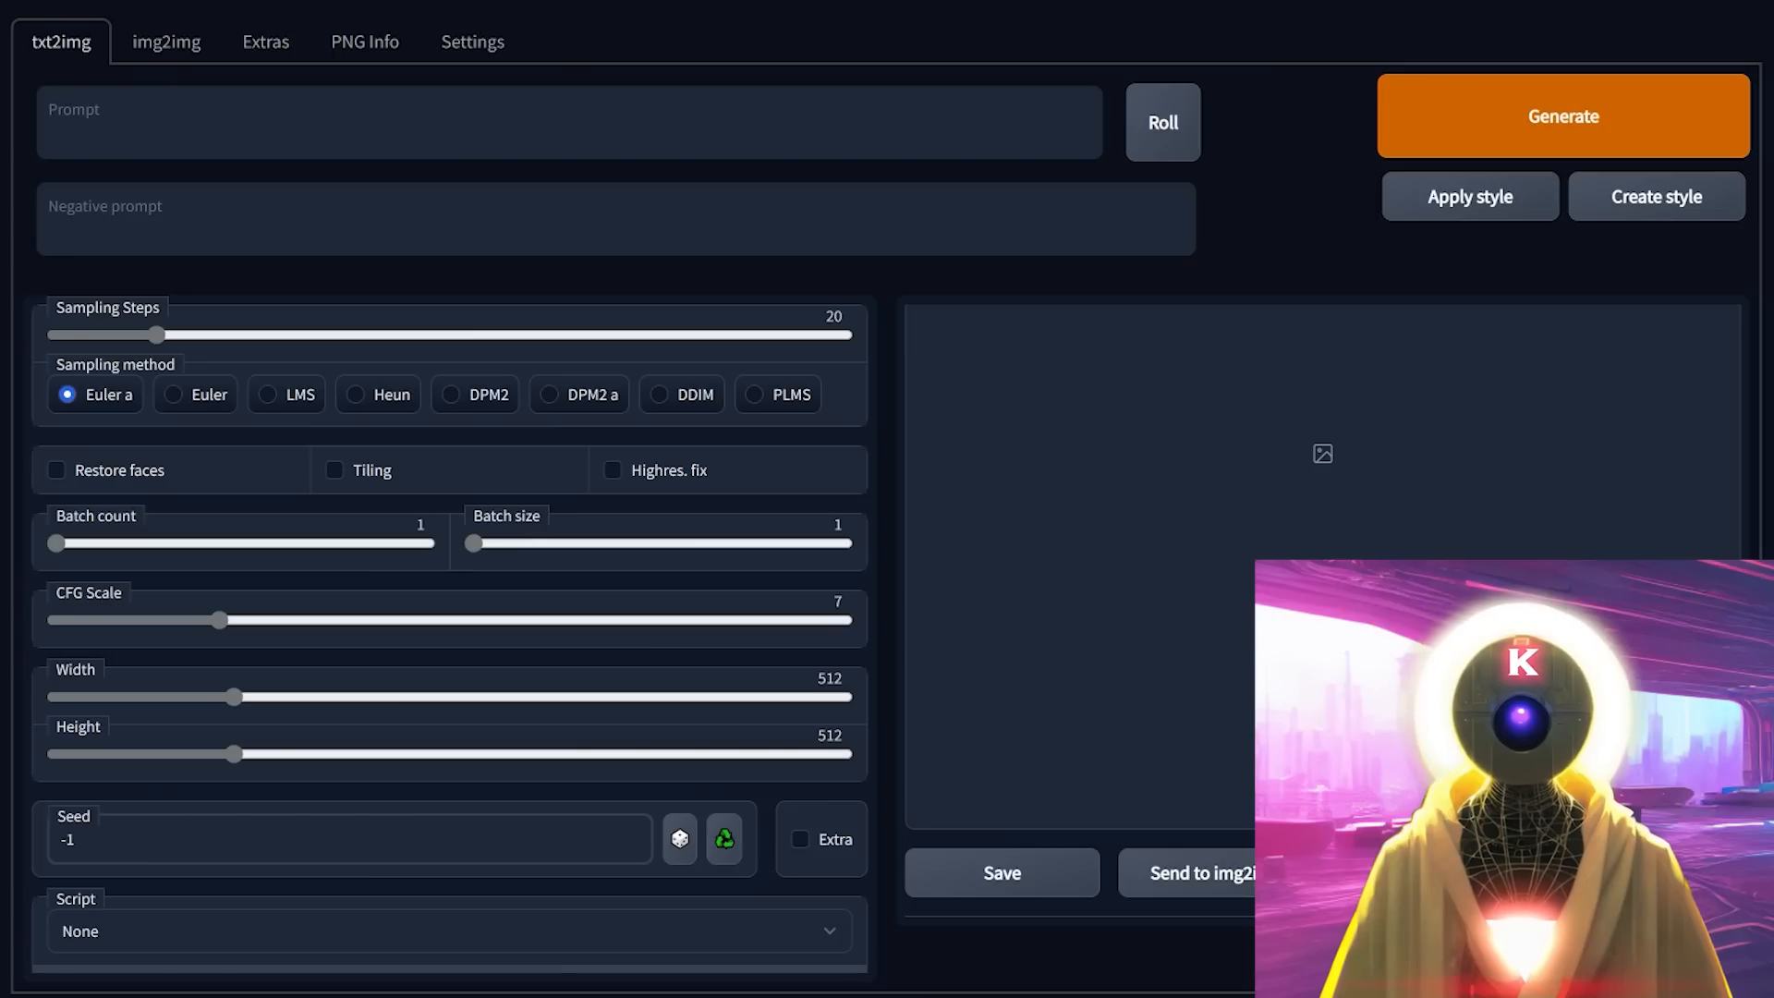